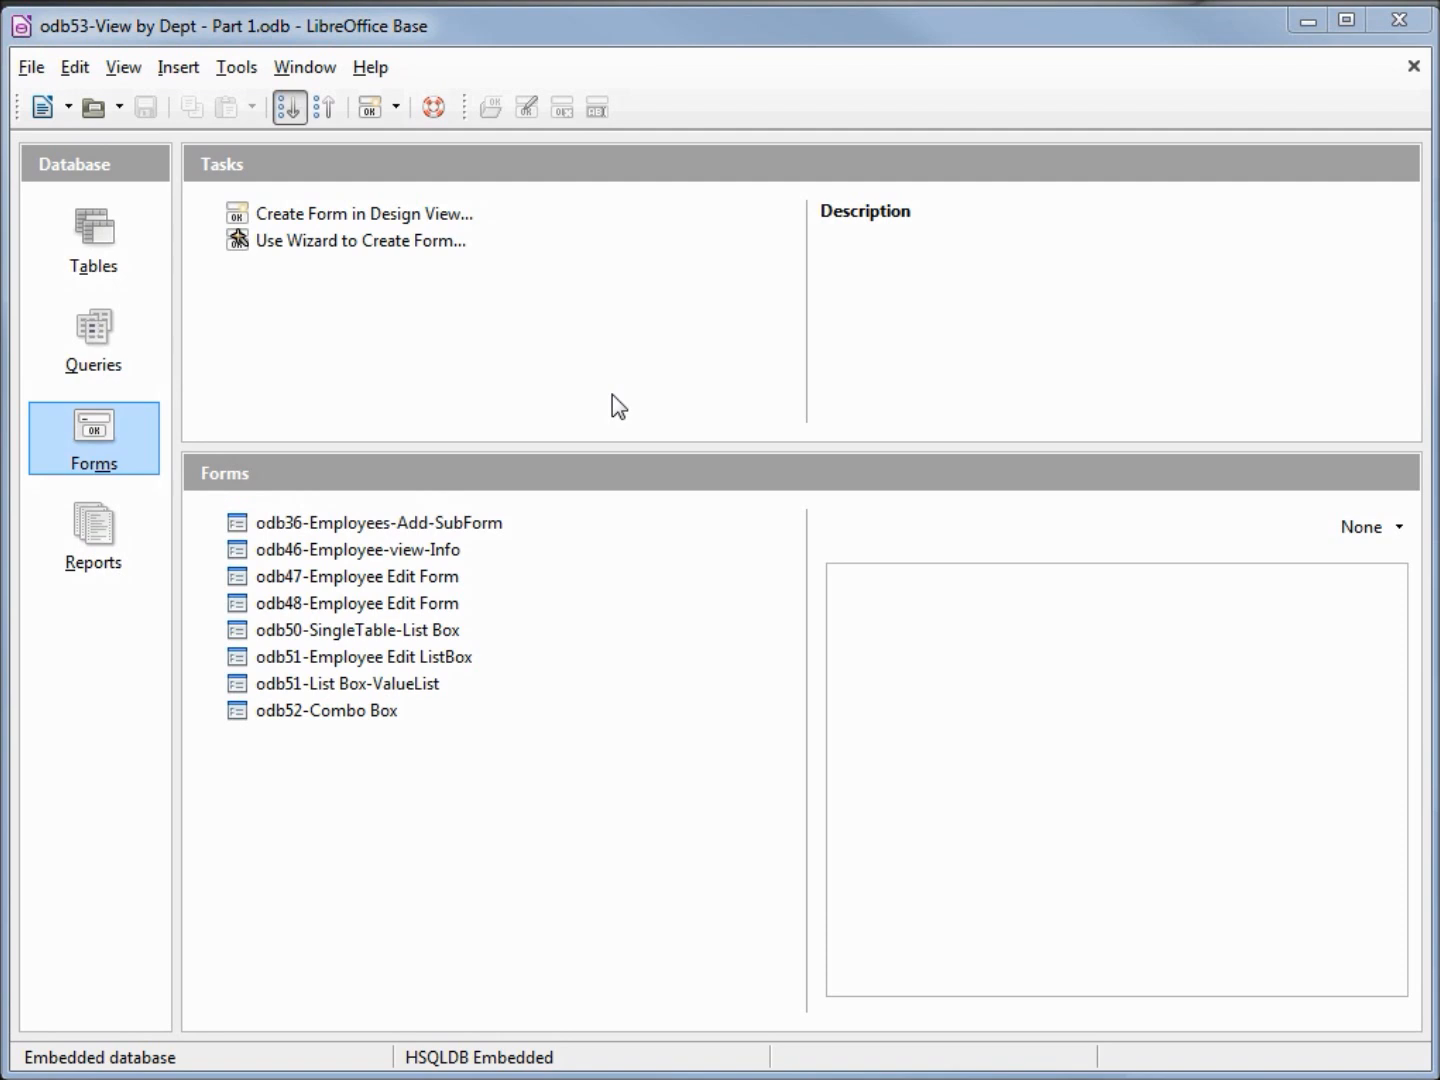
mouse_move(100, 92)
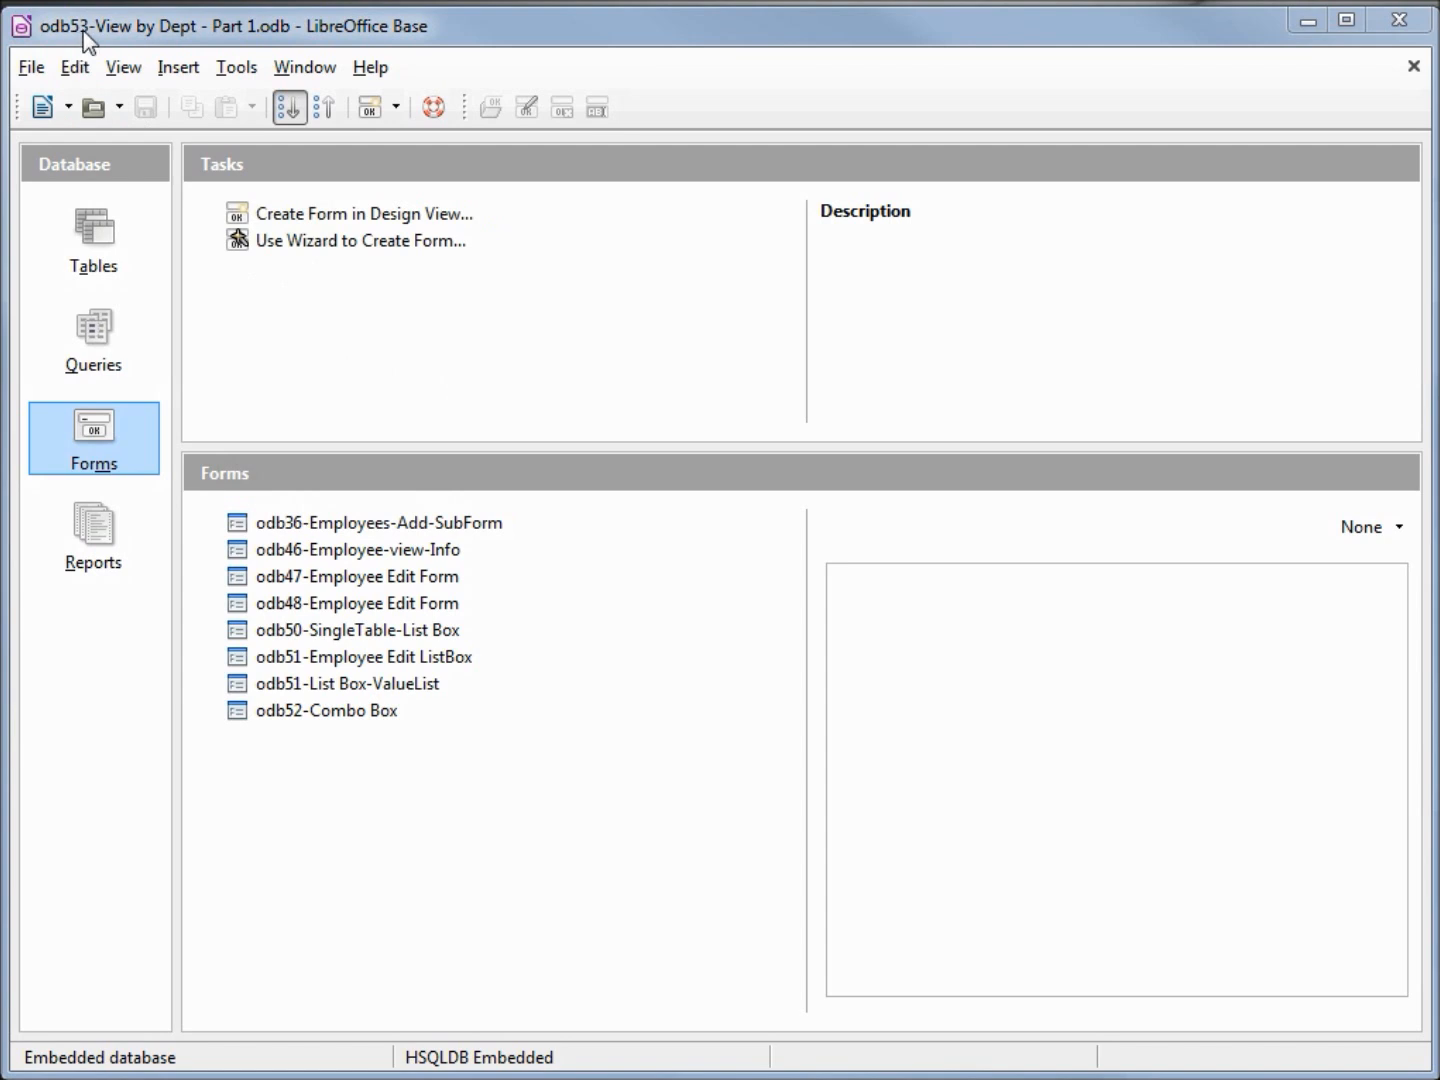
Create a new table design with a Yes/No [BOOLEAN] field Filter-ID as the primary key.
left_click(360, 240)
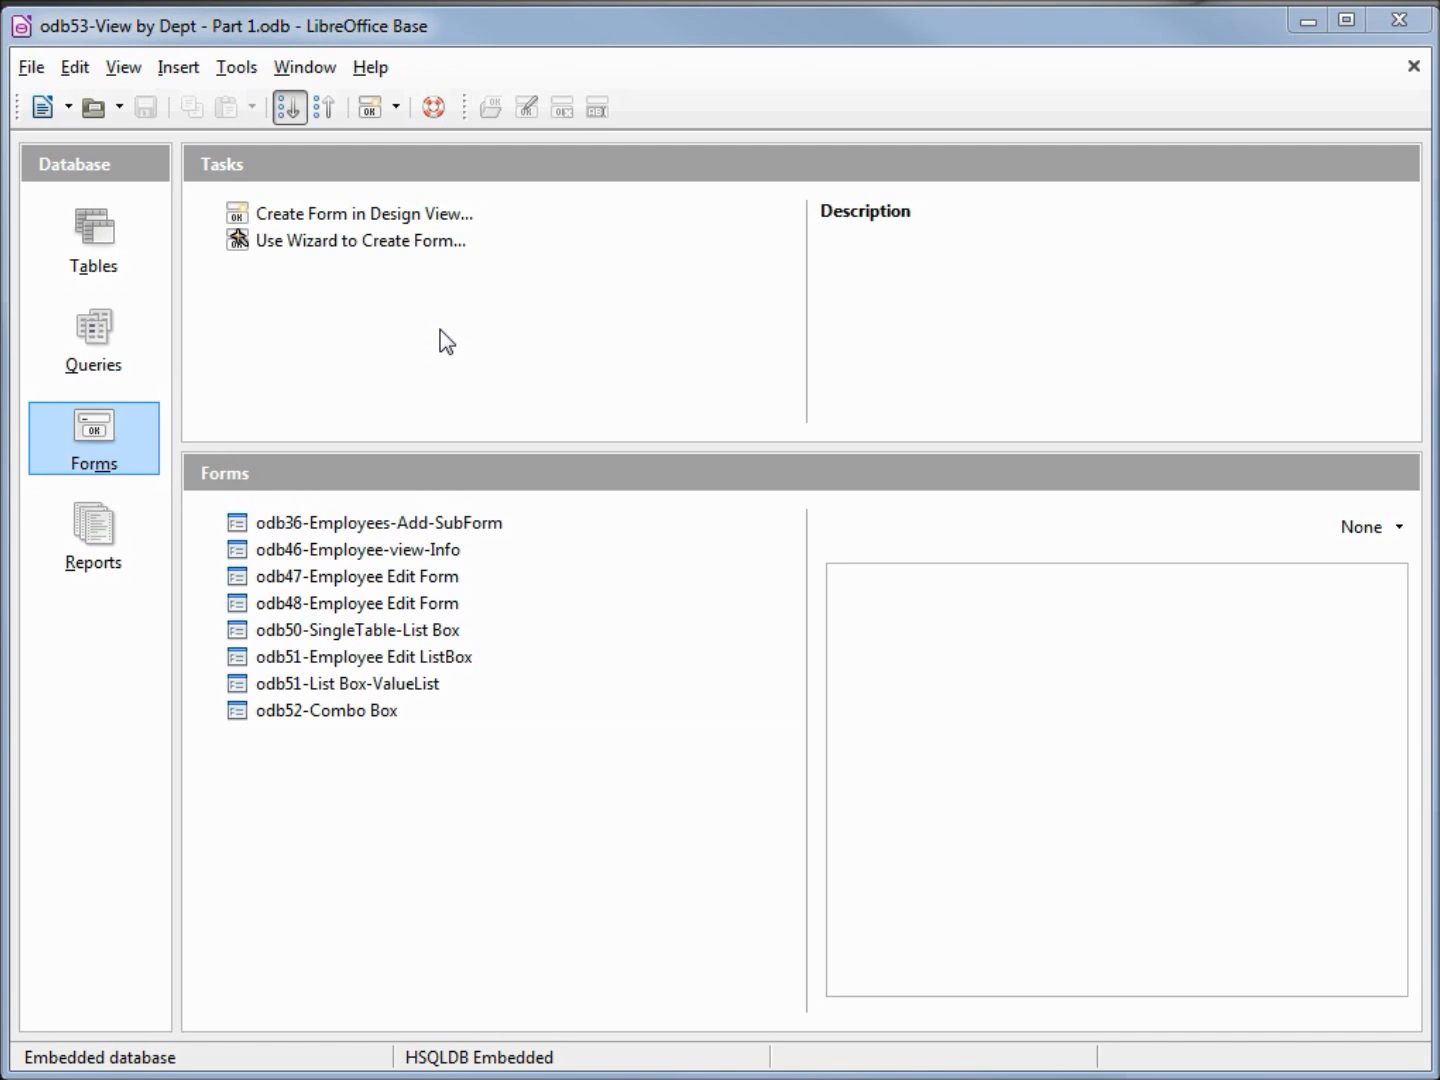
mouse_move(94, 240)
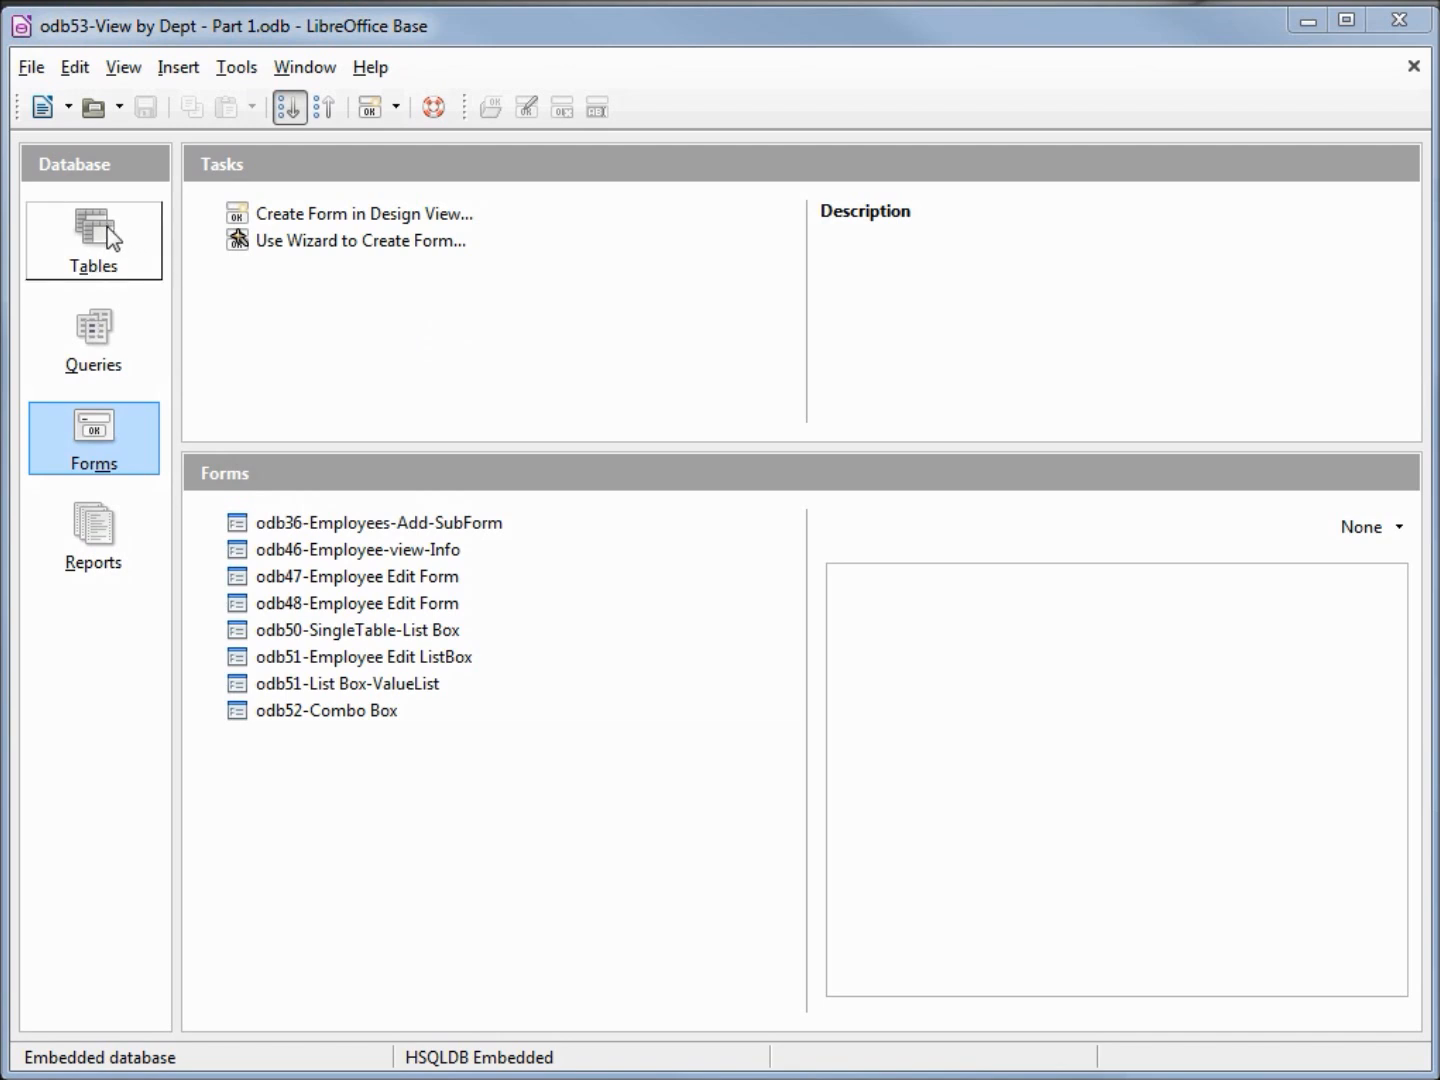
left_click(92, 240)
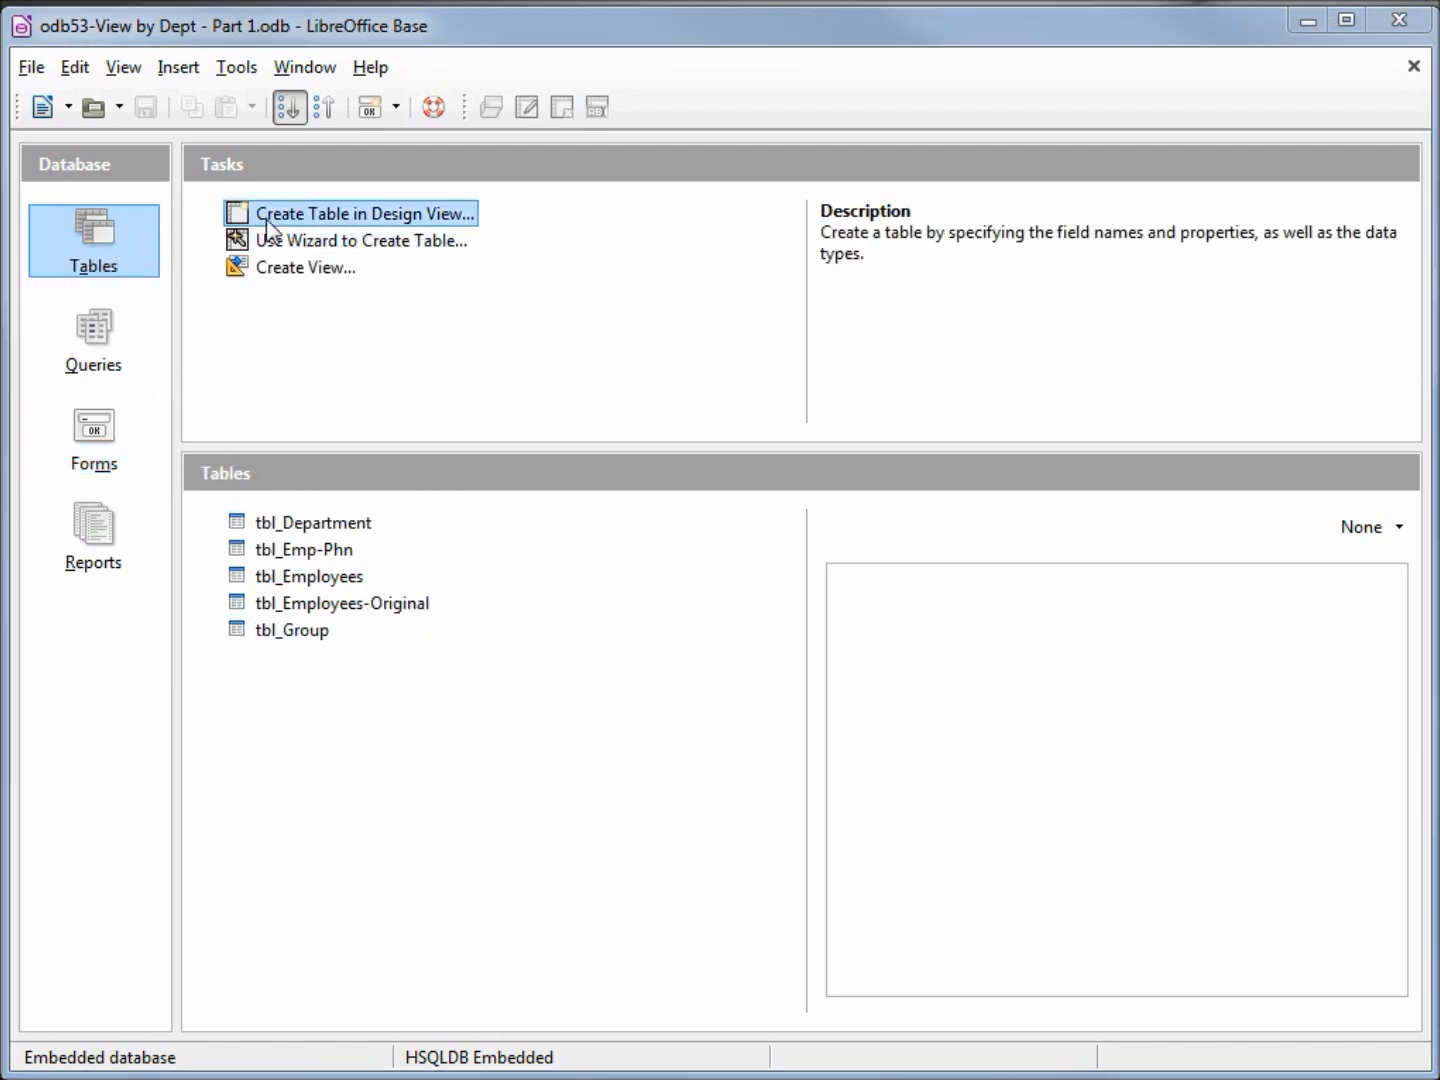
mouse_move(310, 228)
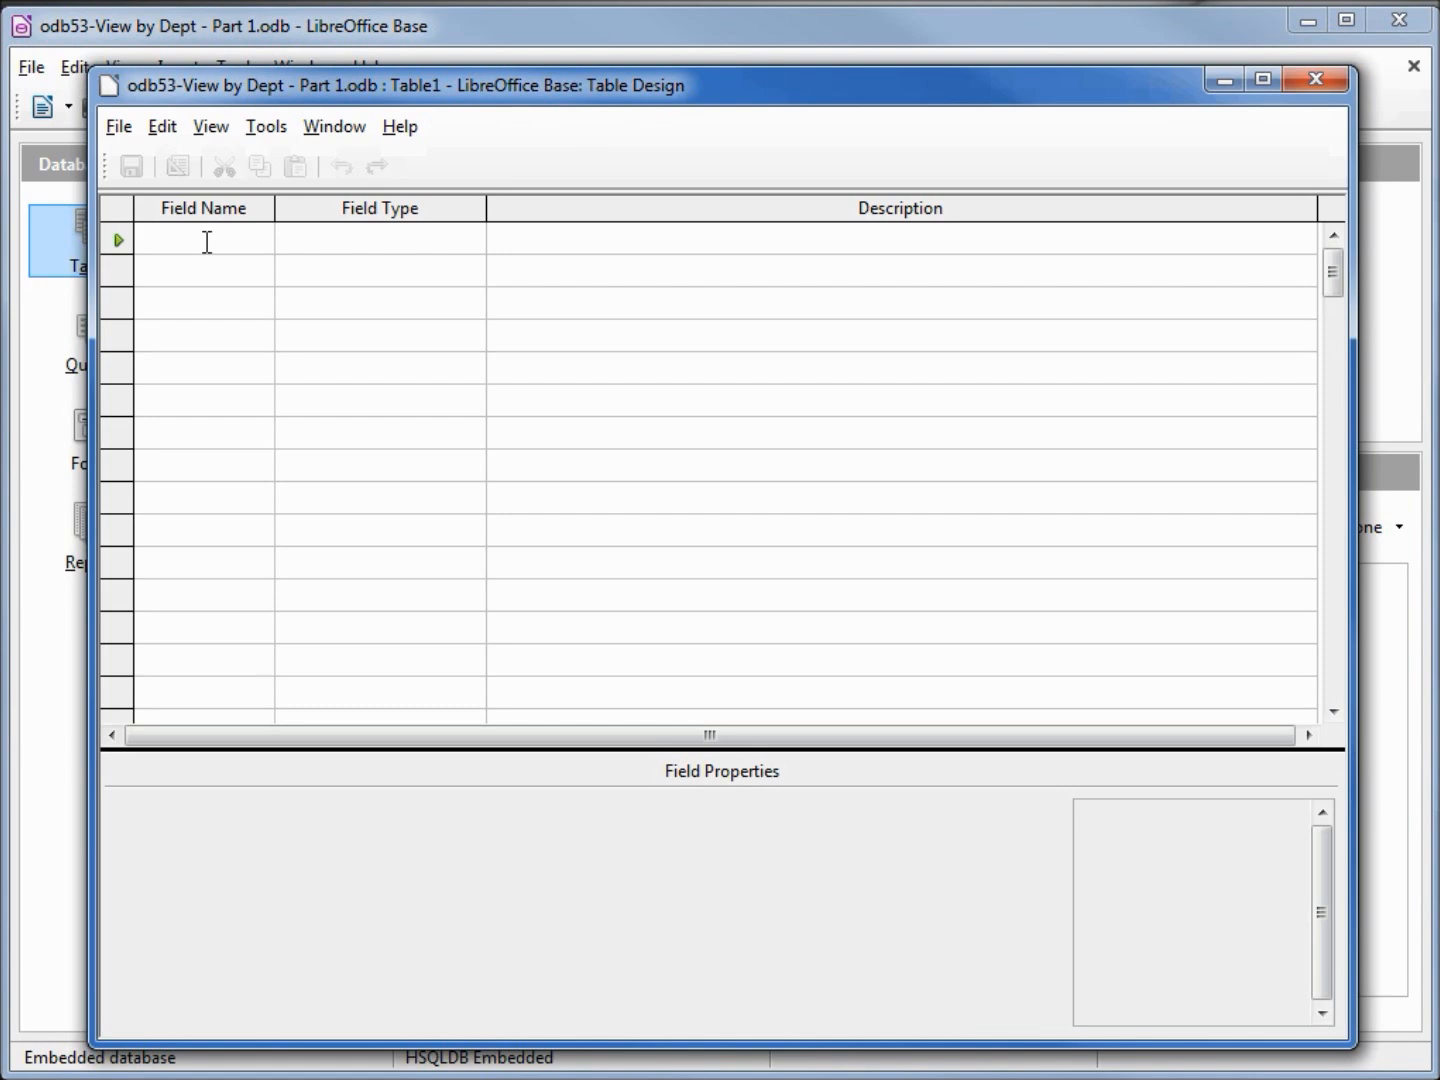
type("Filter-")
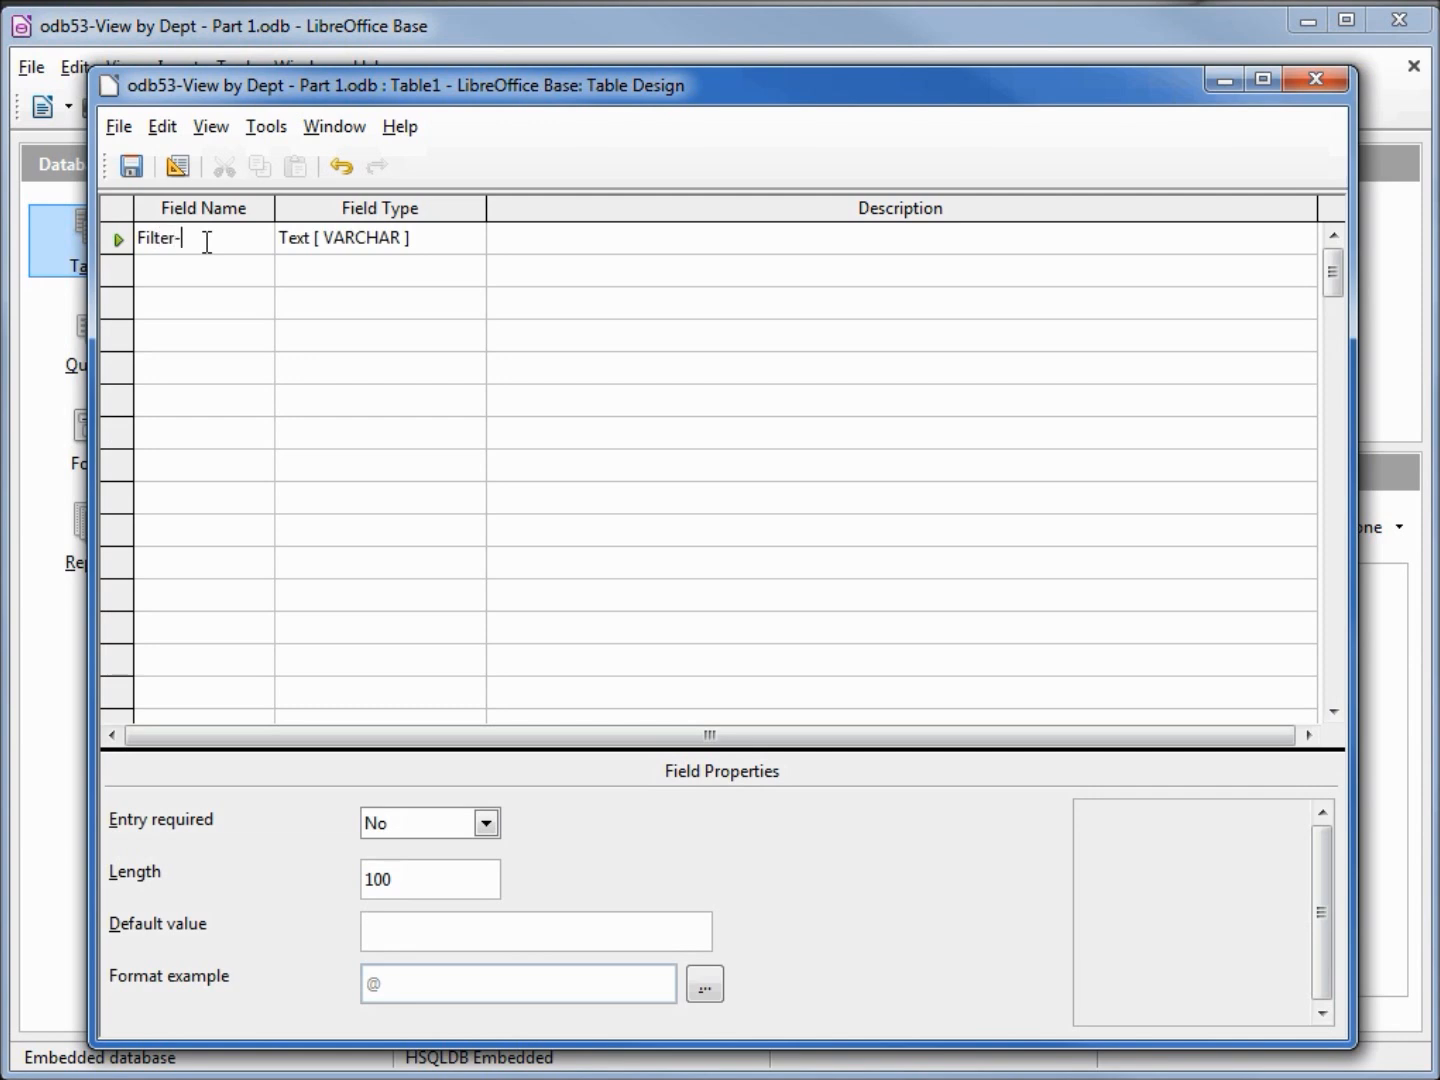
type("ID")
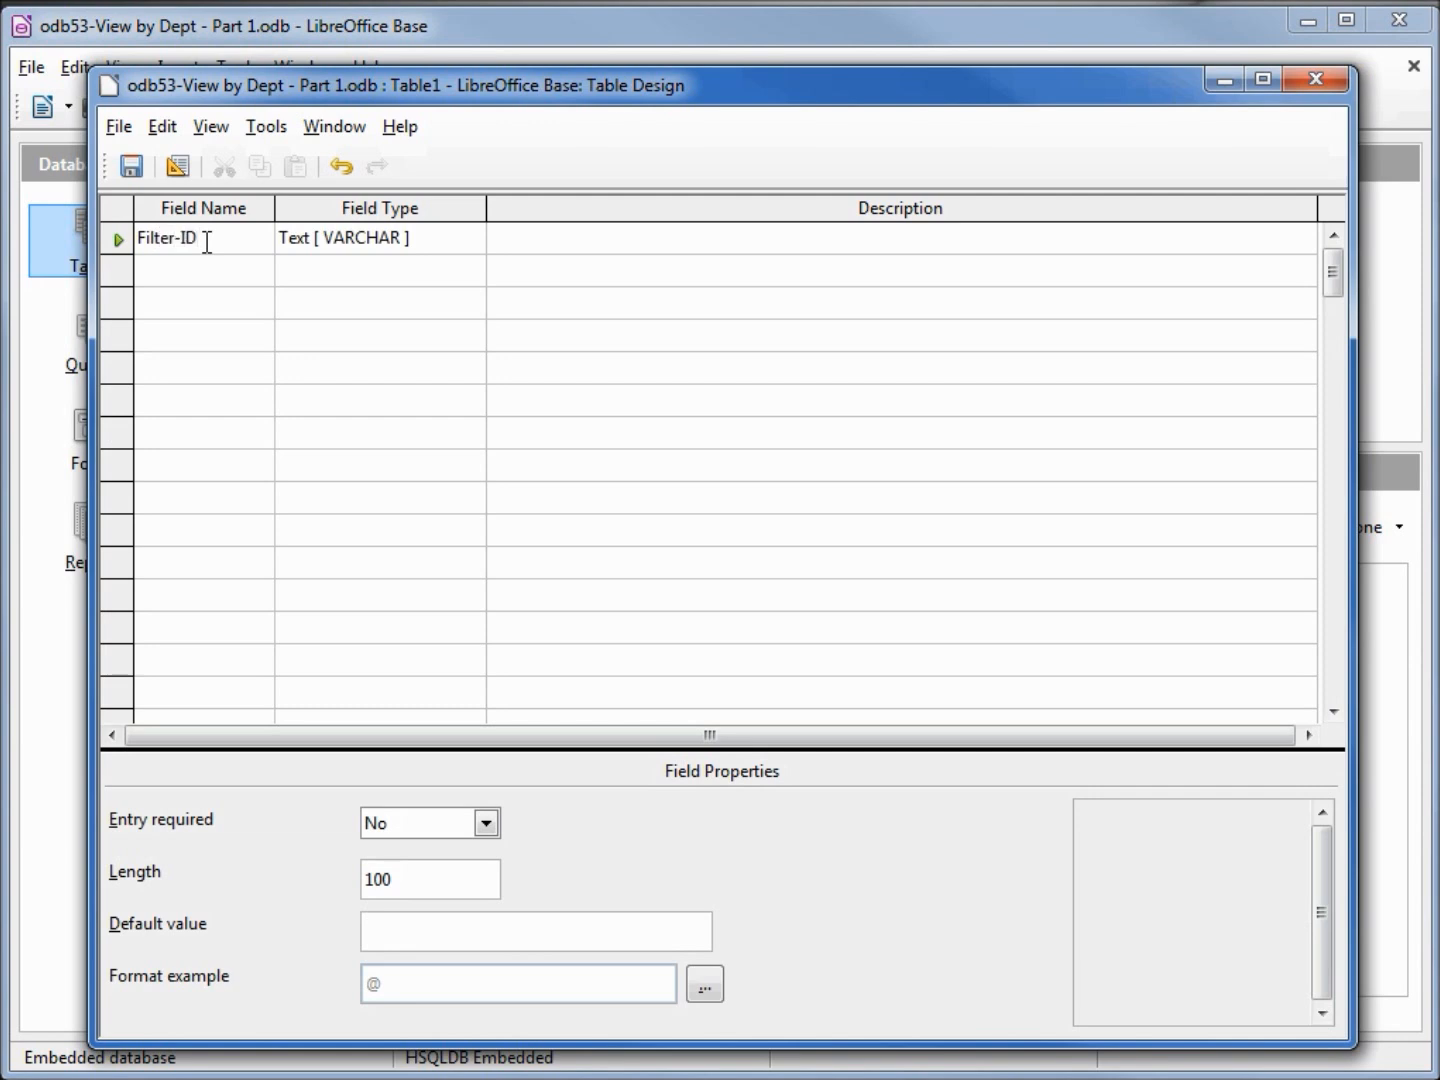
left_click(380, 238)
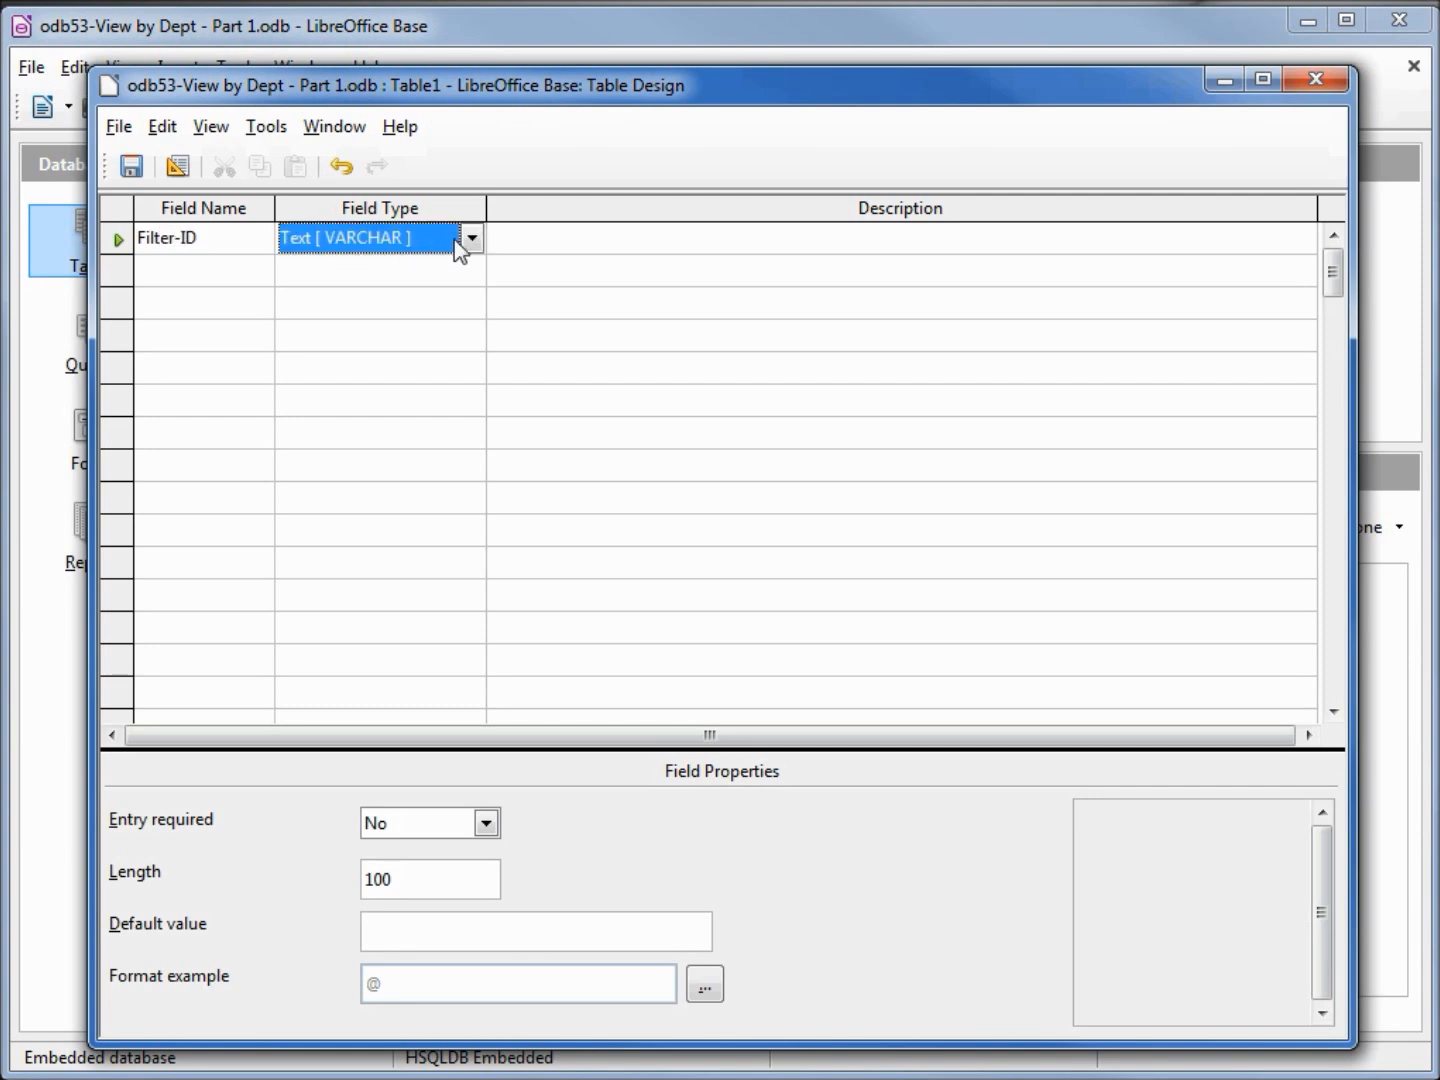
left_click(472, 238)
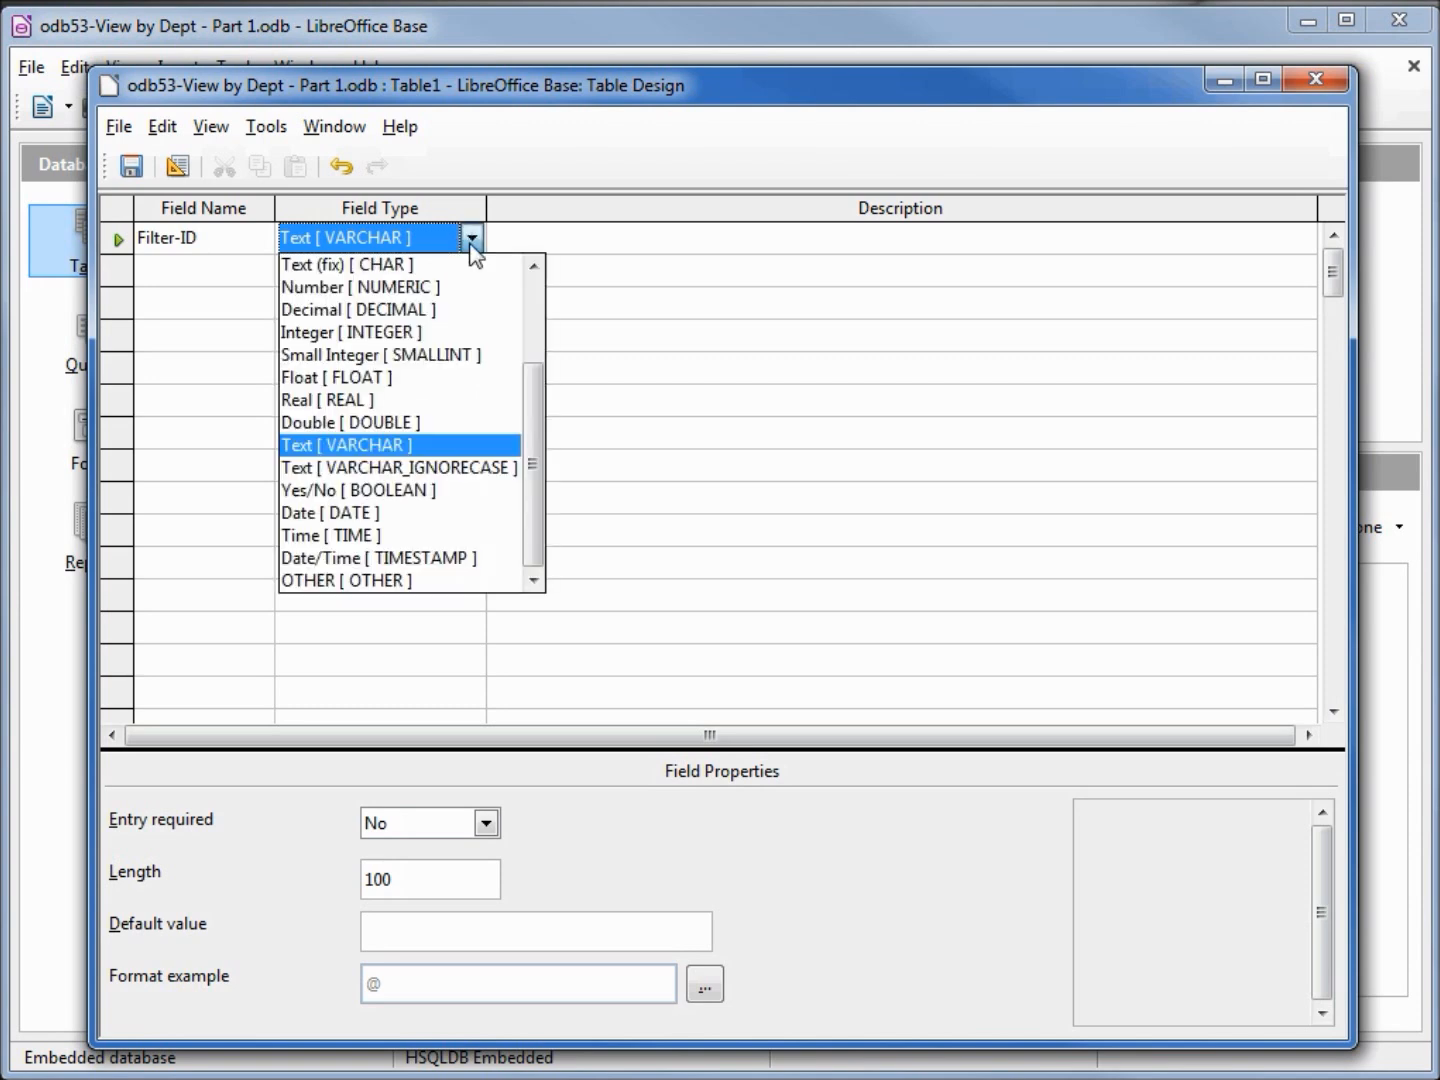
mouse_move(400, 490)
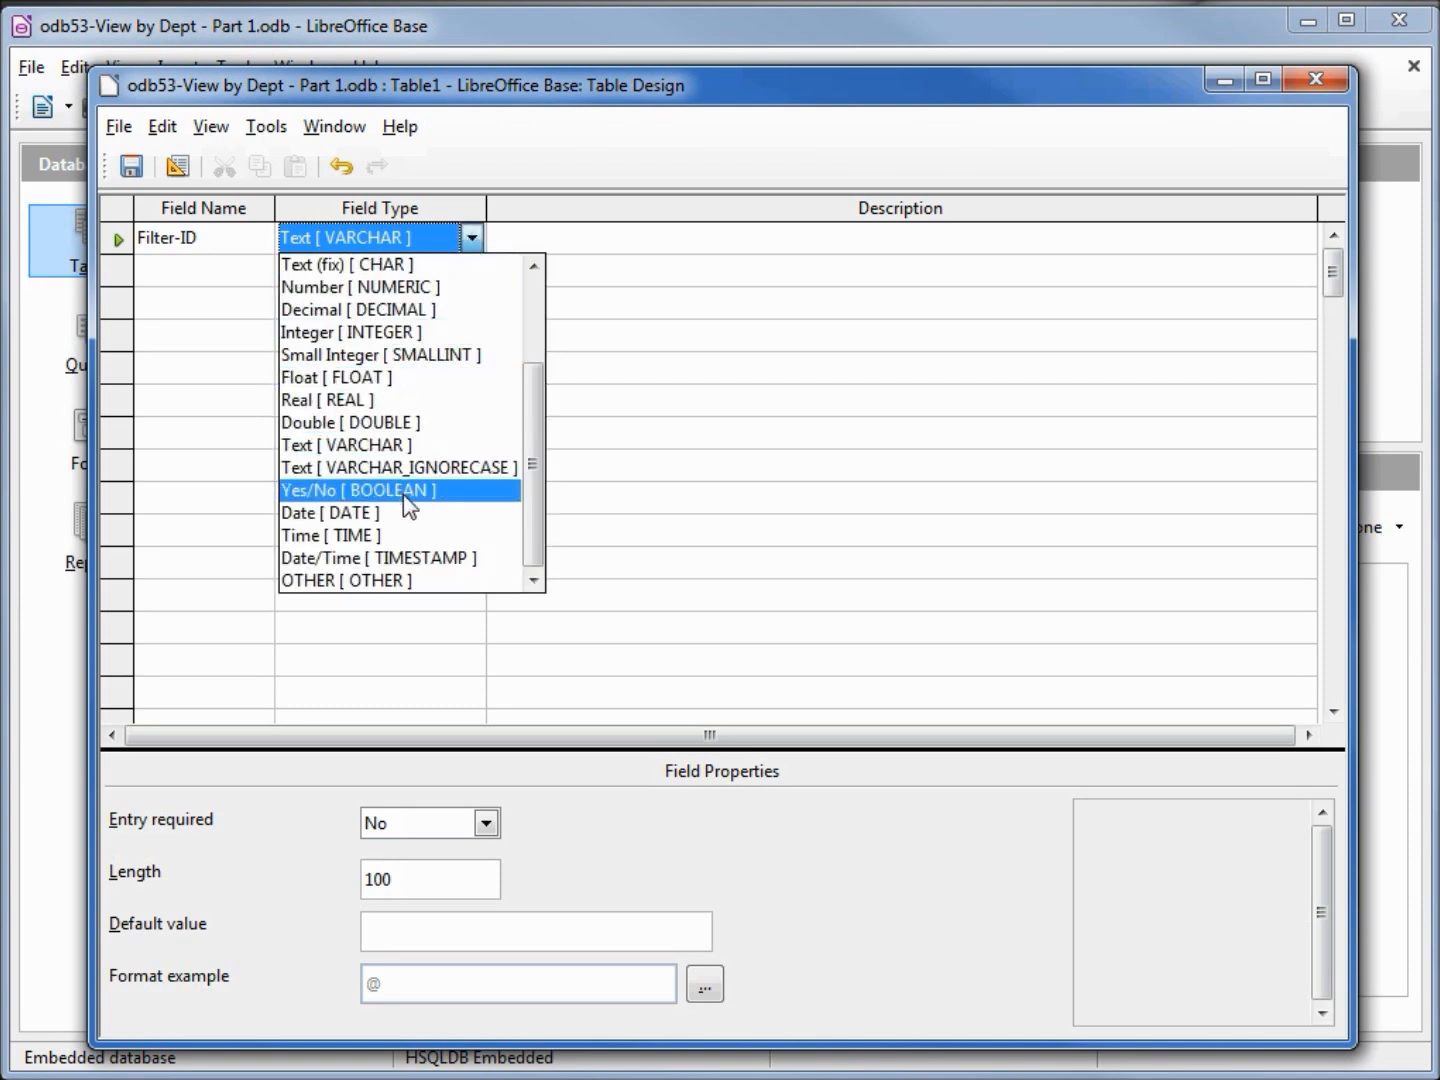
left_click(356, 490)
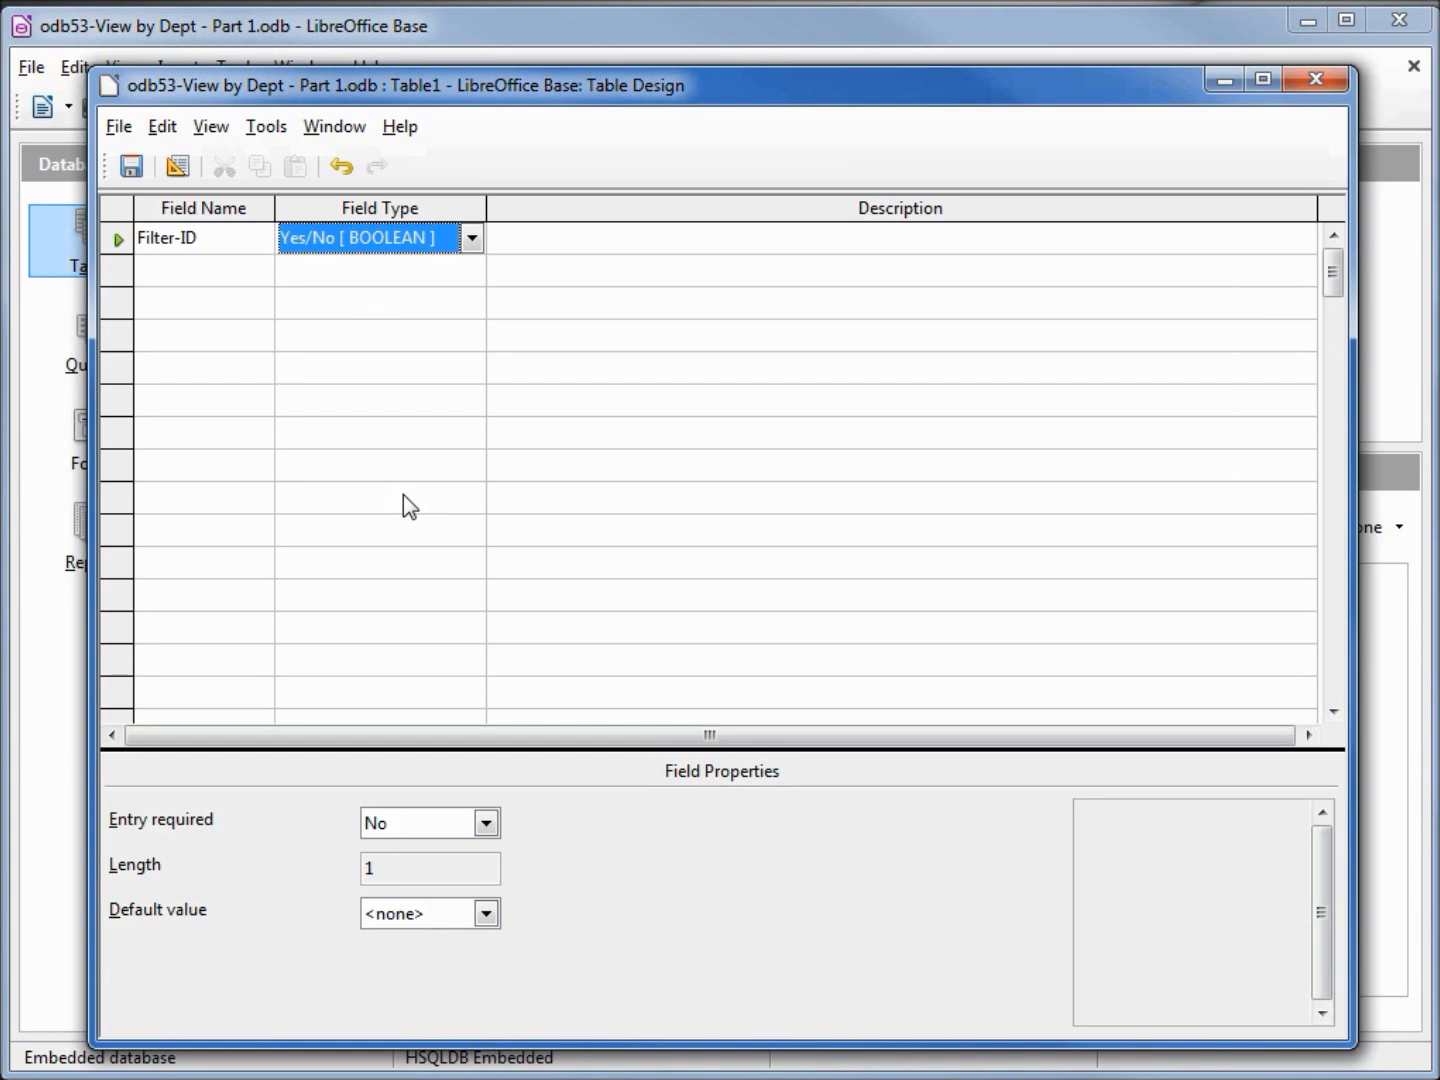
mouse_move(120, 262)
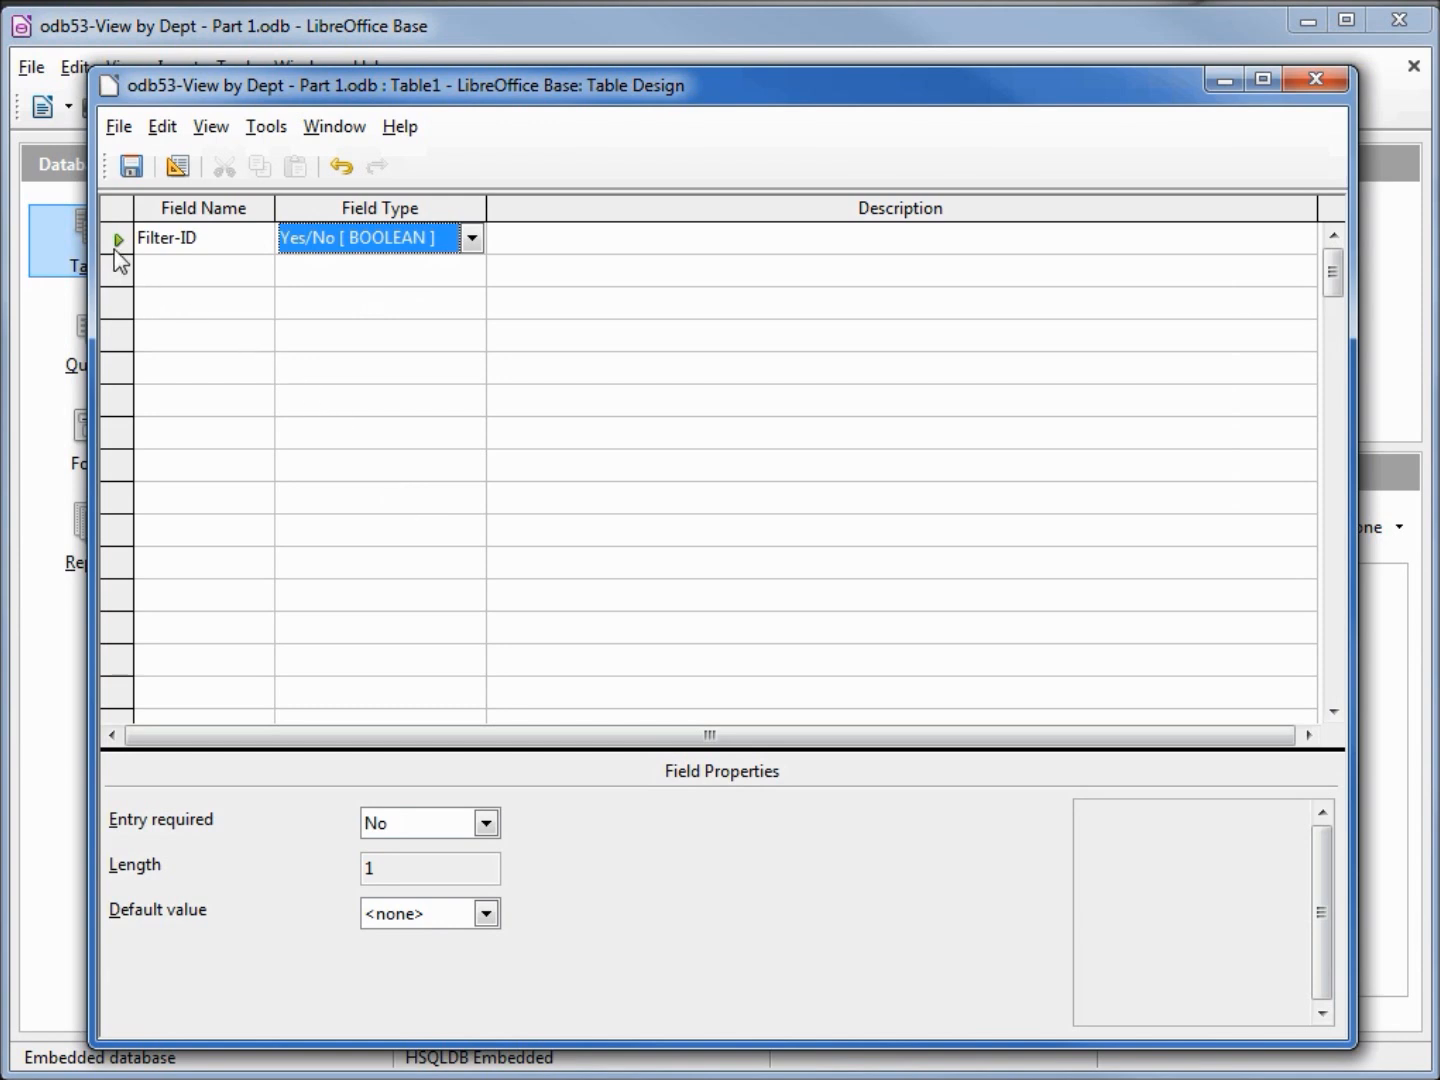
right_click(118, 238)
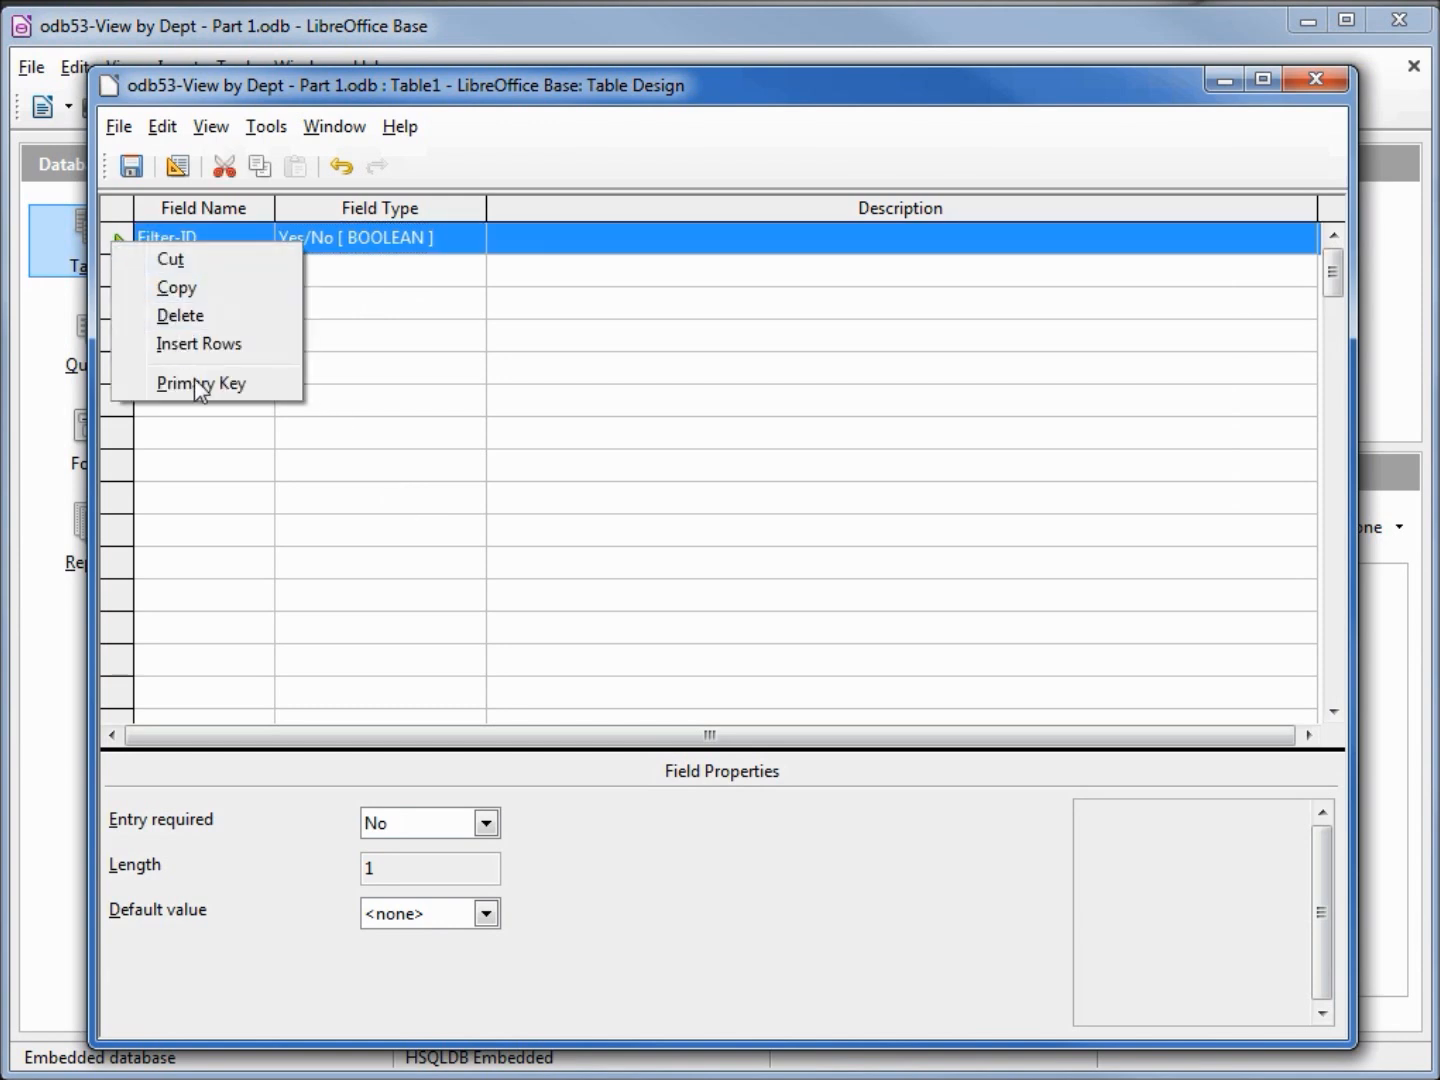
left_click(200, 384)
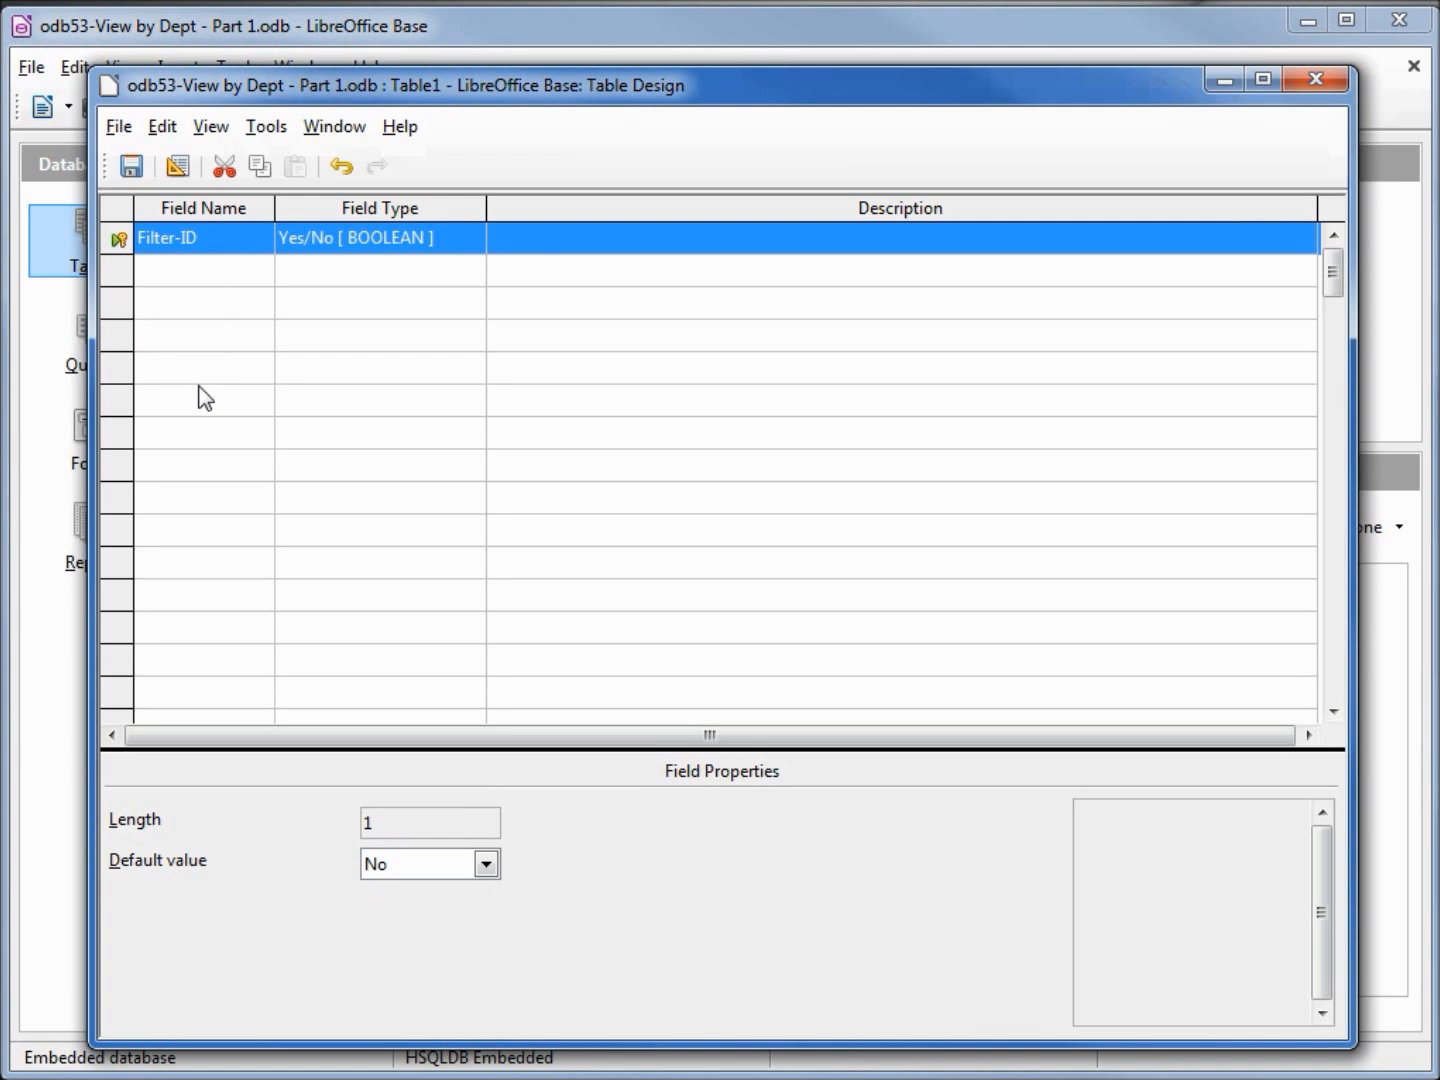
mouse_move(180, 276)
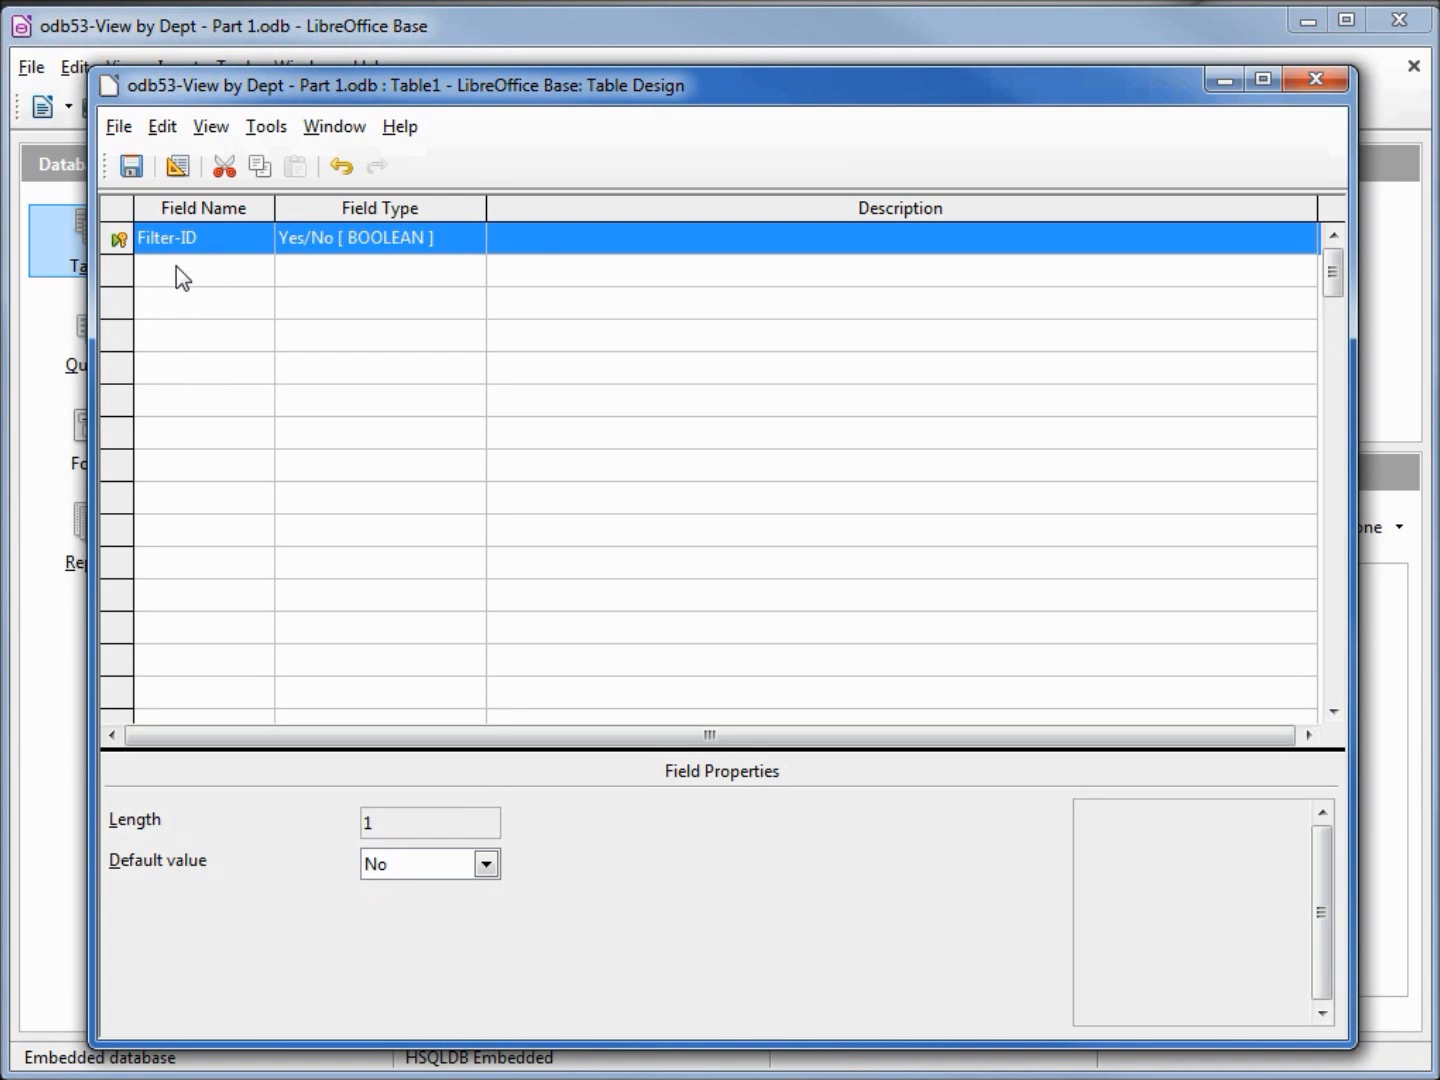
Add a second field Department-ID of type Integer [INTEGER] and start saving the table.
left_click(200, 270)
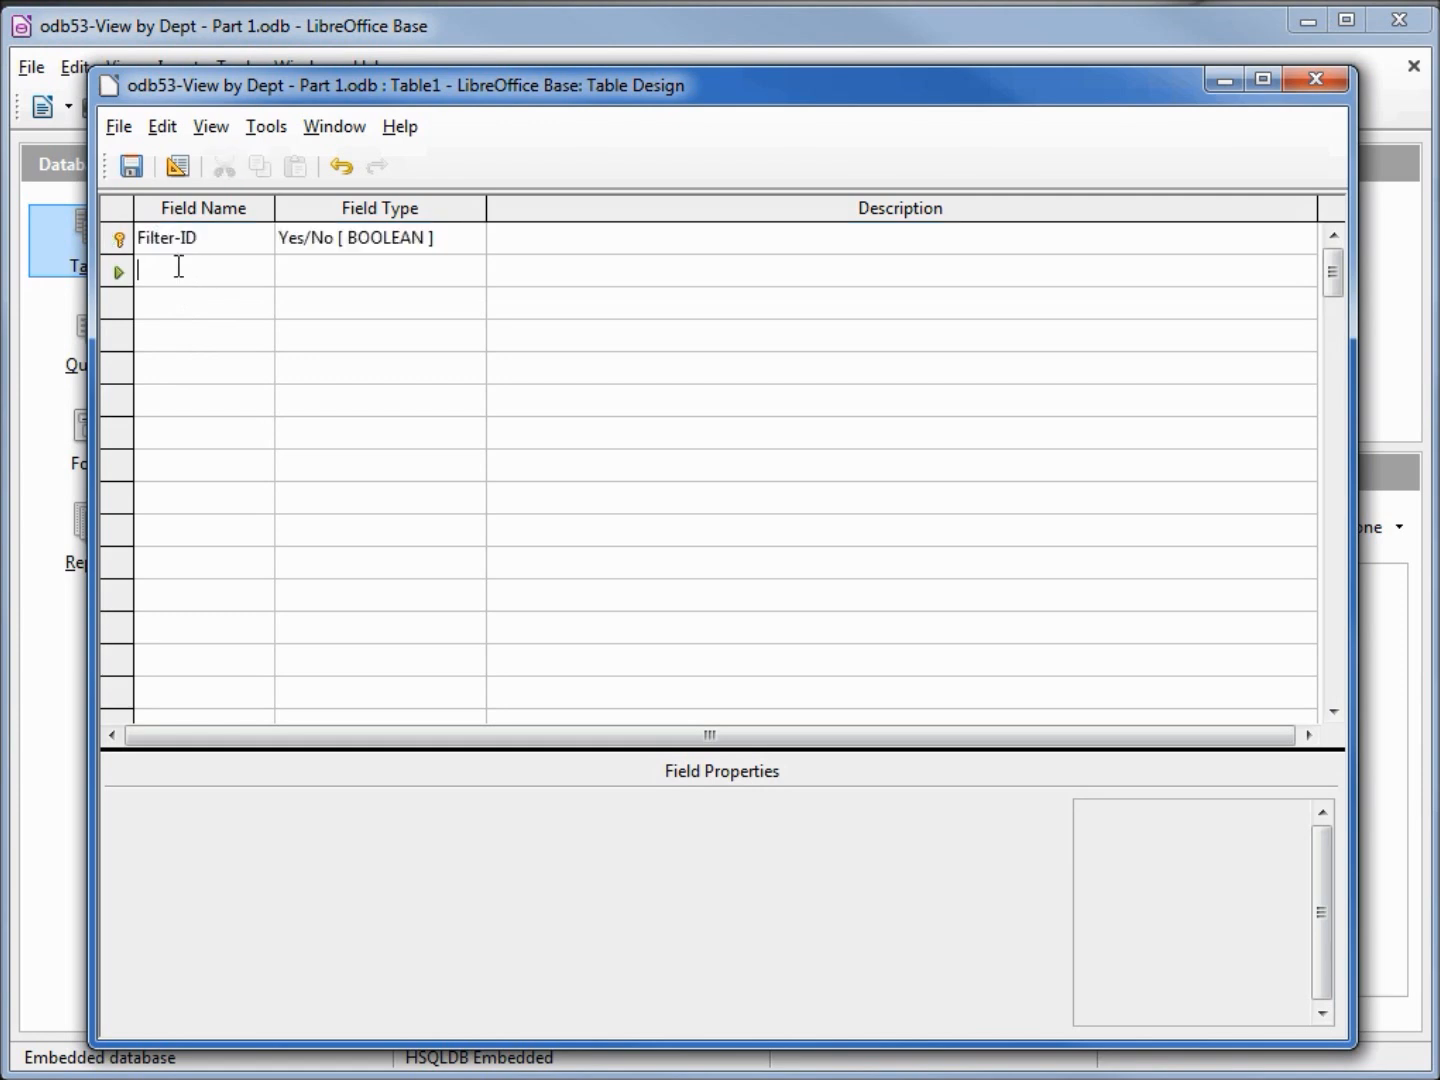
type("Department-ID")
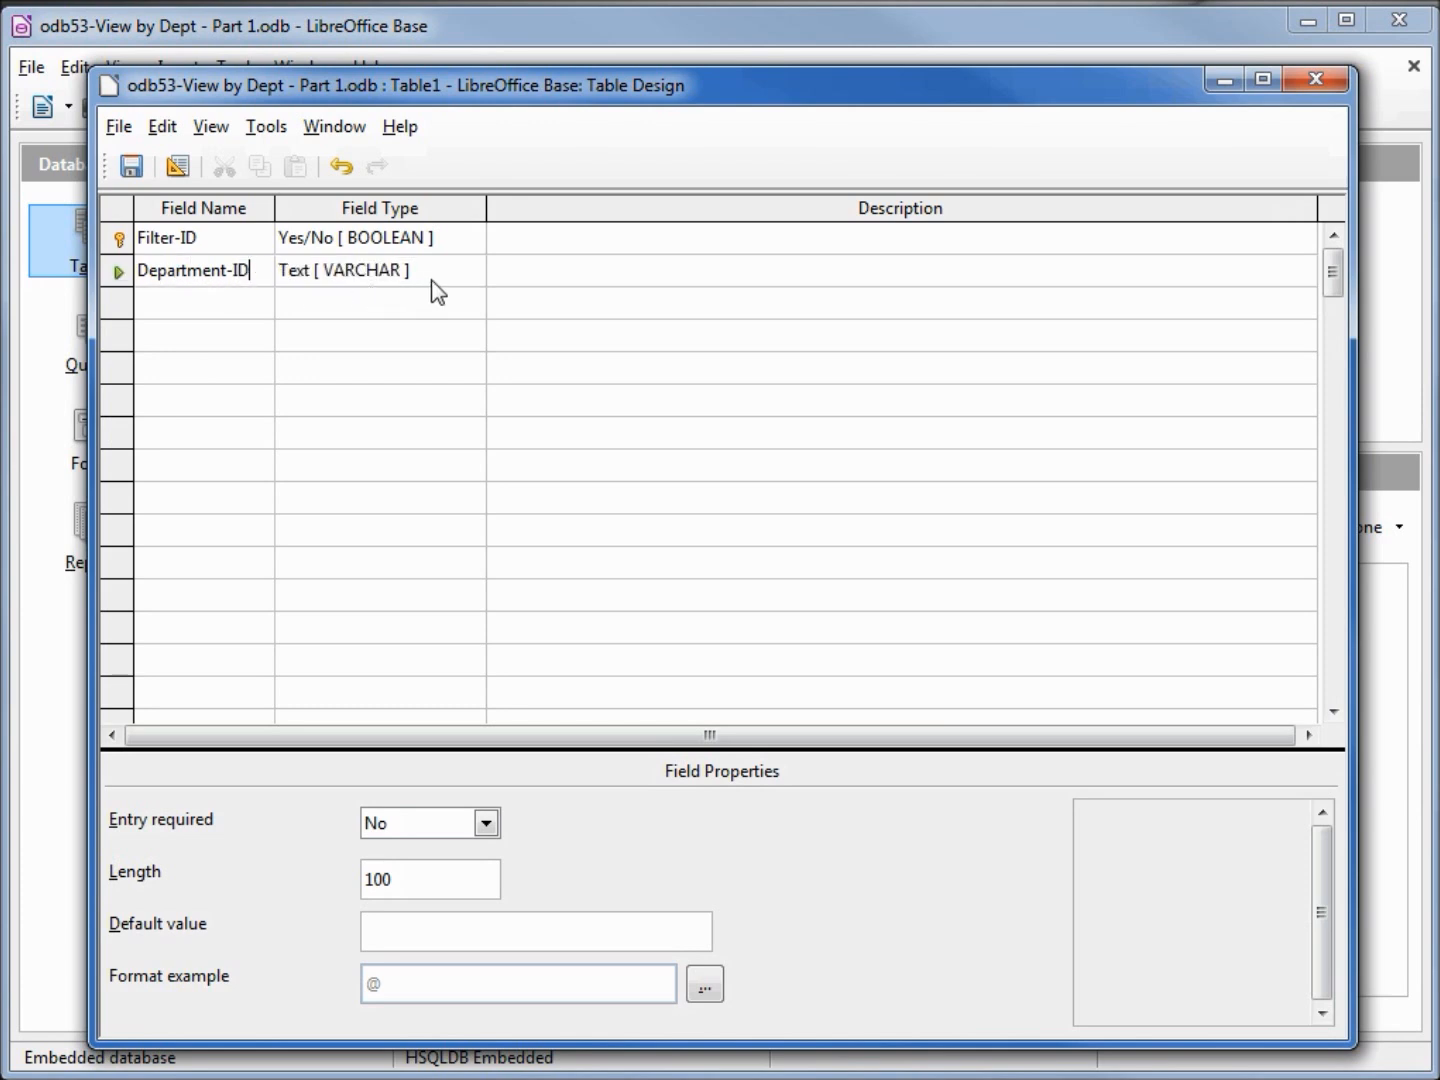
left_click(472, 270)
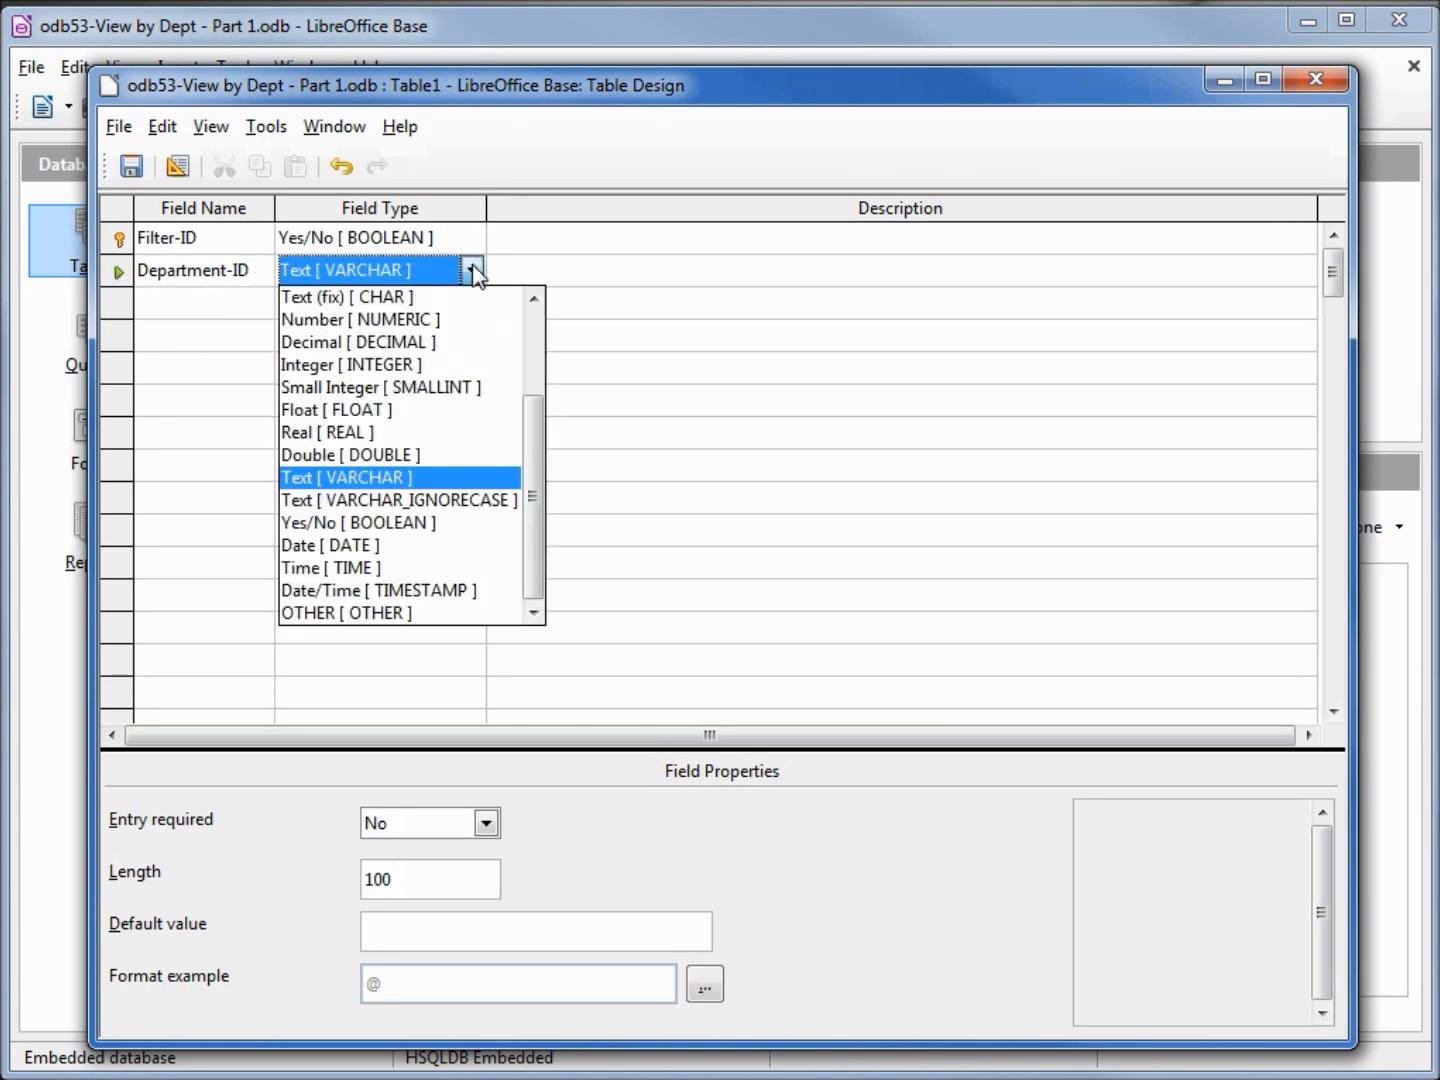
mouse_move(460, 364)
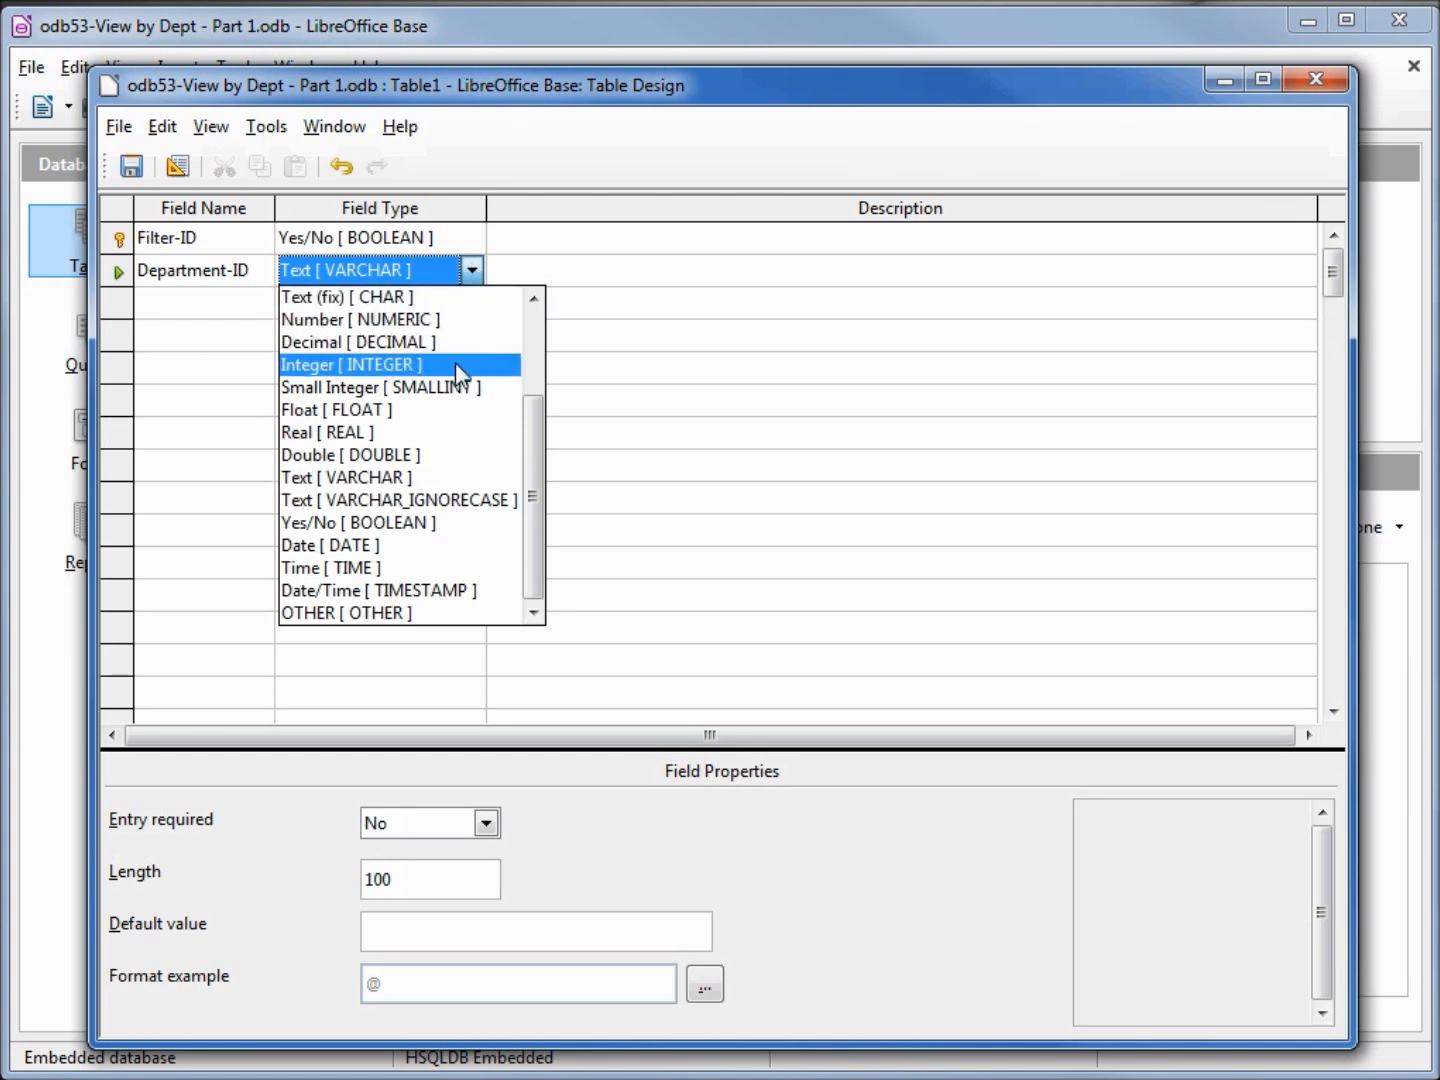
left_click(352, 364)
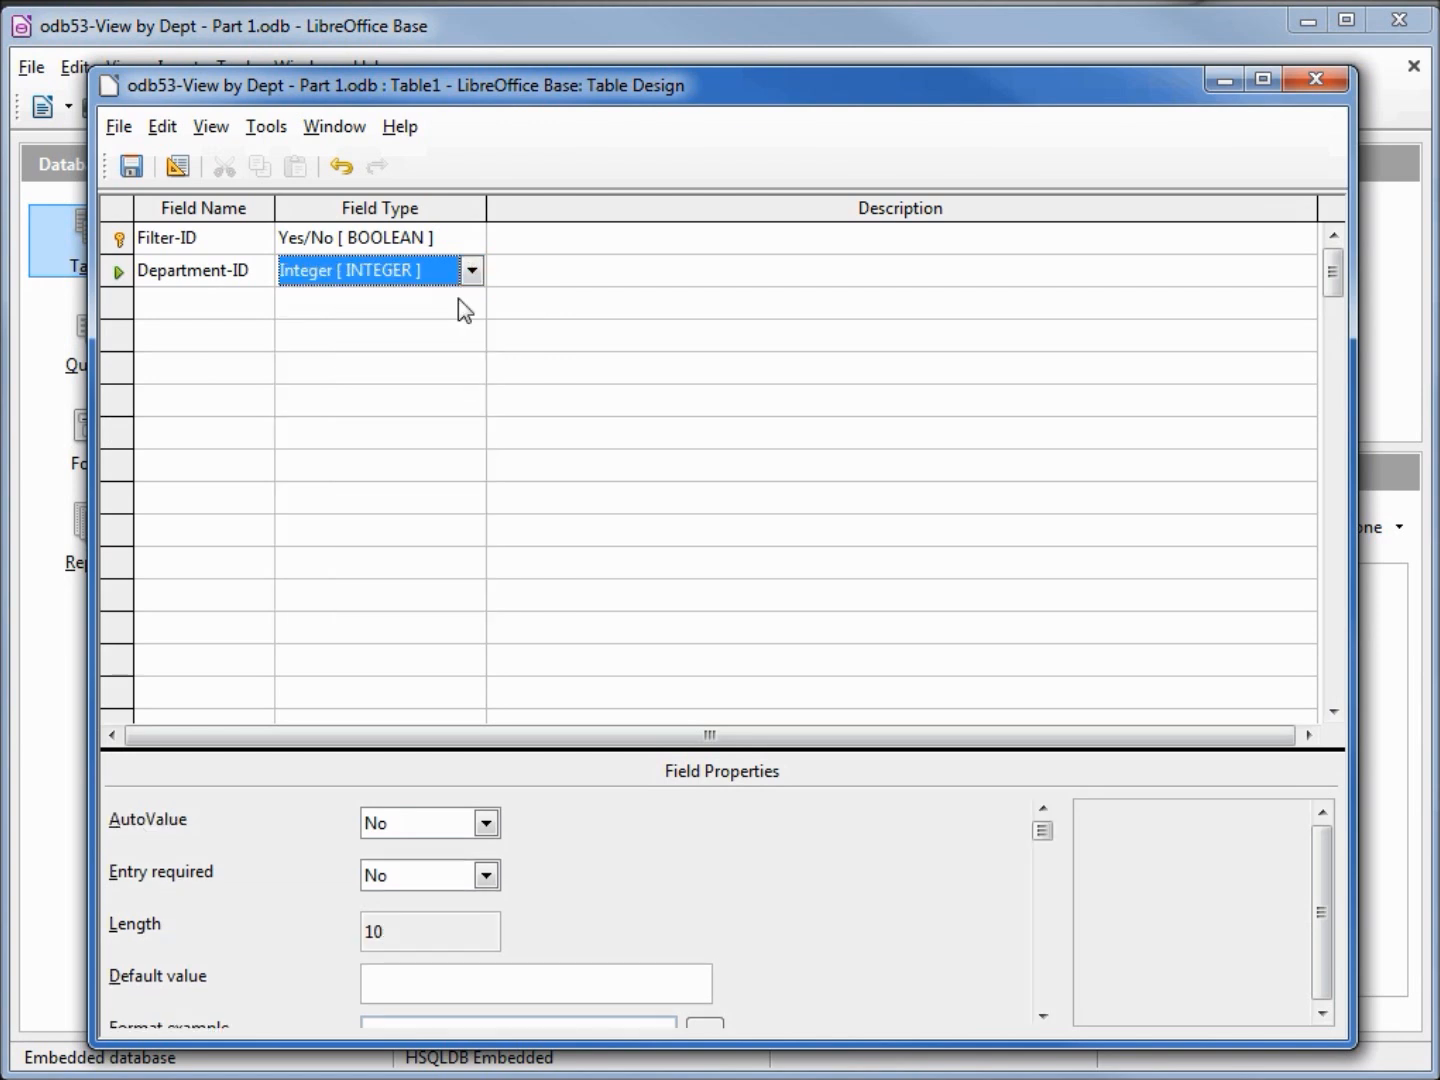
left_click(130, 166)
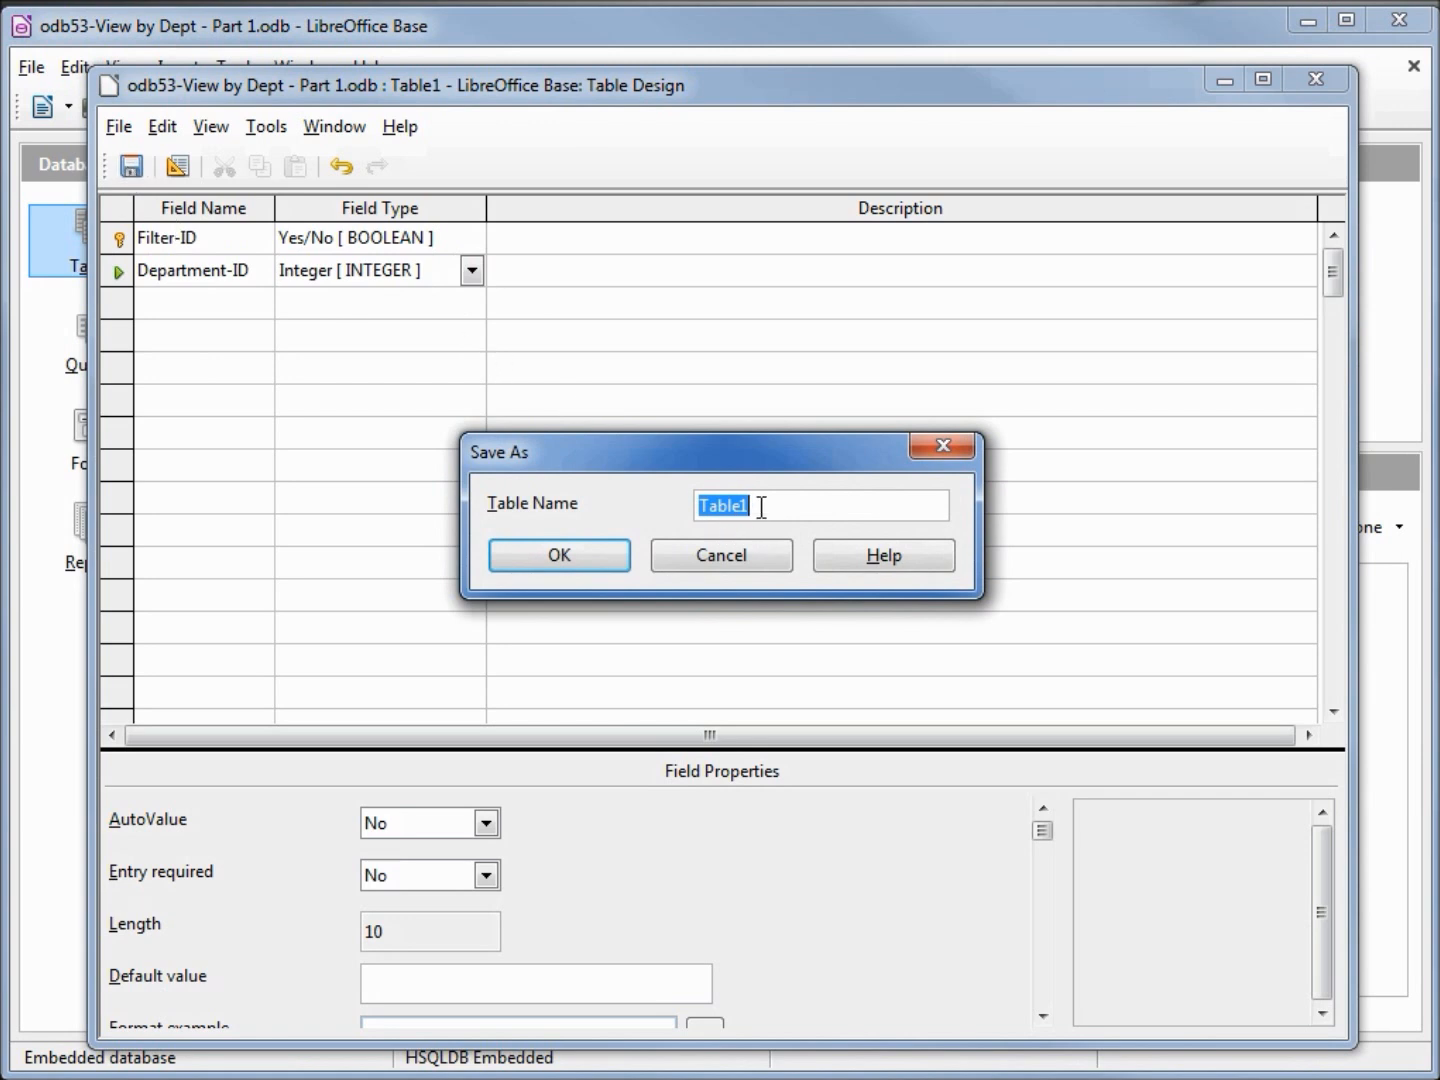
mouse_move(648, 504)
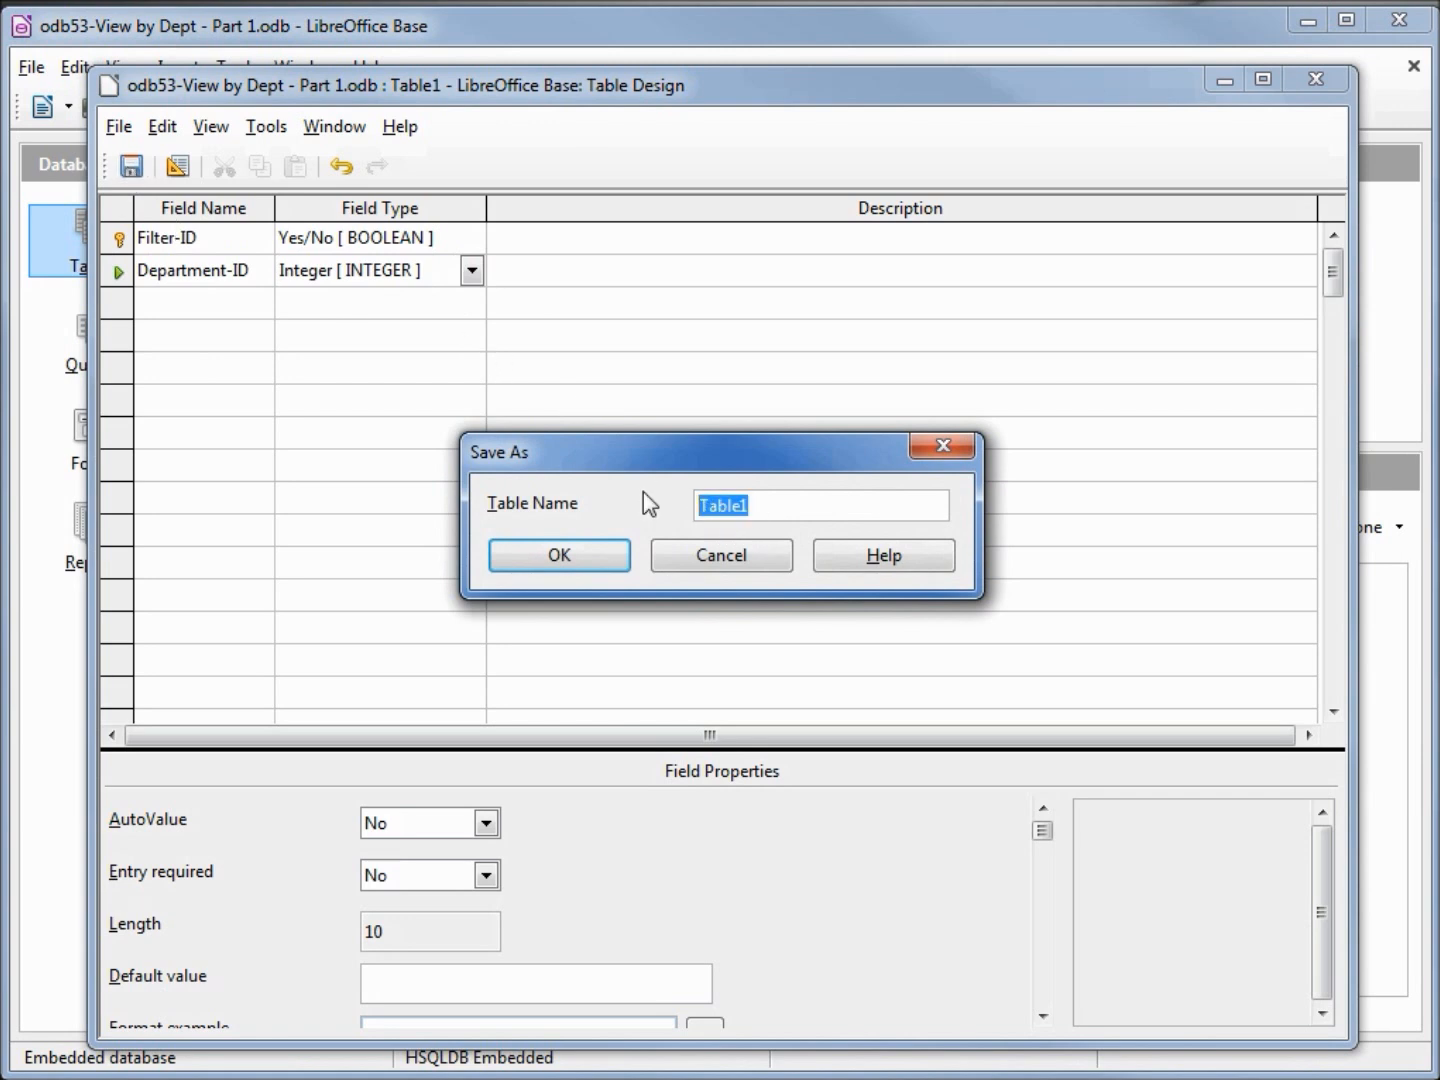
Save the table as tbl_Filter and close the table design window.
type("tbl_Filter")
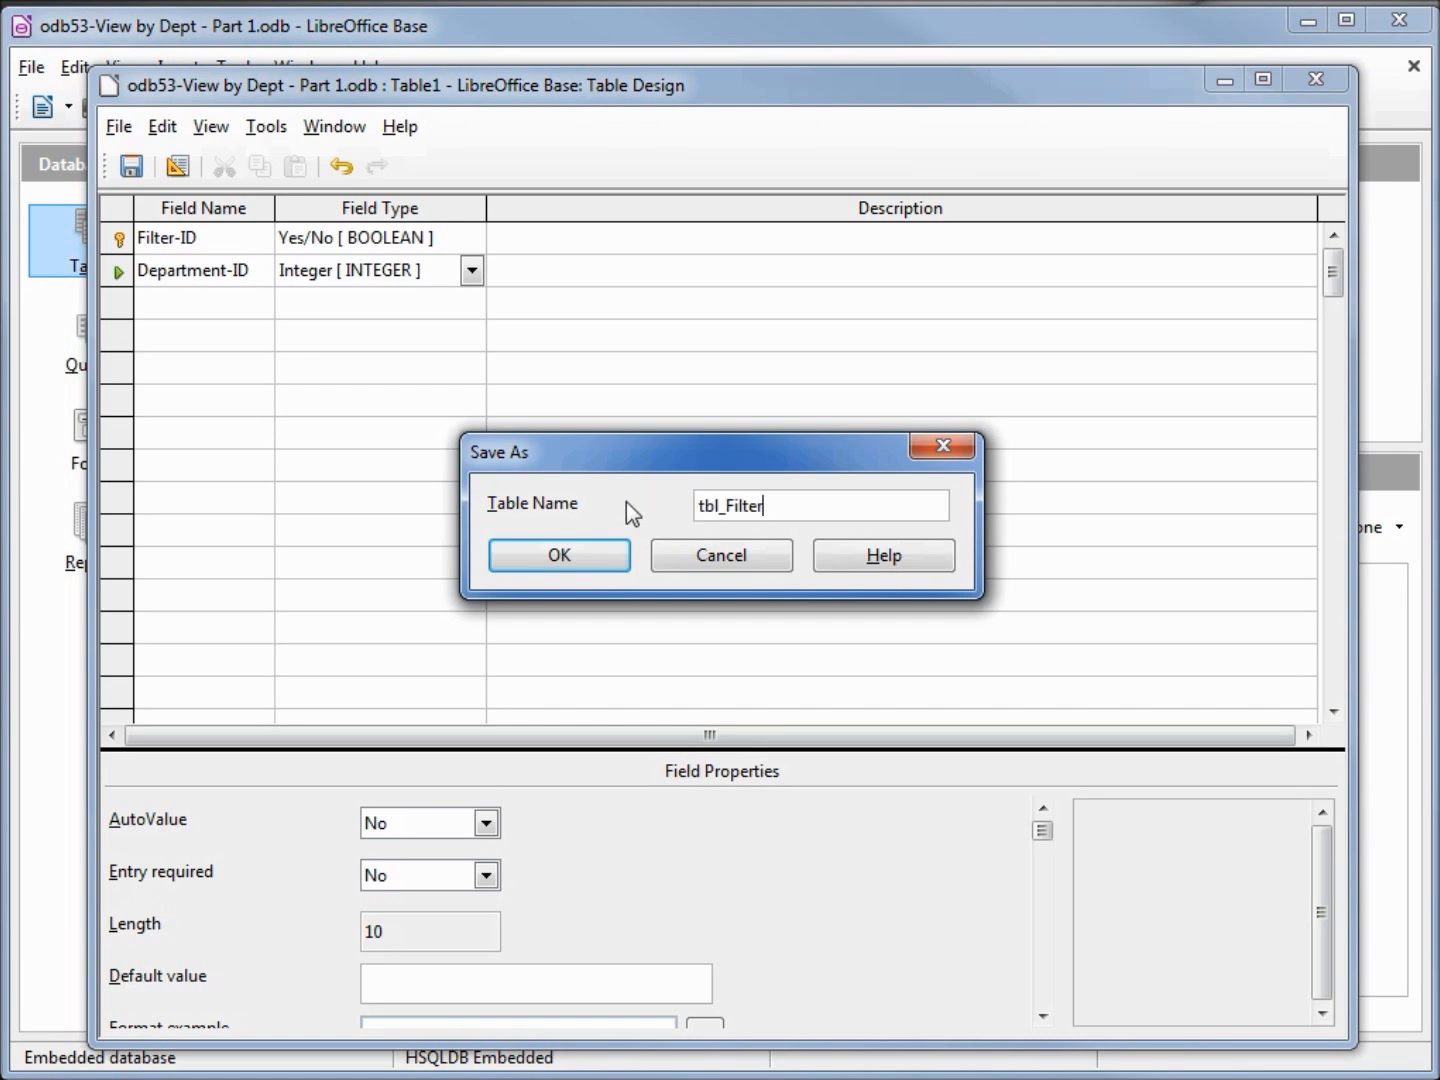
left_click(558, 556)
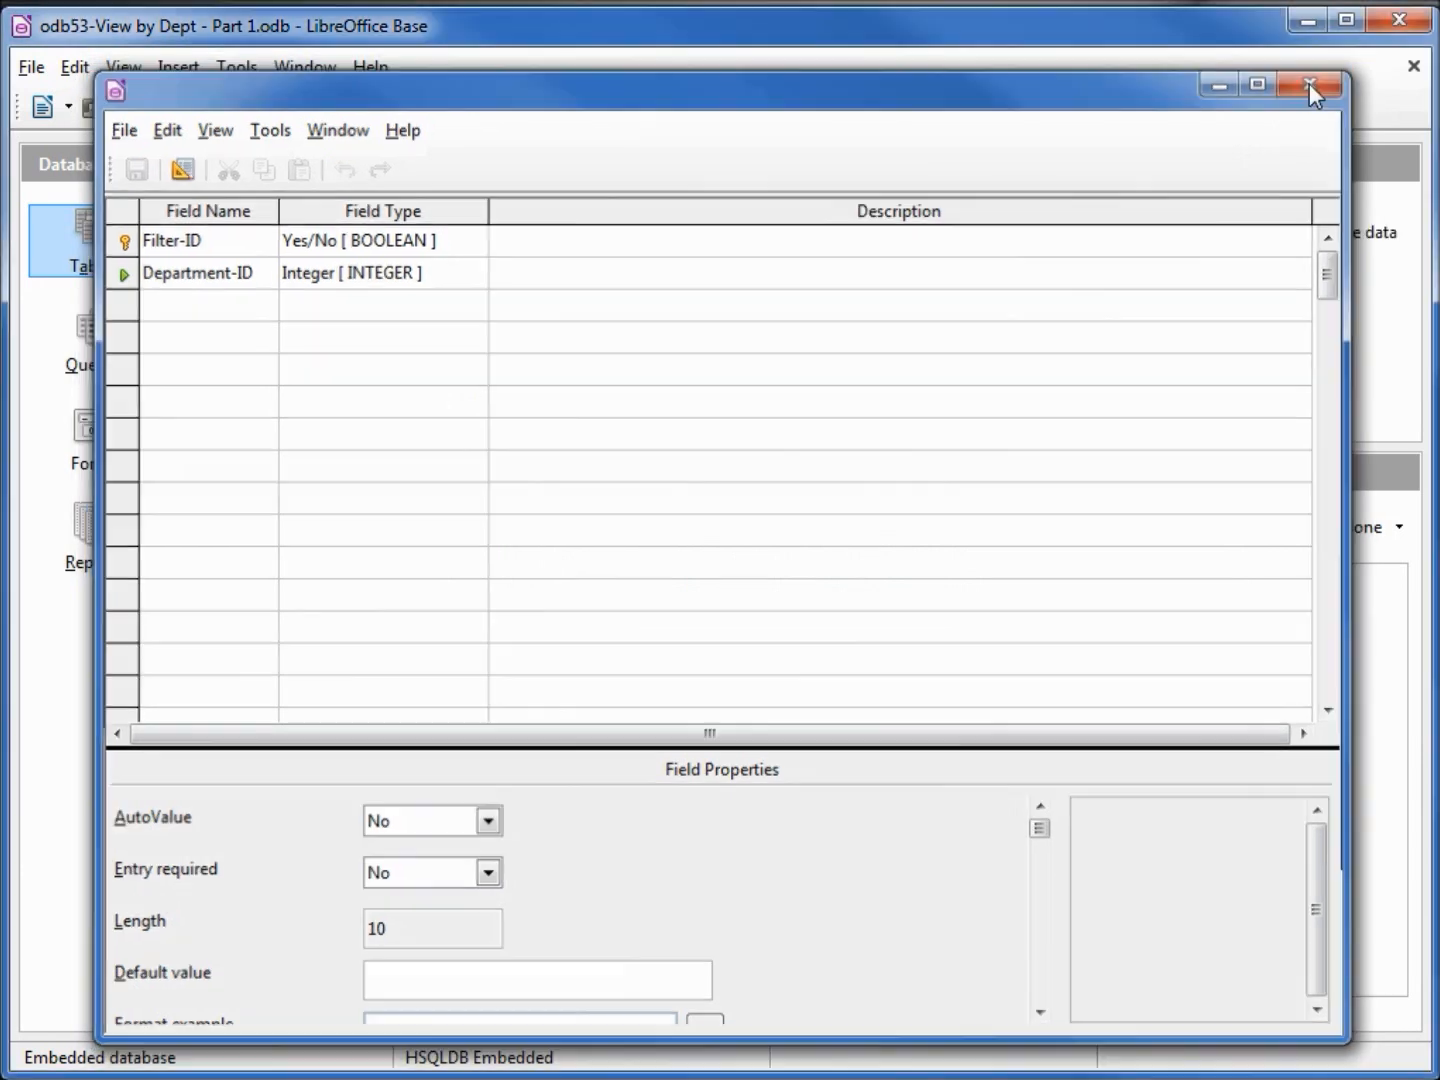
left_click(1312, 84)
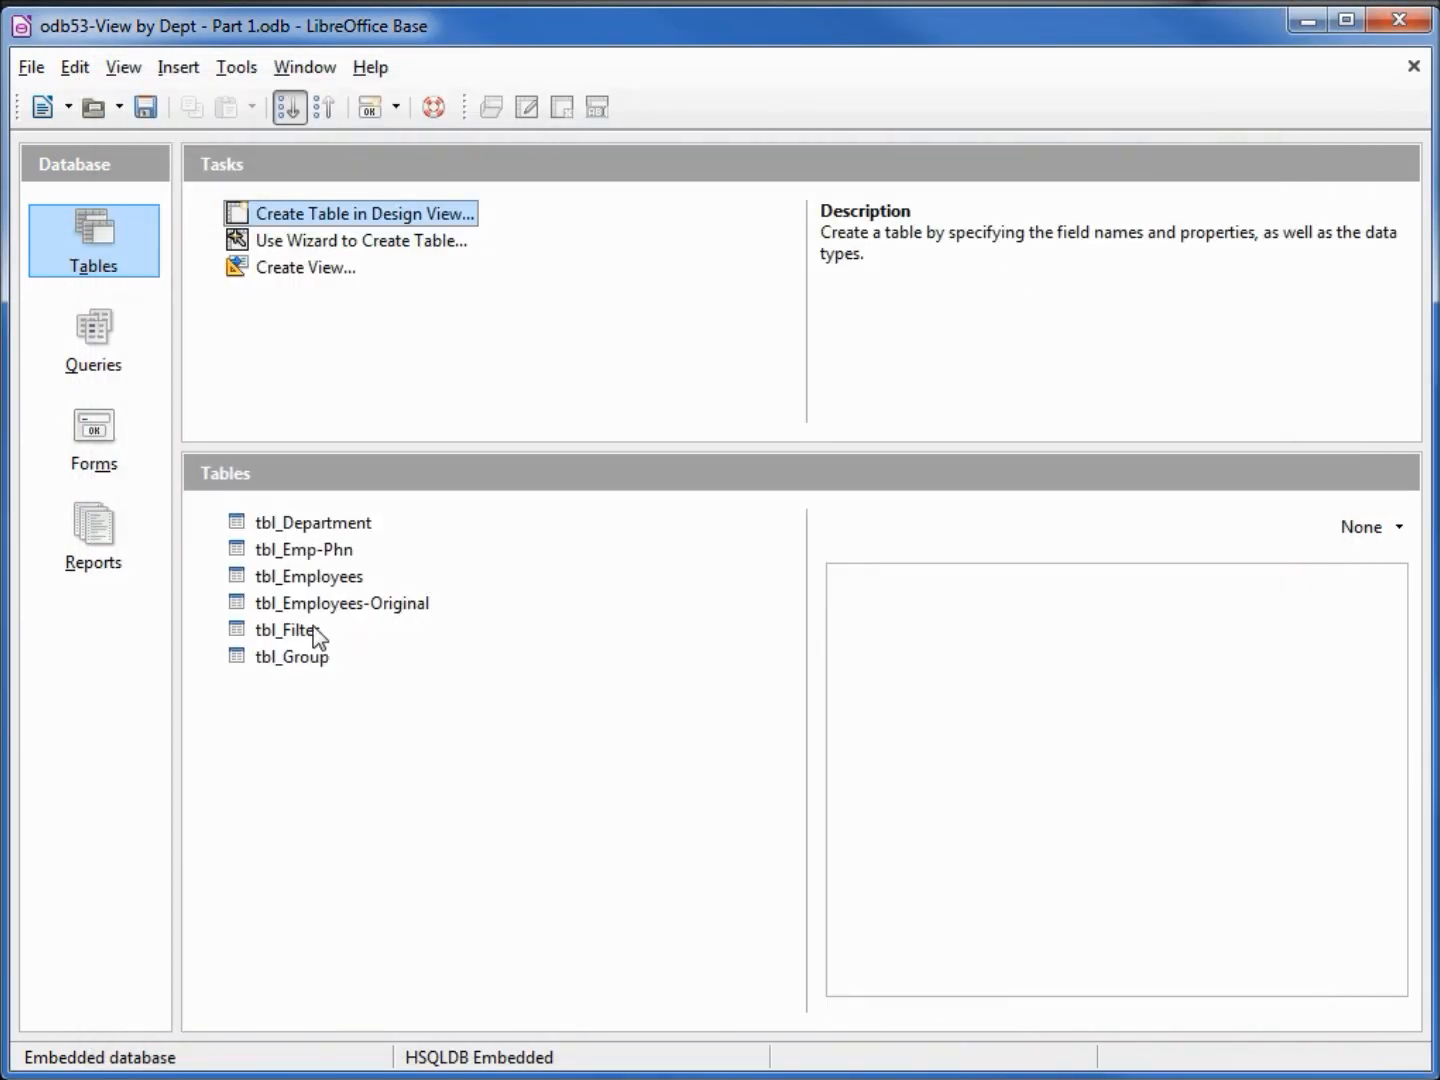
mouse_move(312, 638)
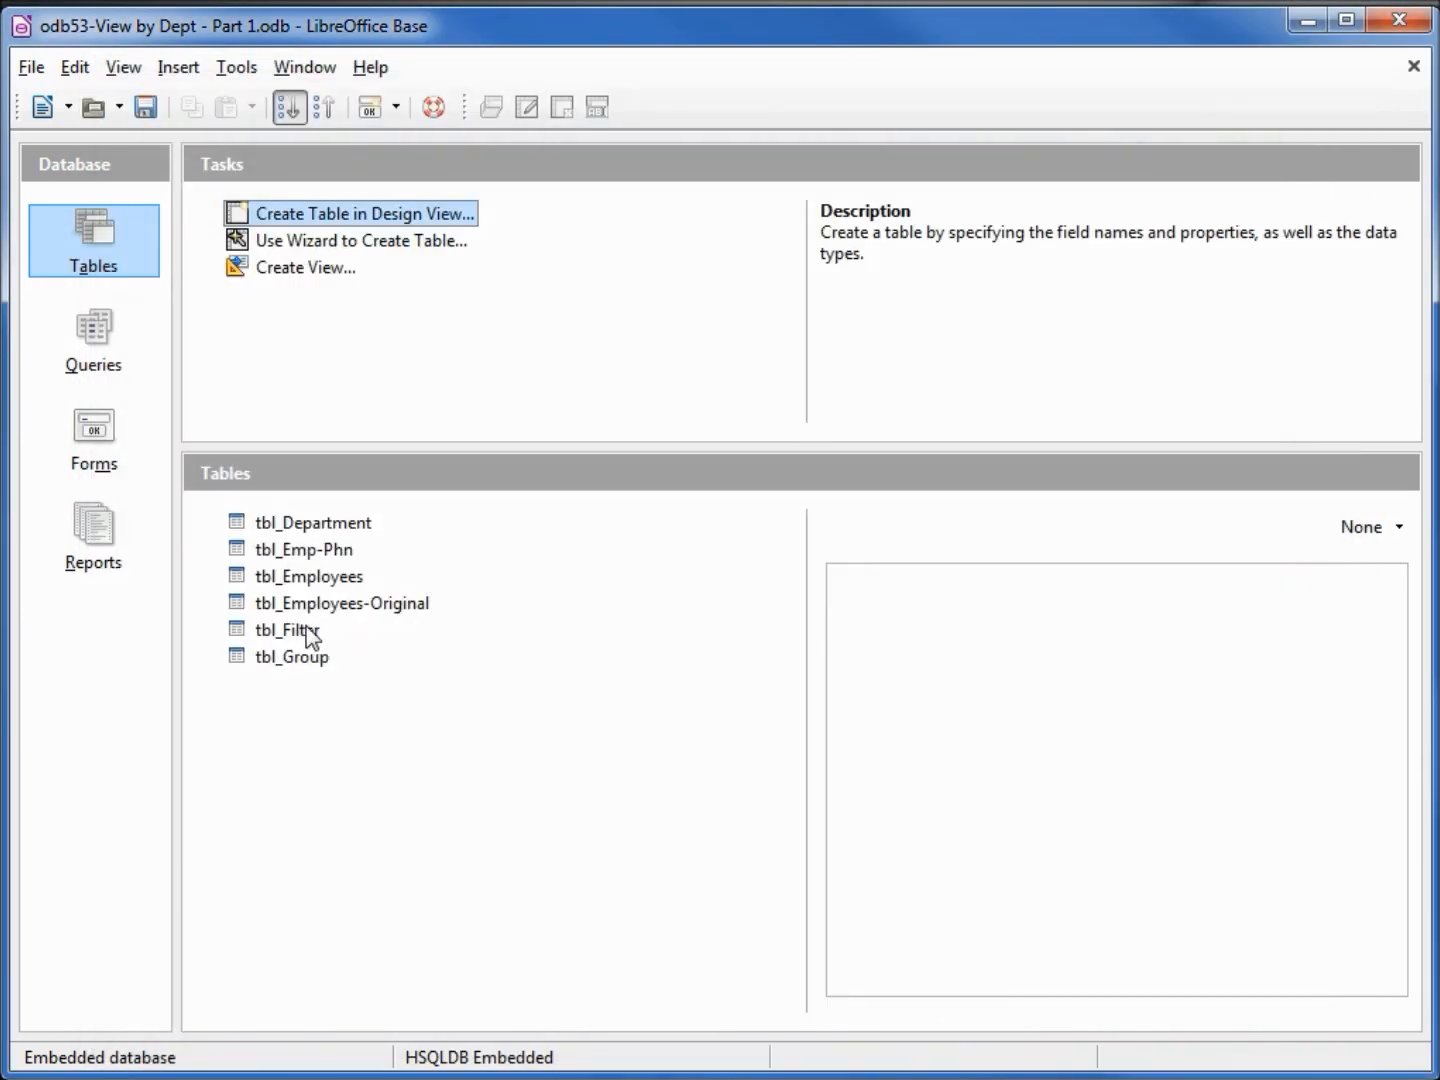
mouse_move(94, 436)
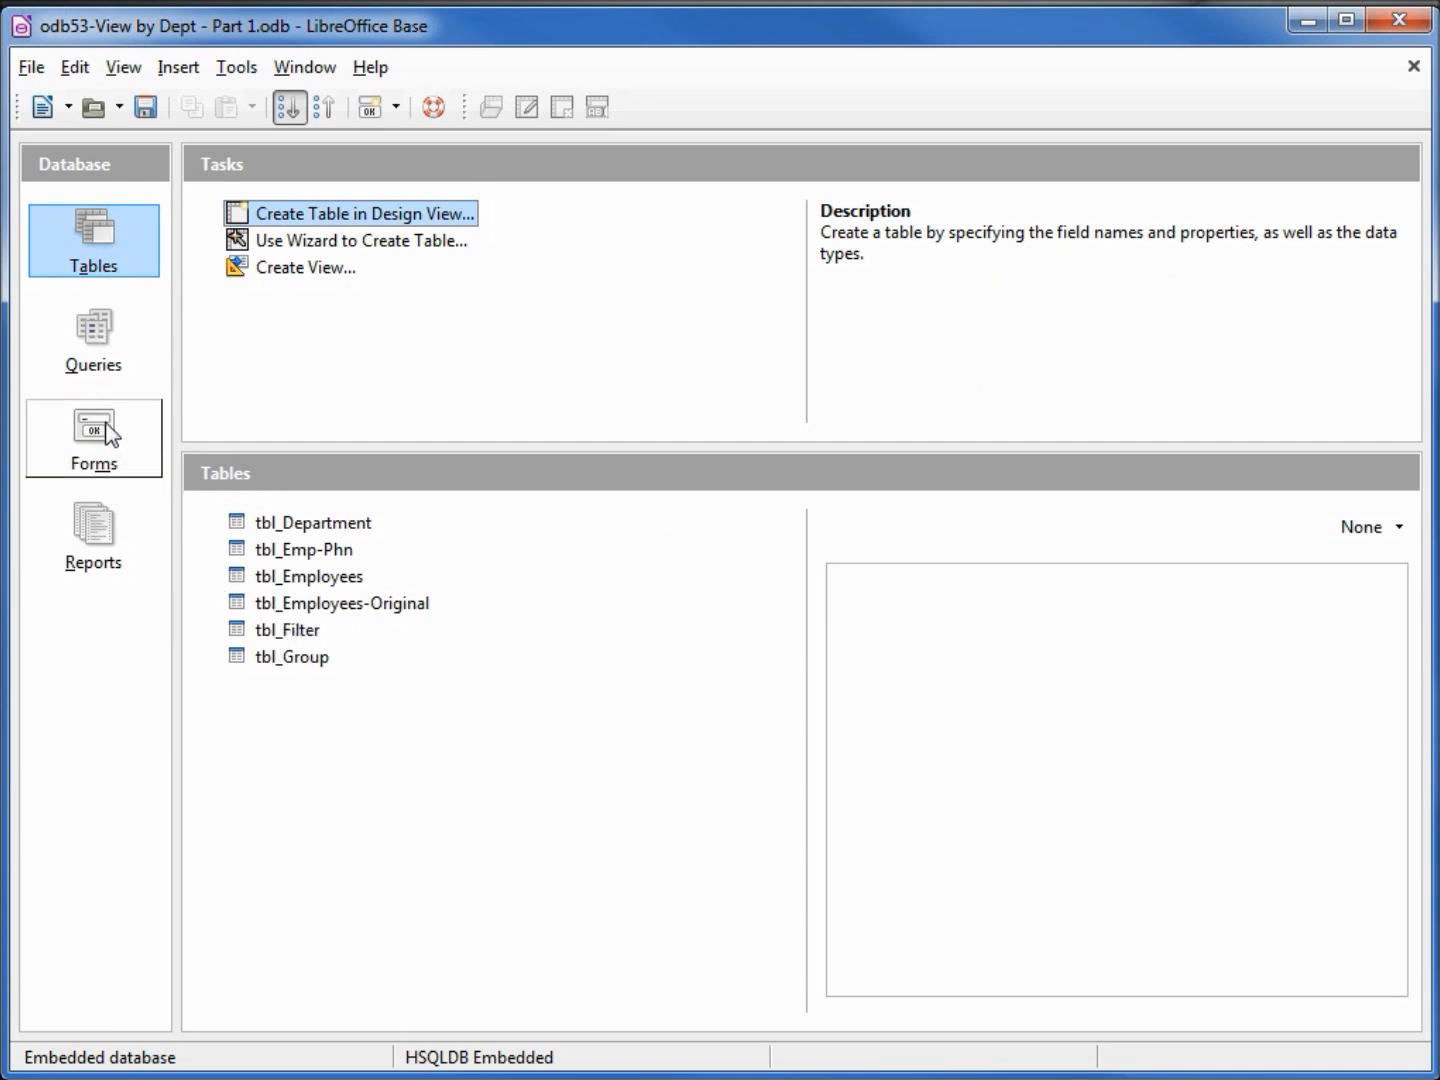
From the Forms section, create a new blank form in design view.
left_click(94, 438)
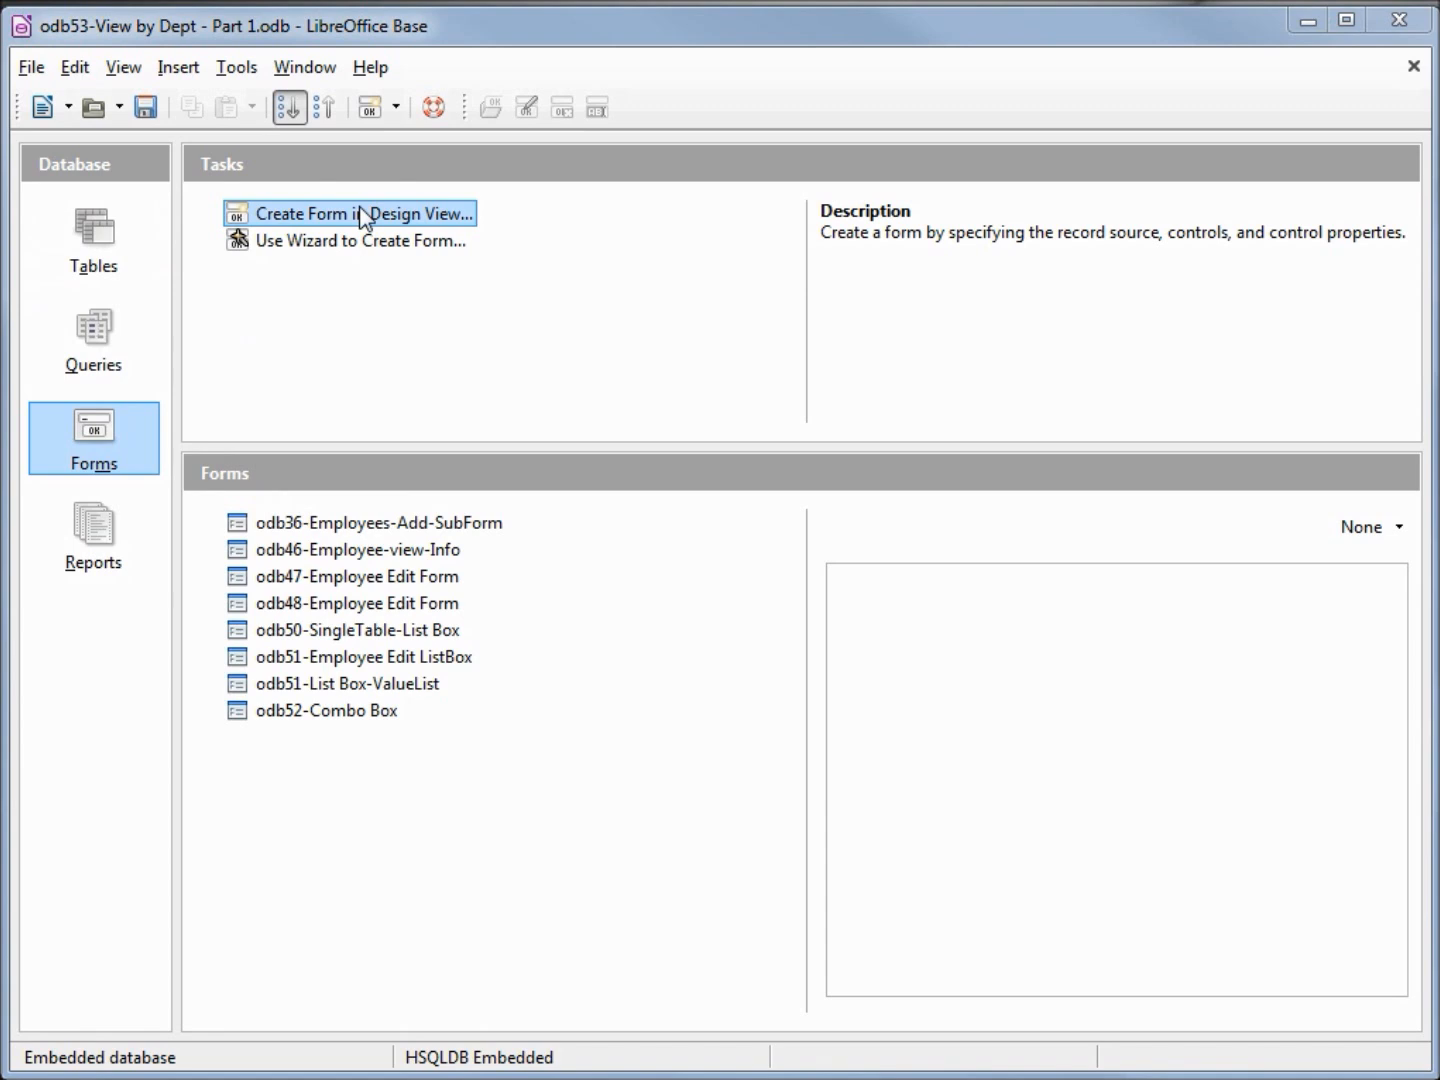
left_click(362, 212)
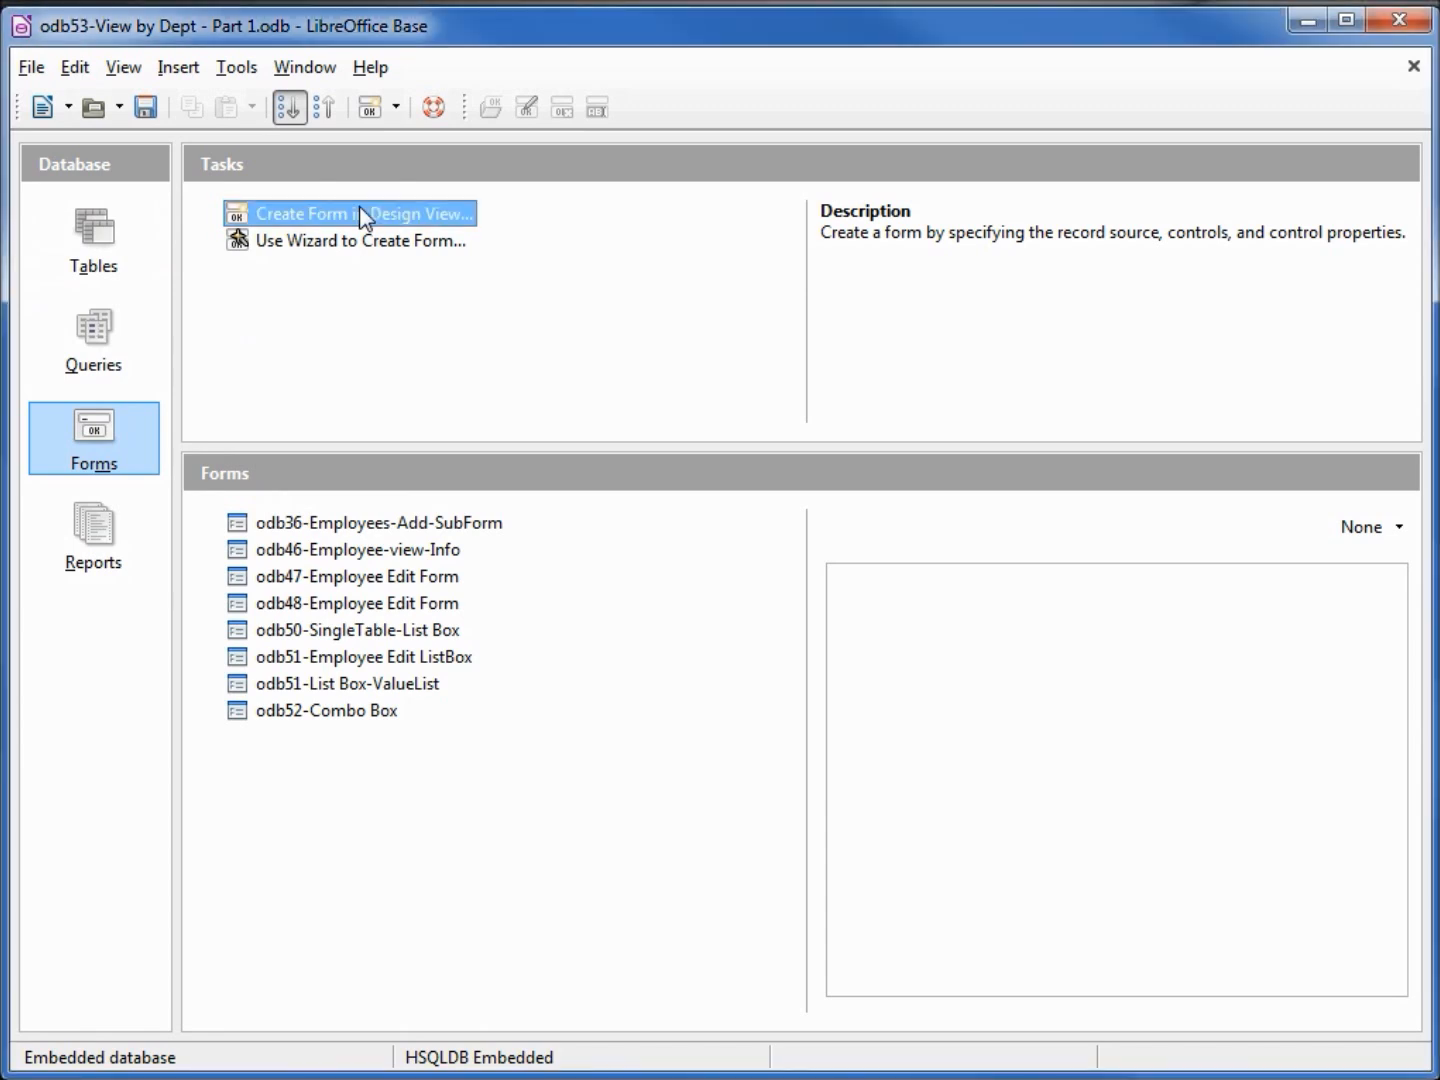
double_click(360, 212)
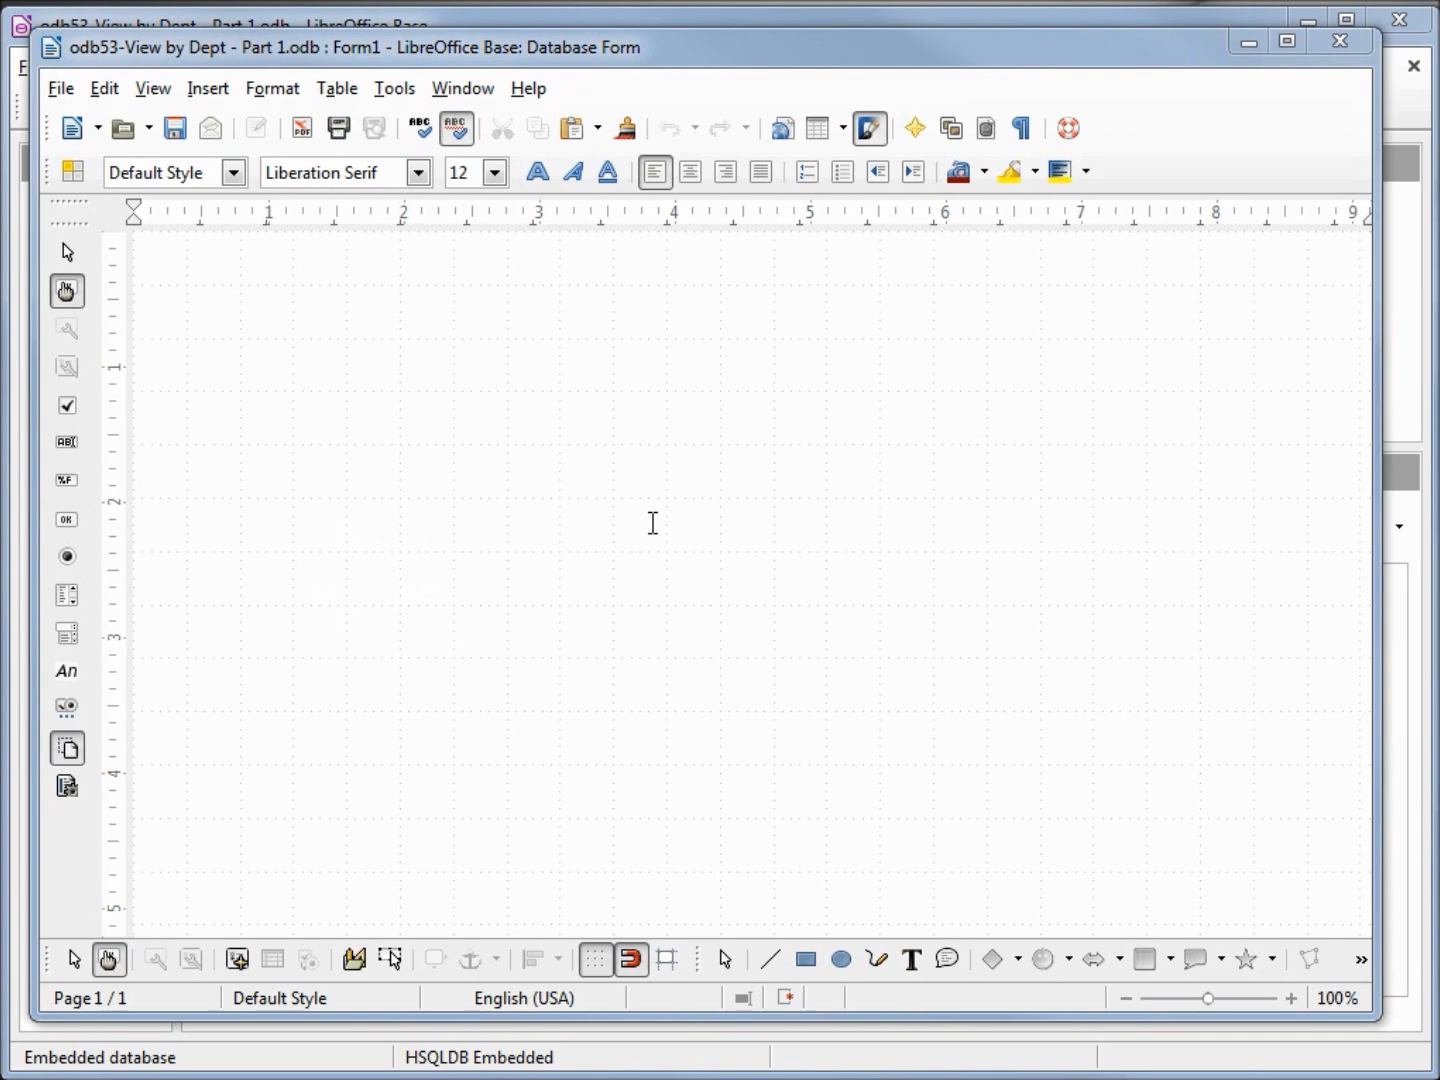
mouse_move(326, 208)
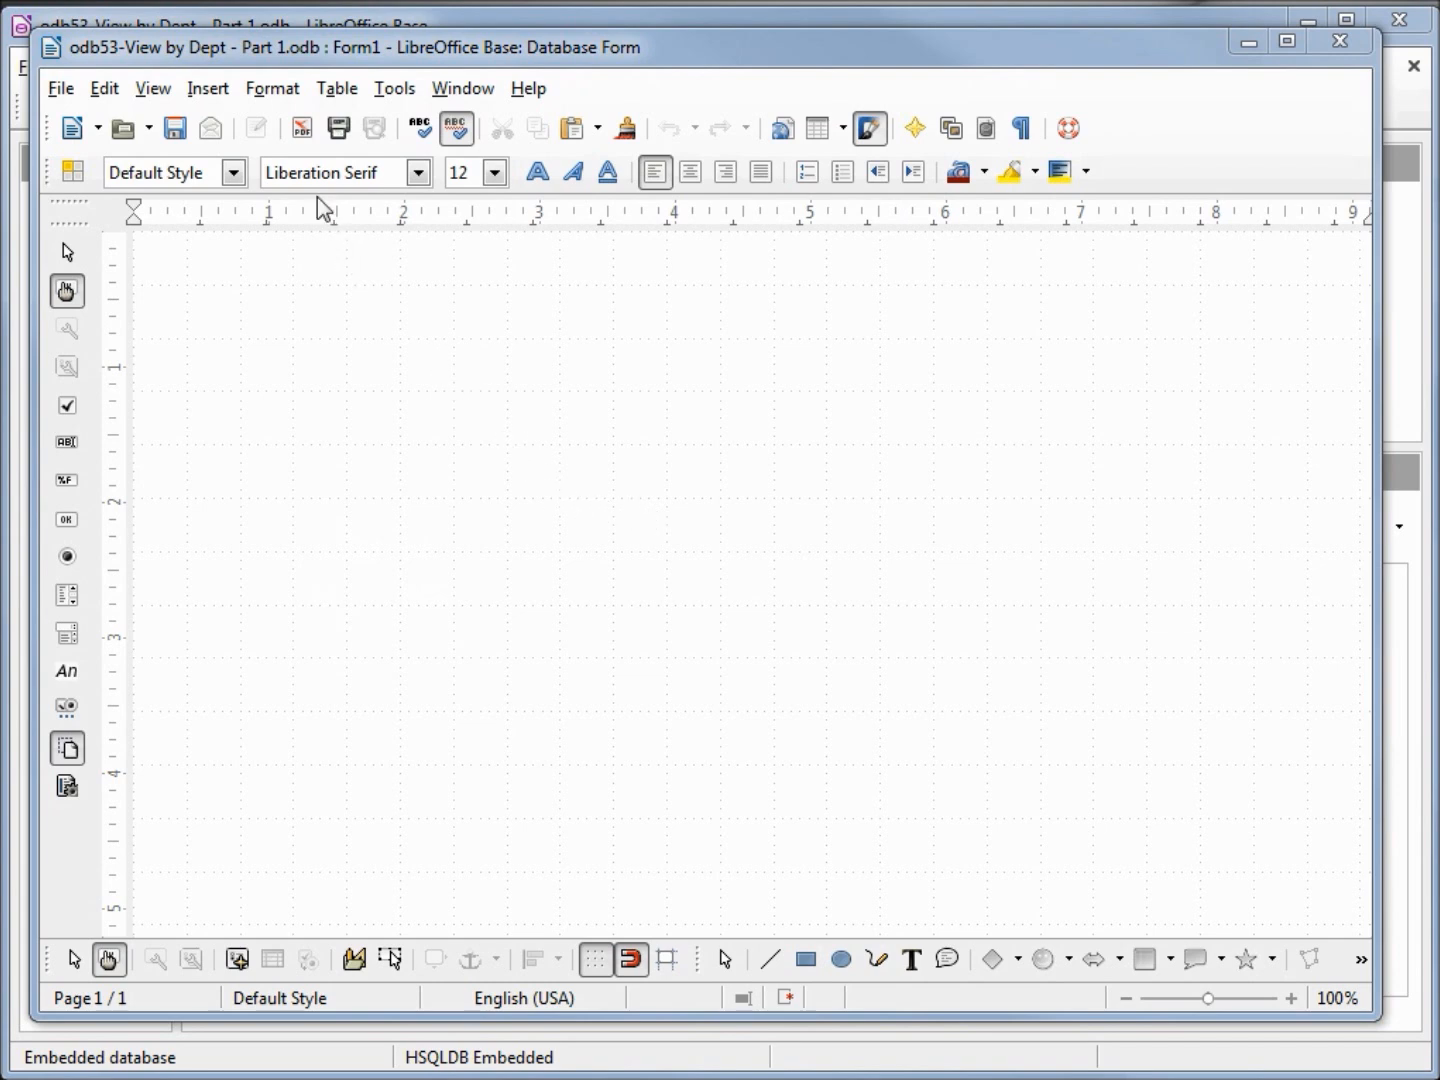
Set the form page background color to Gray 2 via Format > Page.
left_click(272, 88)
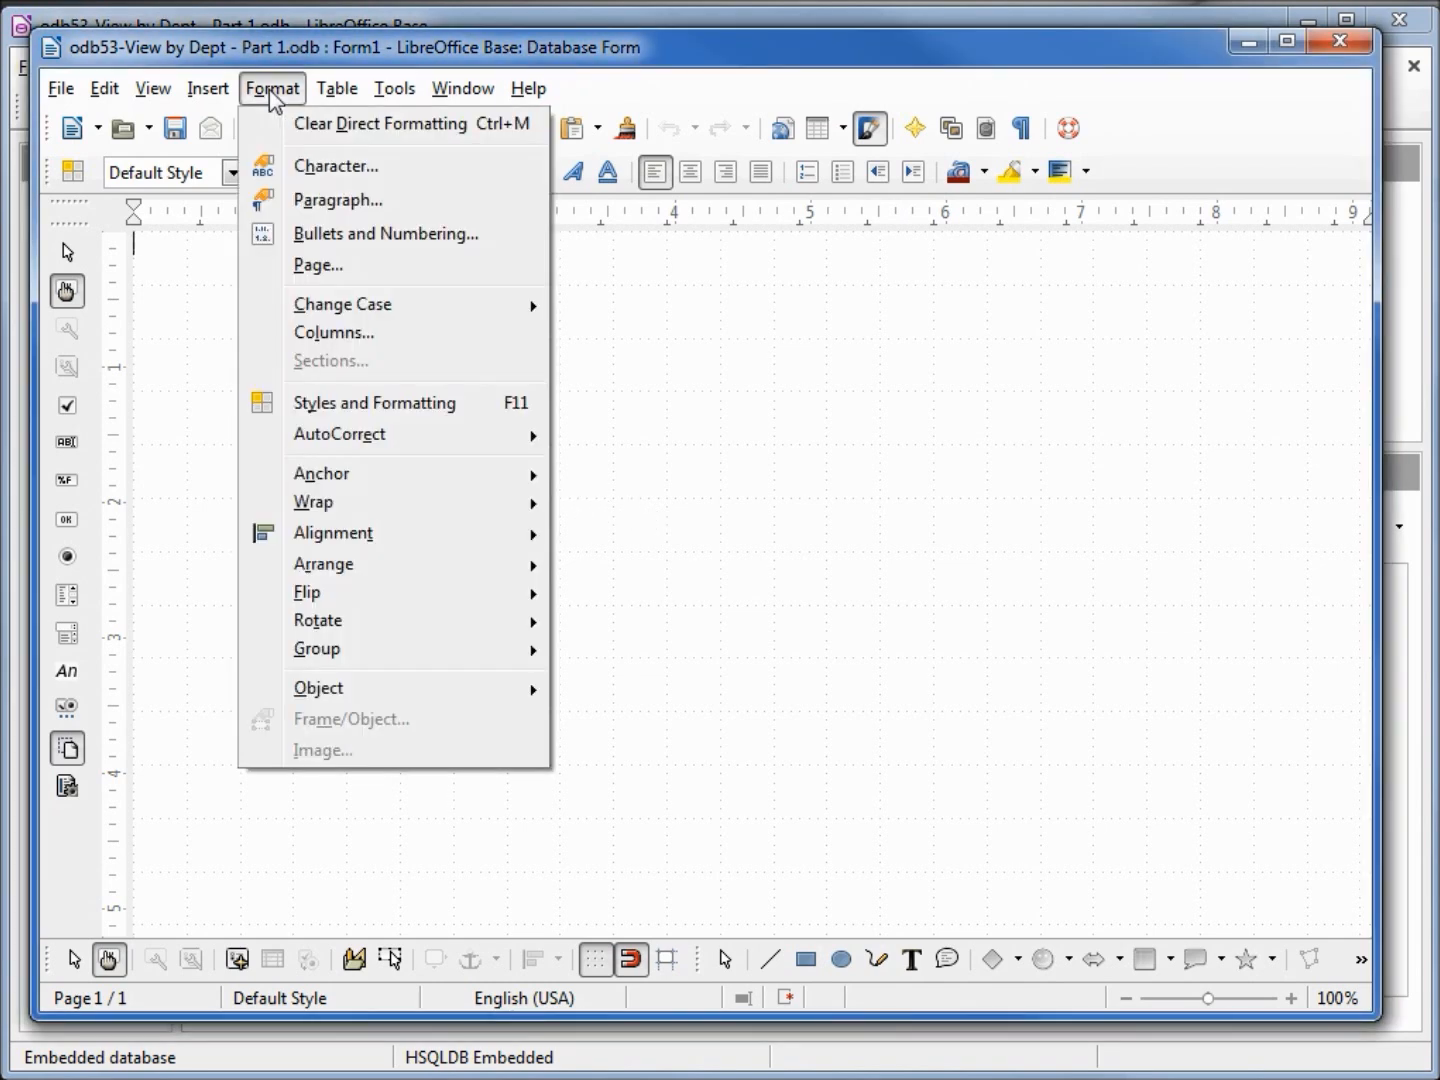
mouse_move(336, 200)
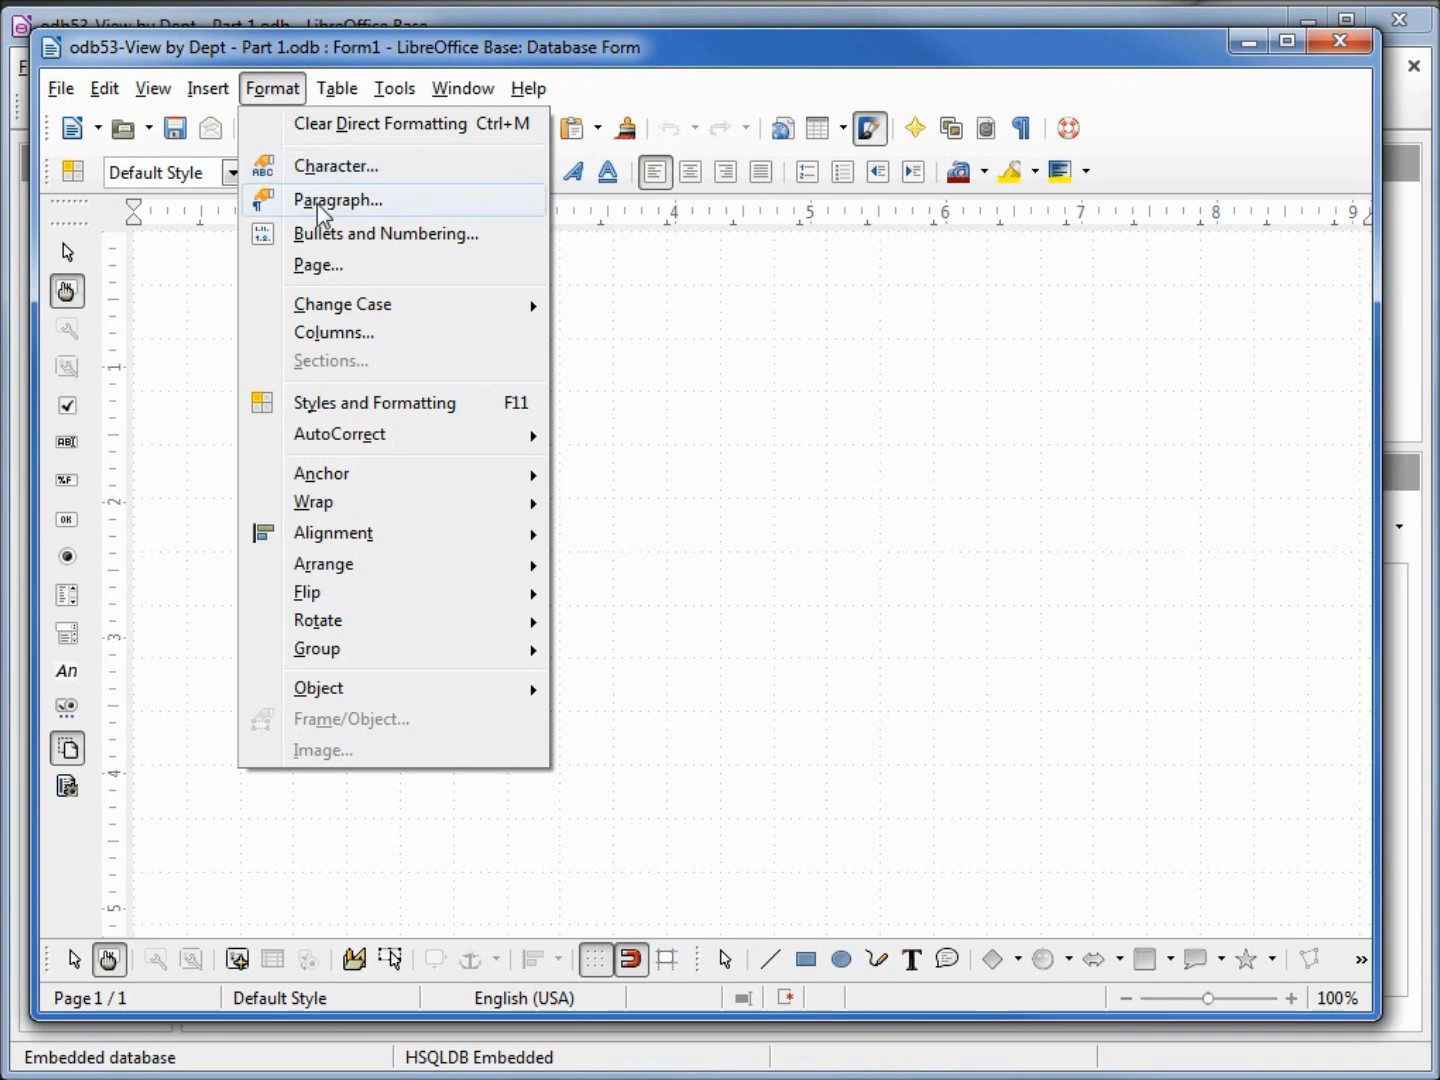
left_click(318, 264)
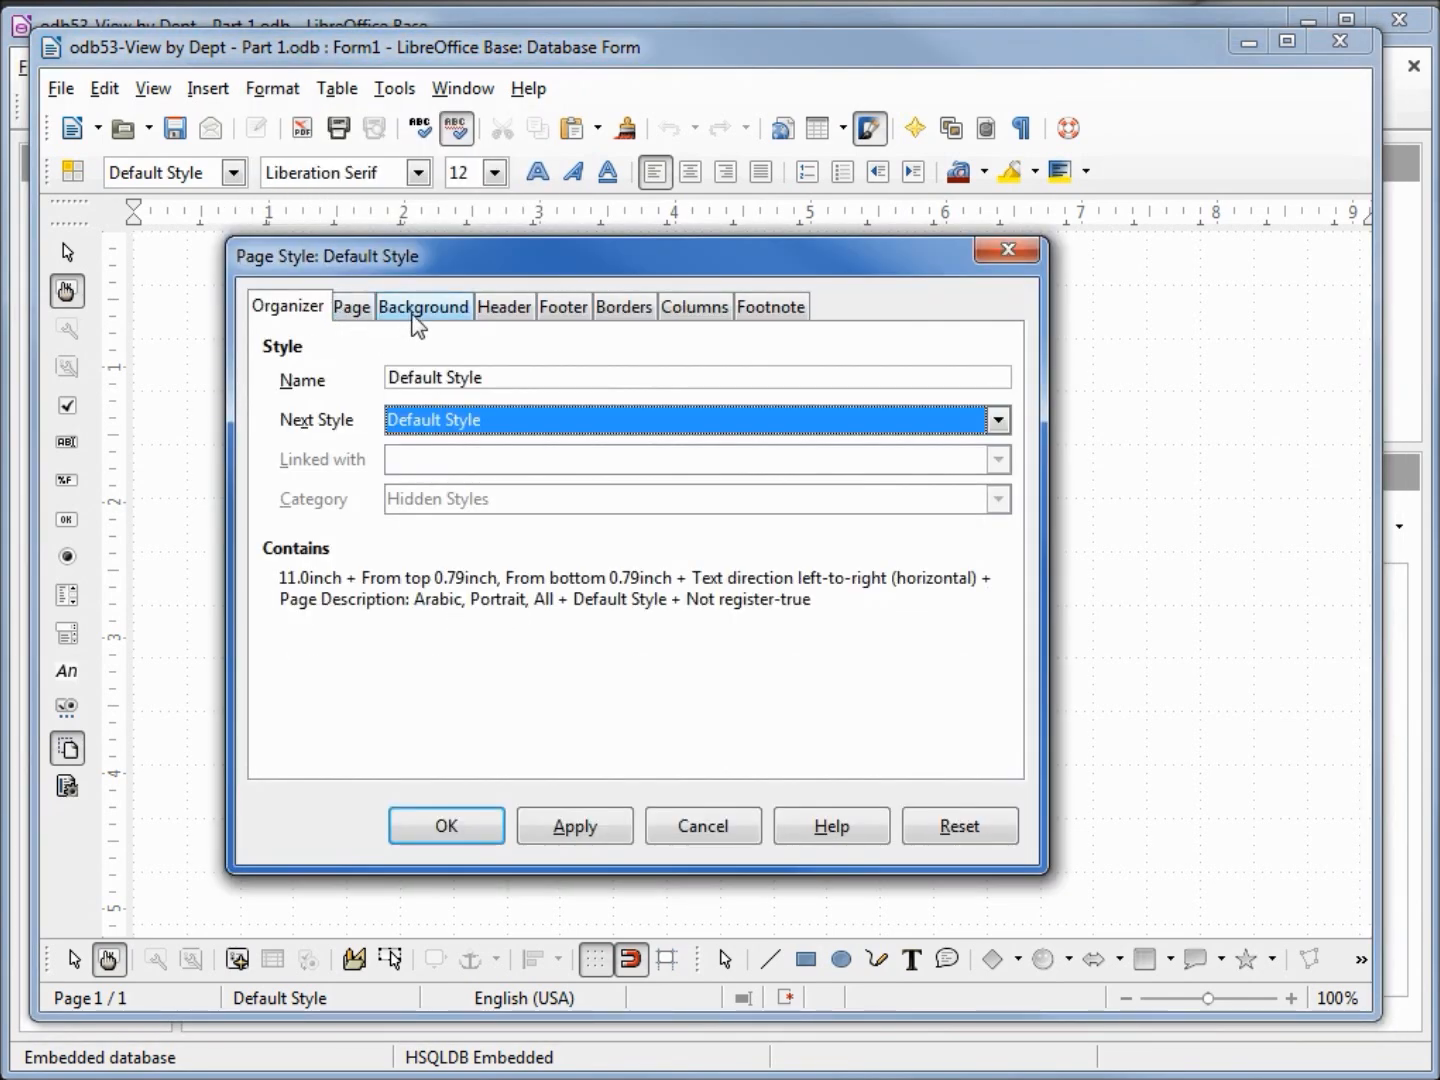
left_click(424, 306)
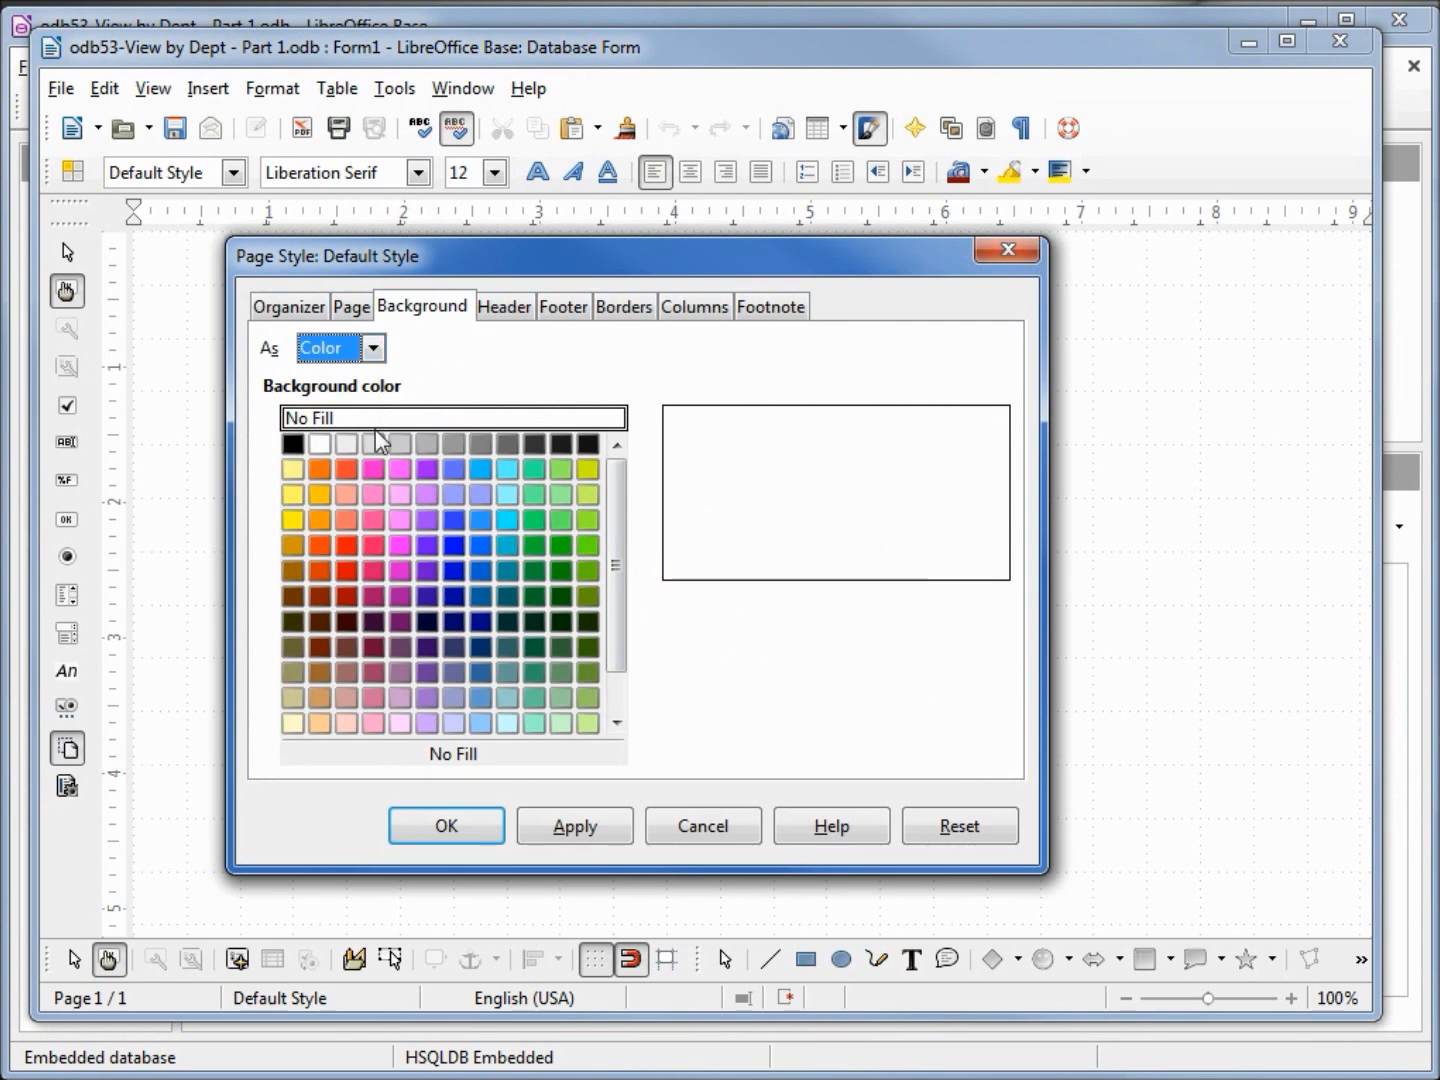
mouse_move(374, 446)
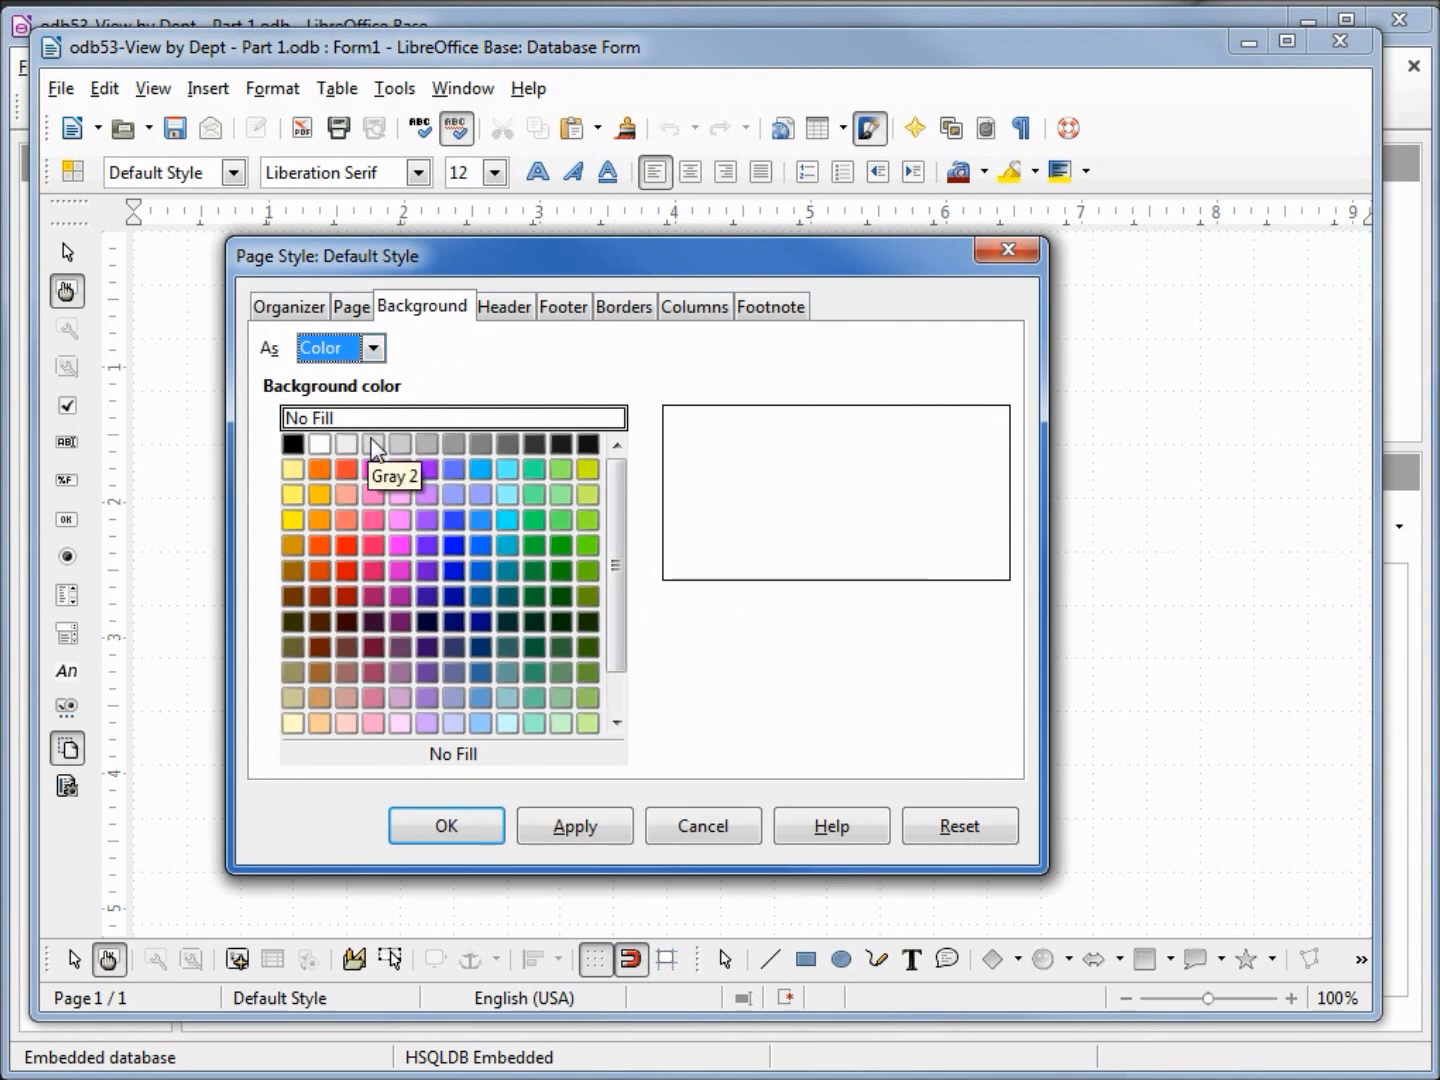
left_click(572, 826)
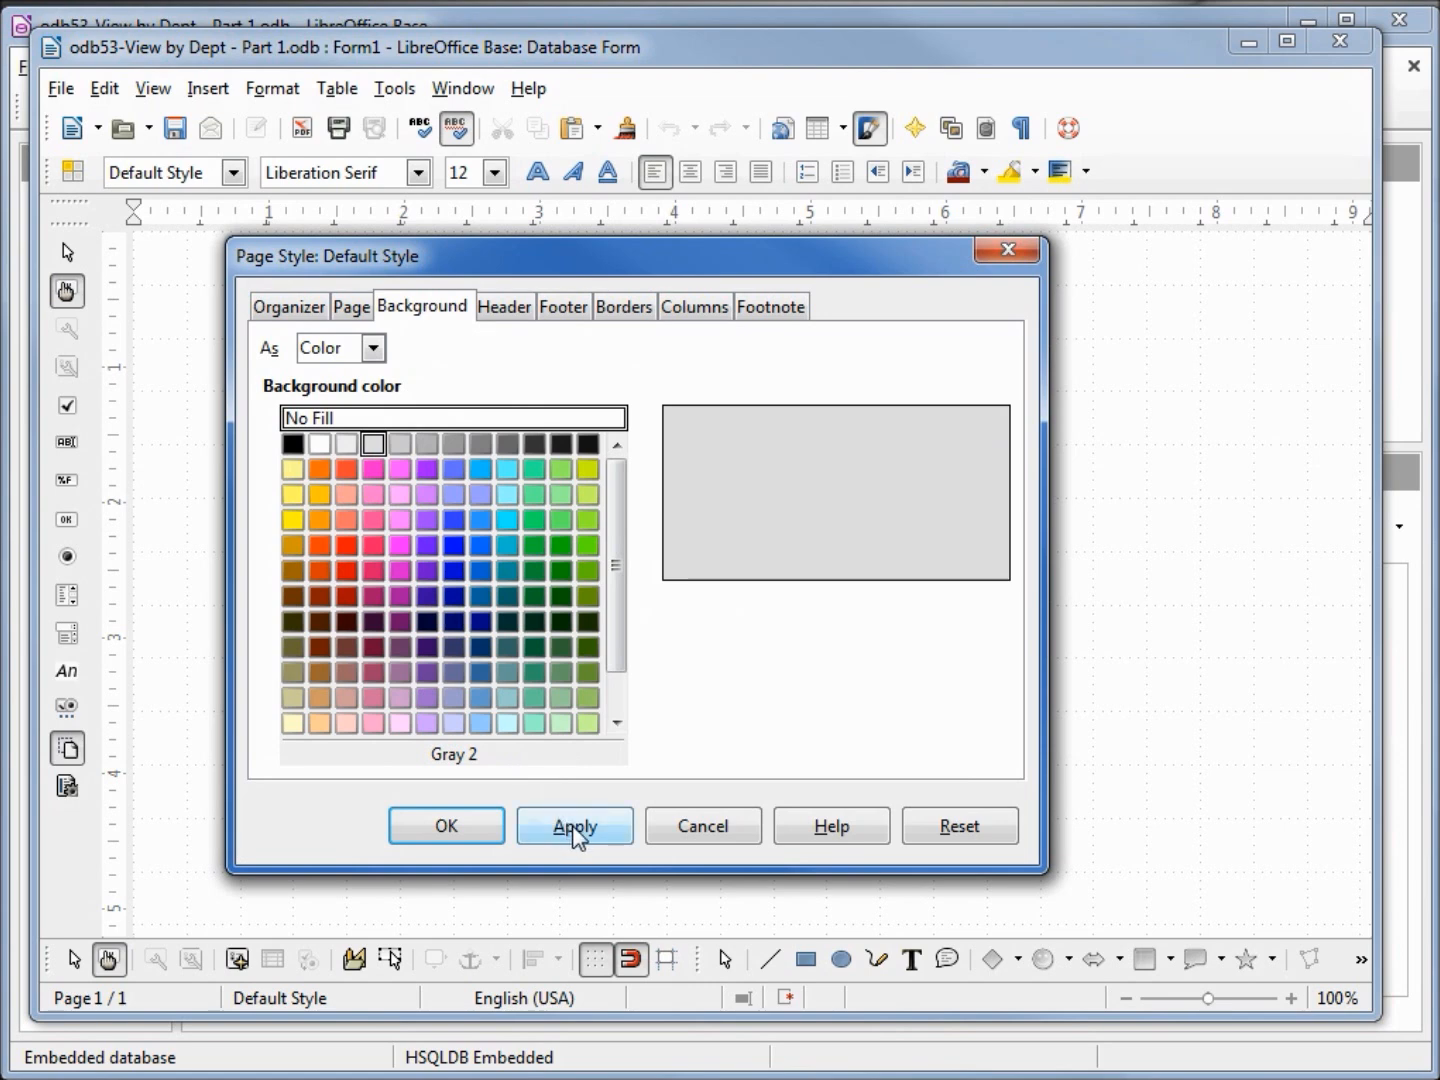
left_click(574, 824)
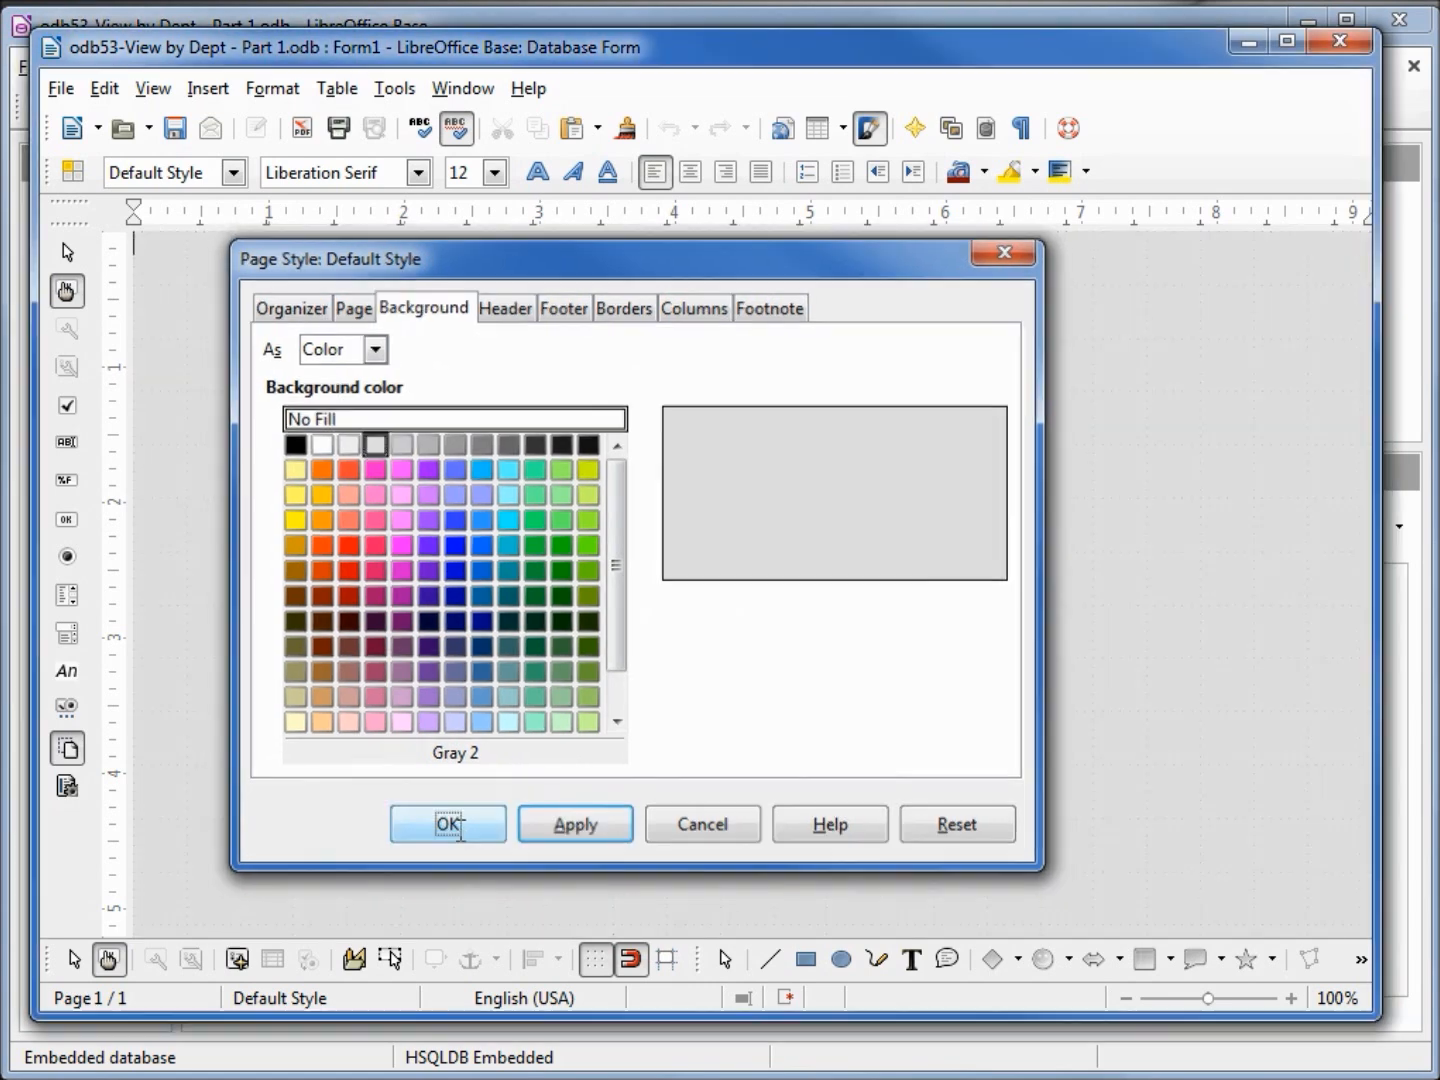
left_click(448, 824)
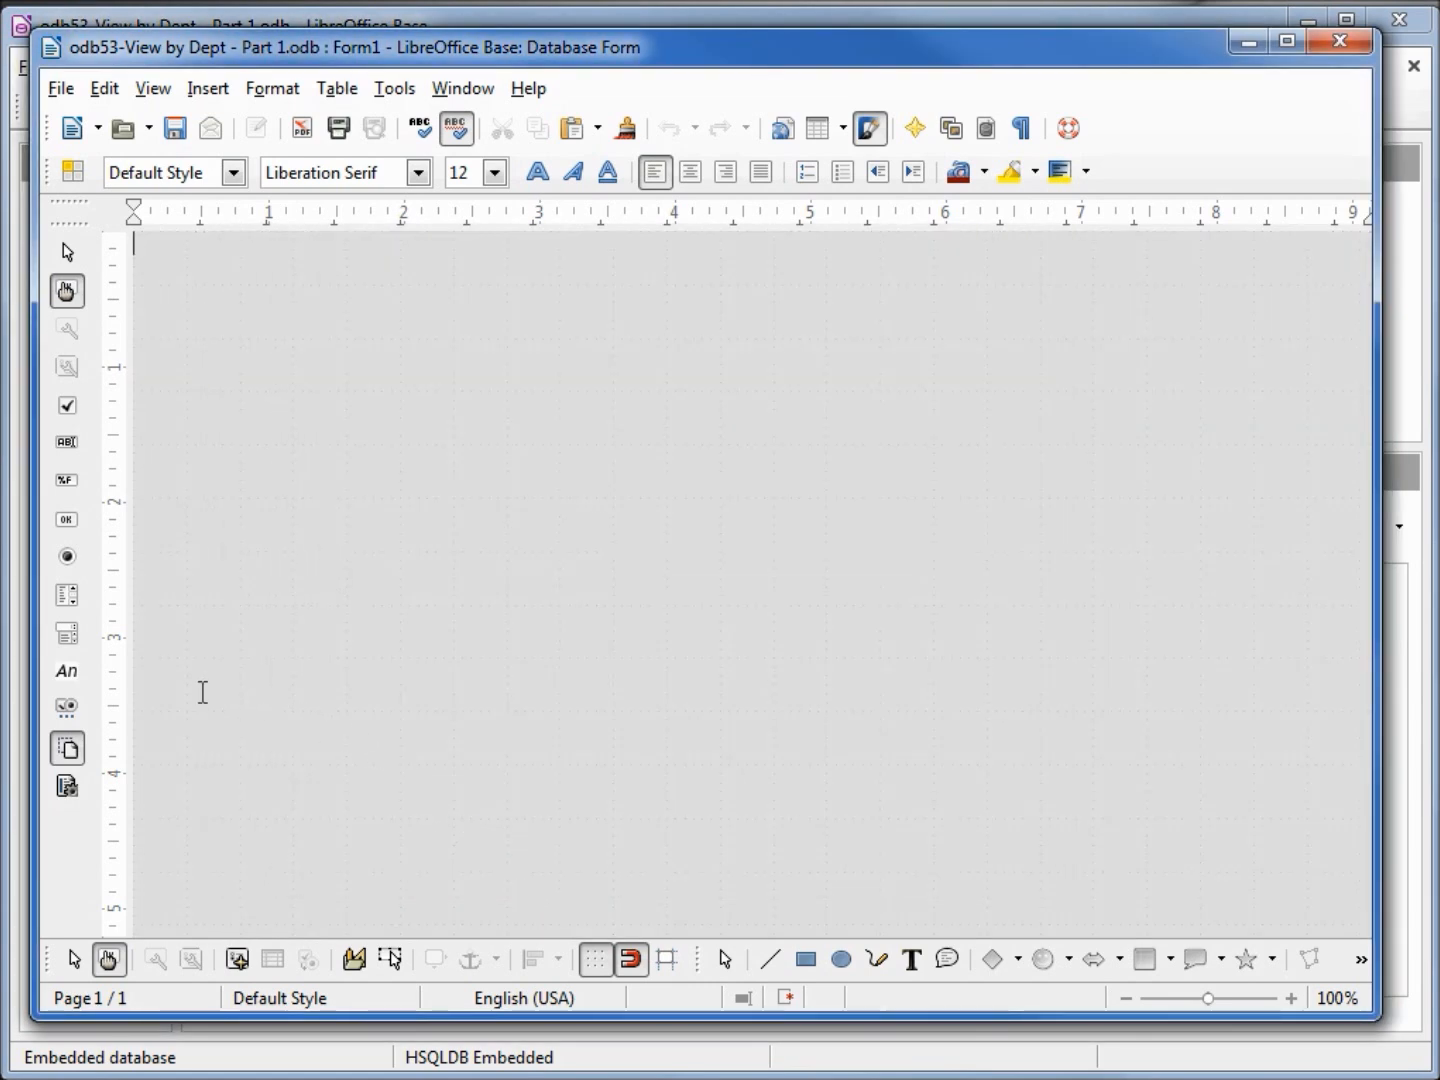
mouse_move(66, 672)
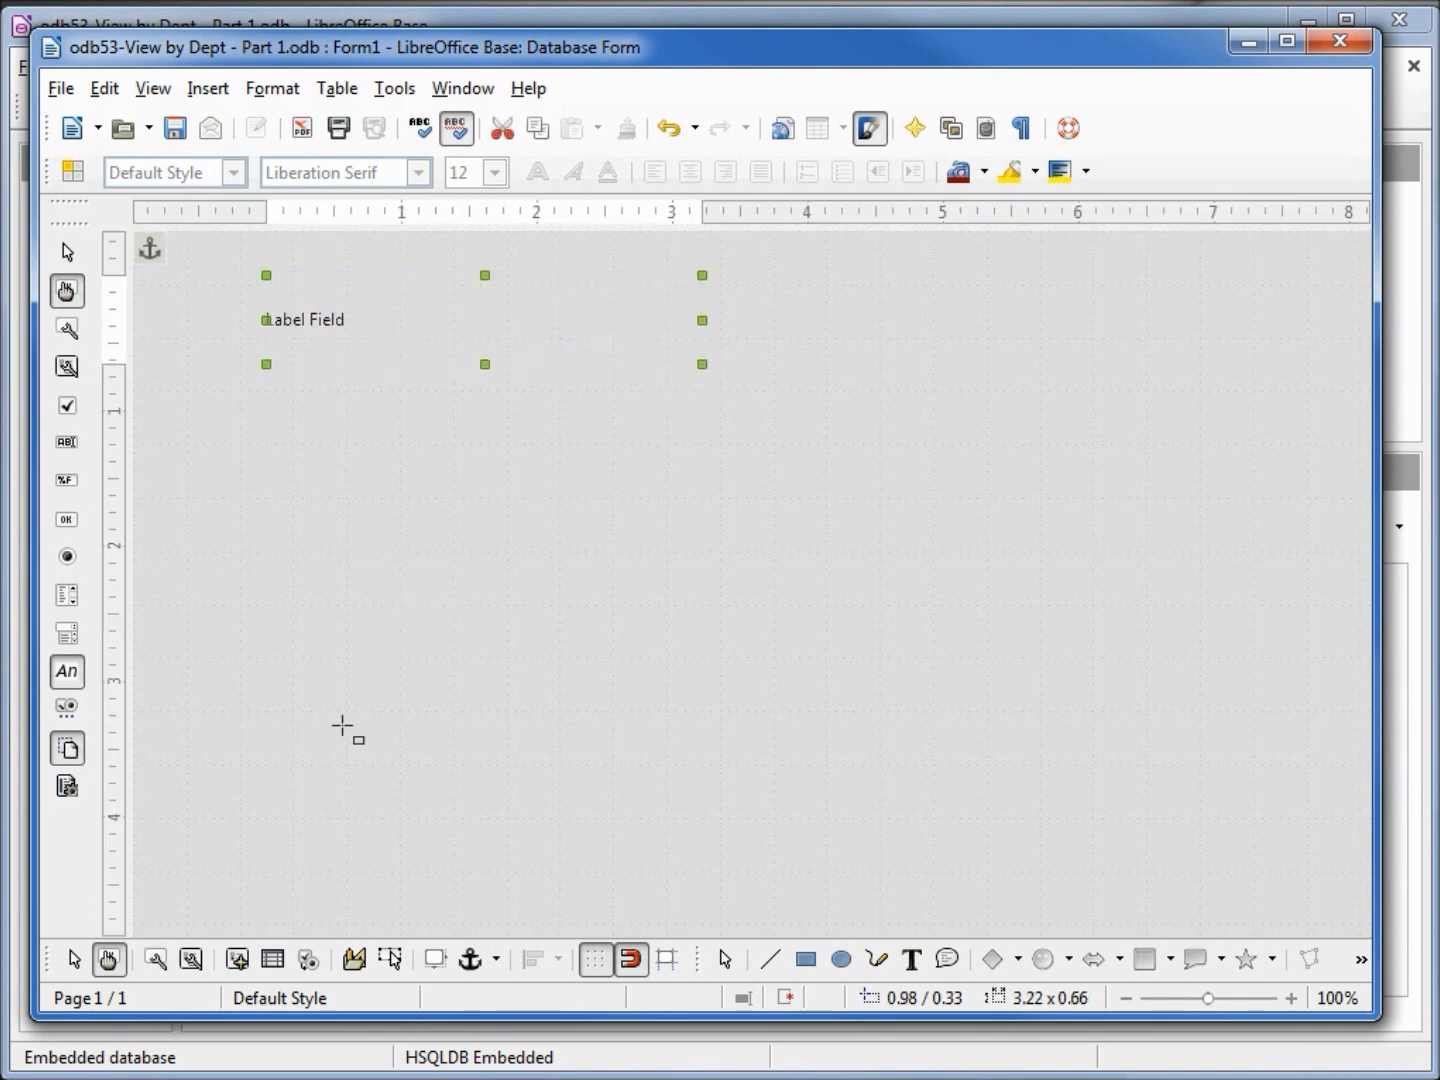
mouse_move(154, 960)
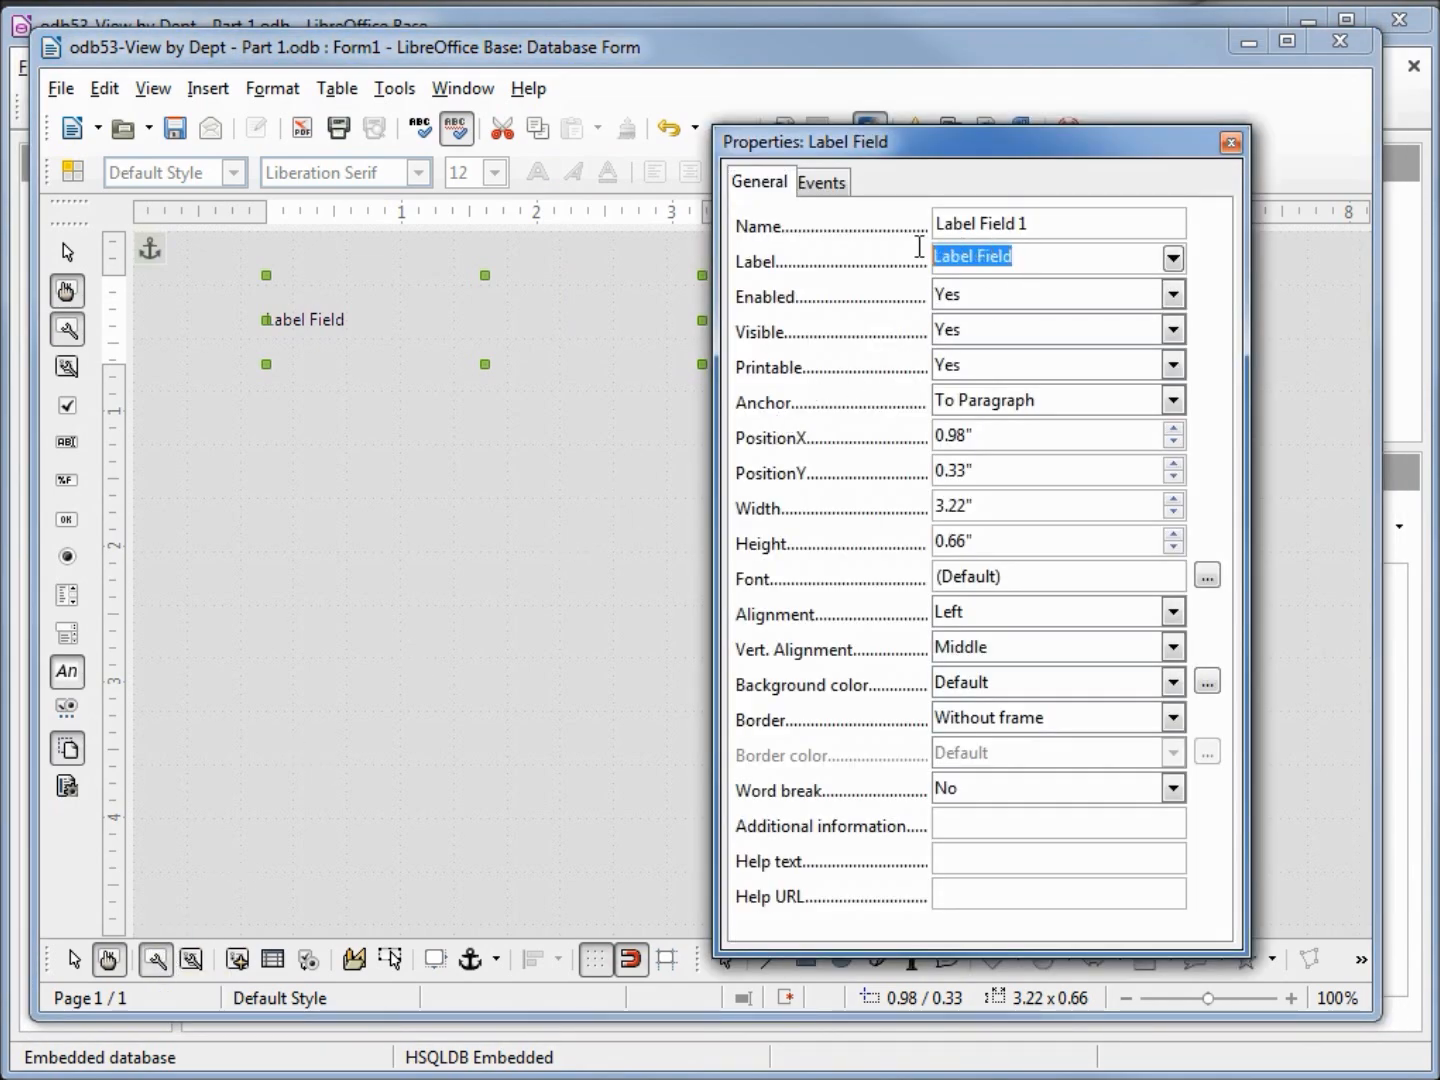
mouse_move(920, 256)
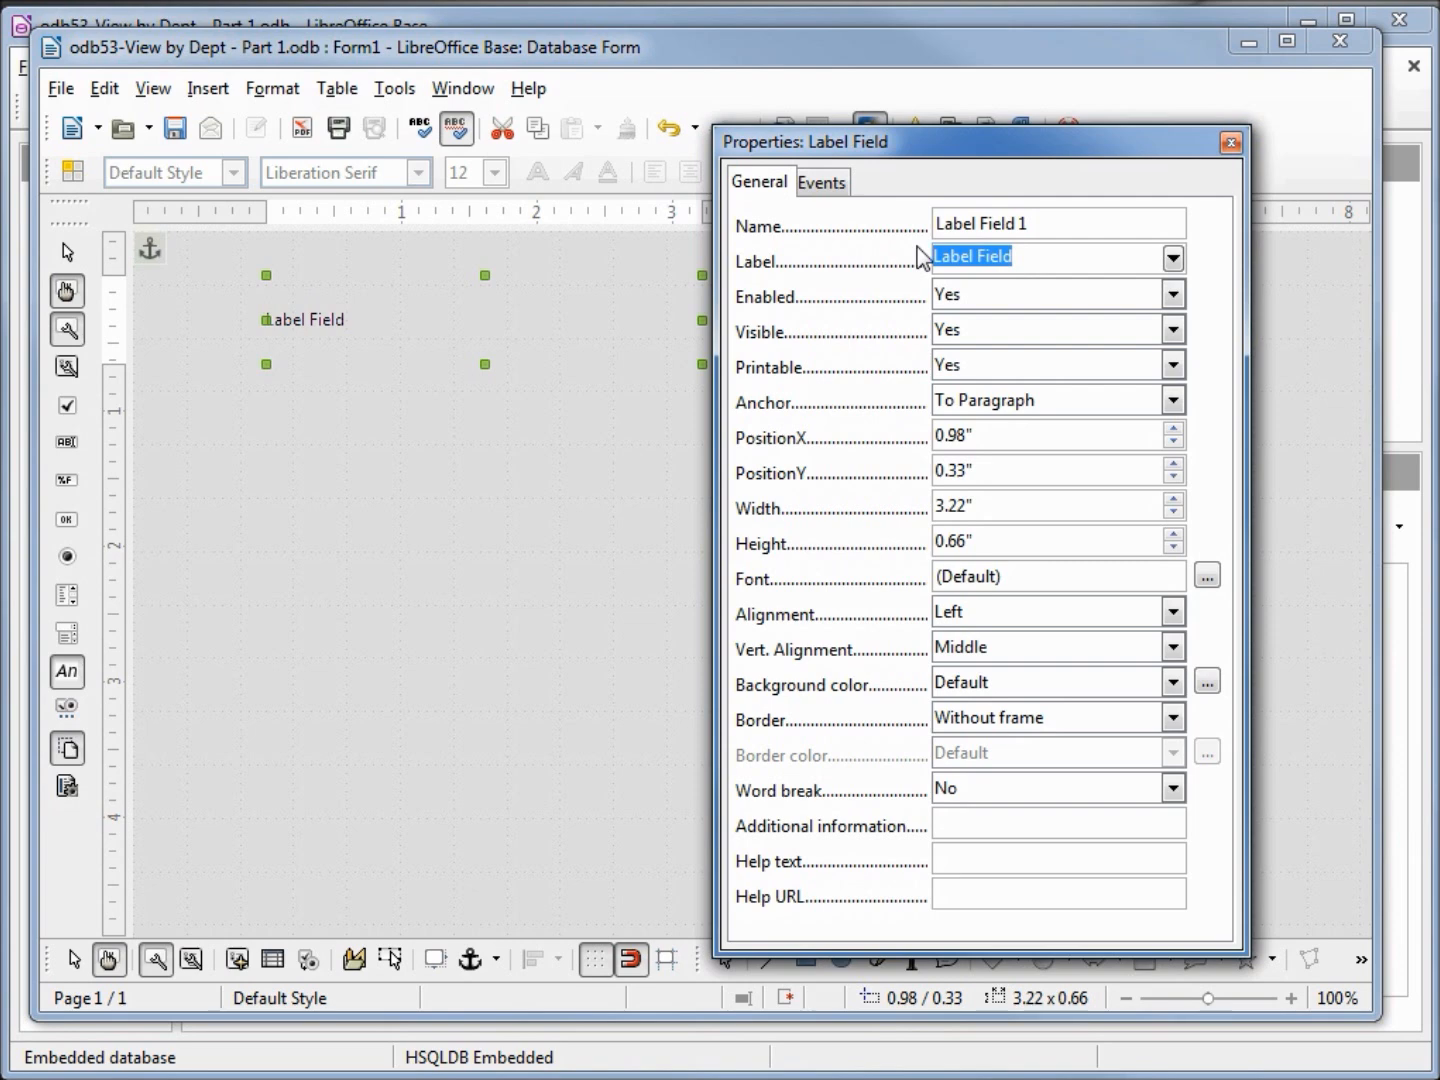
Label the heading 'View Employee by Department' and name the control lbl-Header.
type("View Employee by Department")
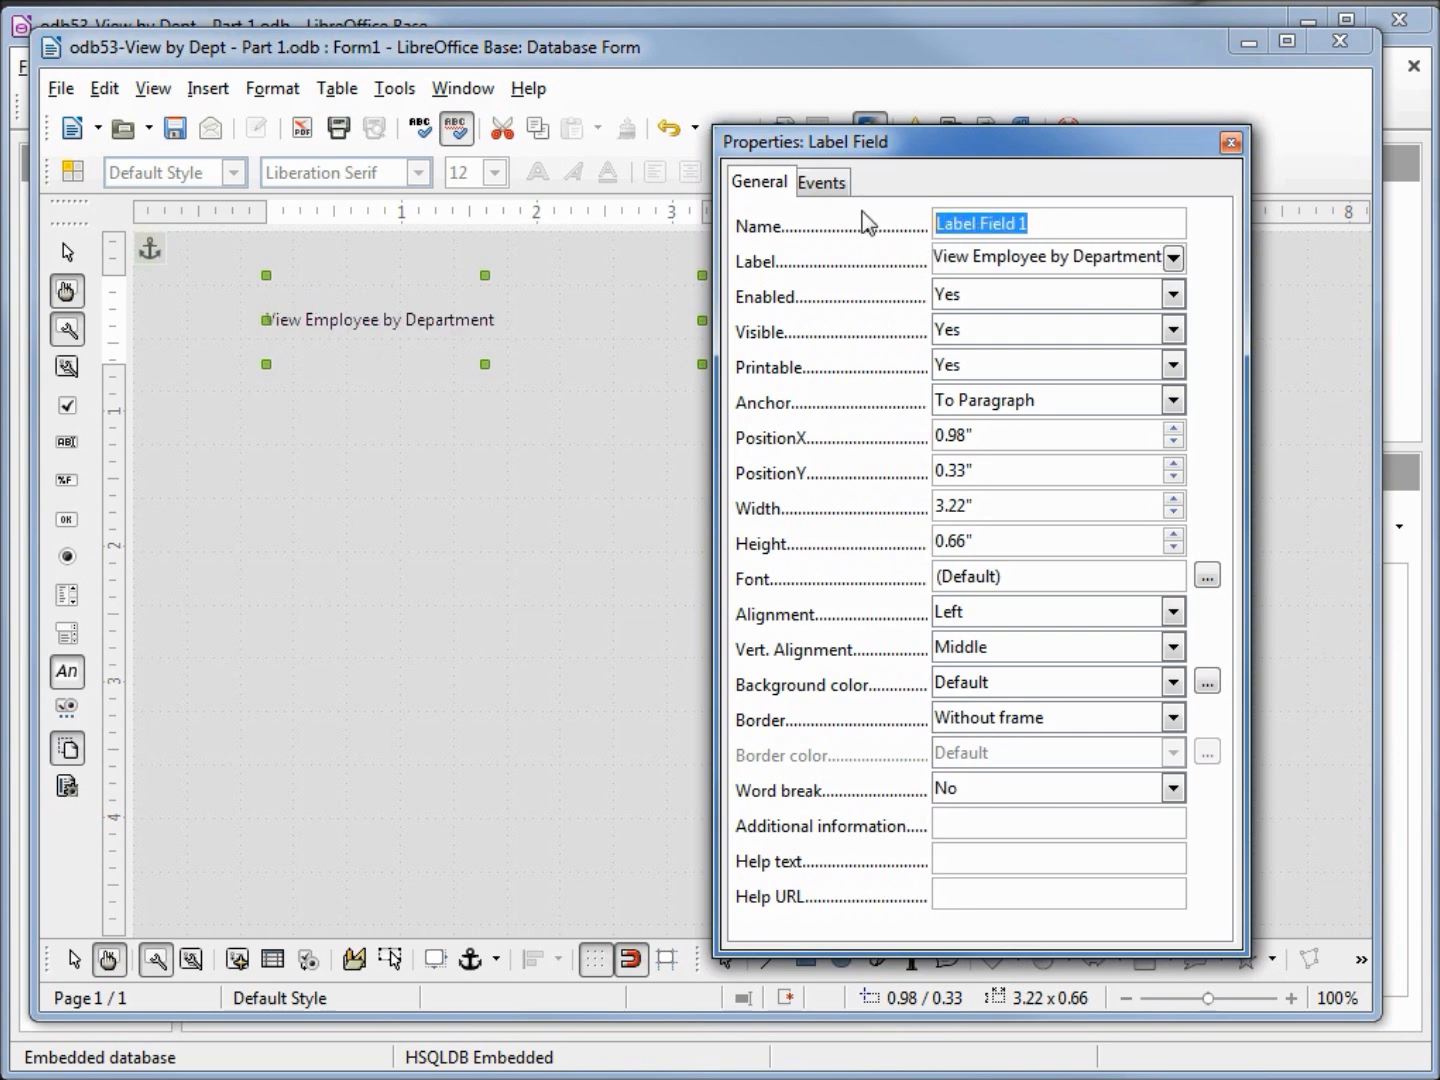
type("lbl")
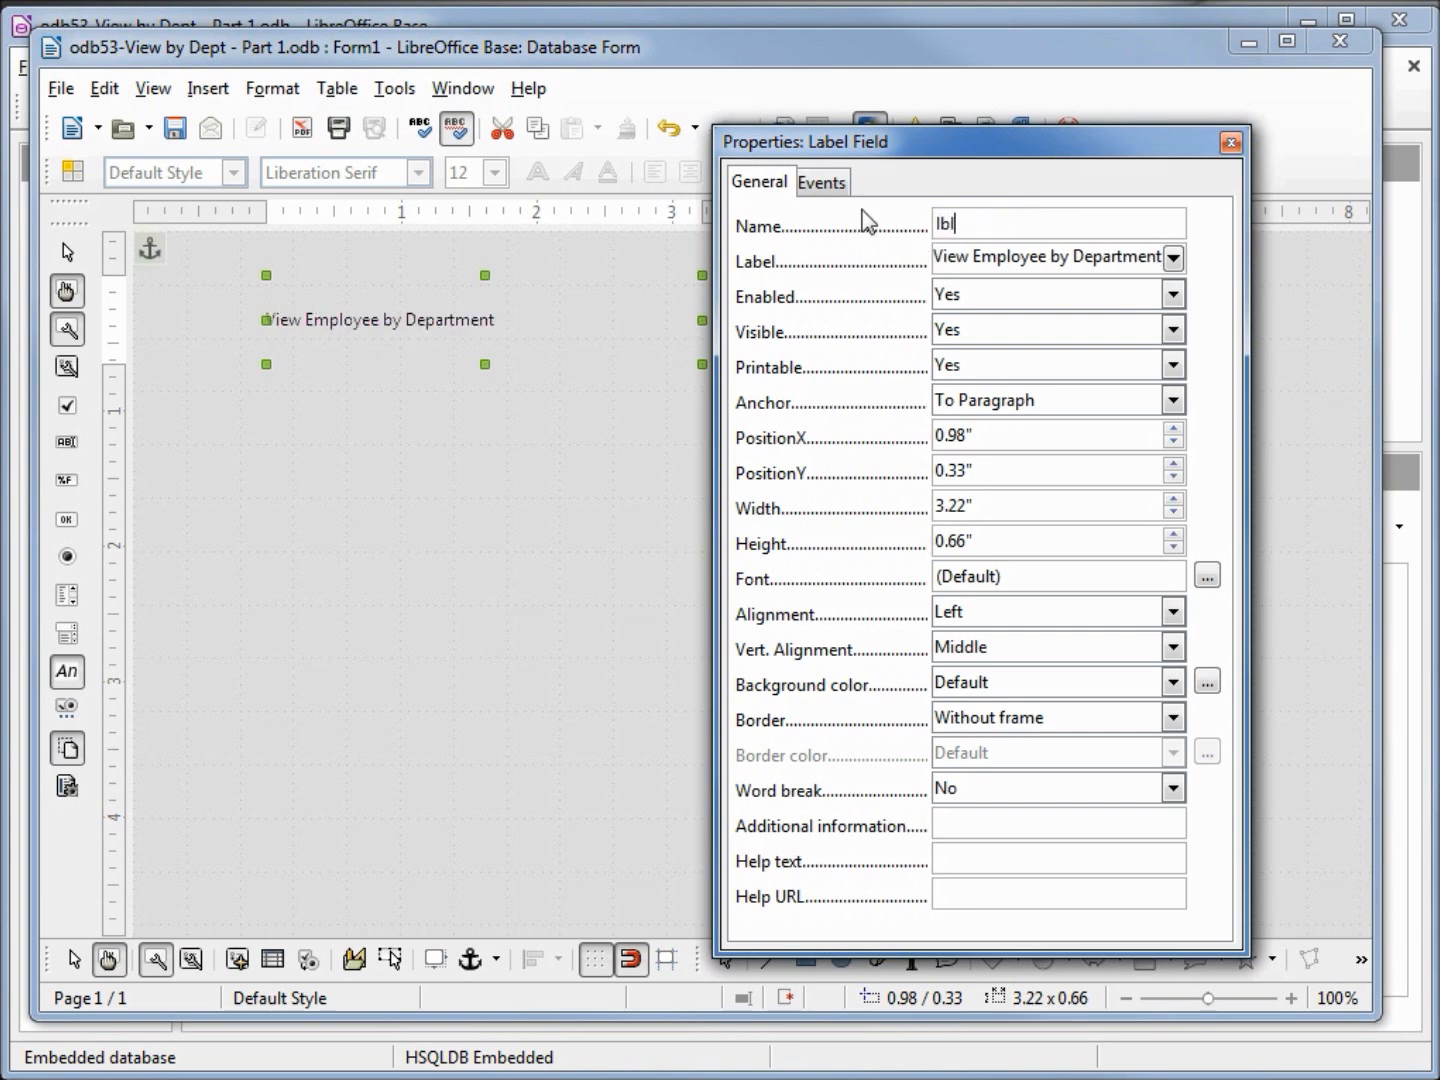
type("-Header")
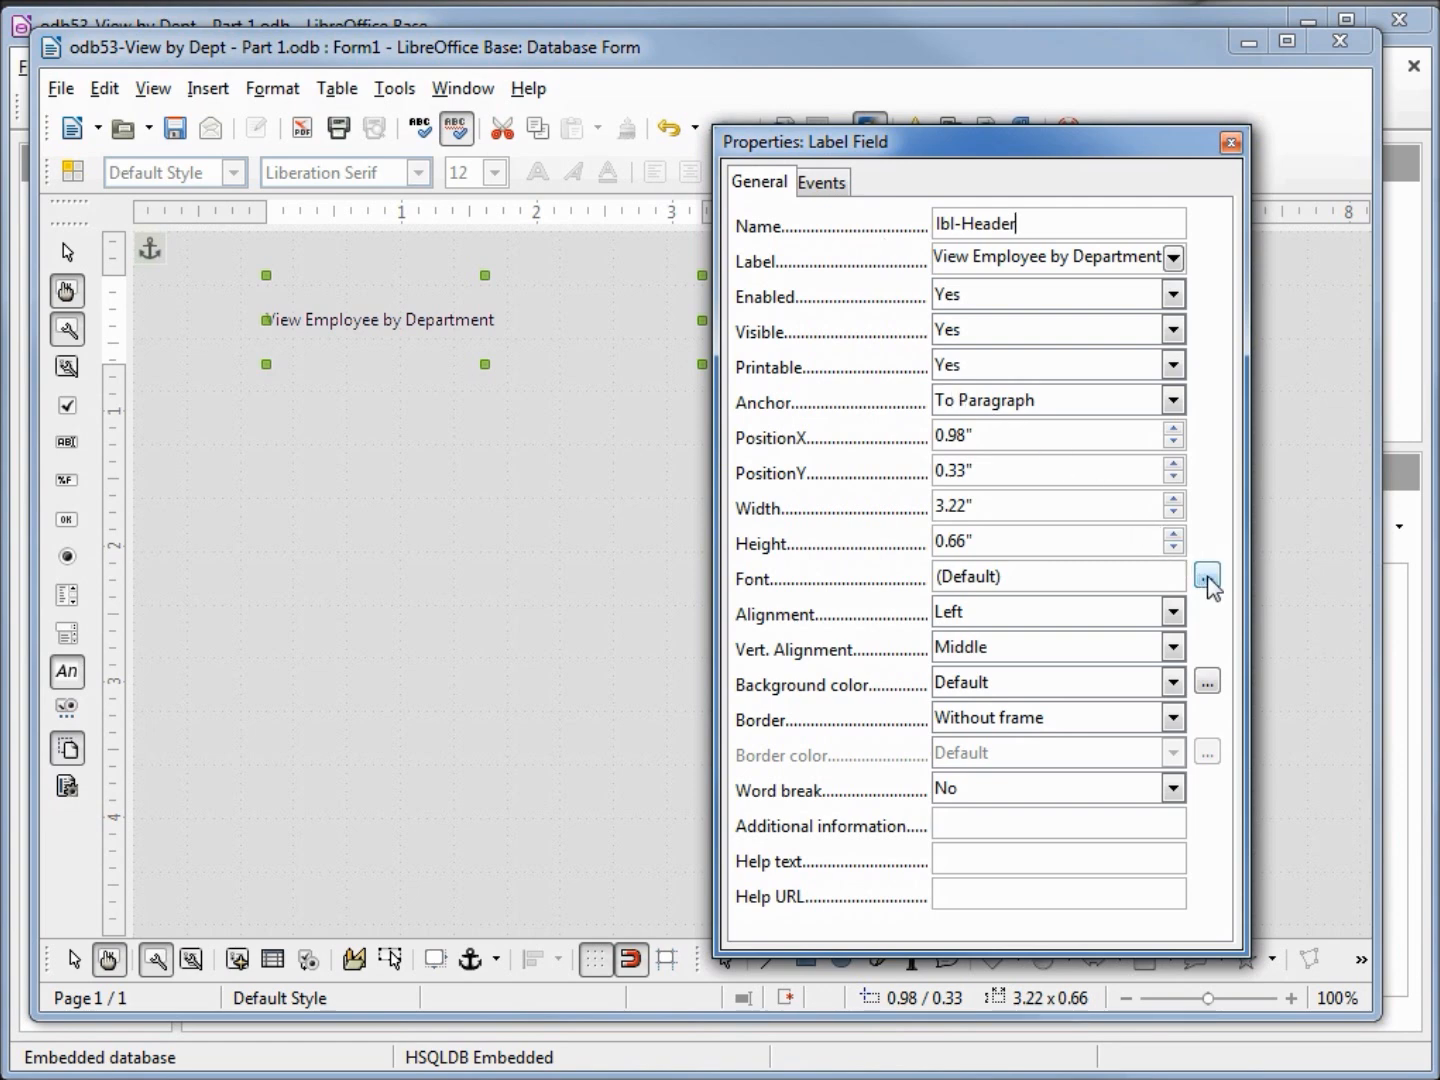
Make the heading font Bold, size 22, with Single underlining.
left_click(1206, 576)
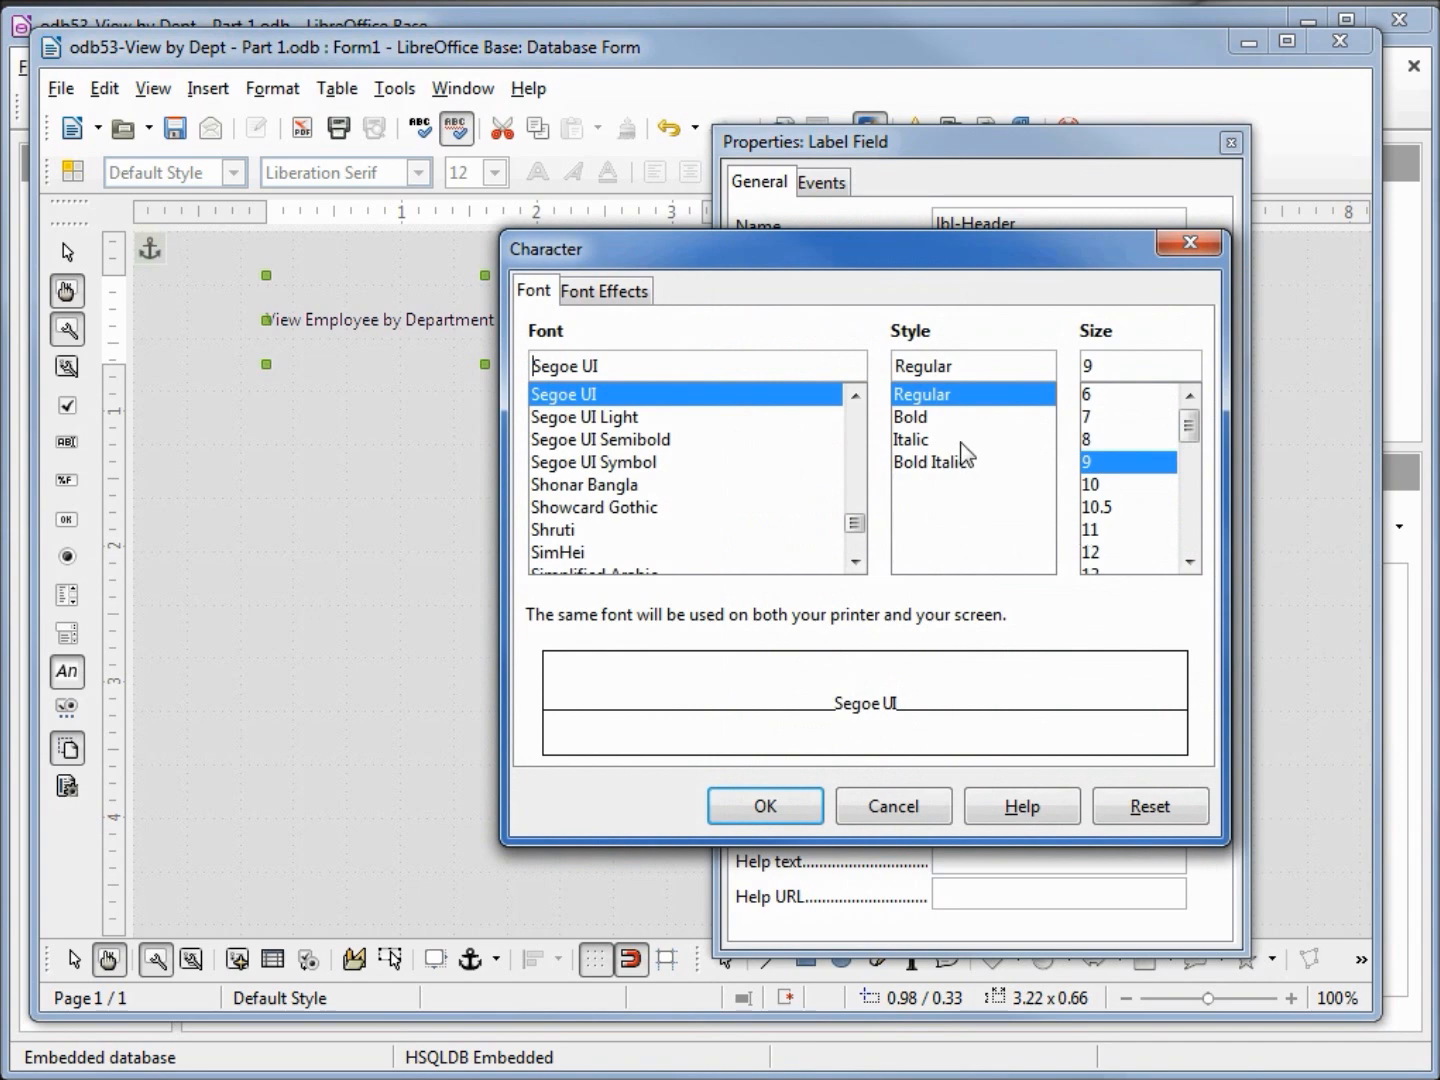
left_click(908, 416)
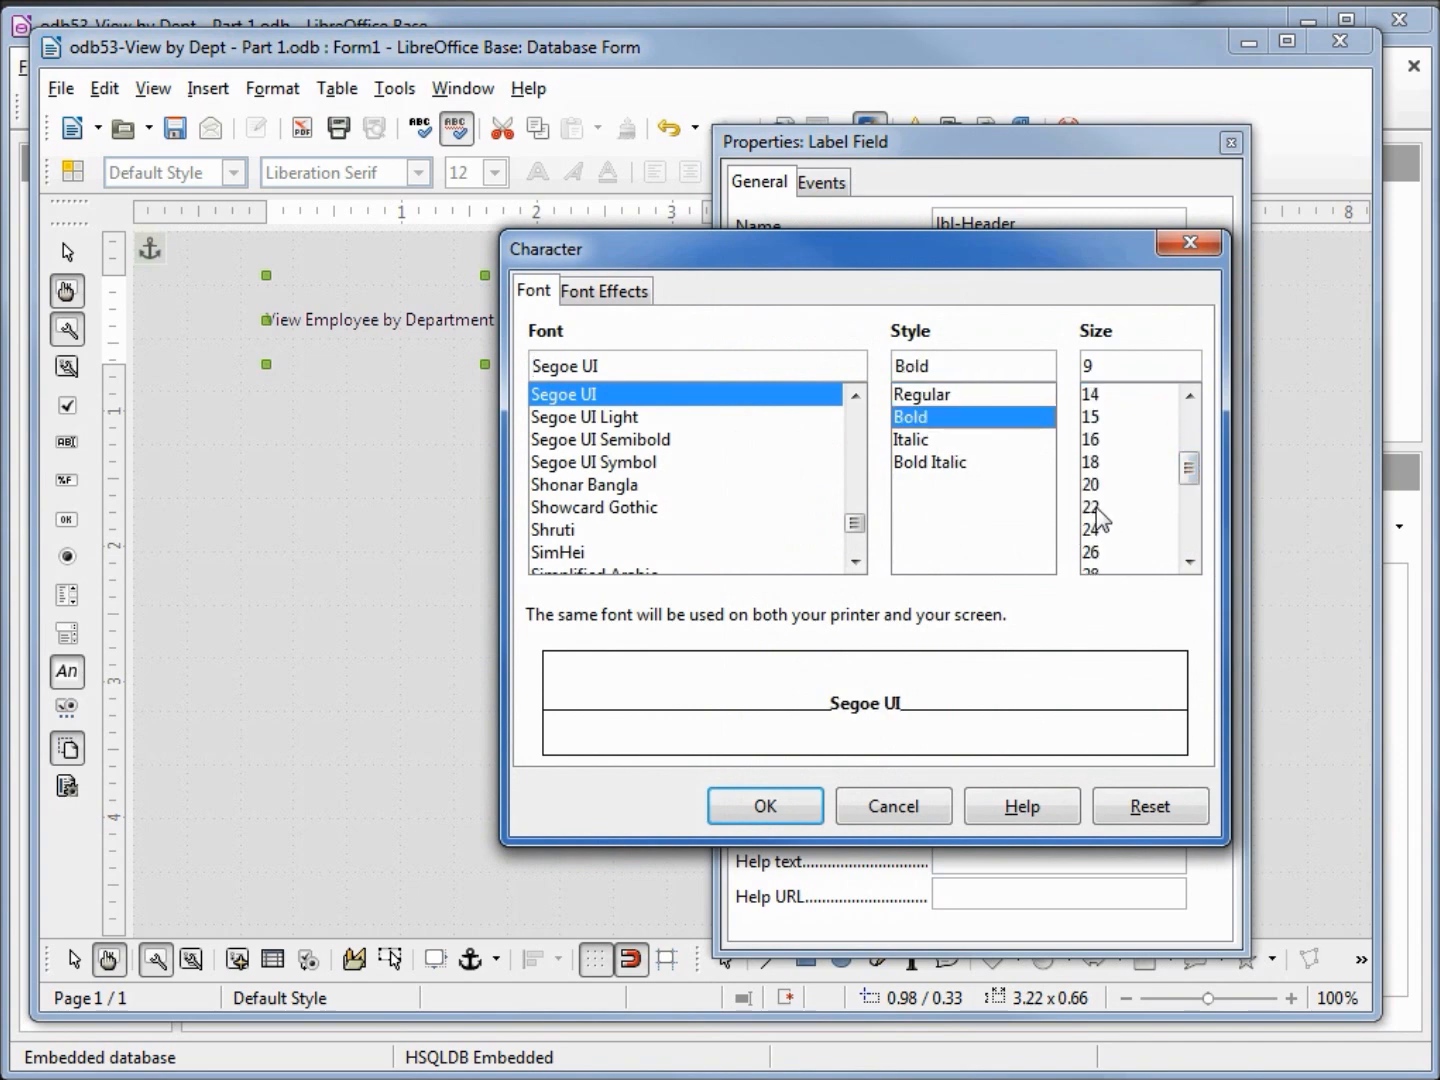
left_click(1090, 508)
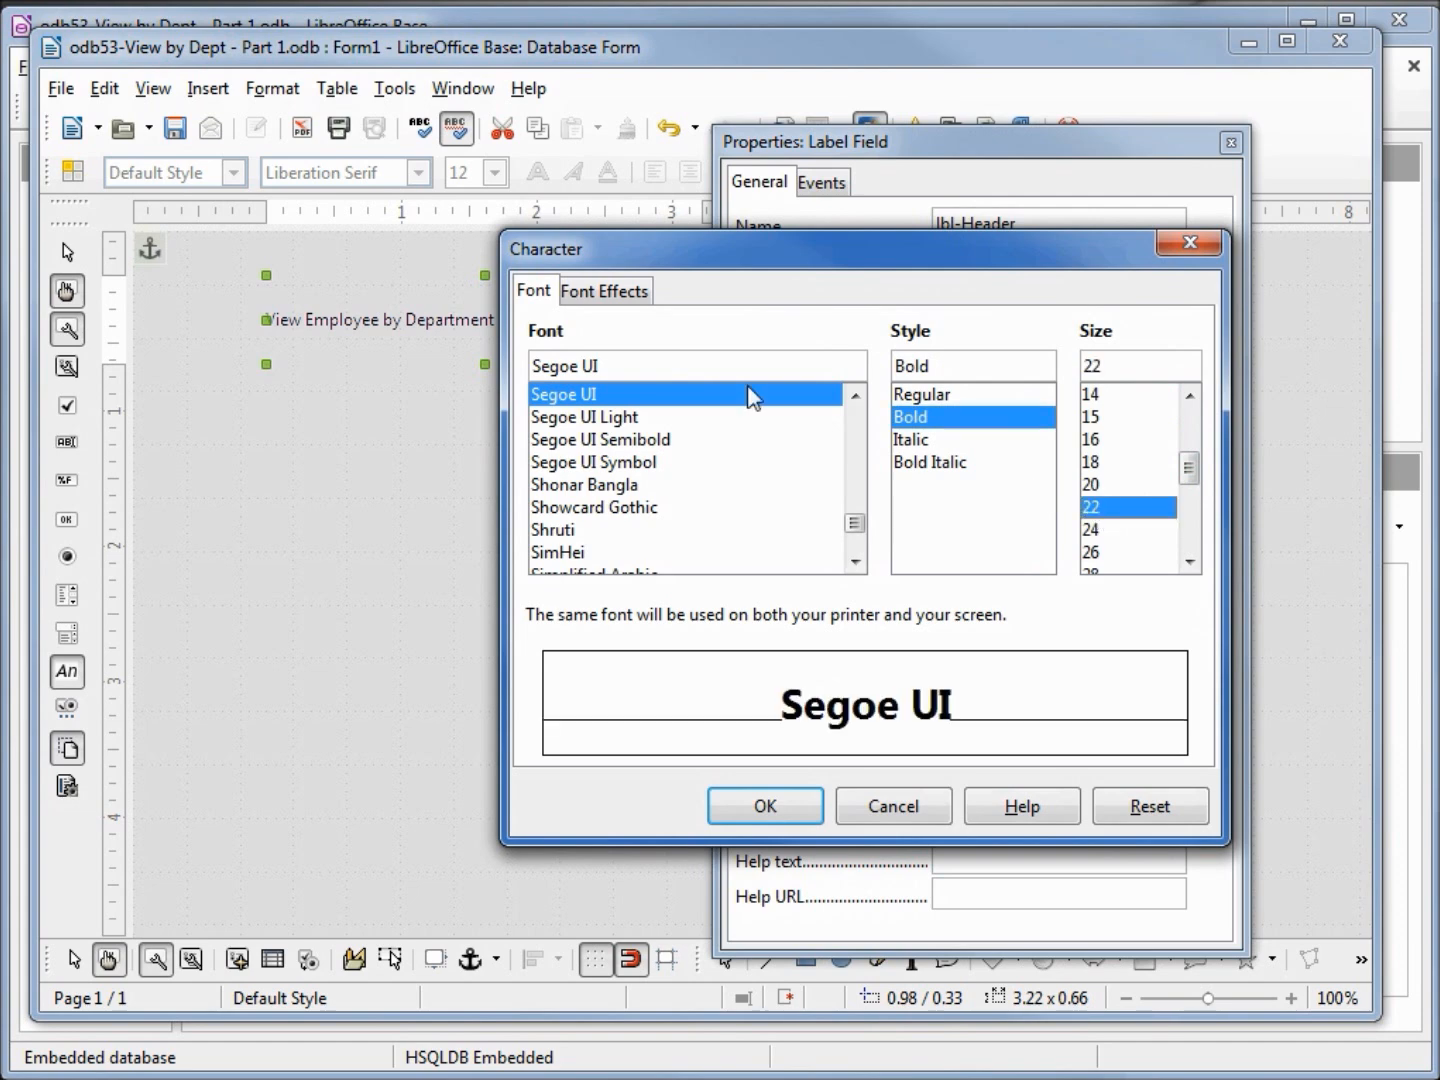
left_click(604, 290)
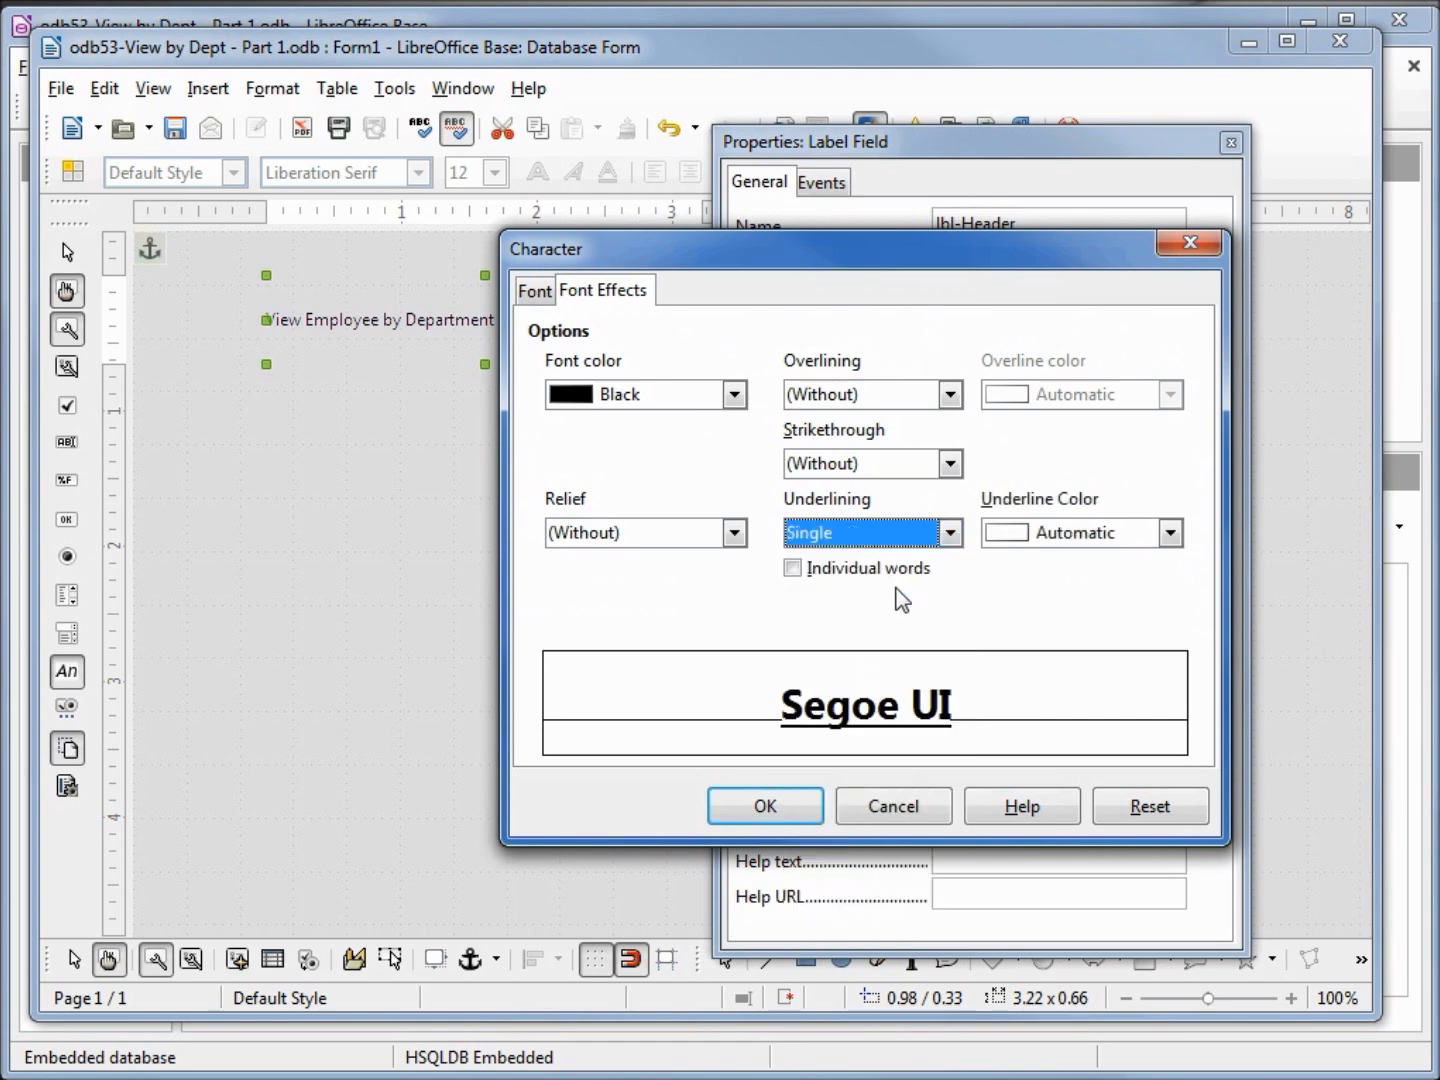
left_click(764, 806)
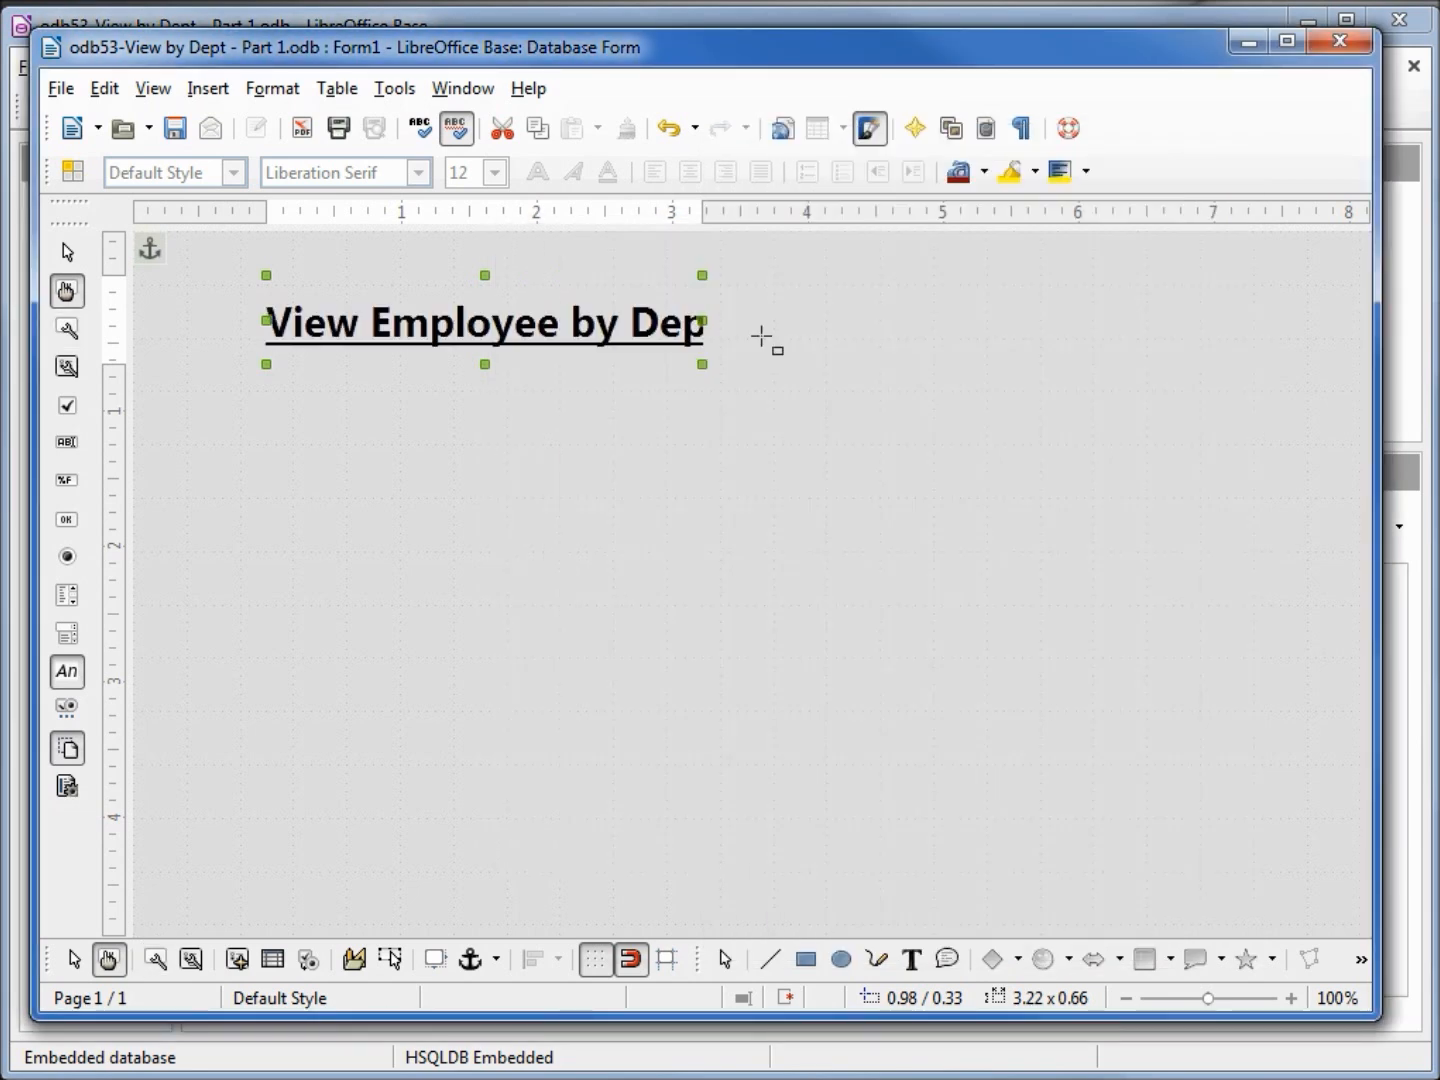
mouse_move(710, 320)
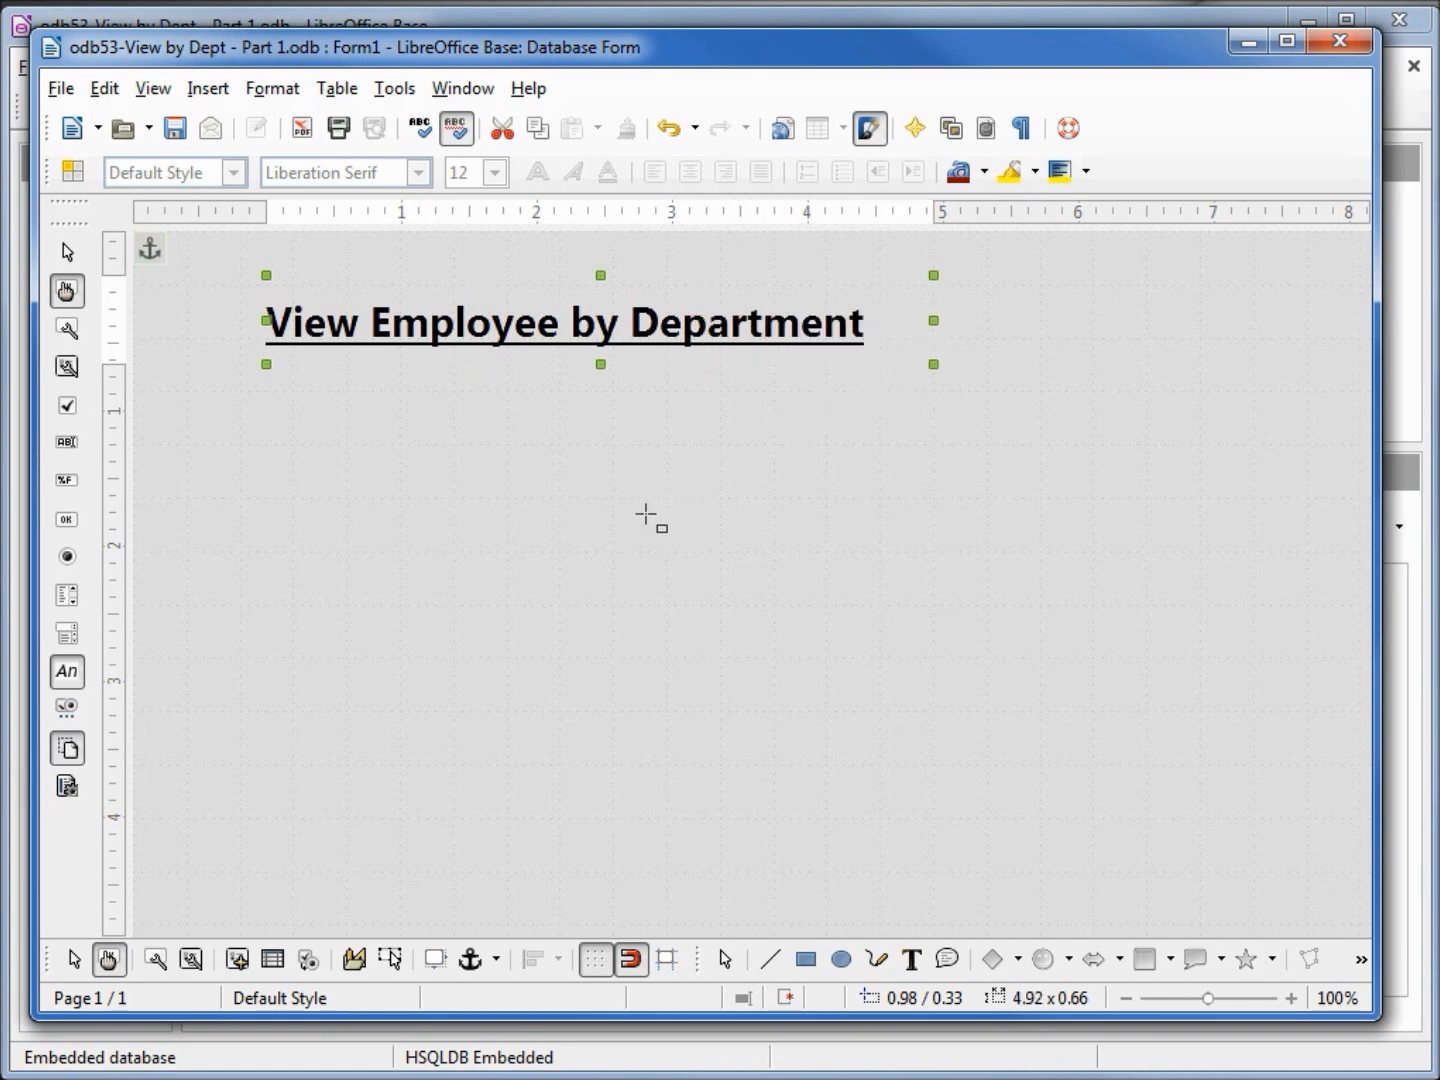
mouse_move(236, 960)
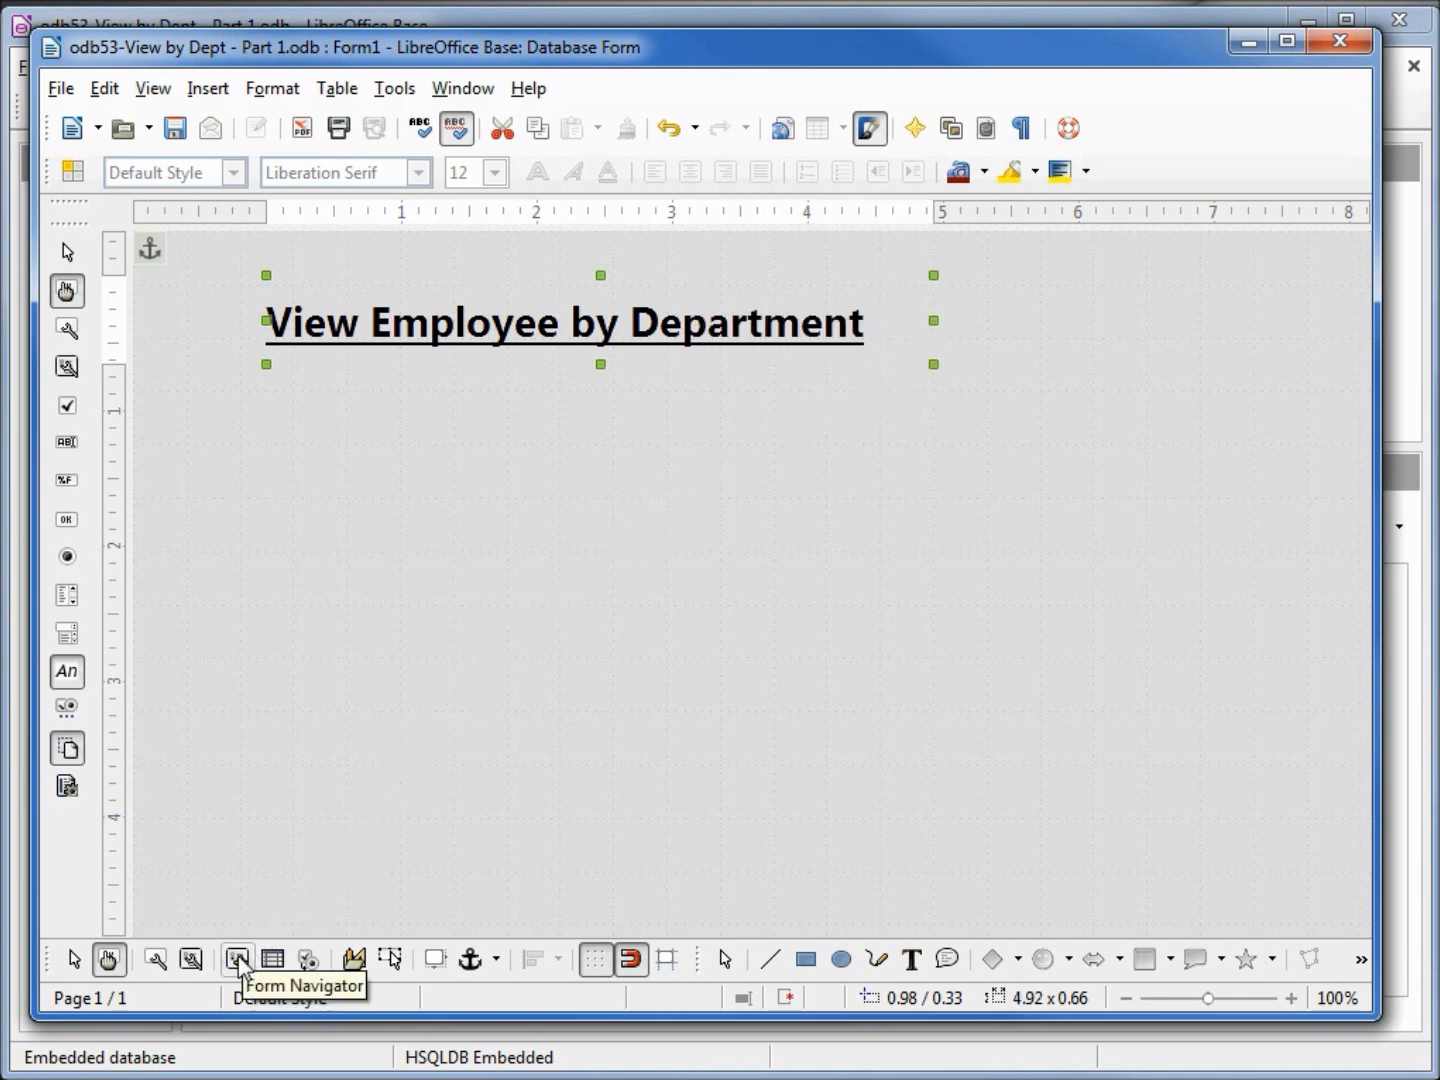
In Form Navigator, set the form's Data content to table tbl_Filter and close the navigator.
left_click(238, 958)
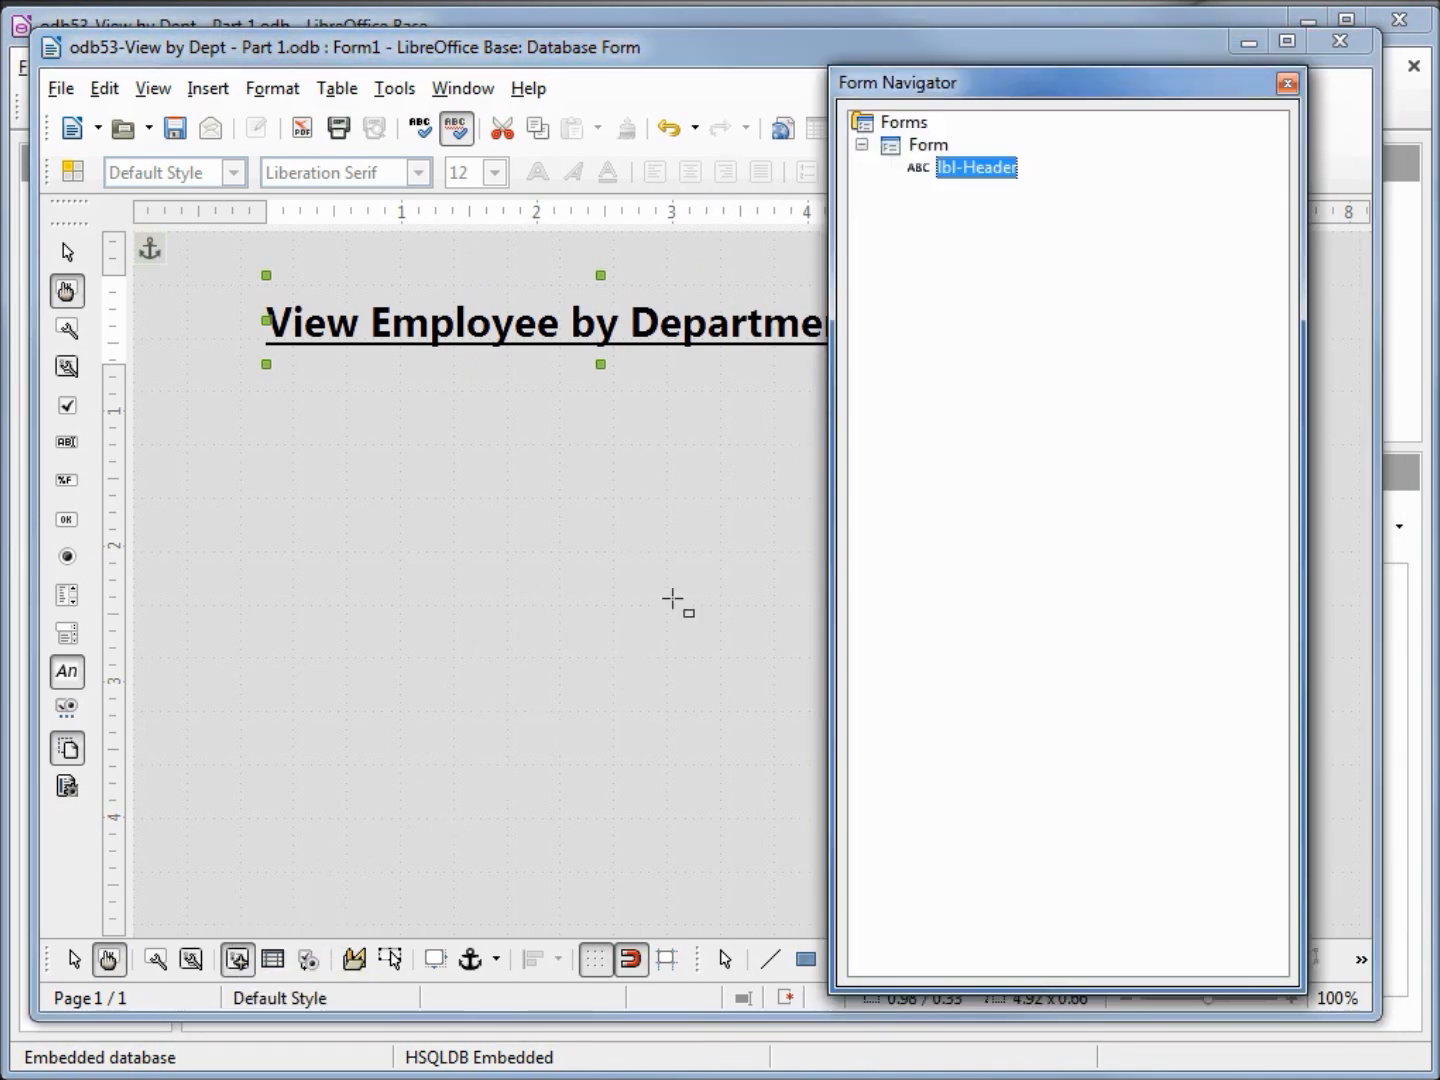
left_click(928, 144)
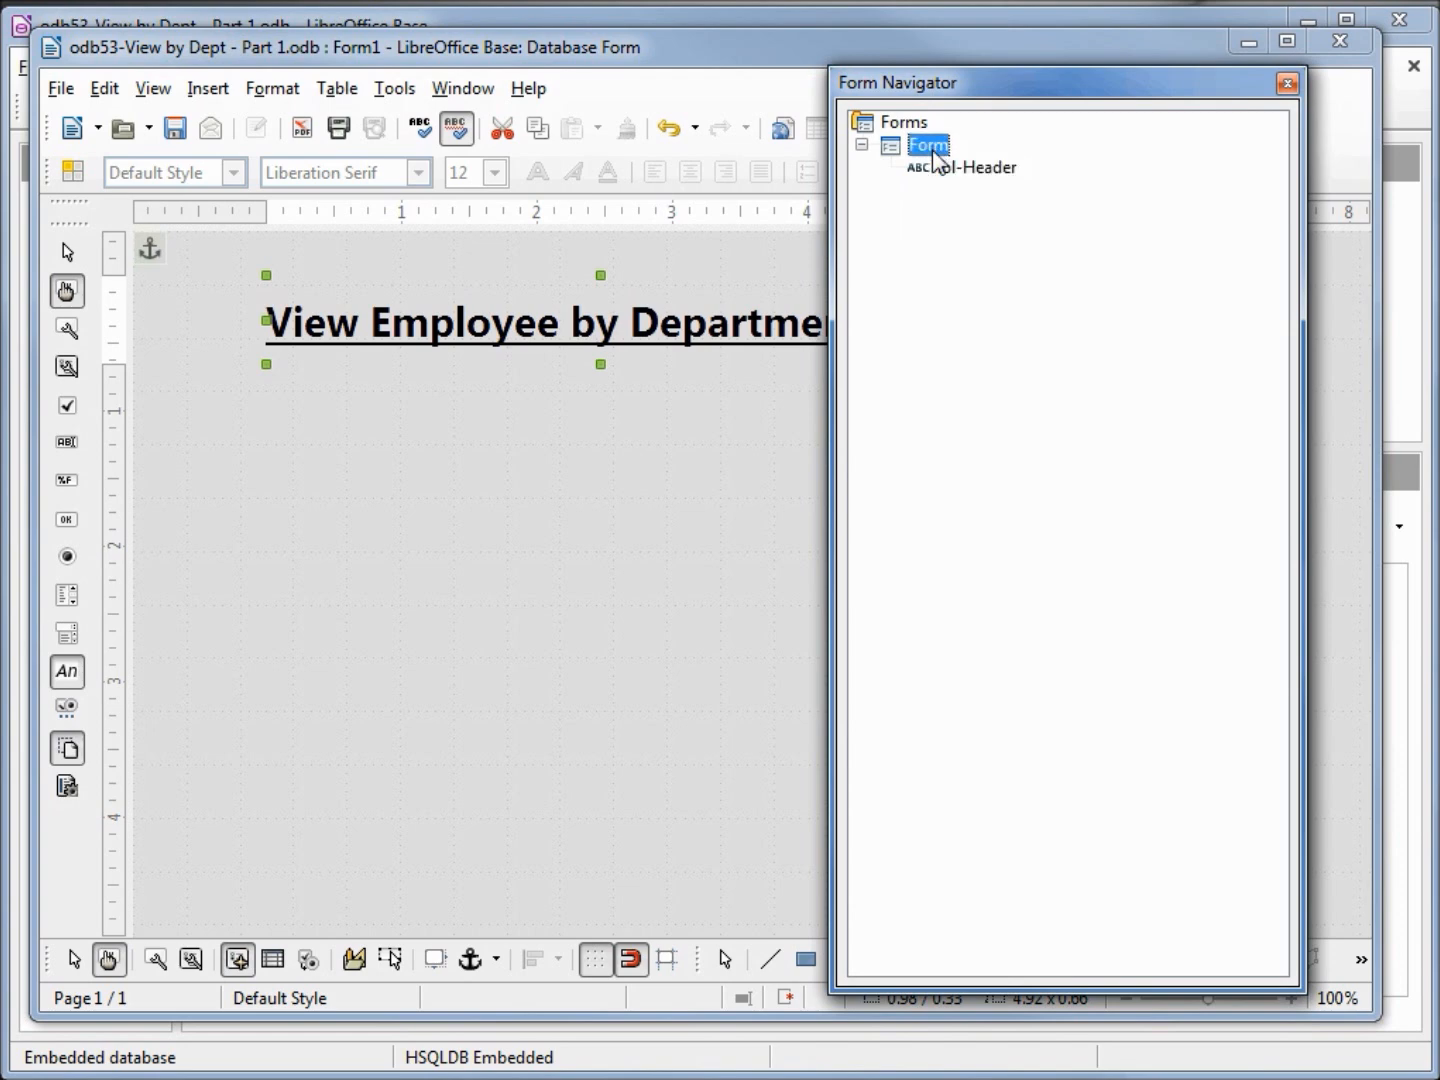
right_click(928, 144)
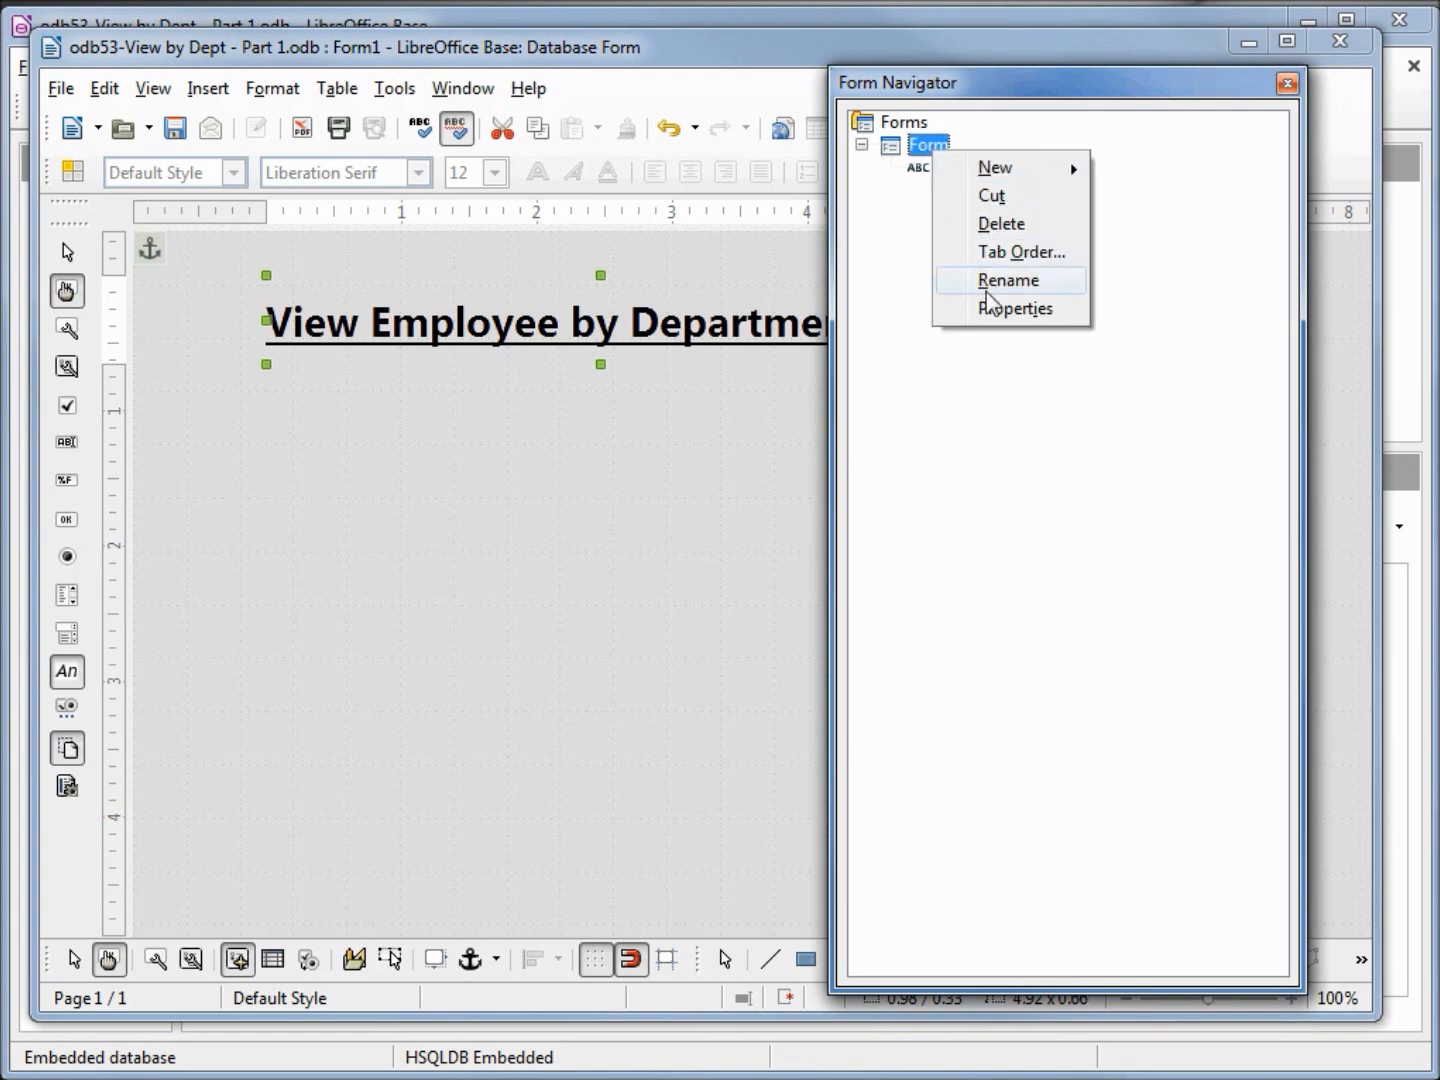
left_click(1016, 308)
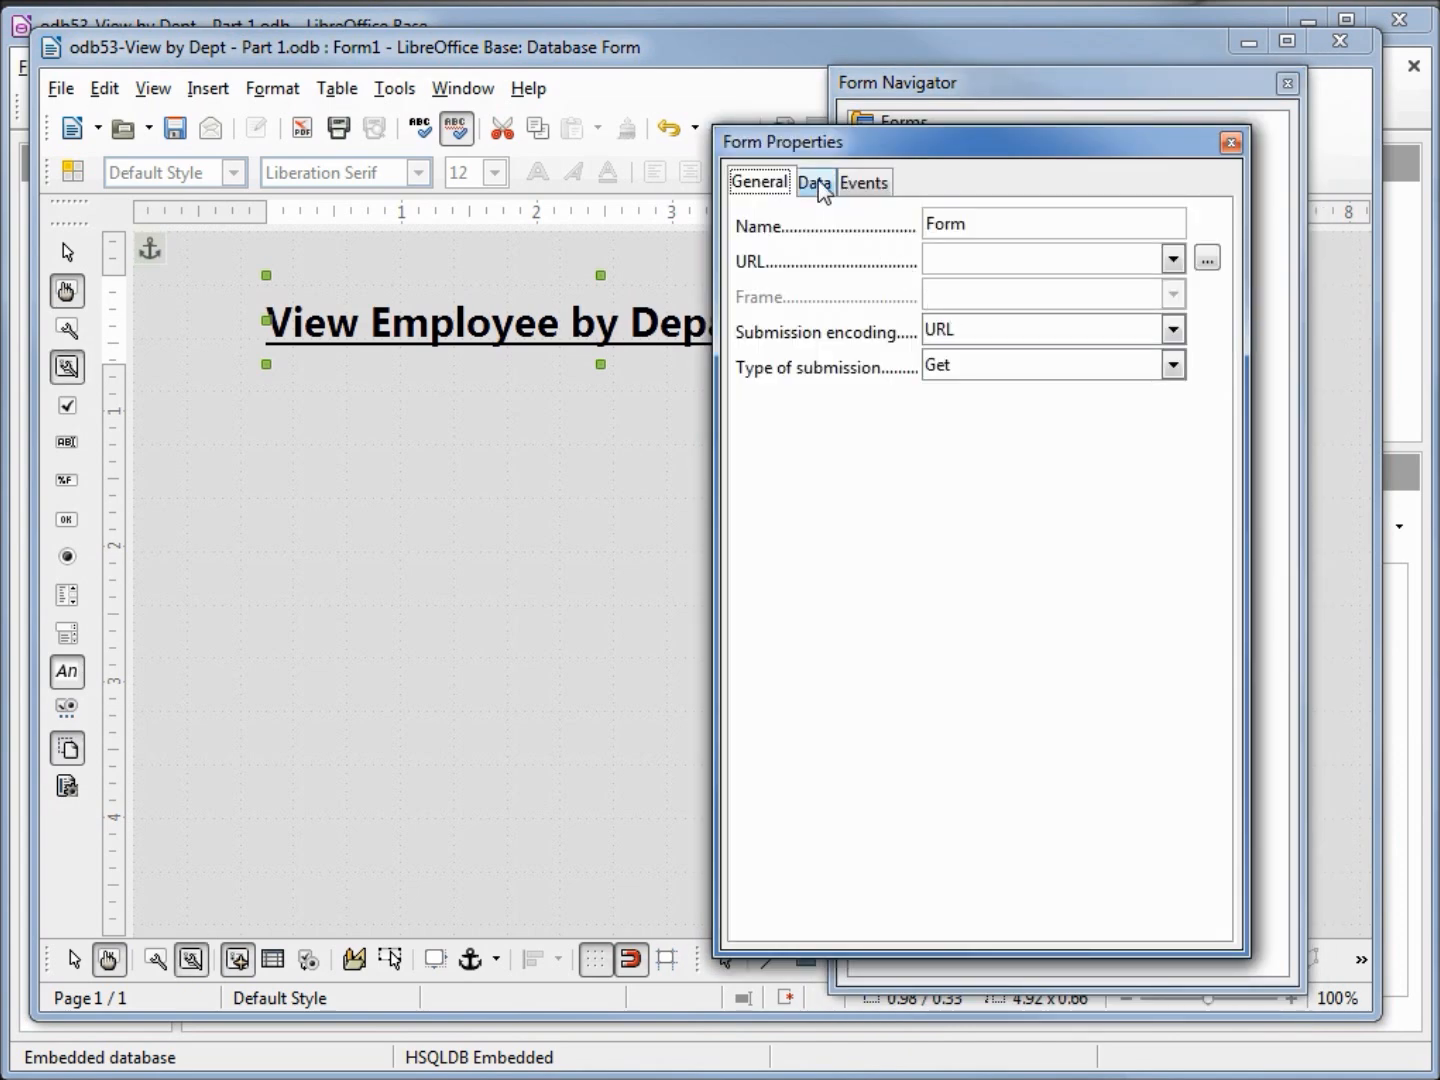
left_click(812, 182)
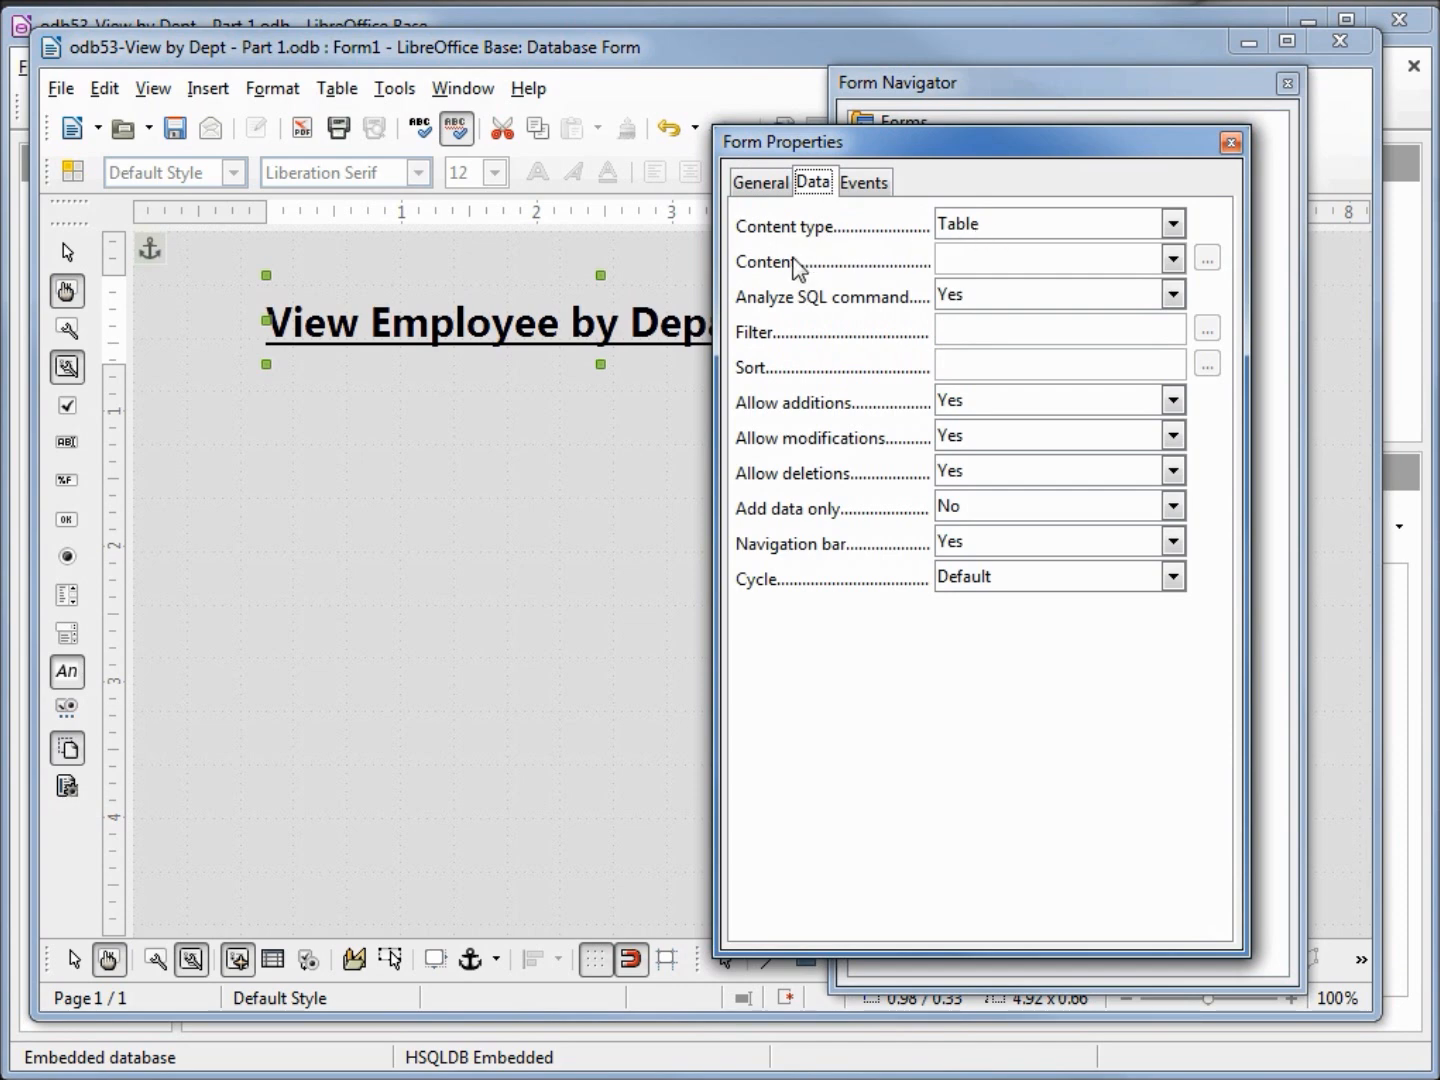
left_click(1172, 260)
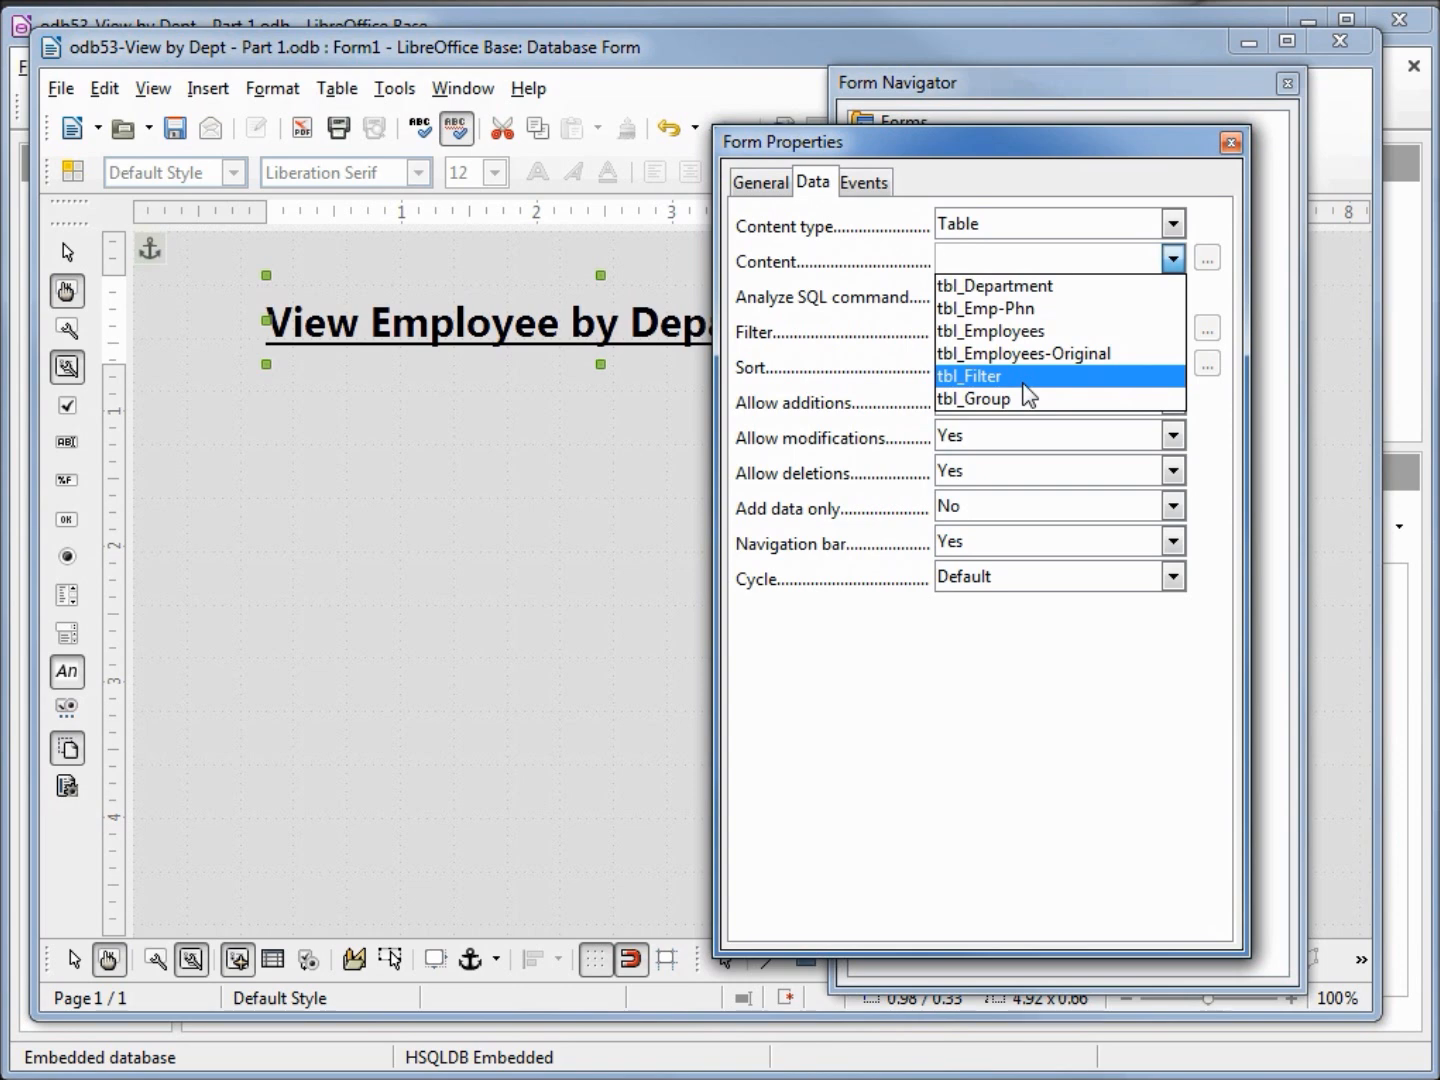
left_click(966, 376)
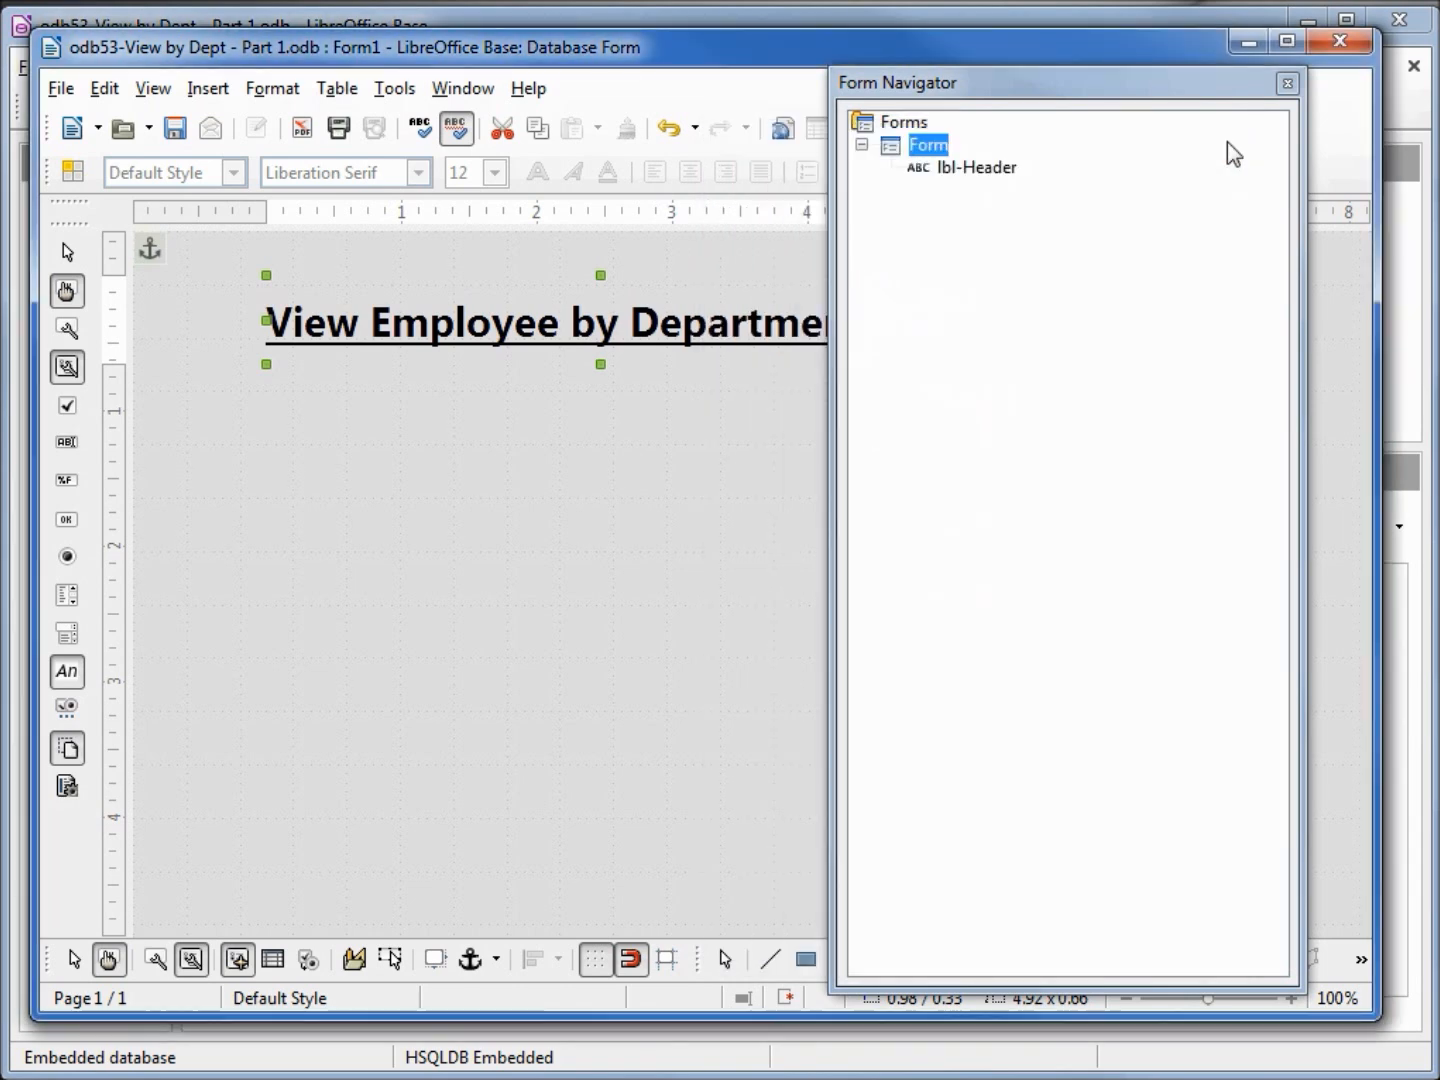
left_click(1288, 82)
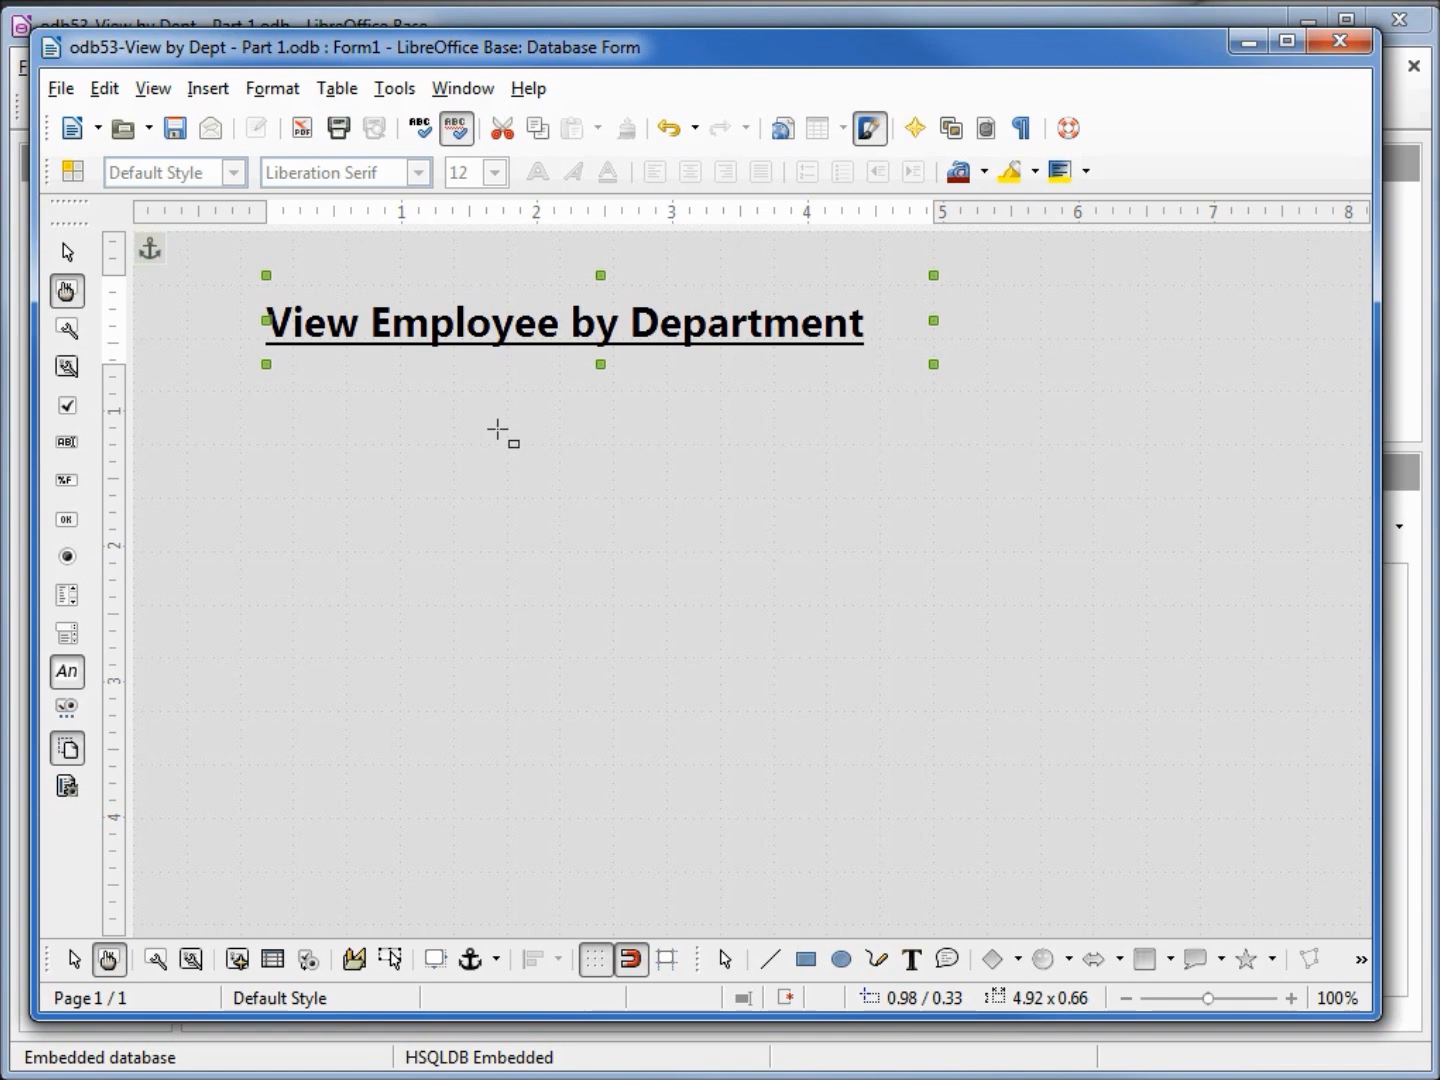
mouse_move(396, 666)
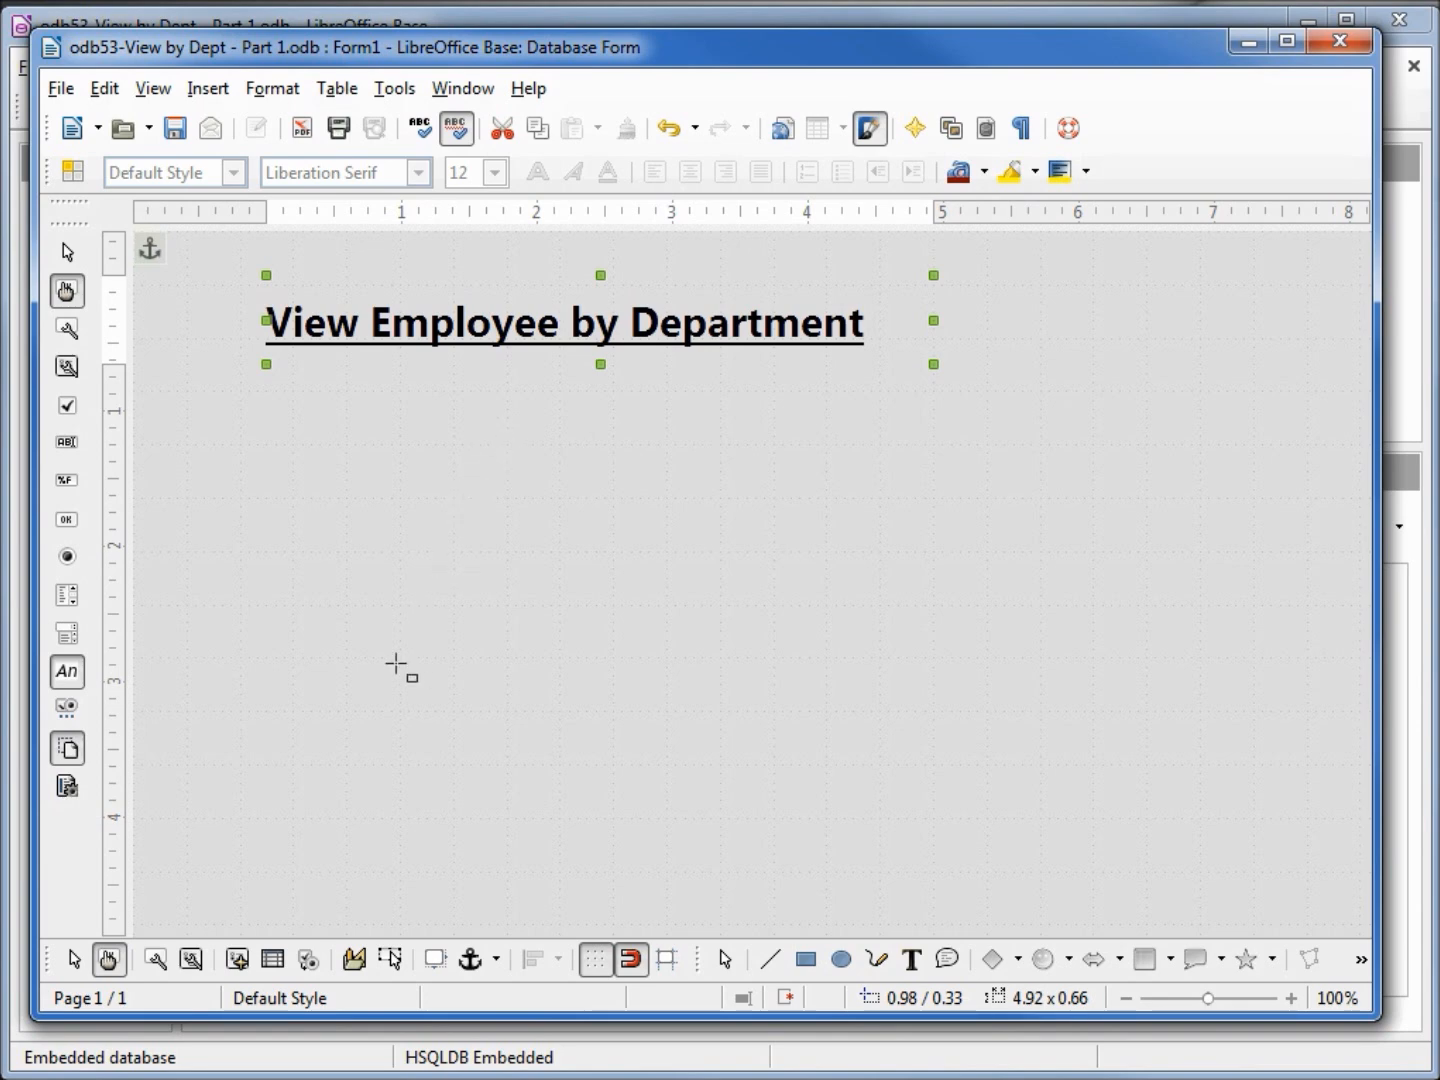
mouse_move(272, 958)
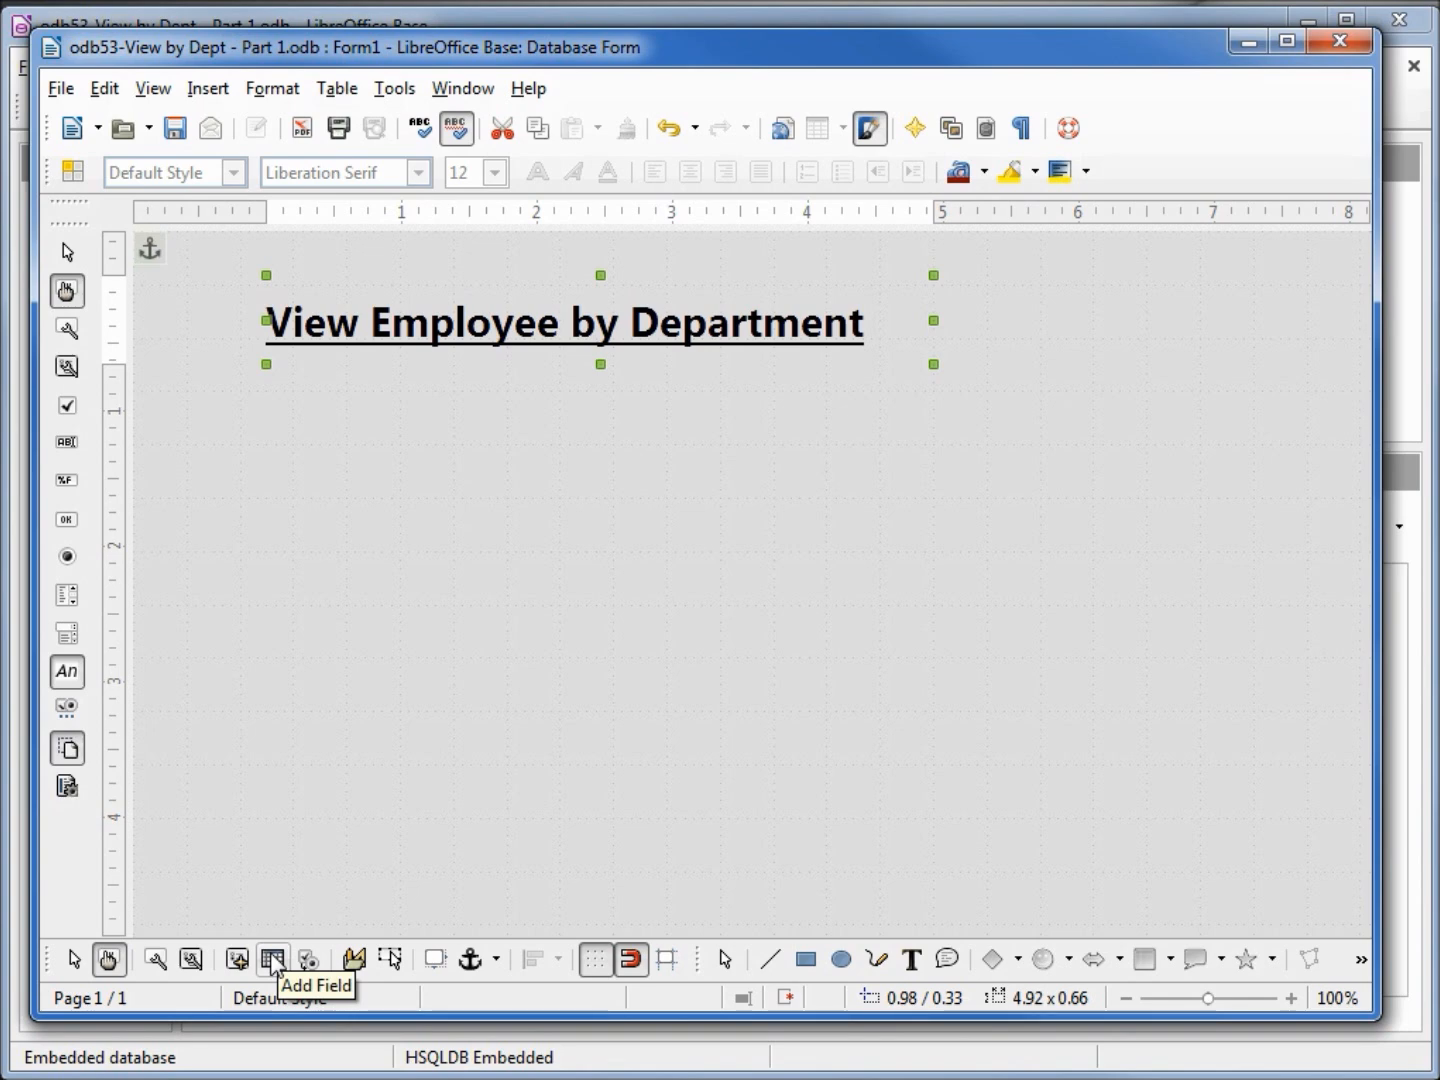
Insert the Department-ID field from Add Field and move its label above the input box.
left_click(272, 960)
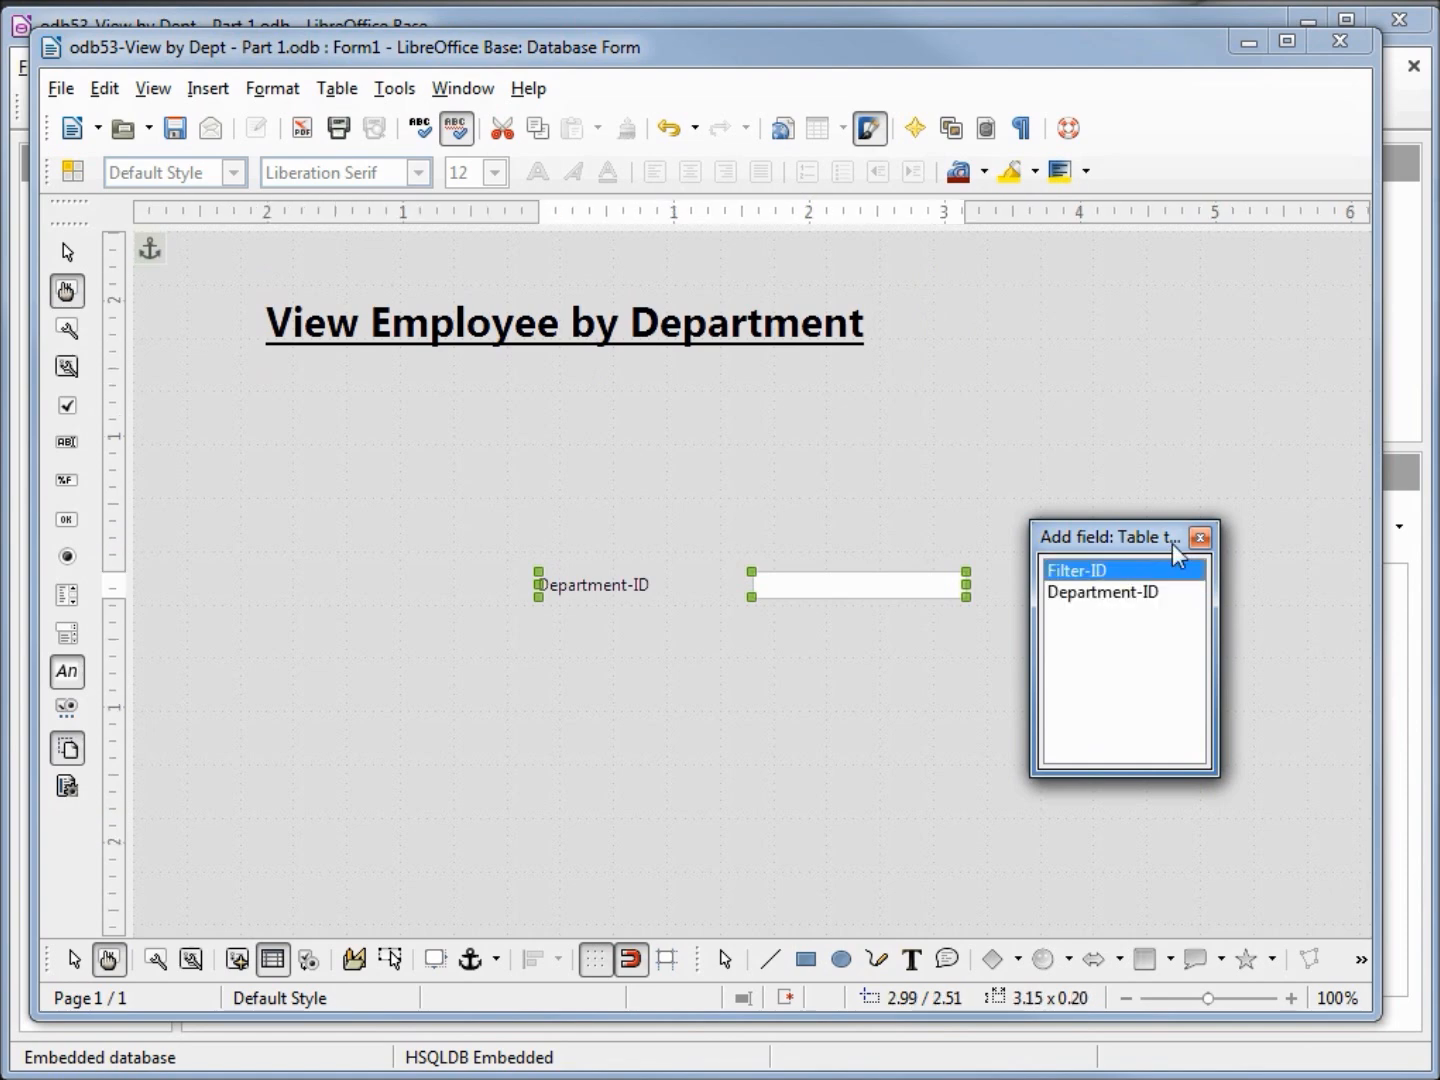
left_click(1200, 538)
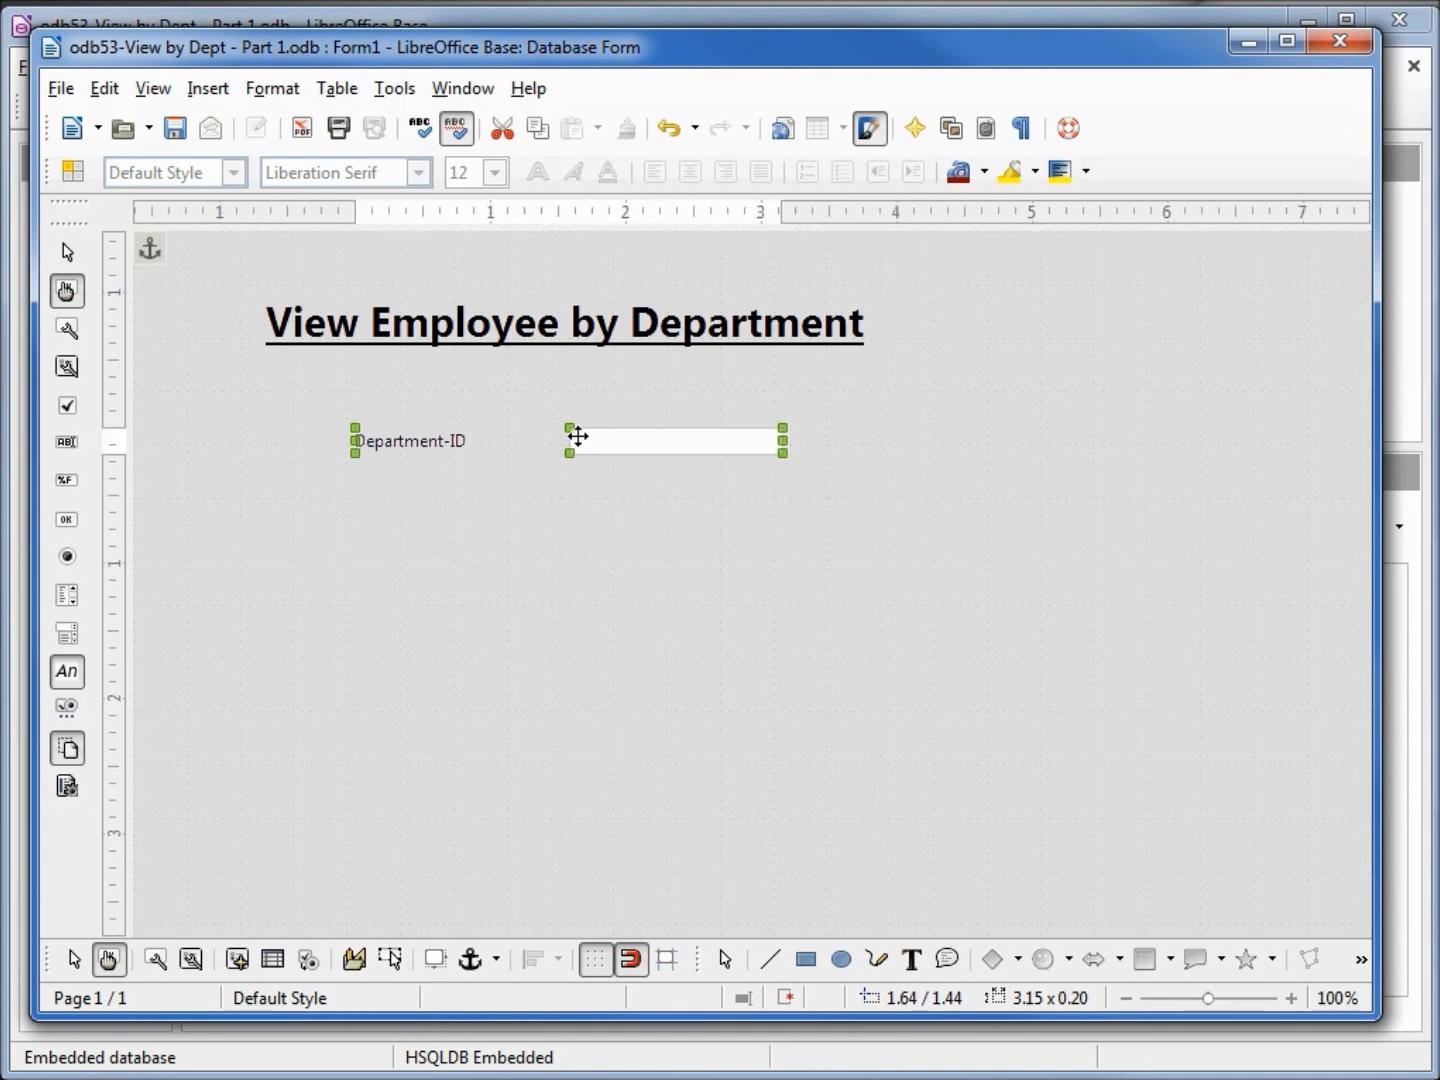
mouse_move(430, 440)
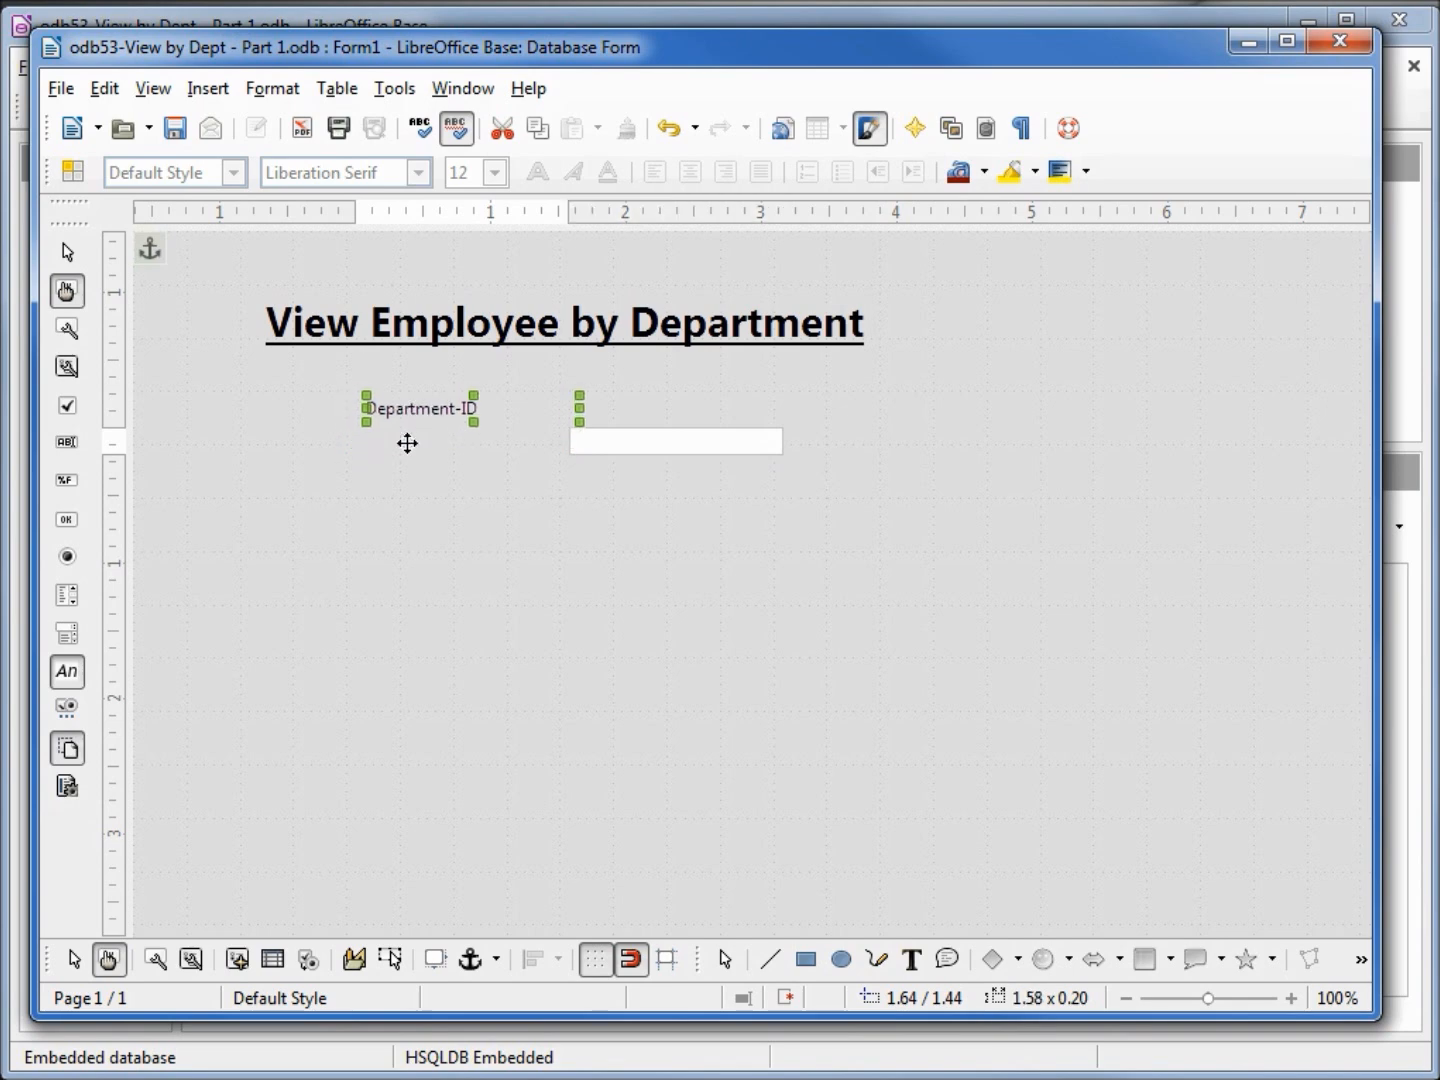
left_click_drag(420, 408, 624, 408)
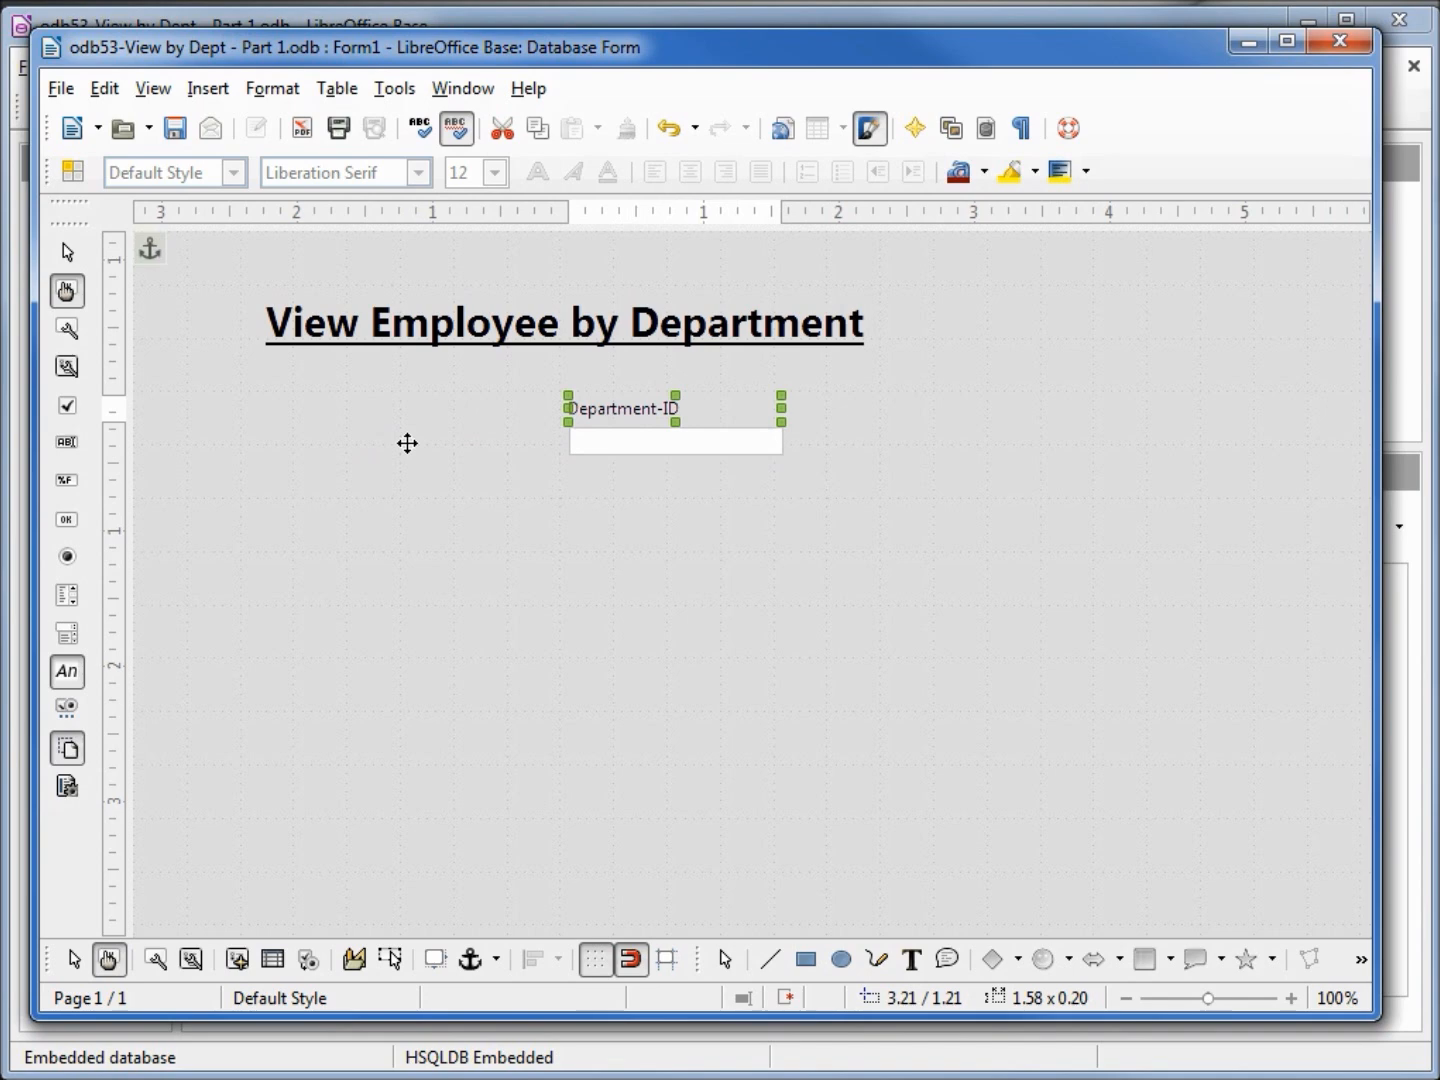
mouse_move(596, 438)
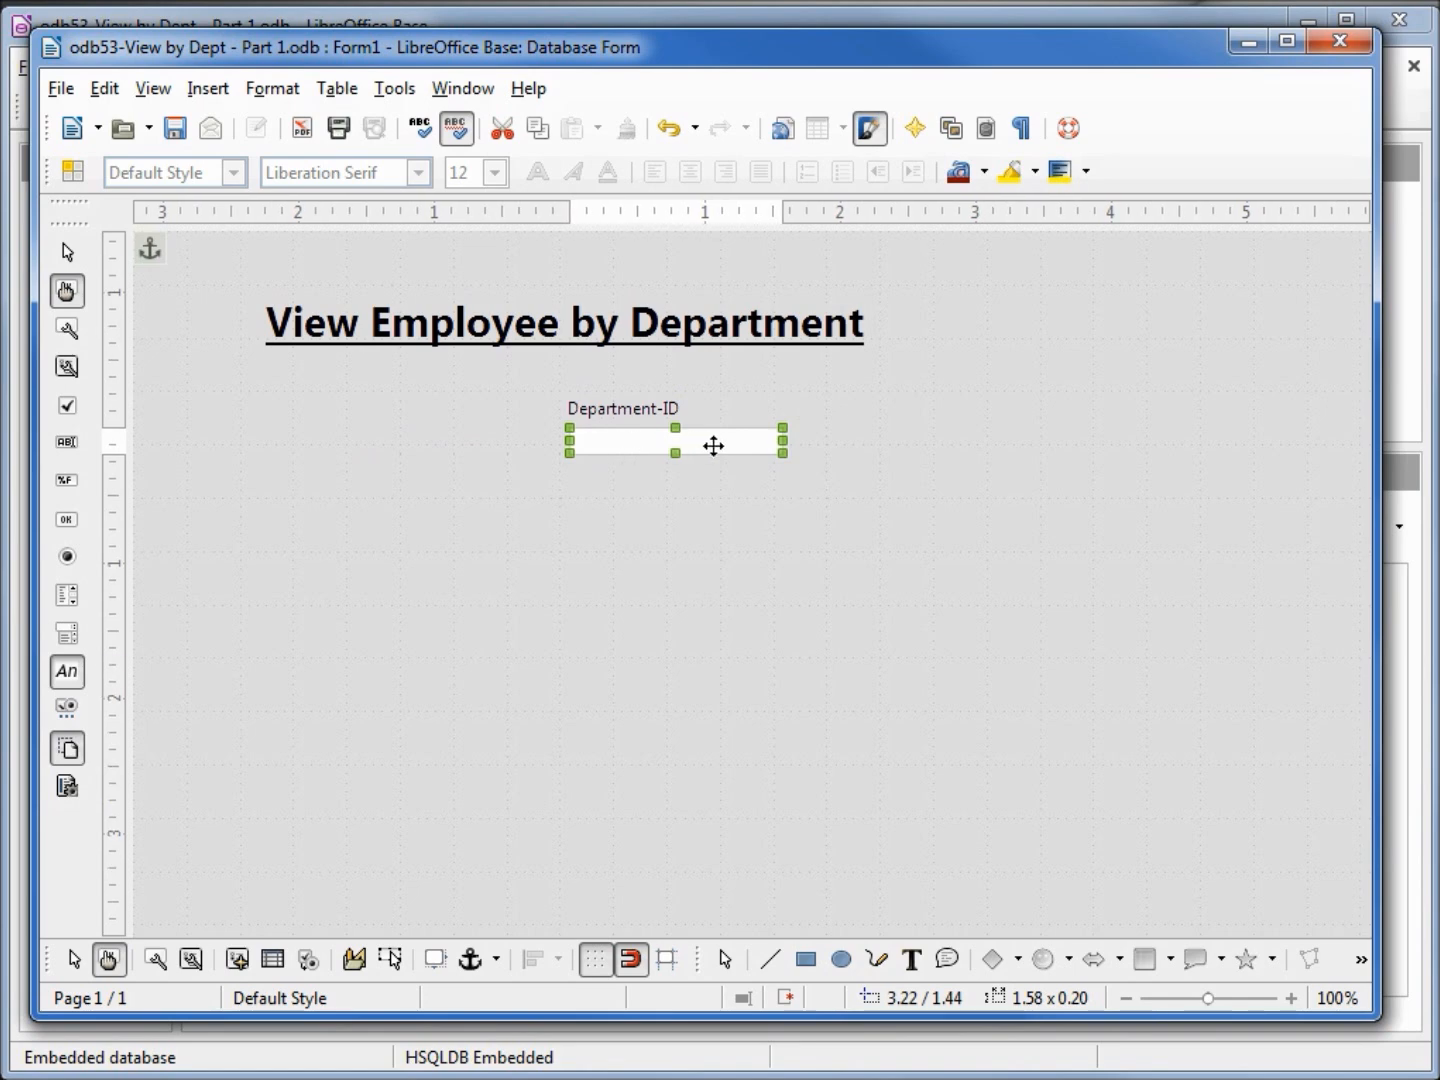
Replace the Department-ID text box with a List Box control.
right_click(676, 444)
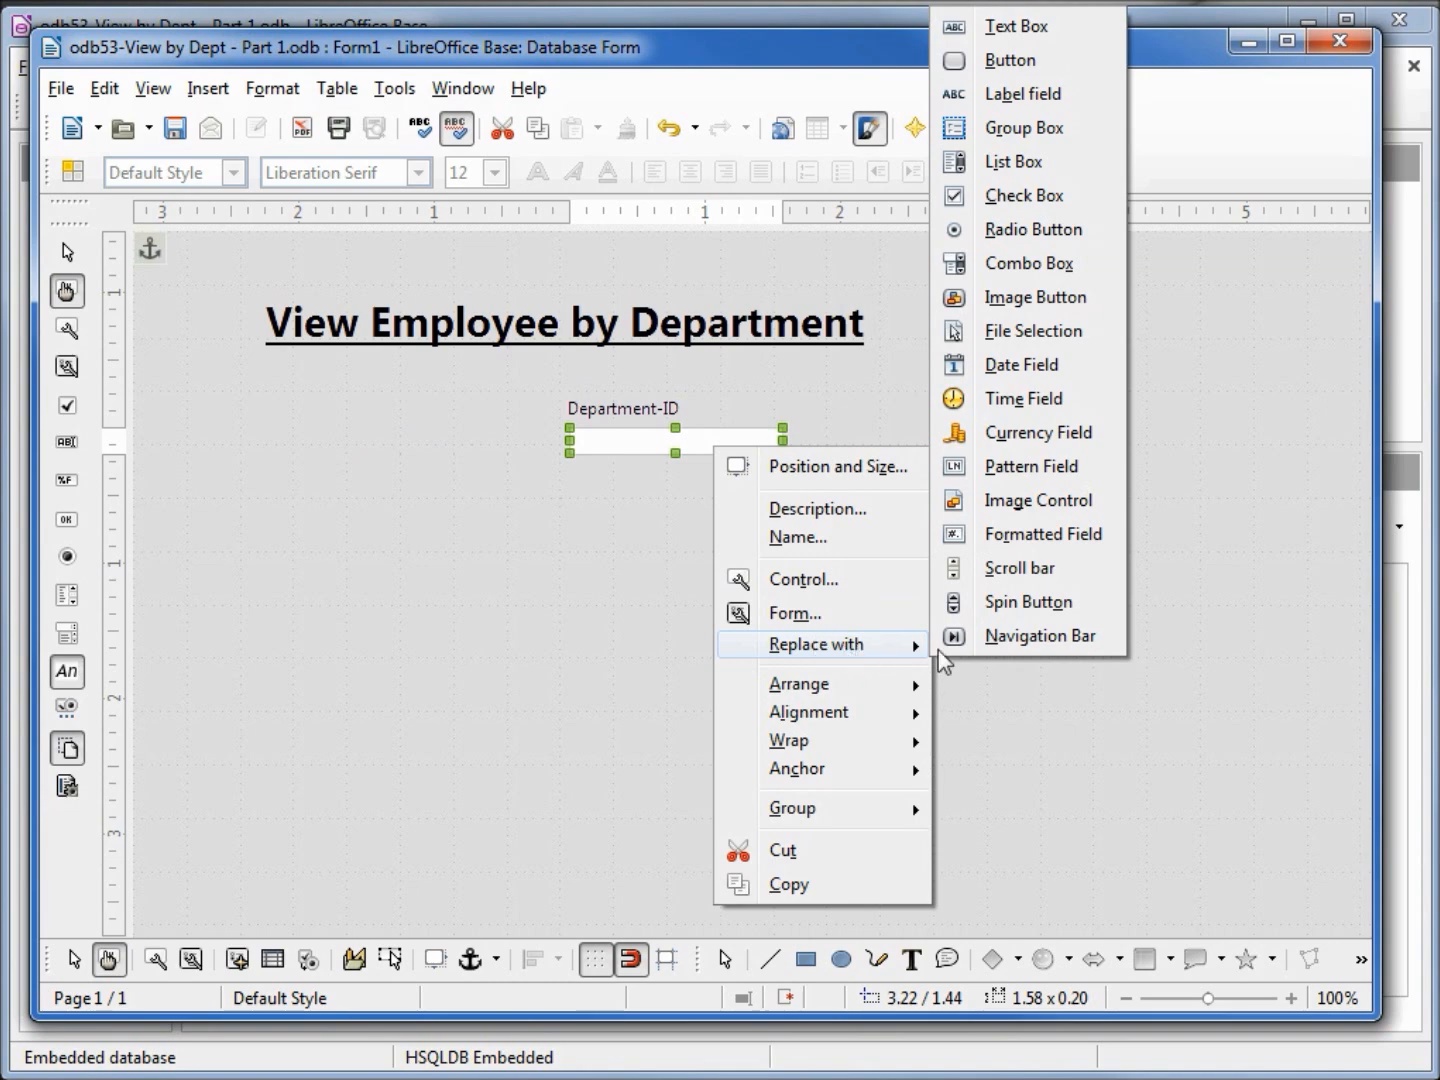
mouse_move(1014, 162)
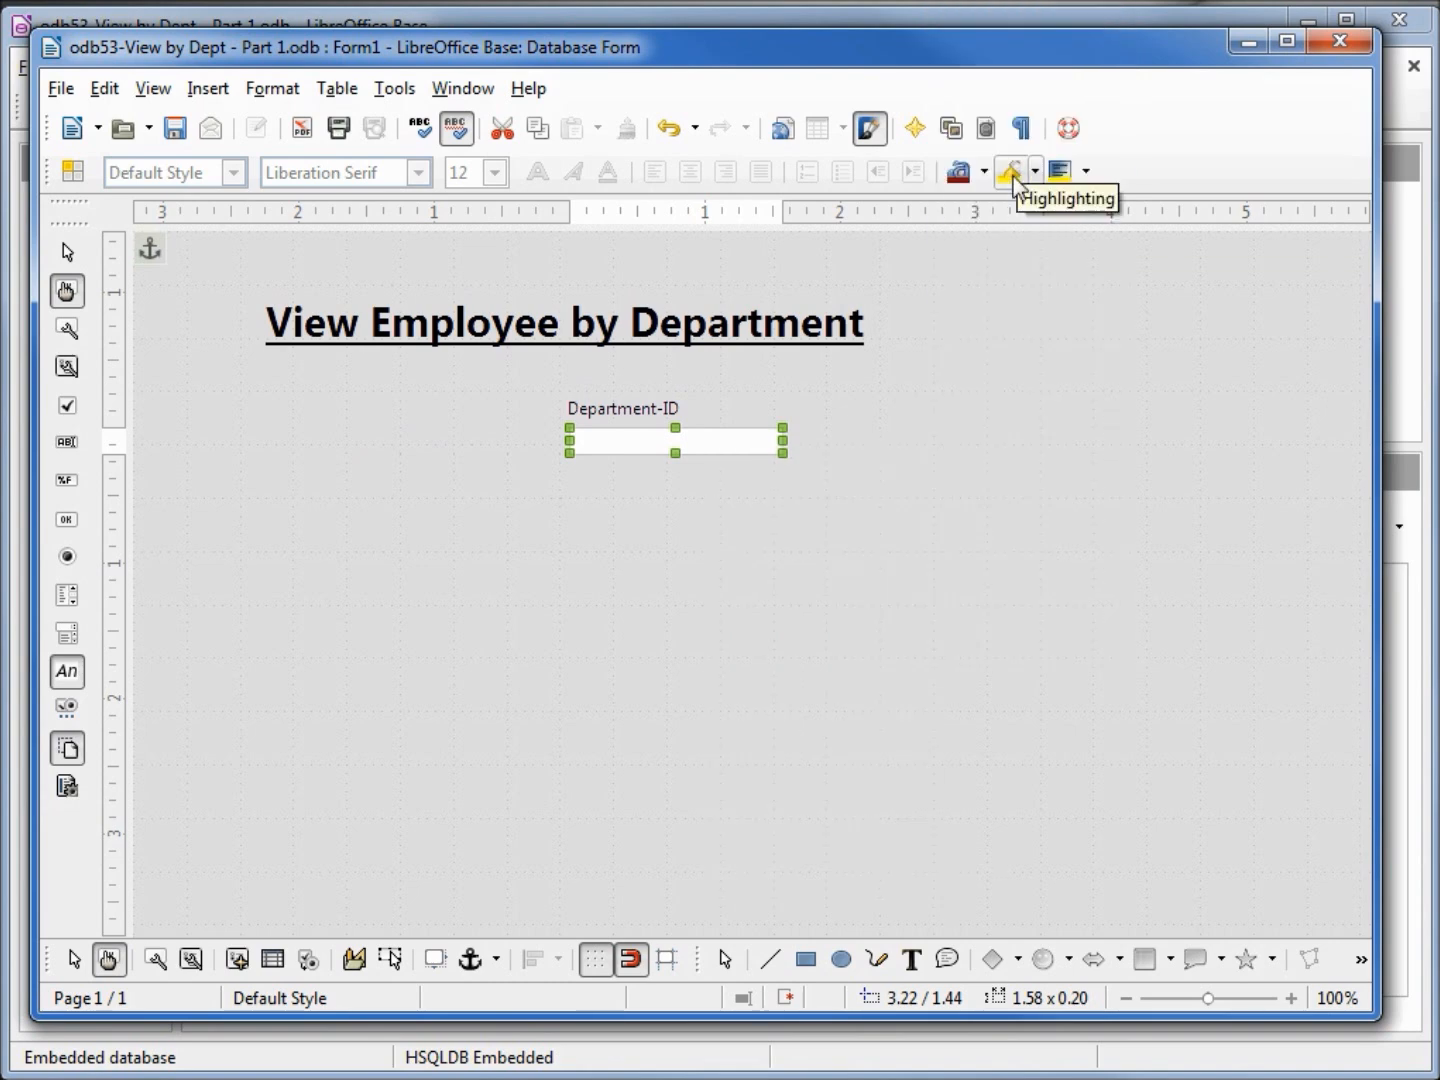
mouse_move(718, 438)
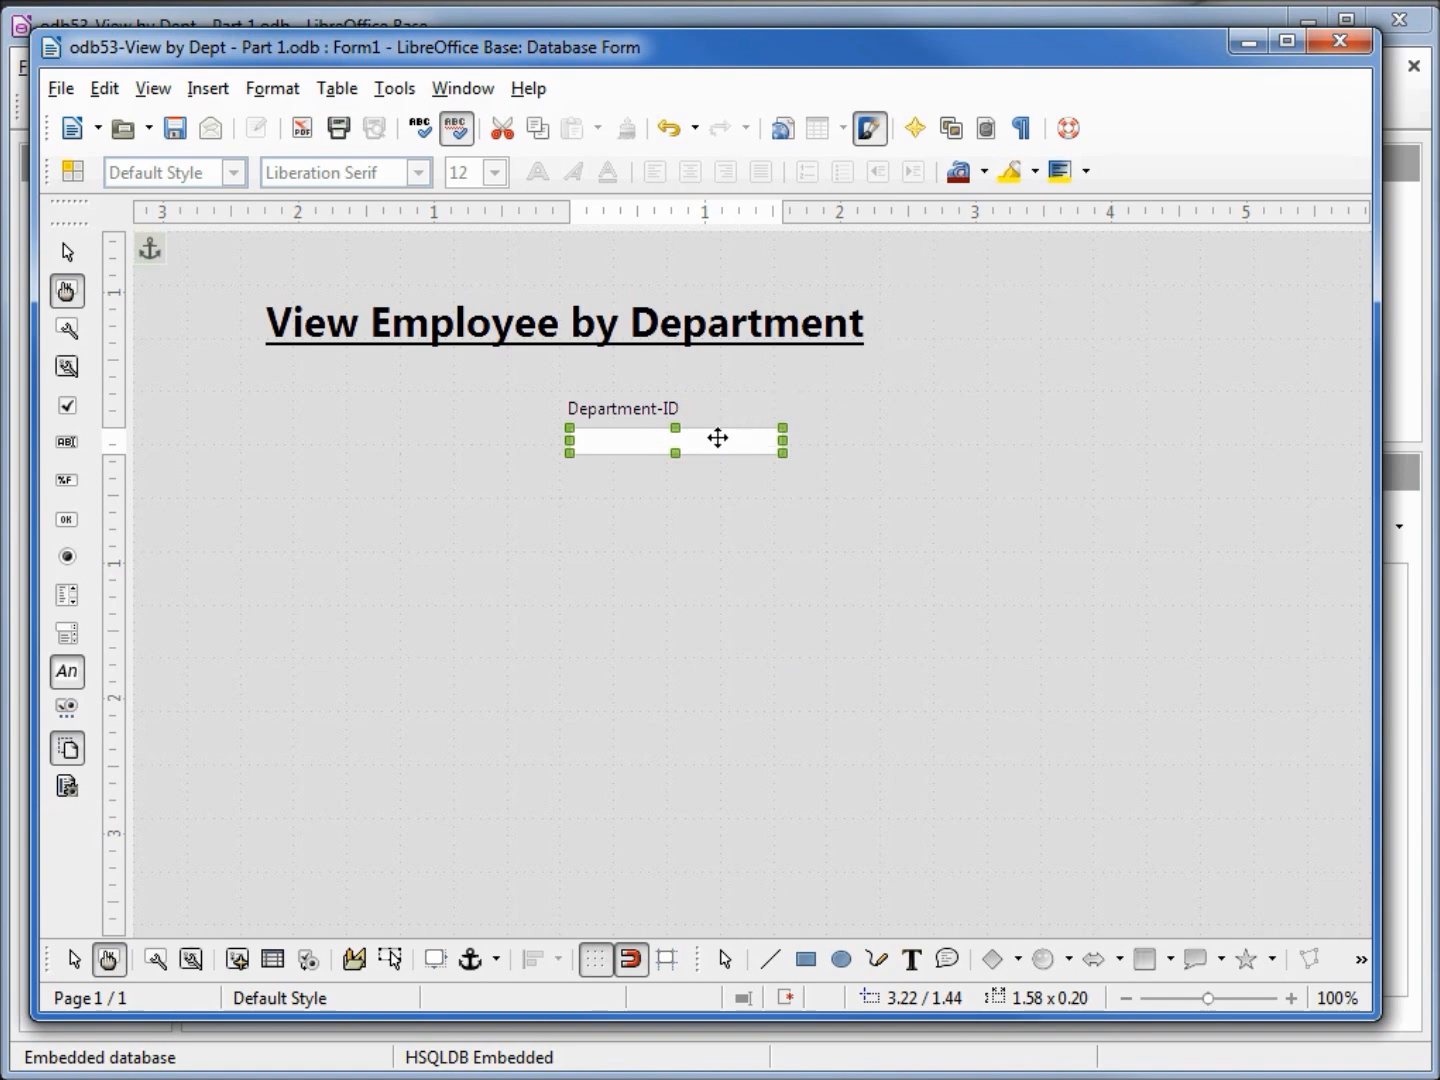
mouse_move(716, 440)
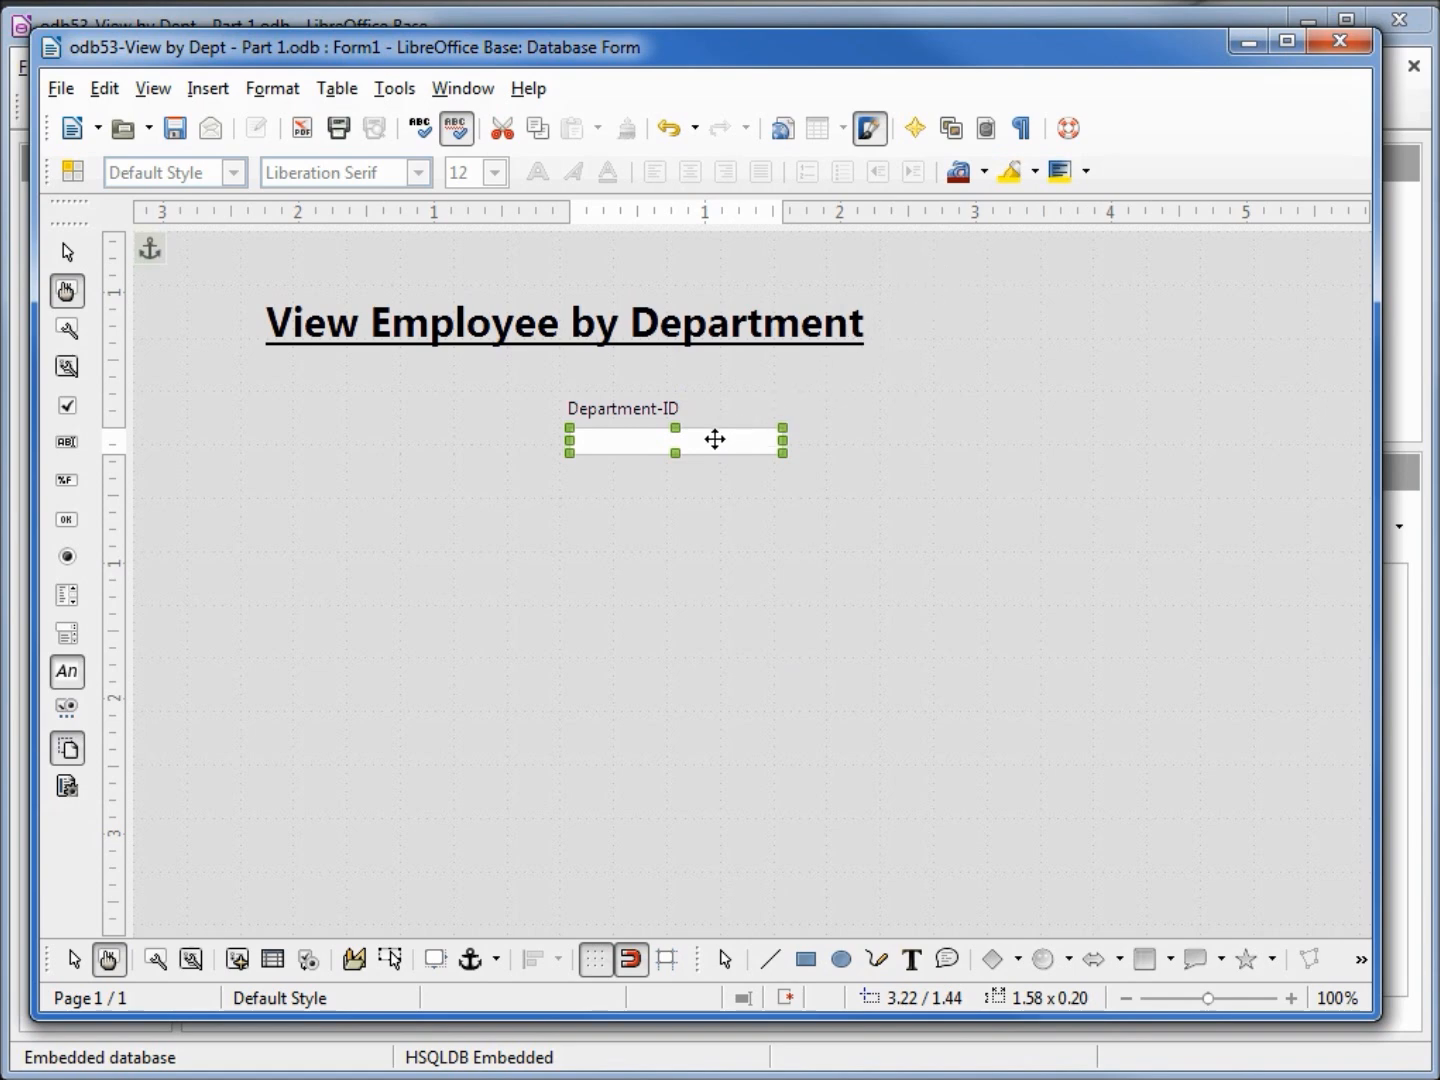
mouse_move(228, 900)
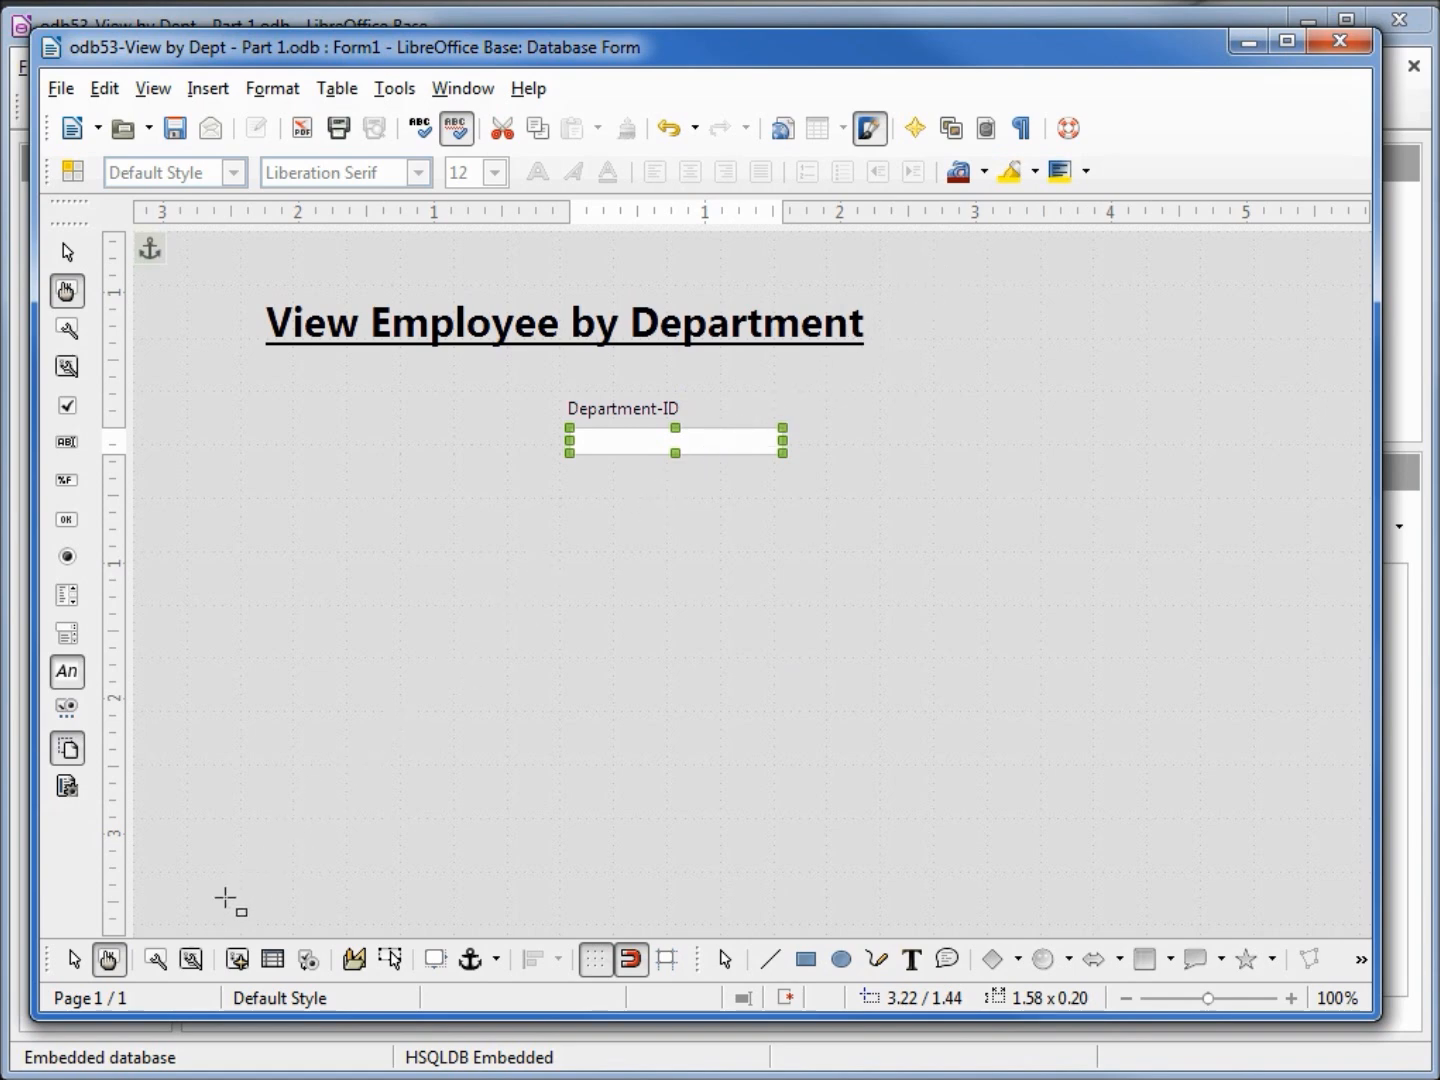
Set the list box's Type of list contents to Sql and launch the query designer for List content.
left_click(152, 960)
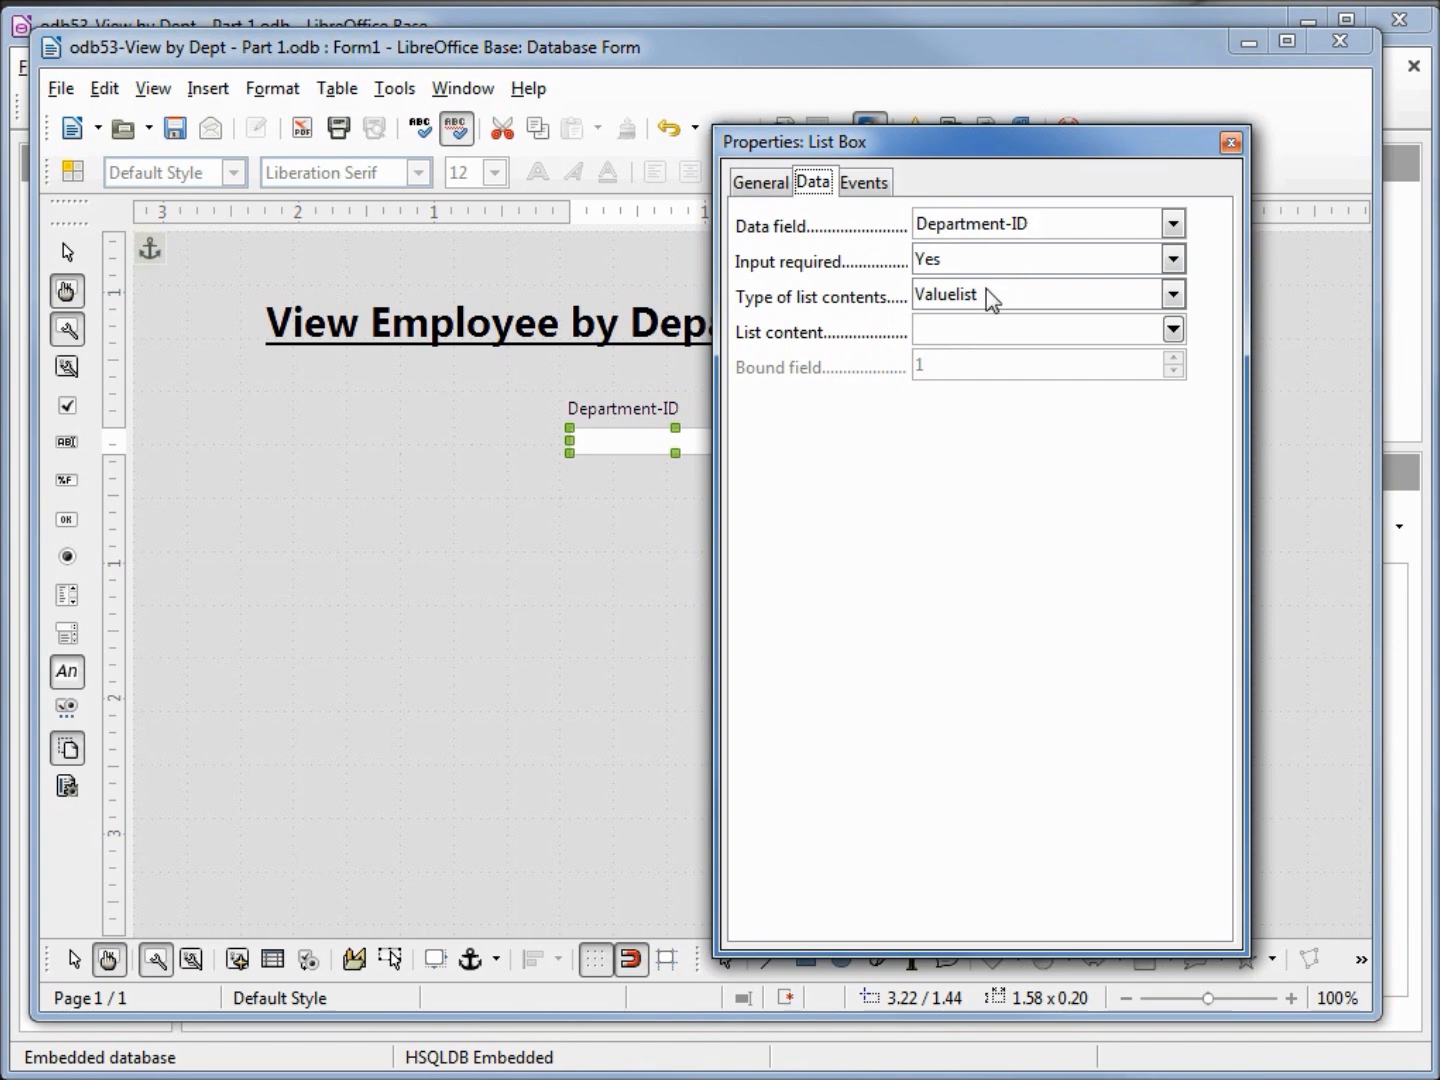
left_click(1172, 294)
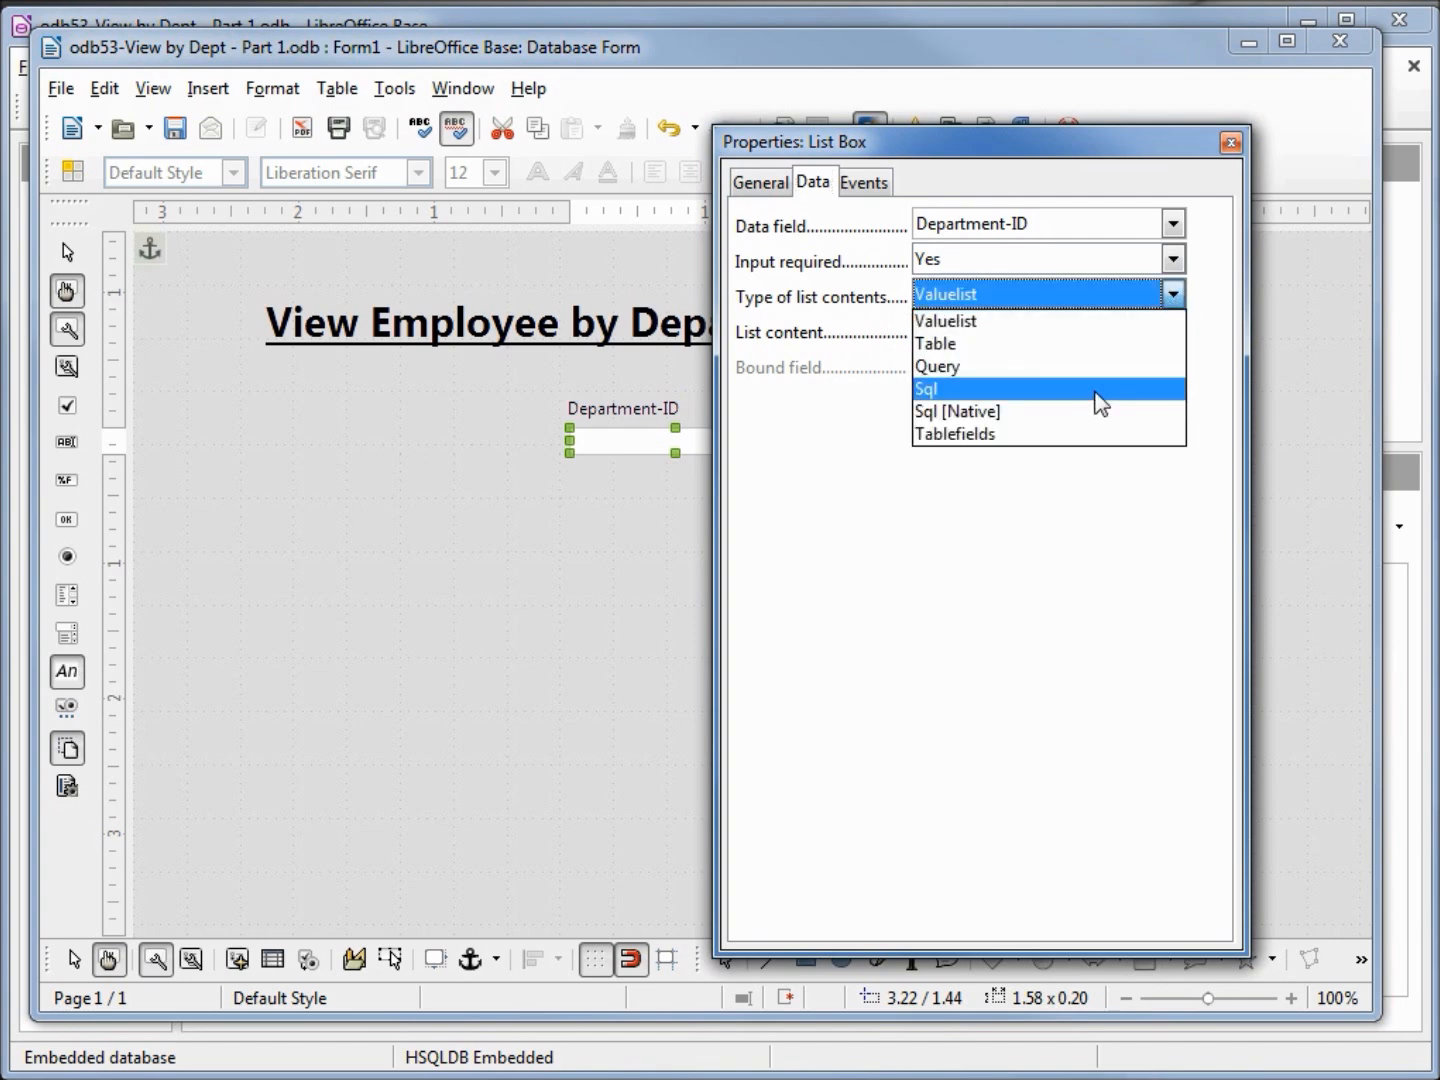
left_click(926, 388)
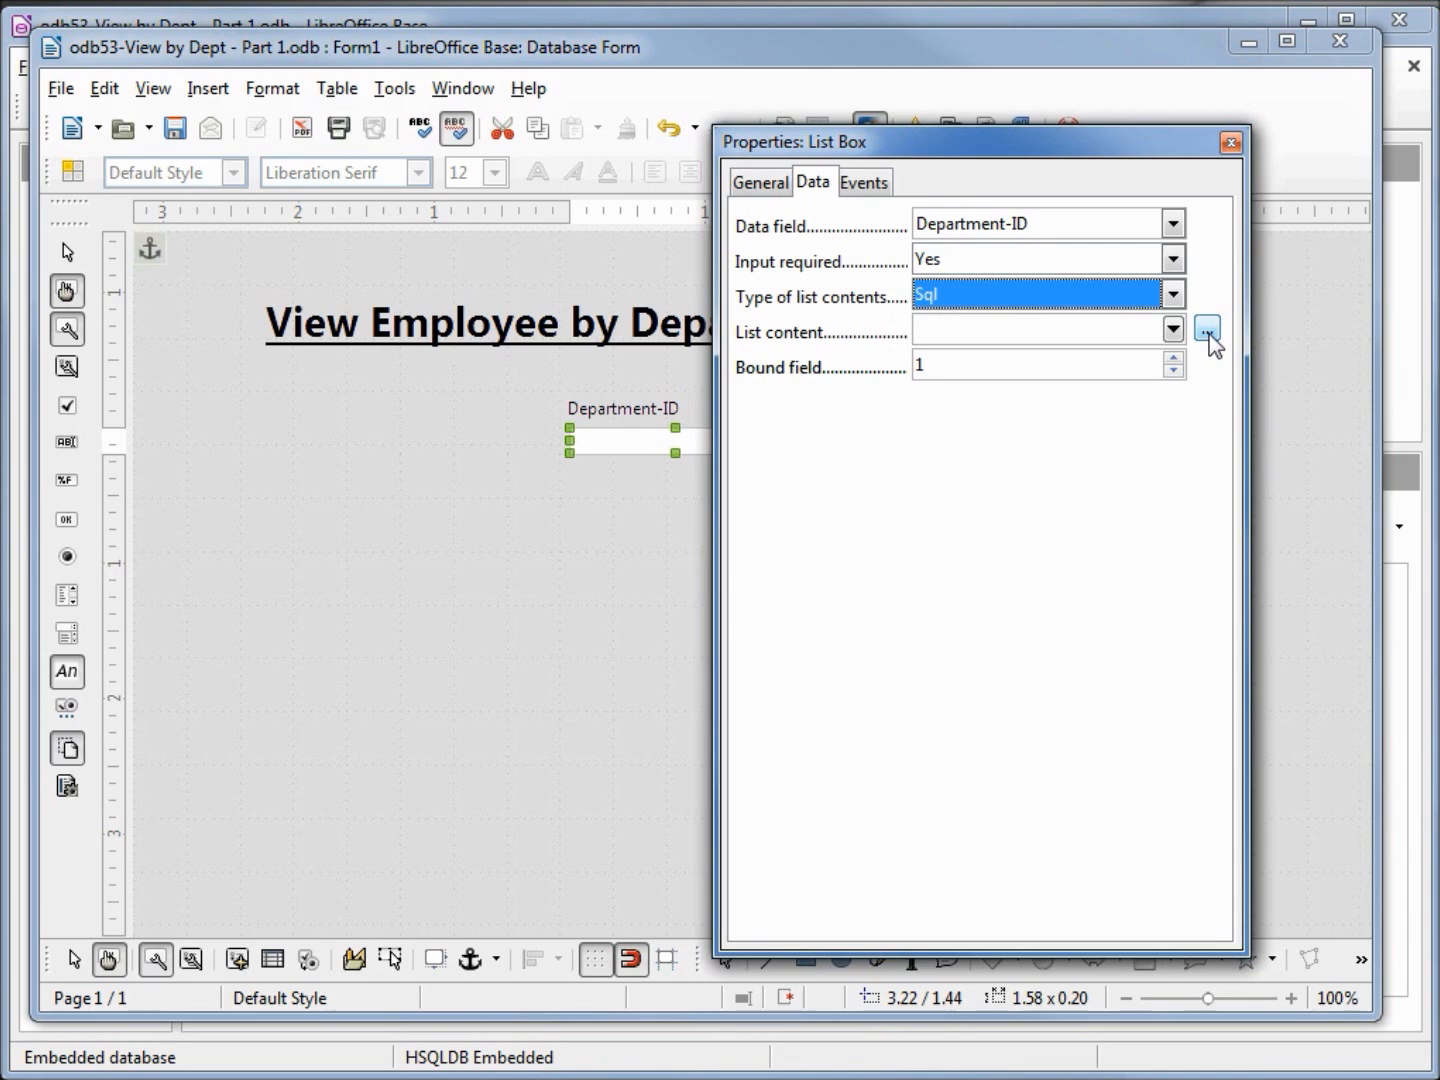
left_click(1206, 328)
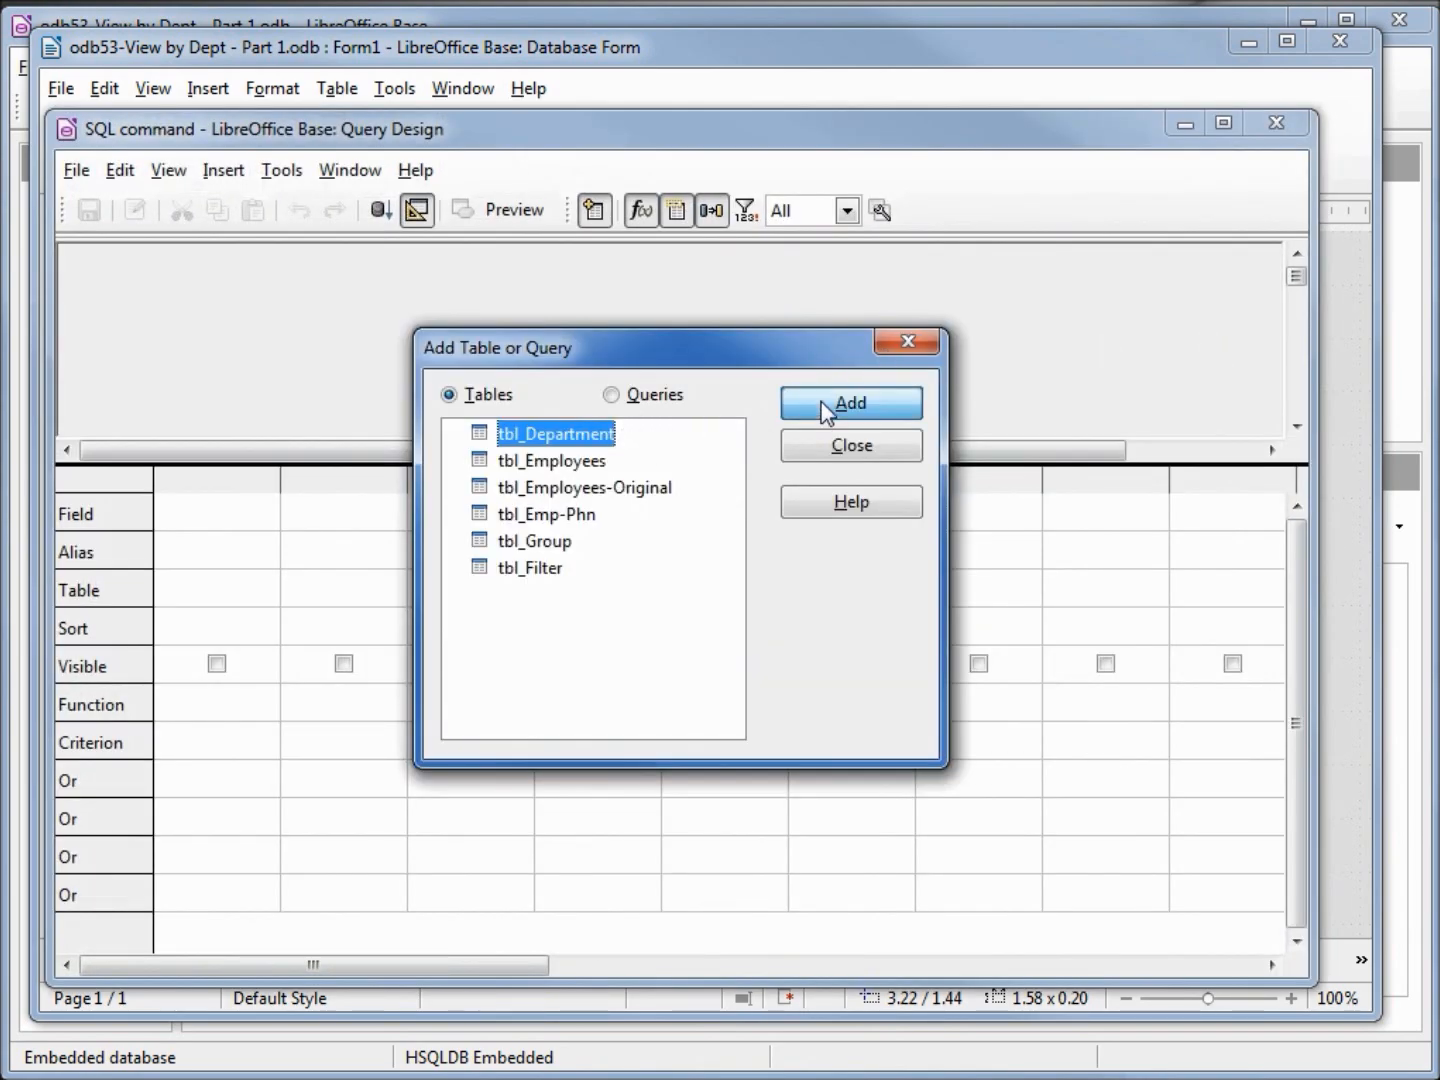
Add tbl_Department and select Department Name and Department-ID as query columns.
left_click(848, 404)
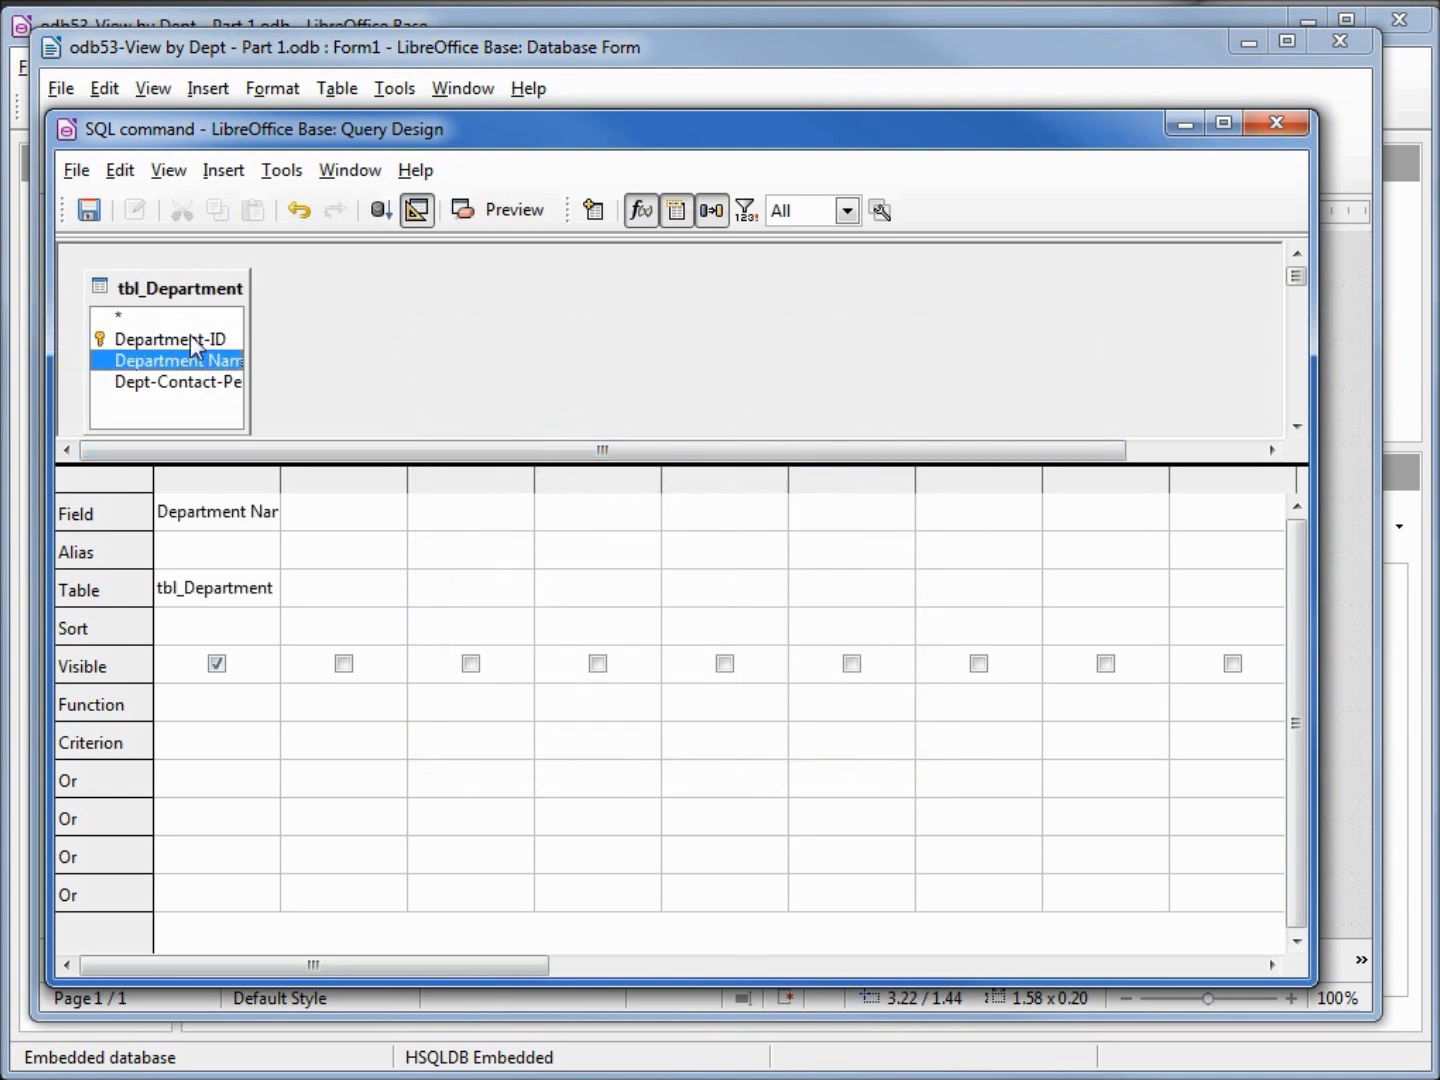
double_click(168, 340)
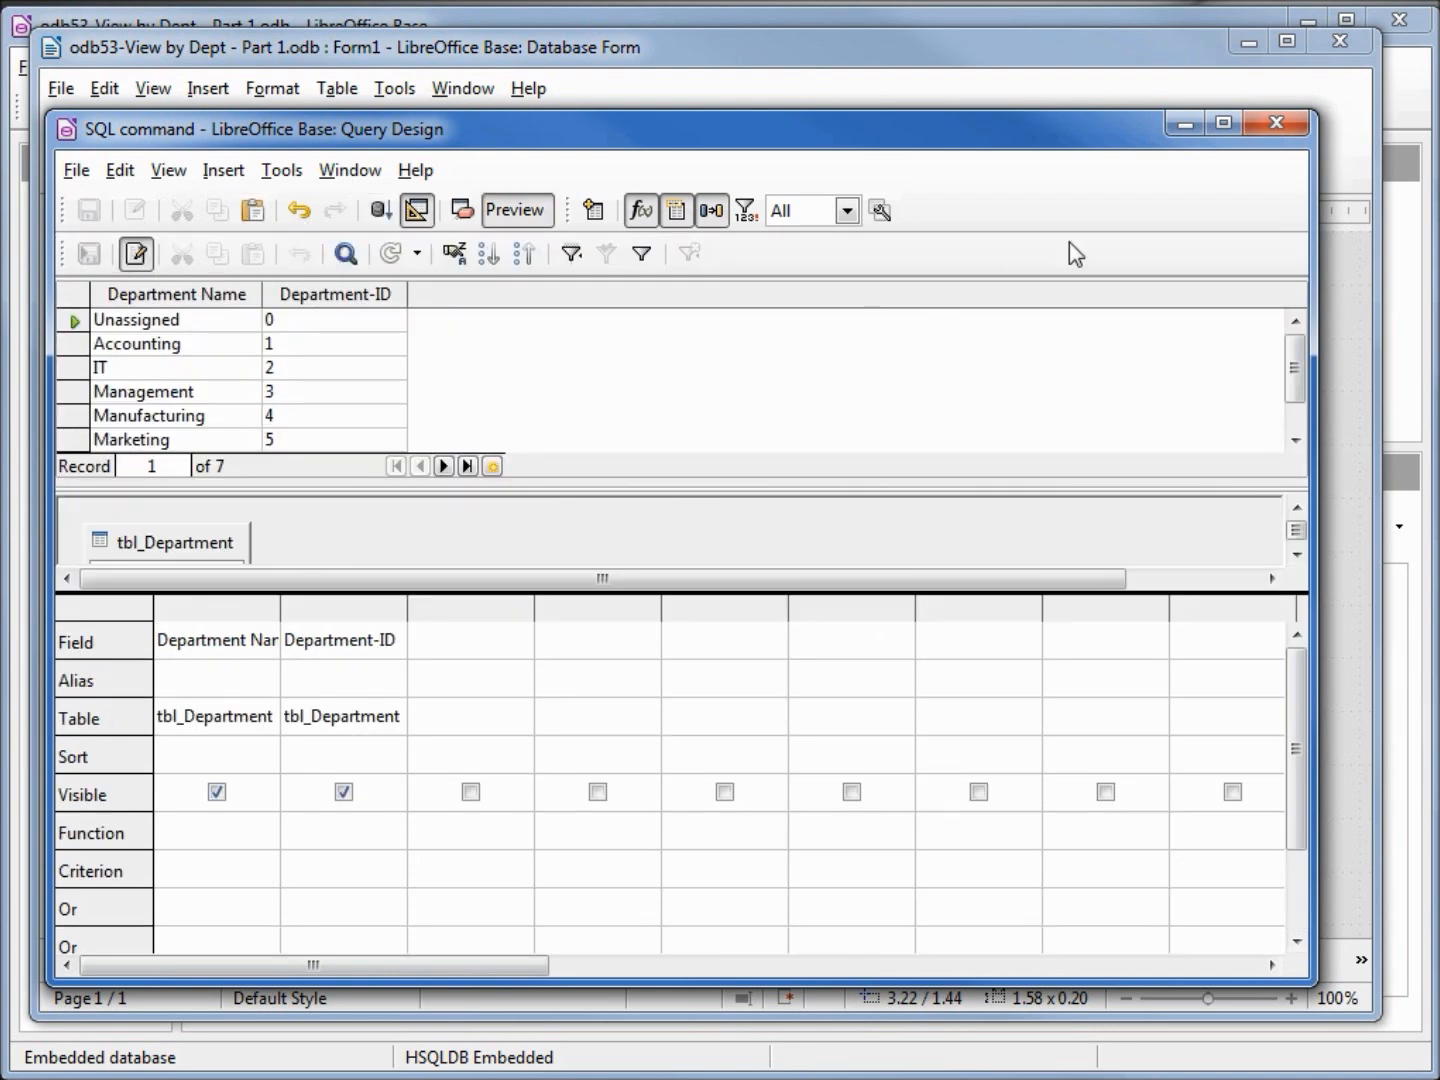
mouse_move(1276, 124)
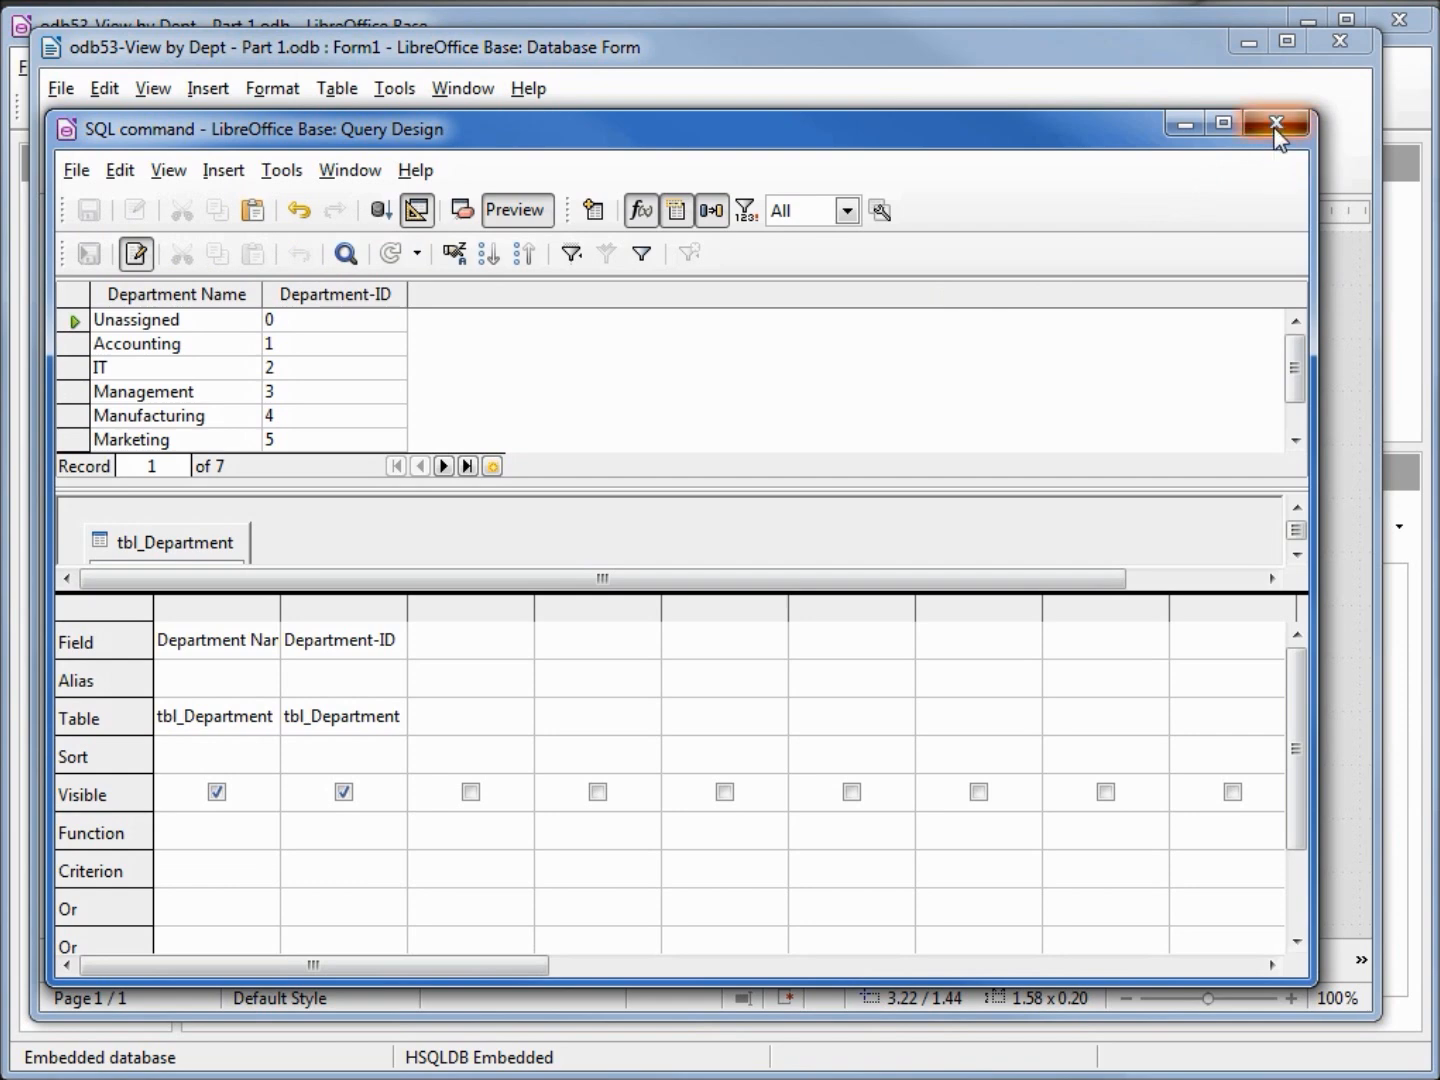
Return the query's SQL to the list box and set its Dropdown property to Yes.
left_click(1274, 124)
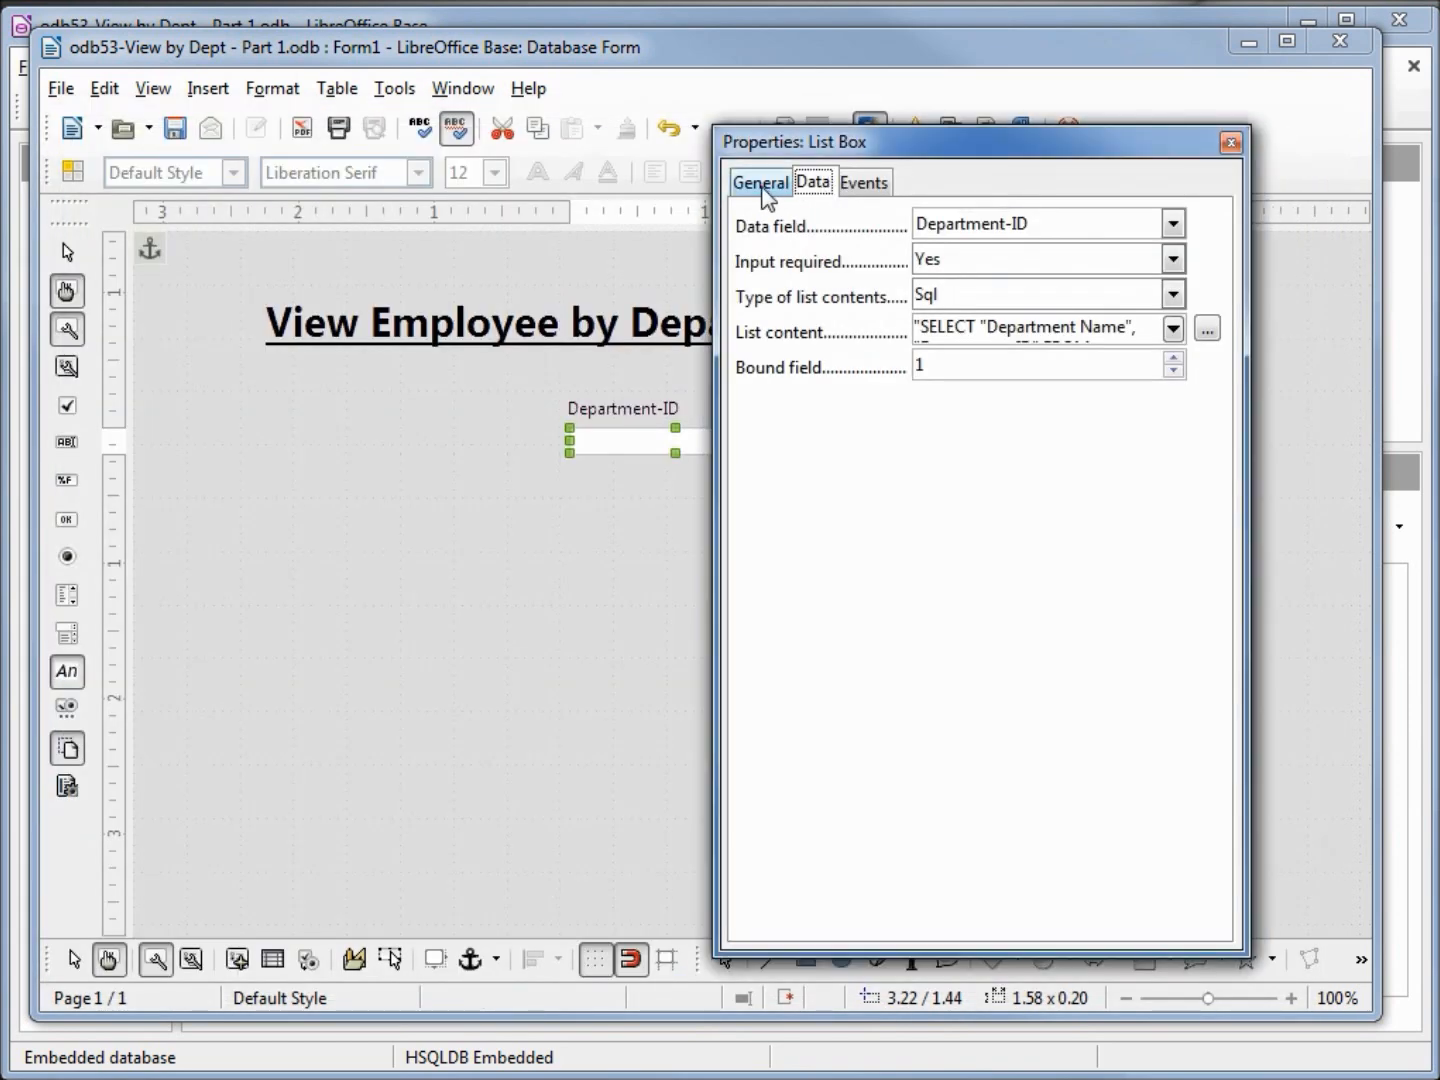
left_click(760, 182)
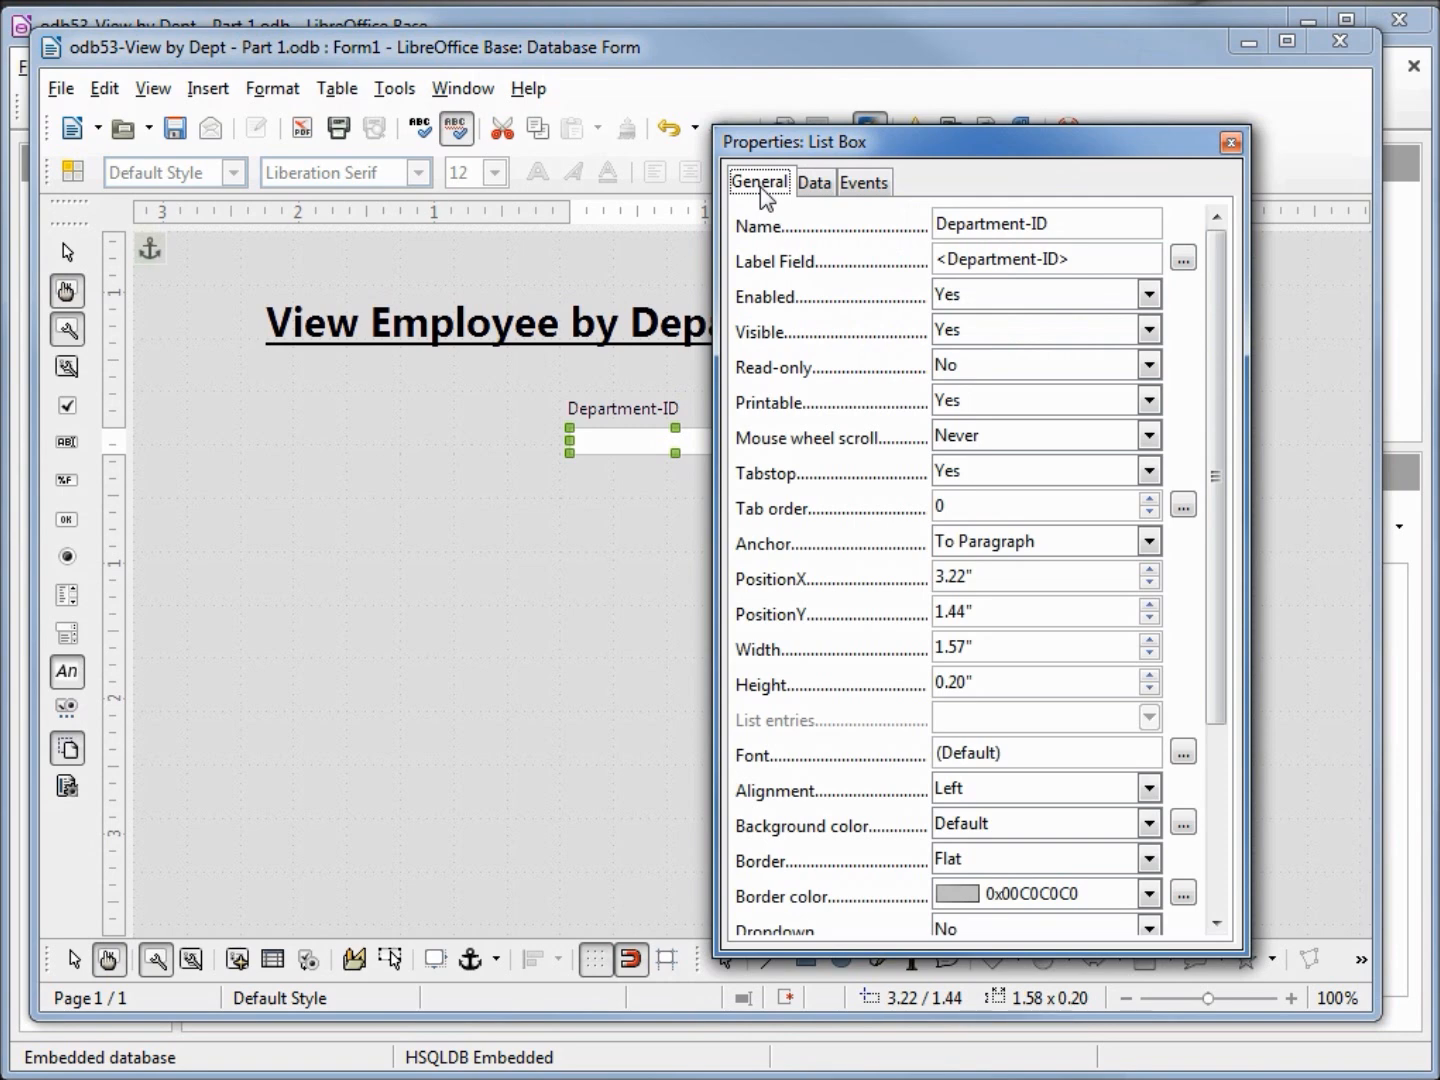
scroll("down", 3)
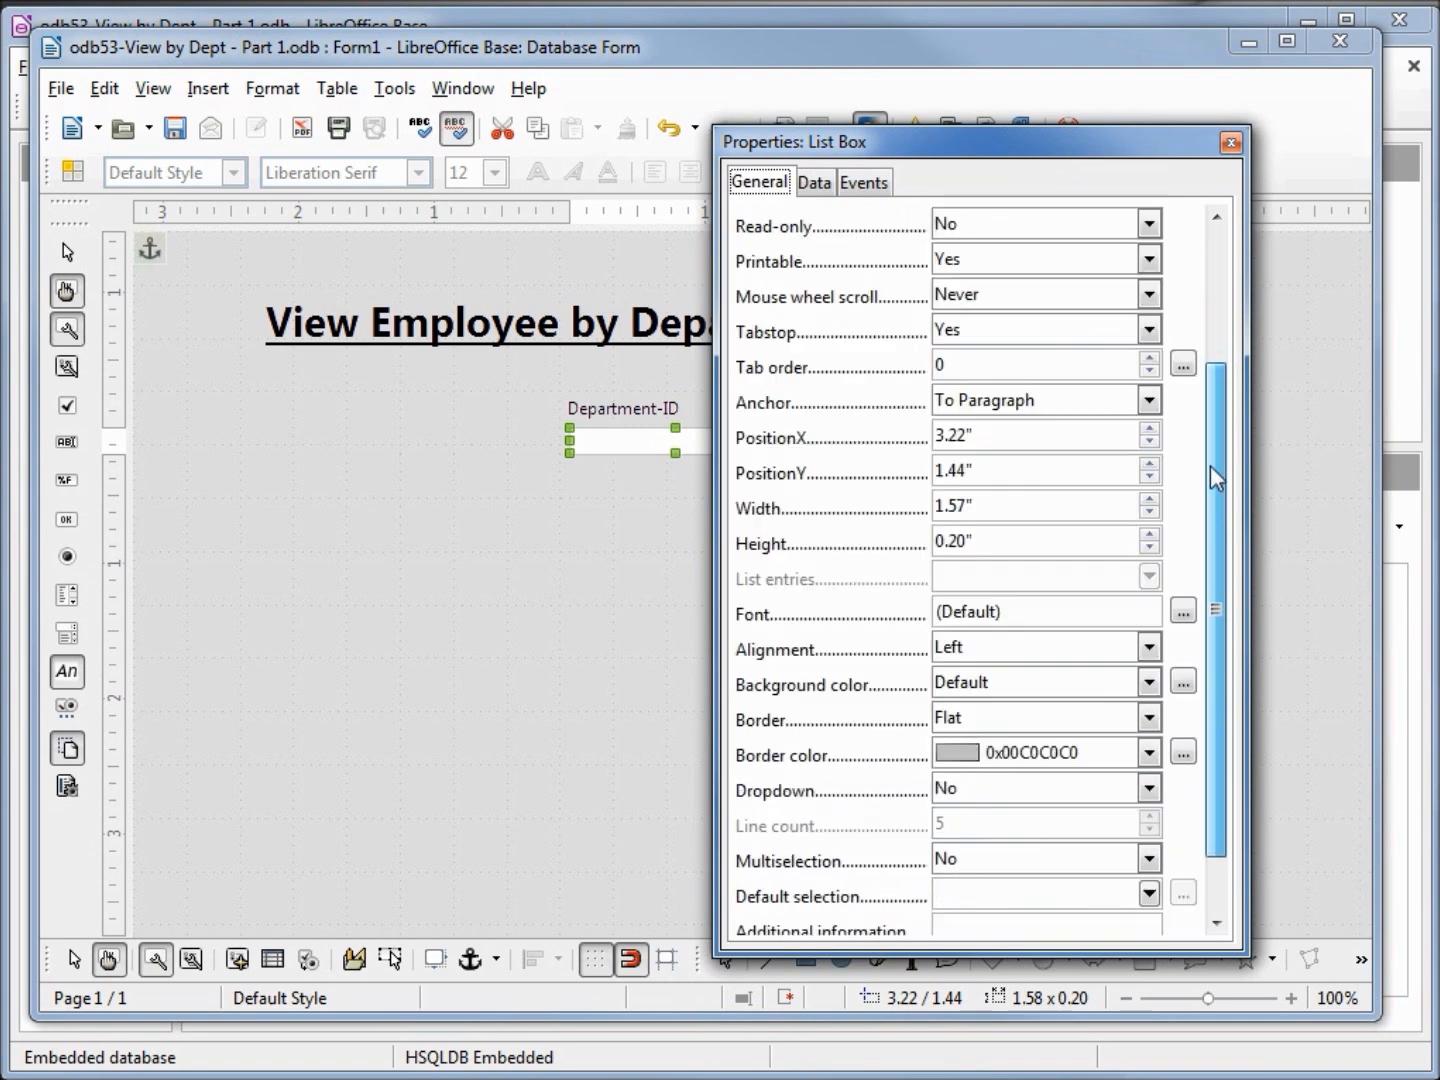
scroll("down", 3)
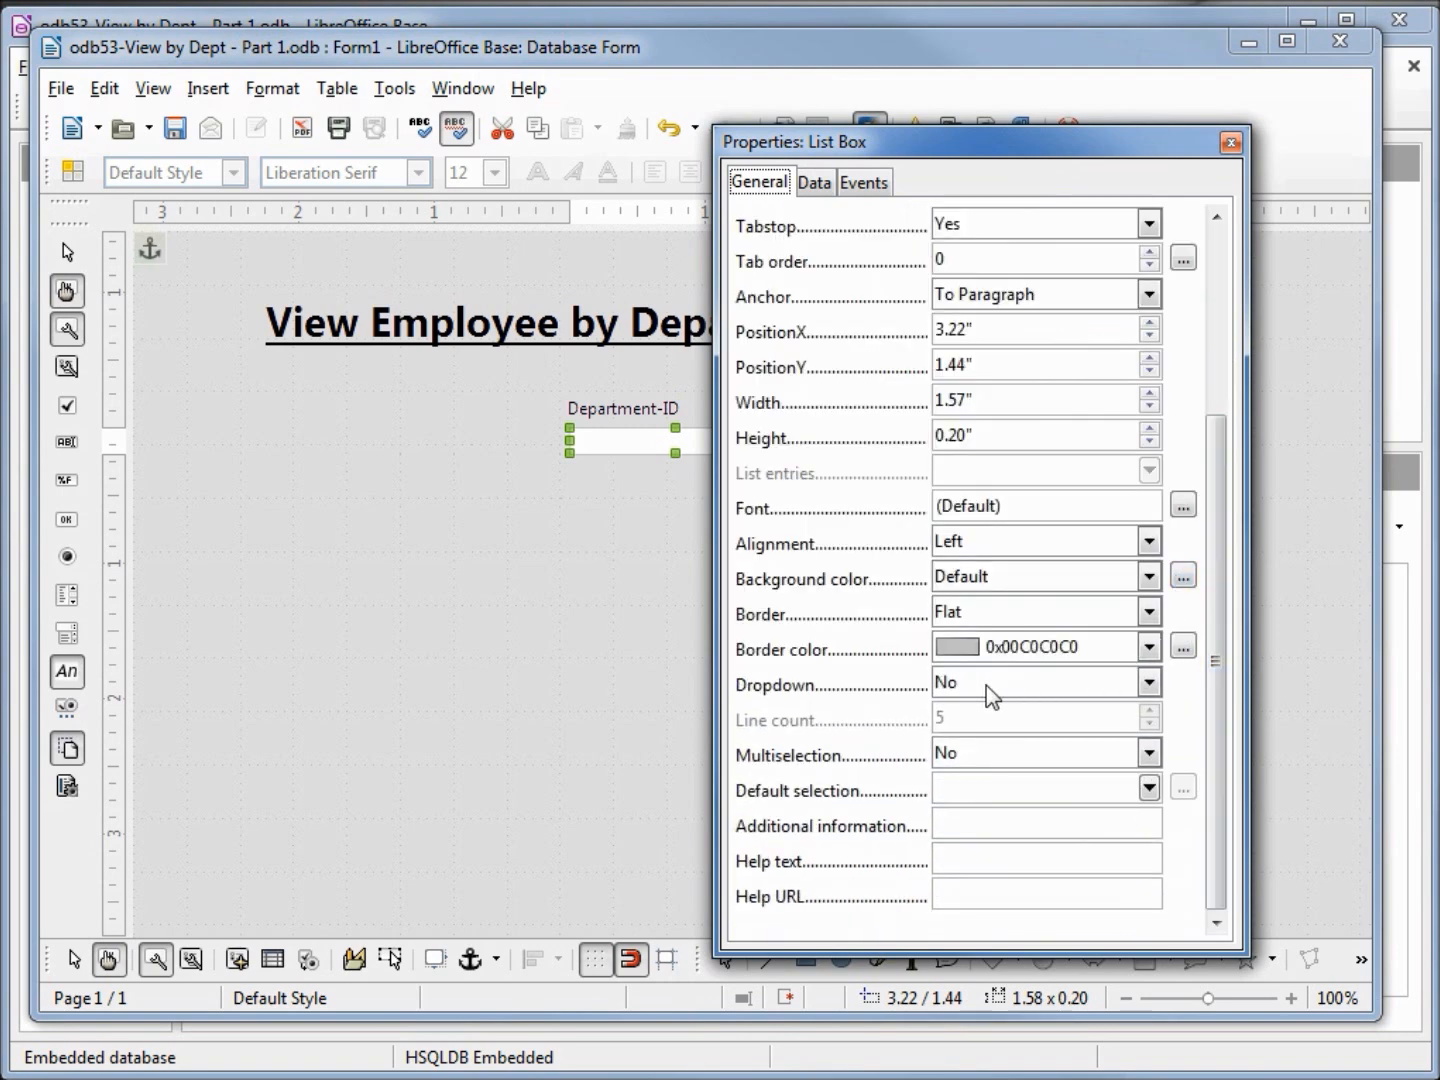
left_click(1148, 682)
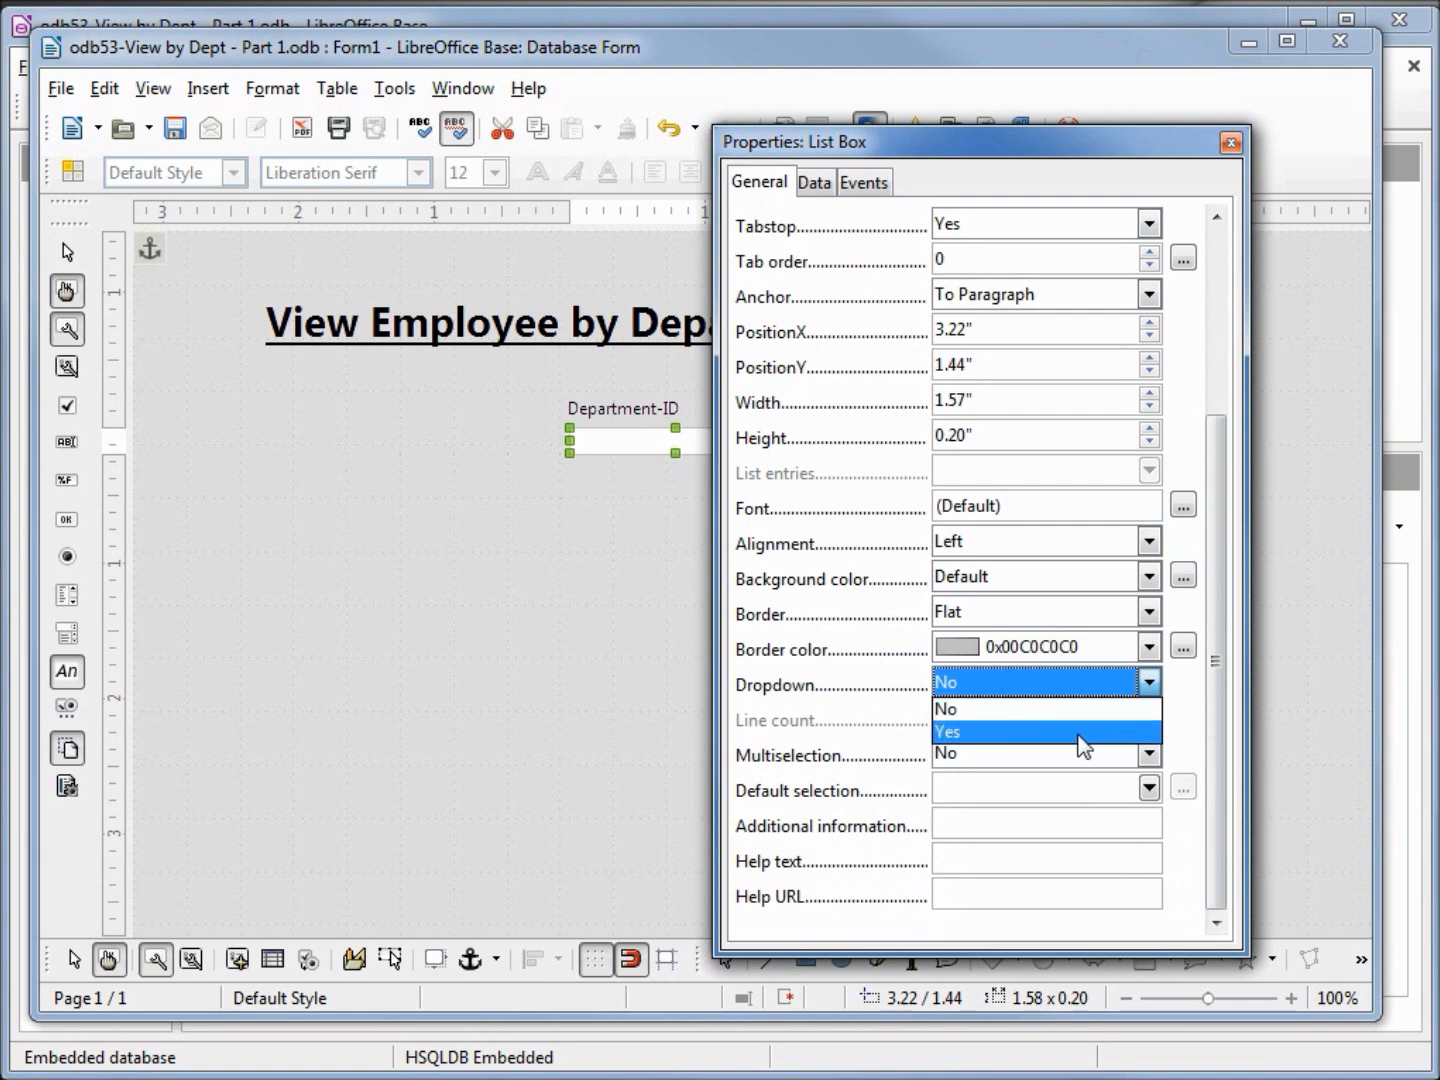
left_click(946, 732)
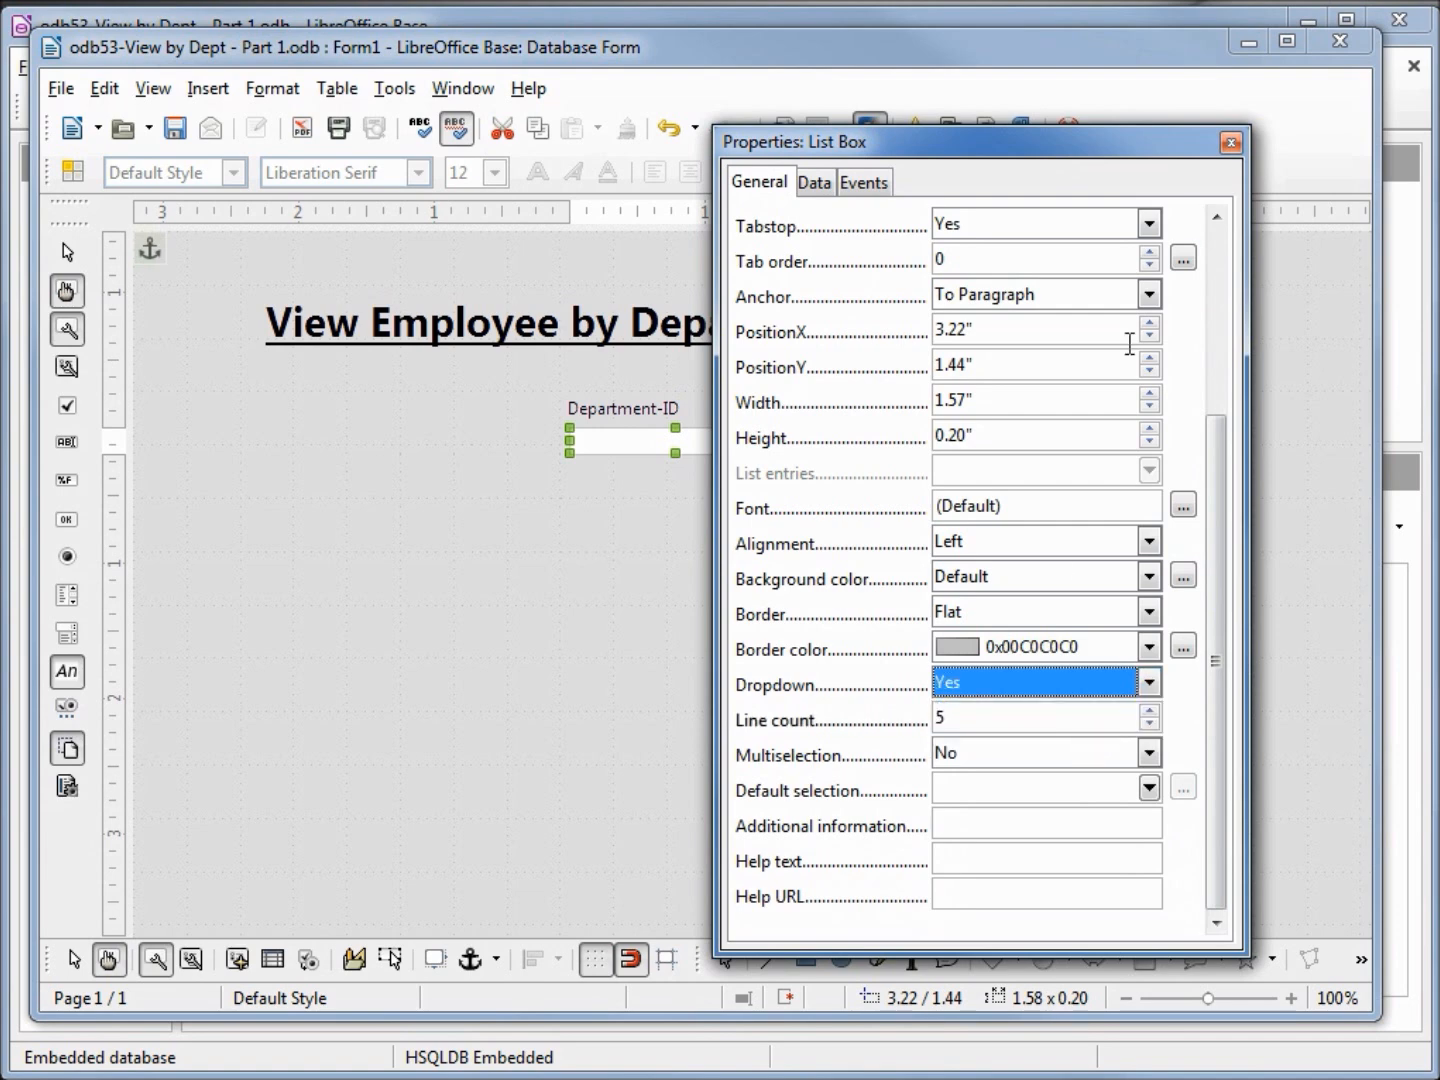
left_click(1232, 142)
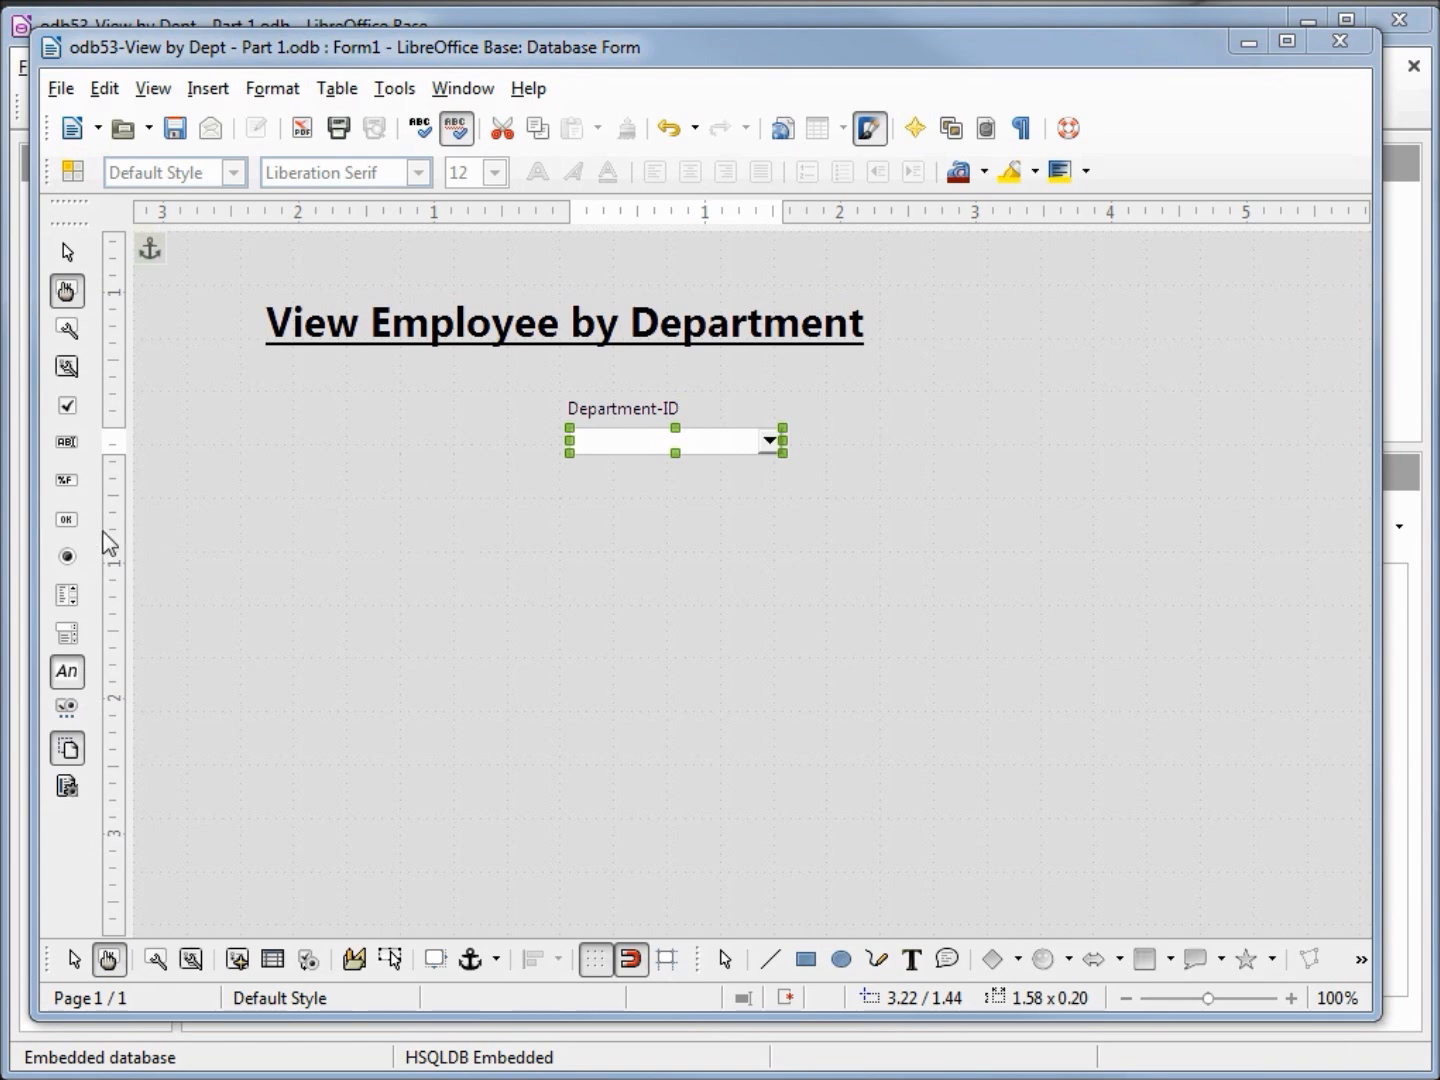
mouse_move(68, 520)
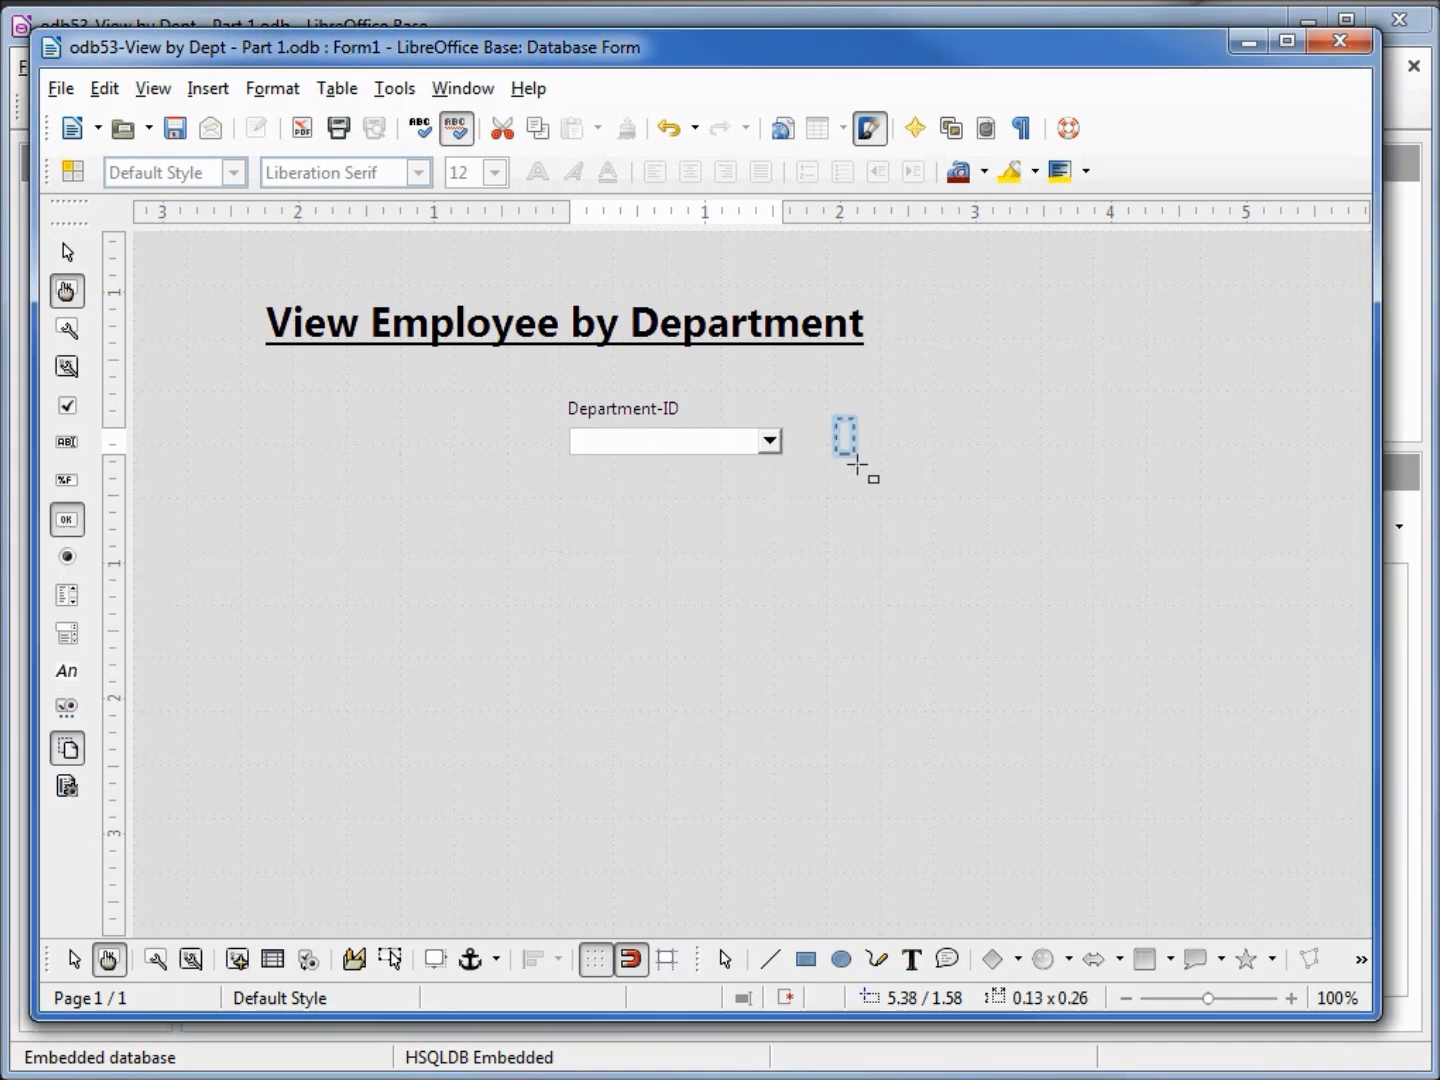
Draw a push button right of the Department-ID dropdown and bring up its Control properties.
left_click_drag(844, 440, 1050, 470)
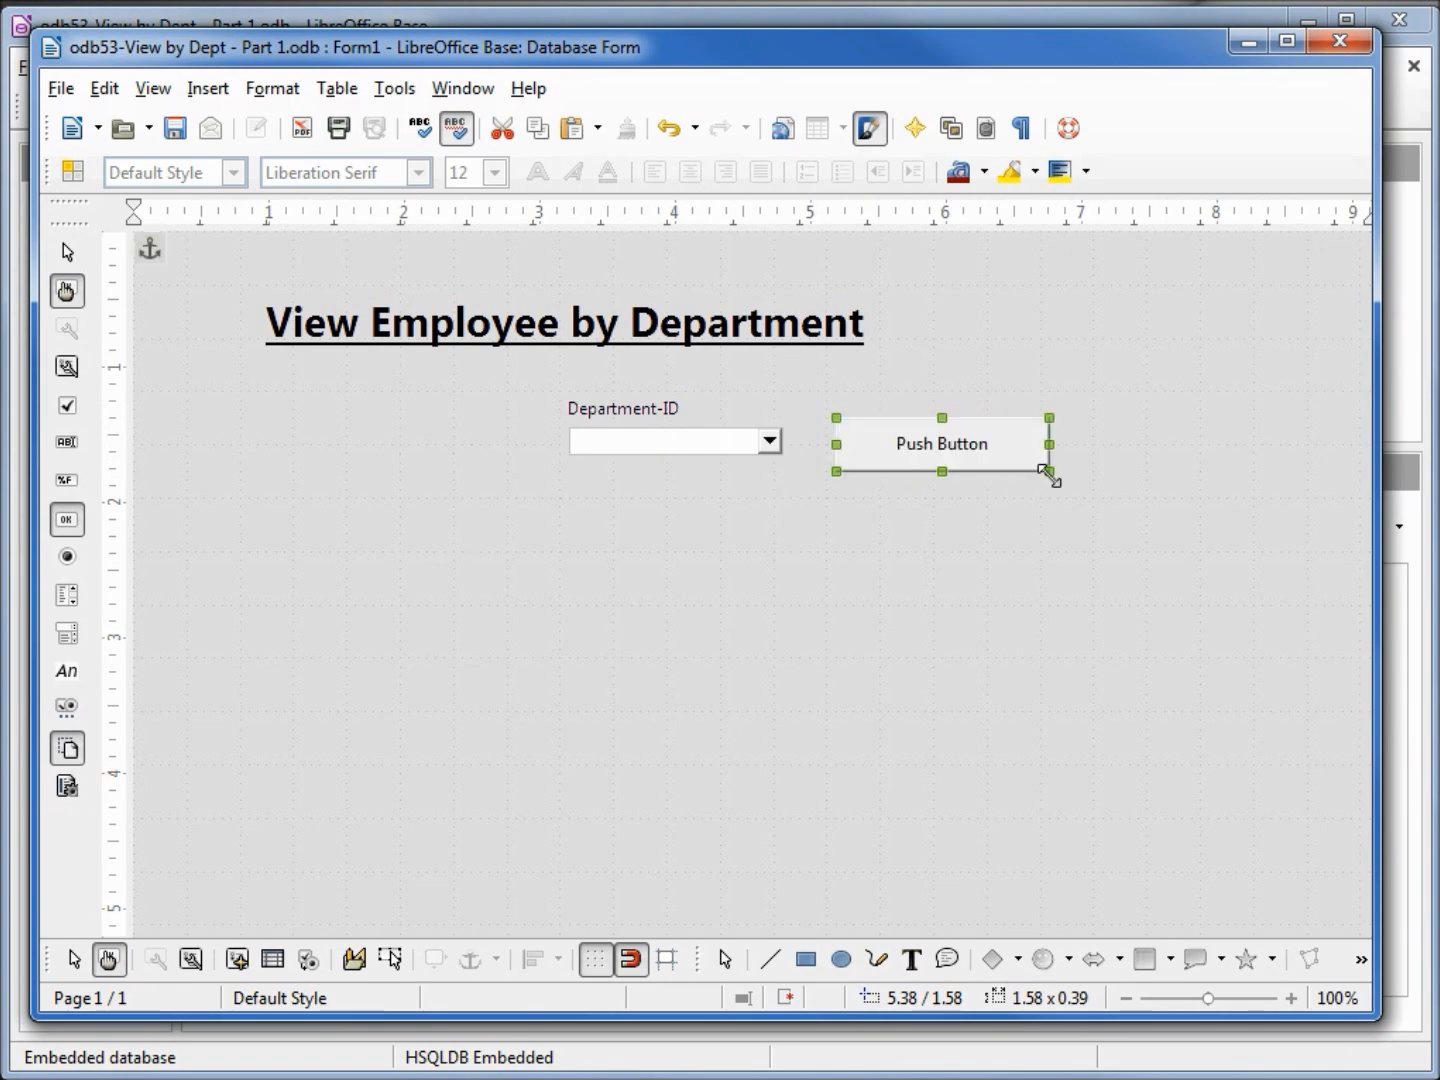
right_click(940, 444)
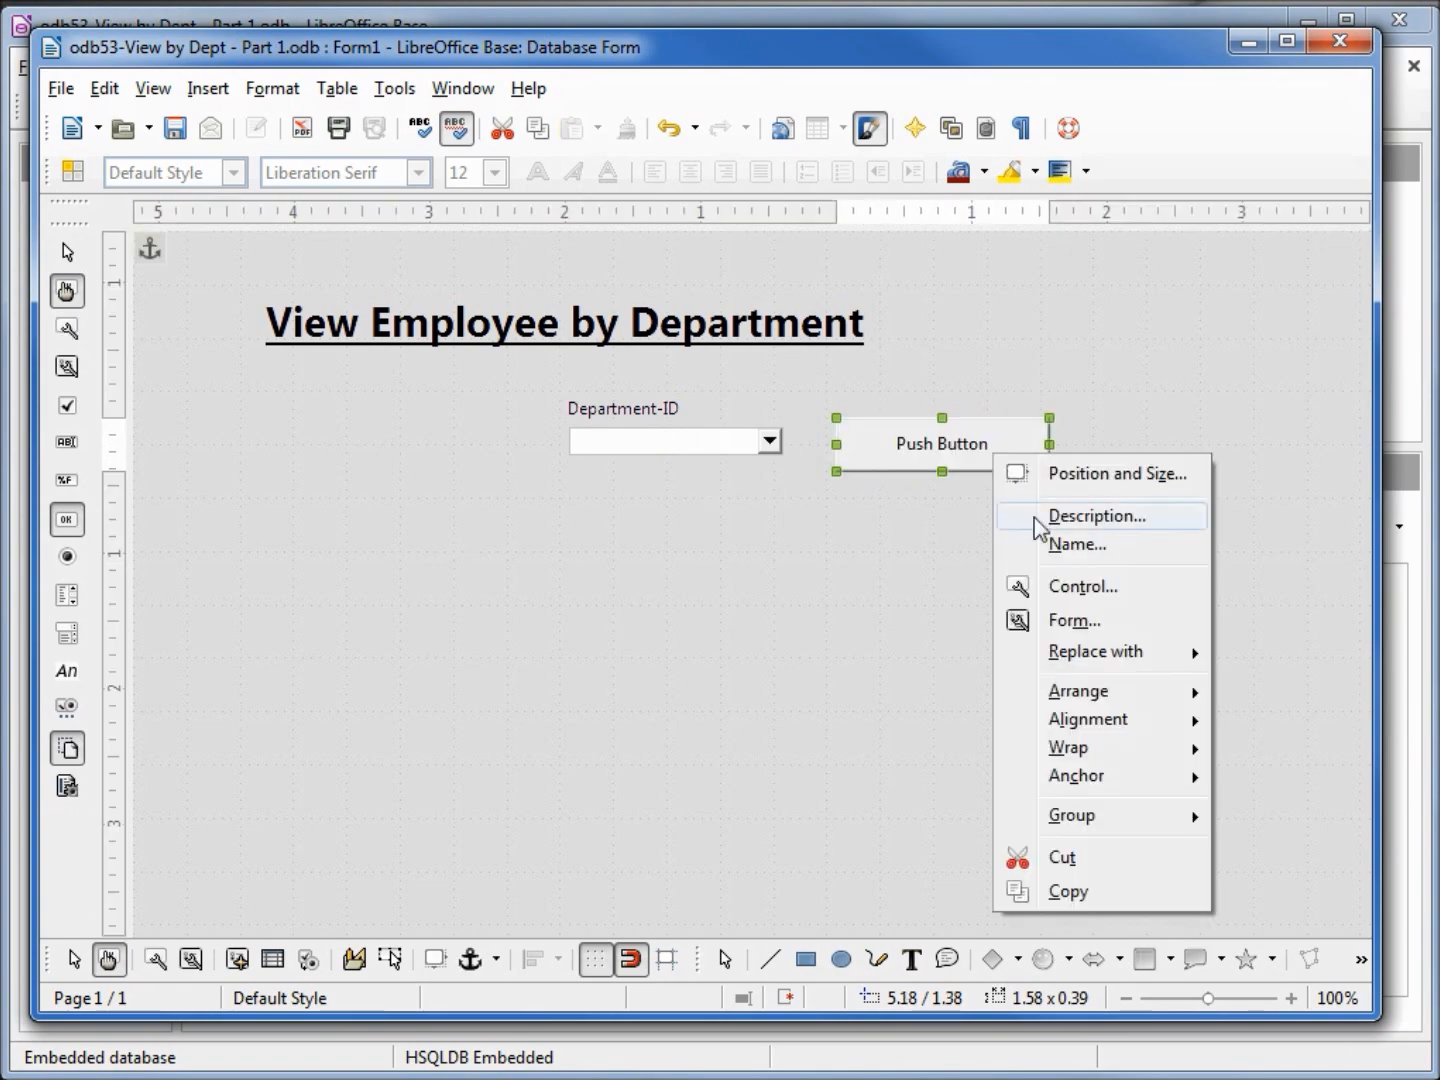
left_click(1082, 584)
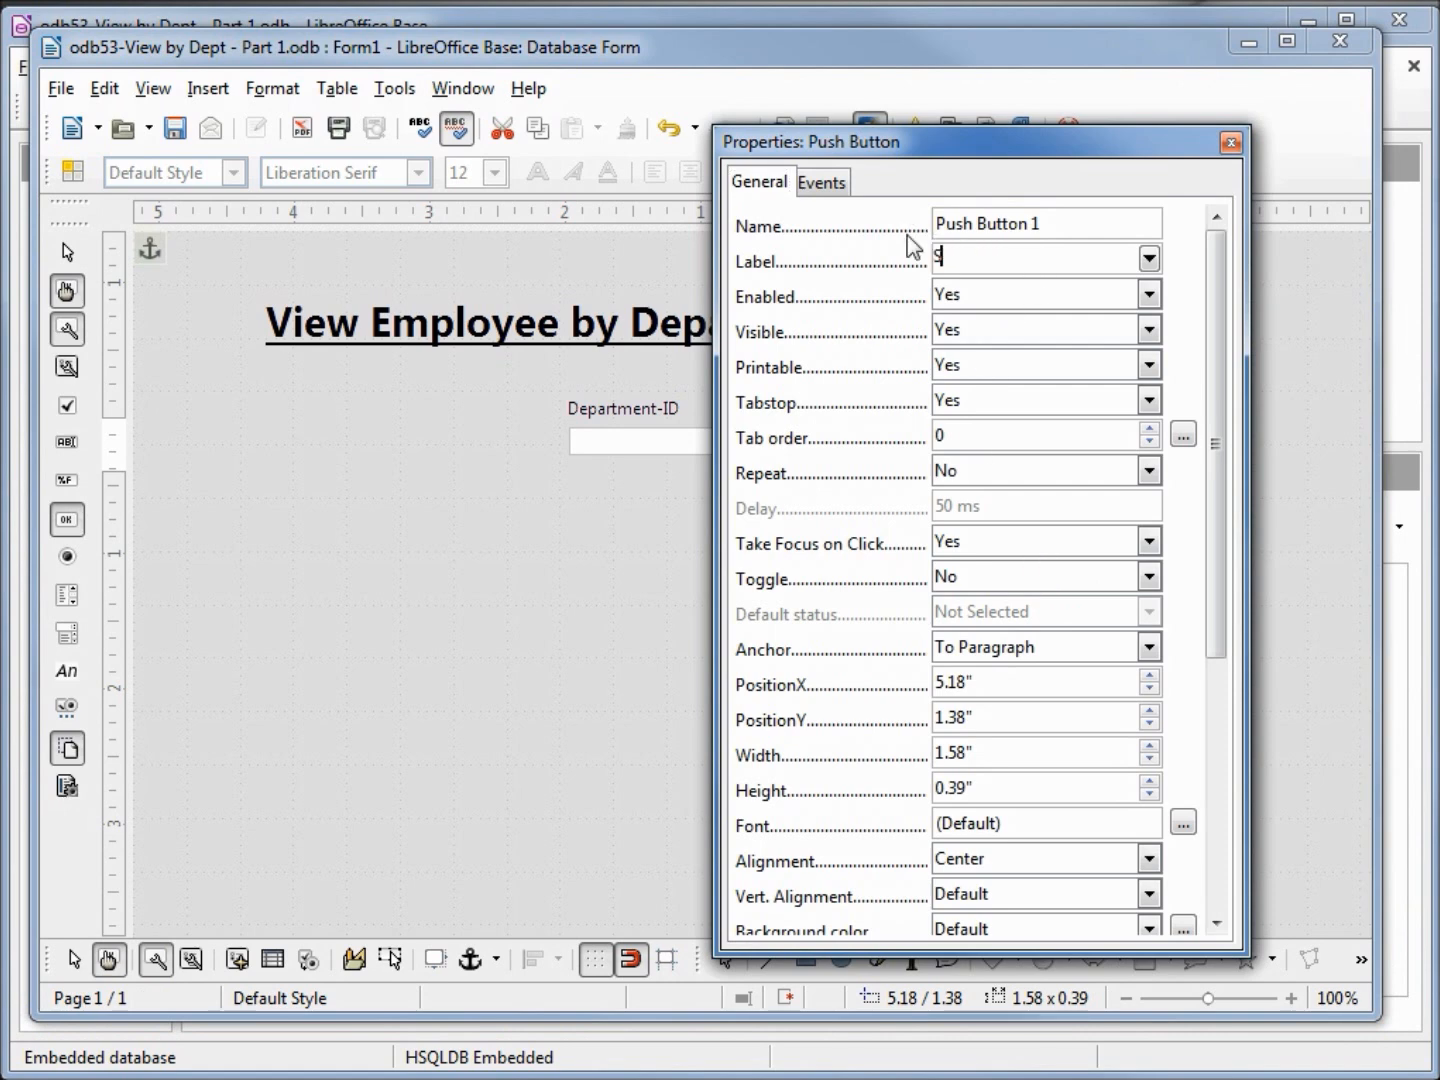
Label the button SAVE and rename it btn-SAVE.
type("SAVE")
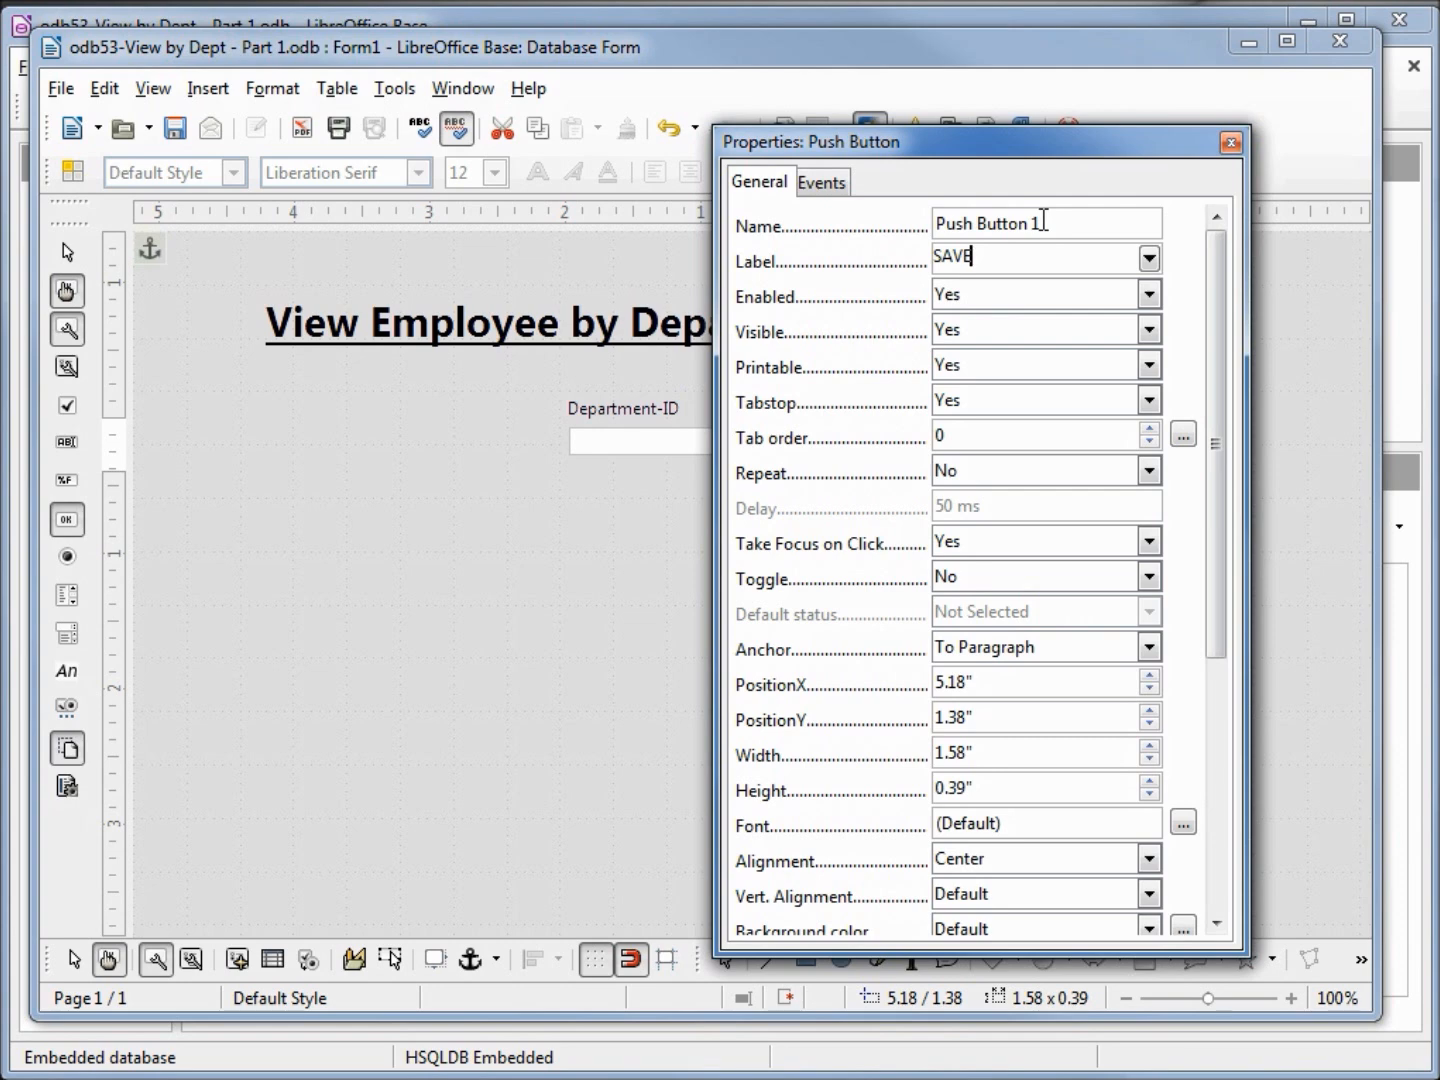
triple_click(1000, 222)
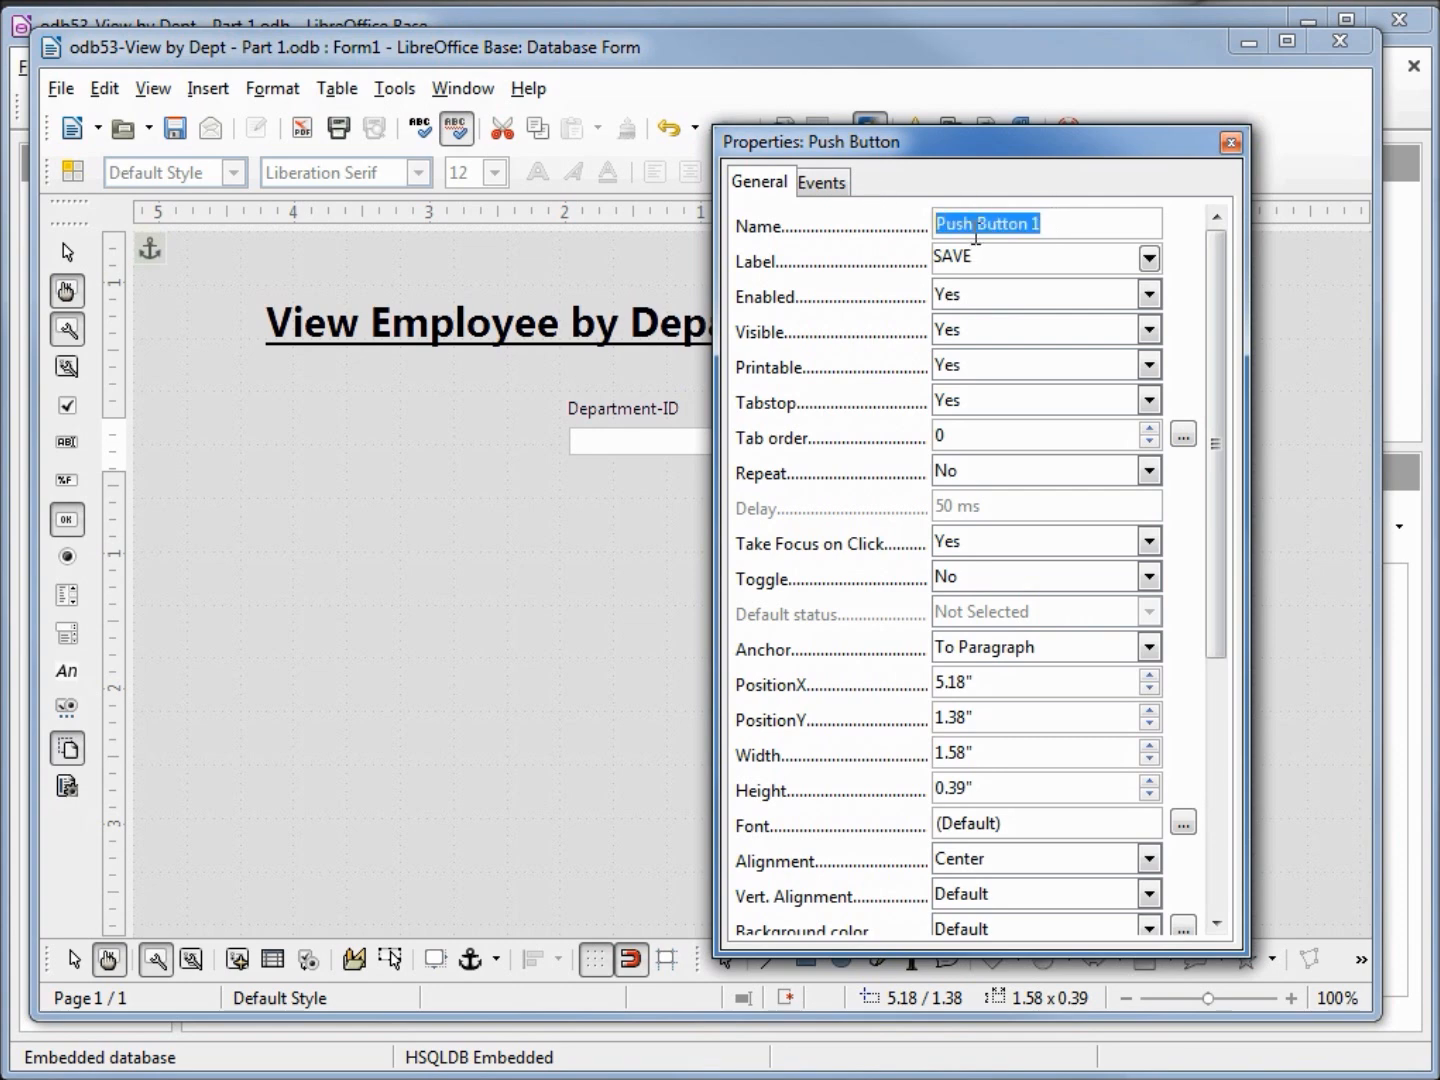
type("btn-SA")
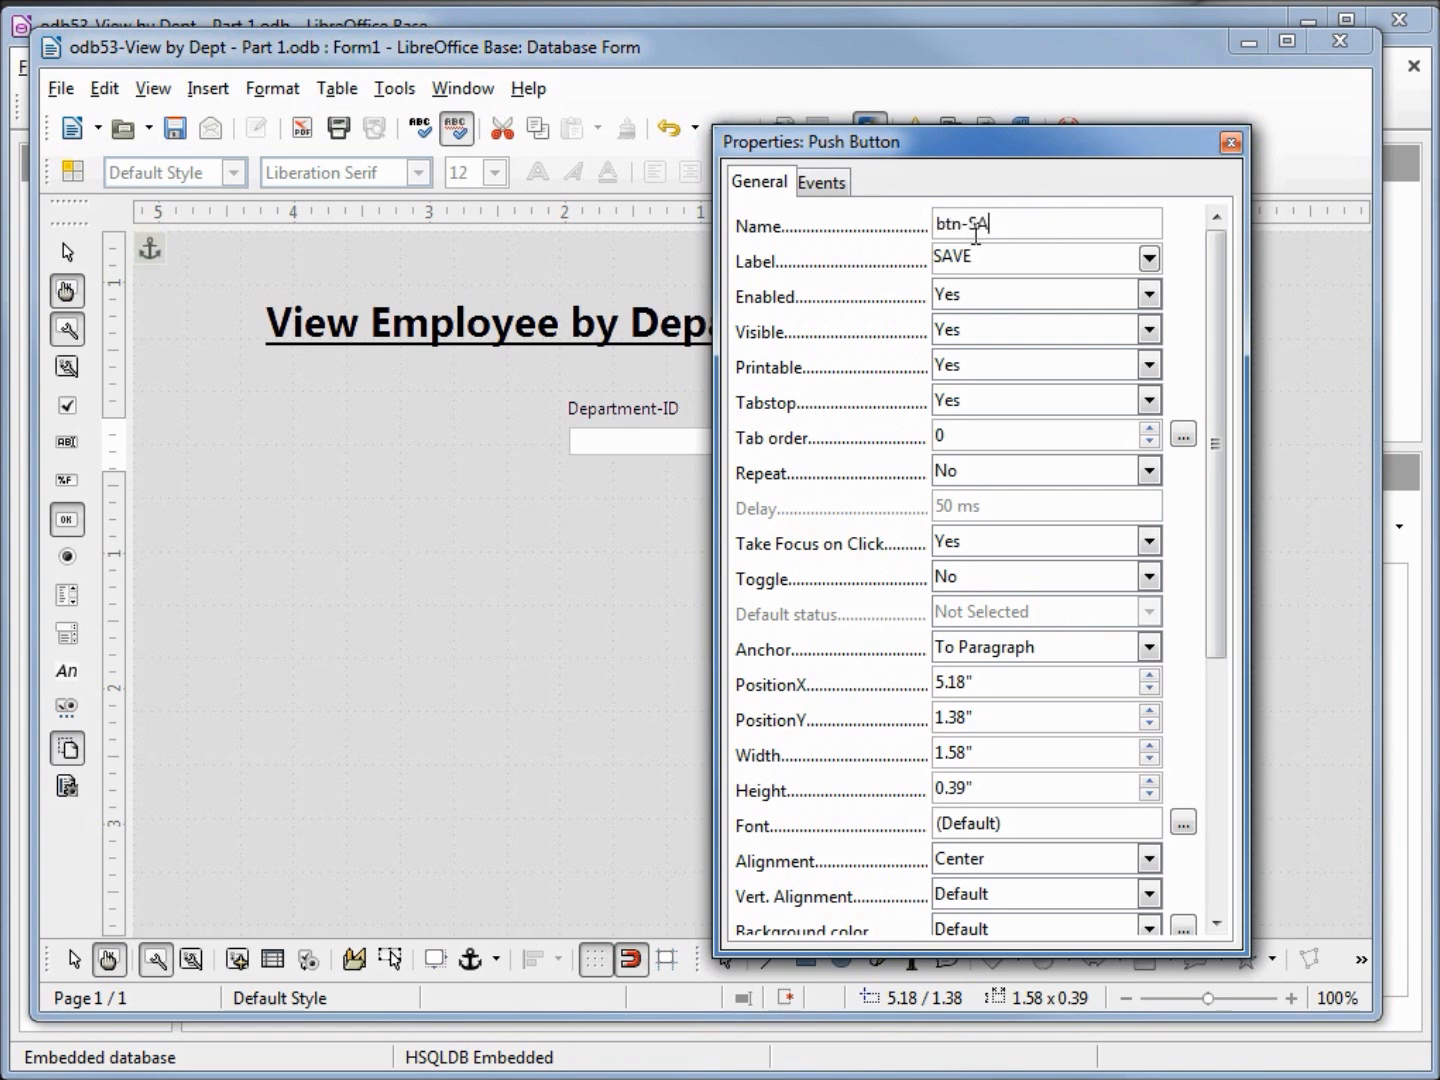
type("VE")
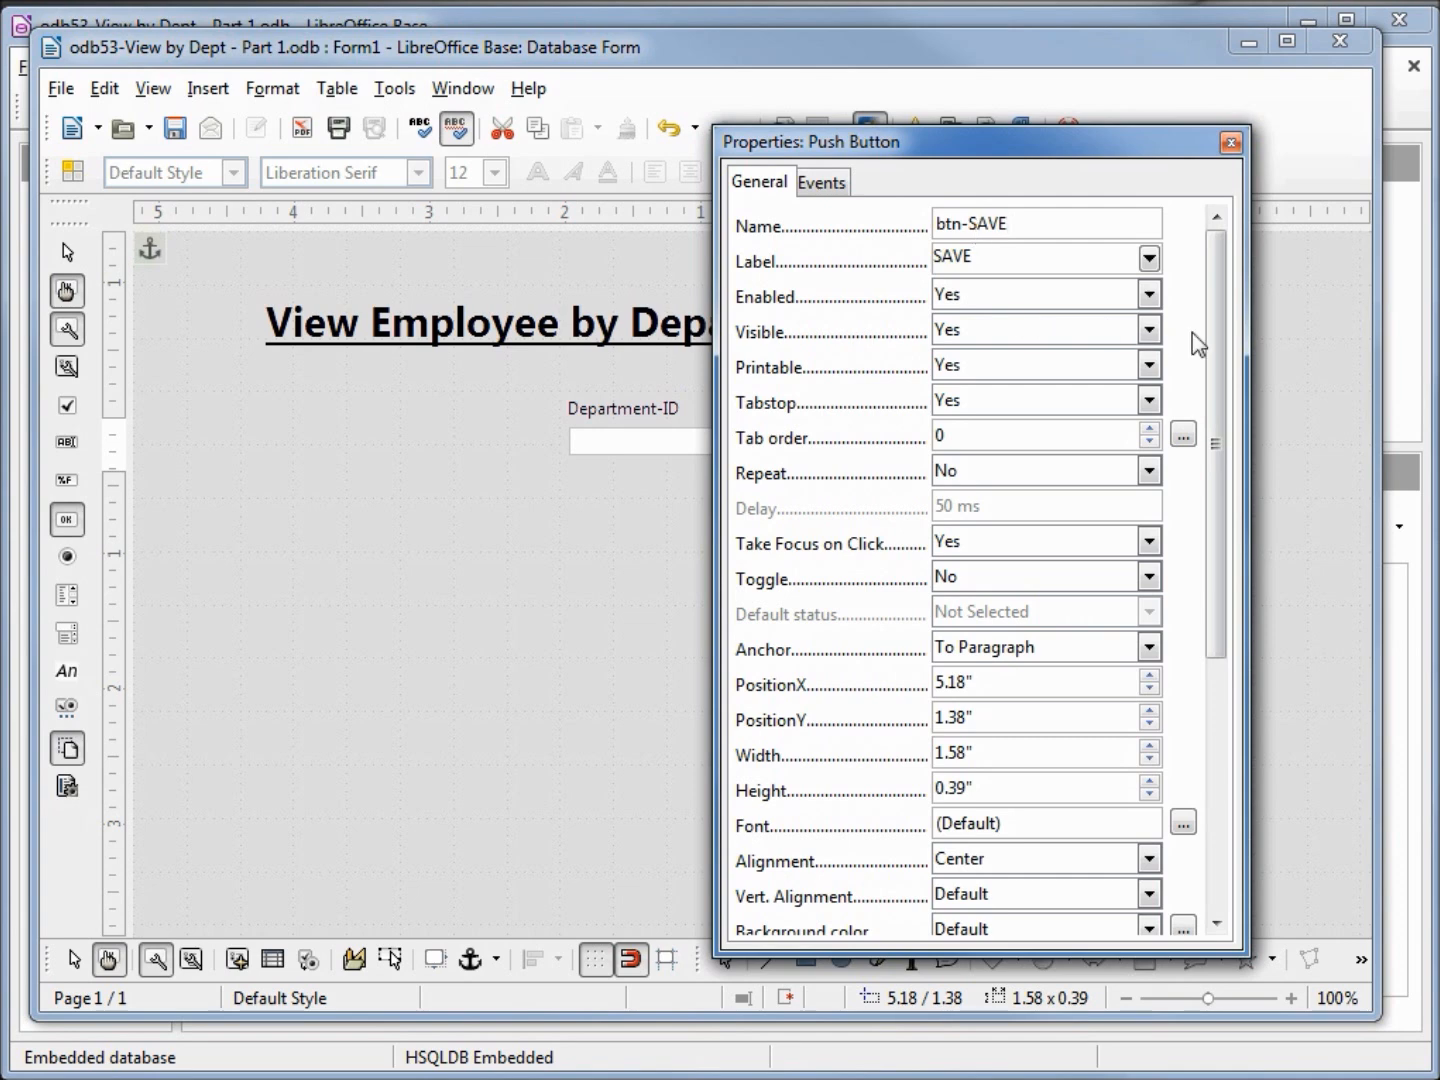
Set the button's Action to Save record and close its properties.
scroll("down", 3)
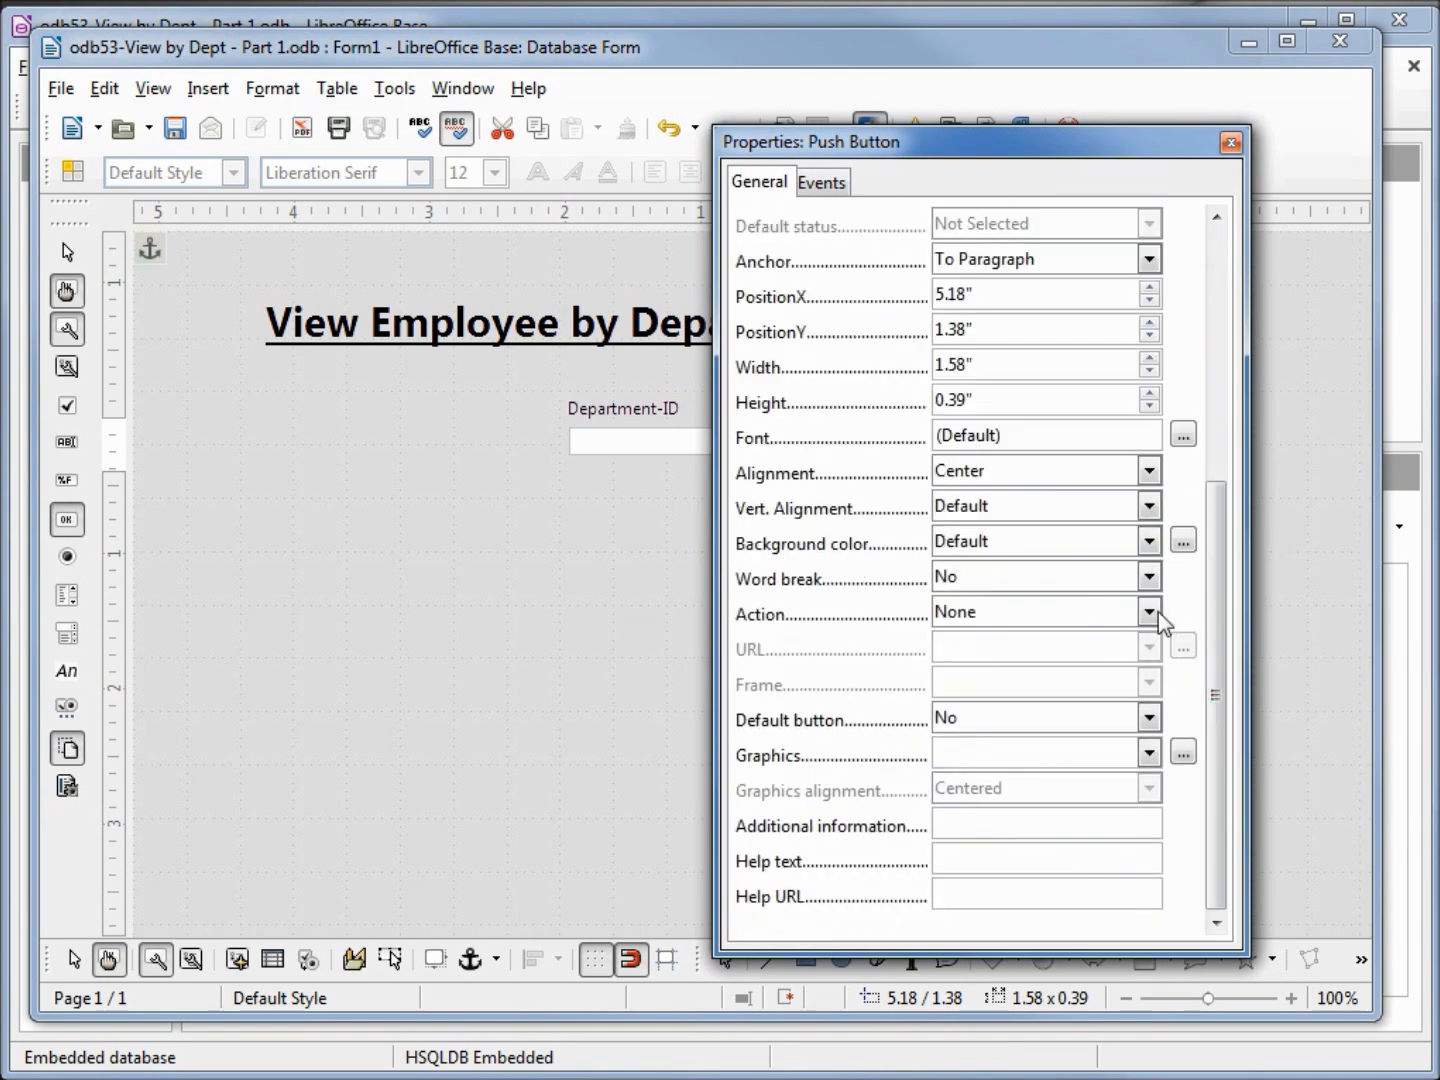
left_click(1148, 612)
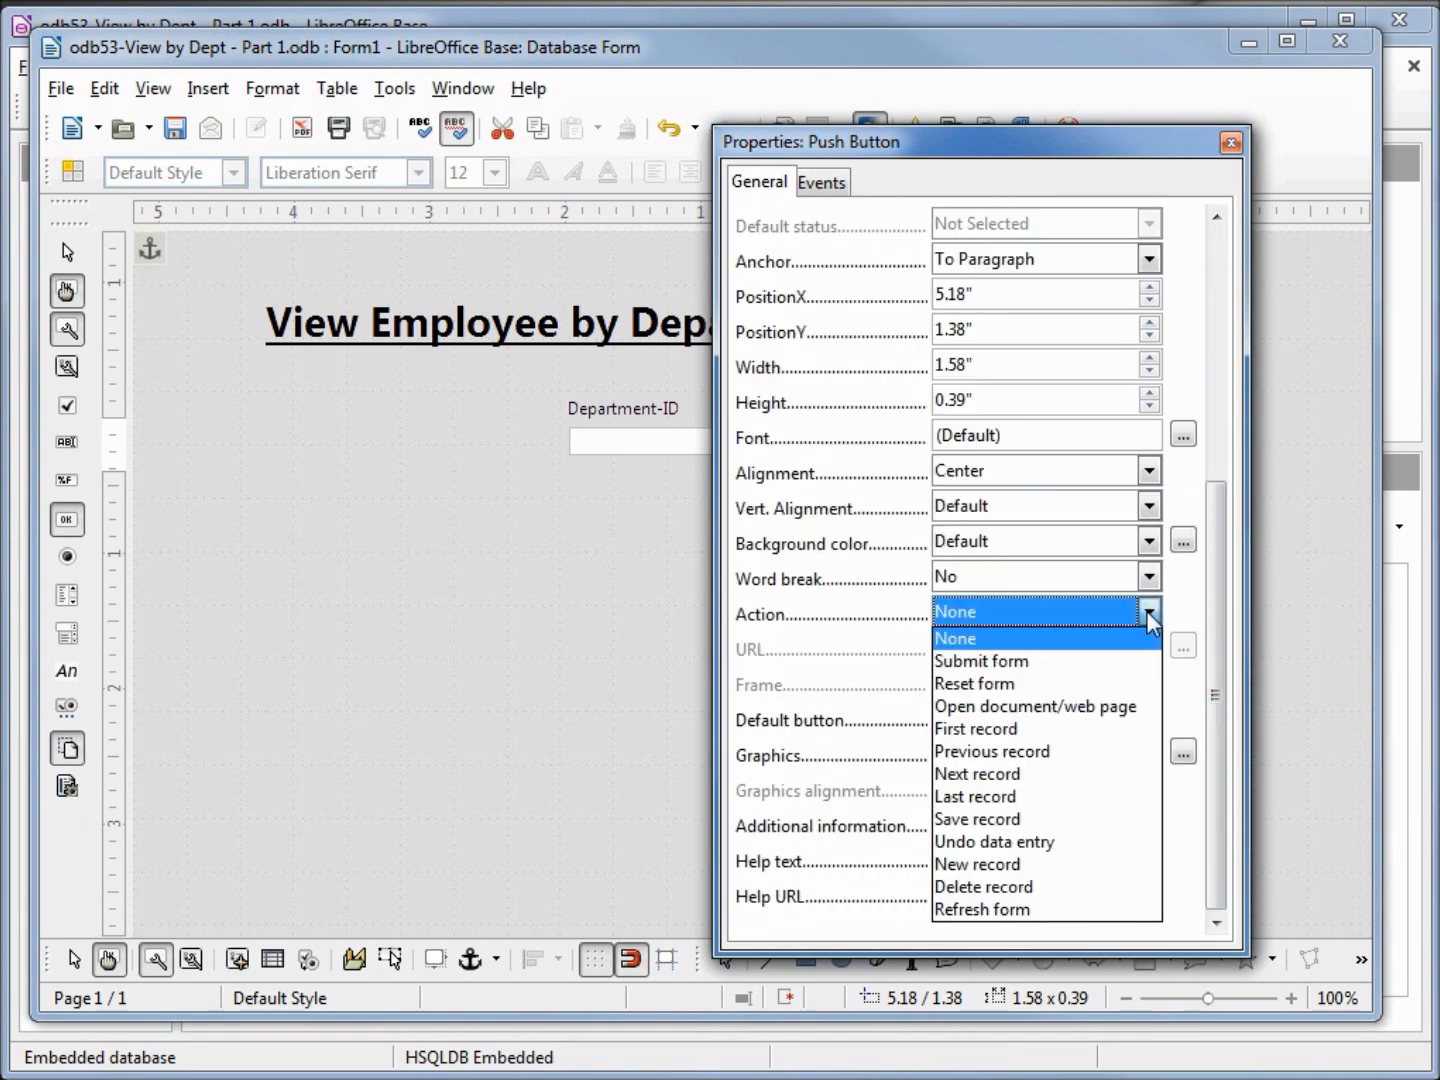
mouse_move(1070, 820)
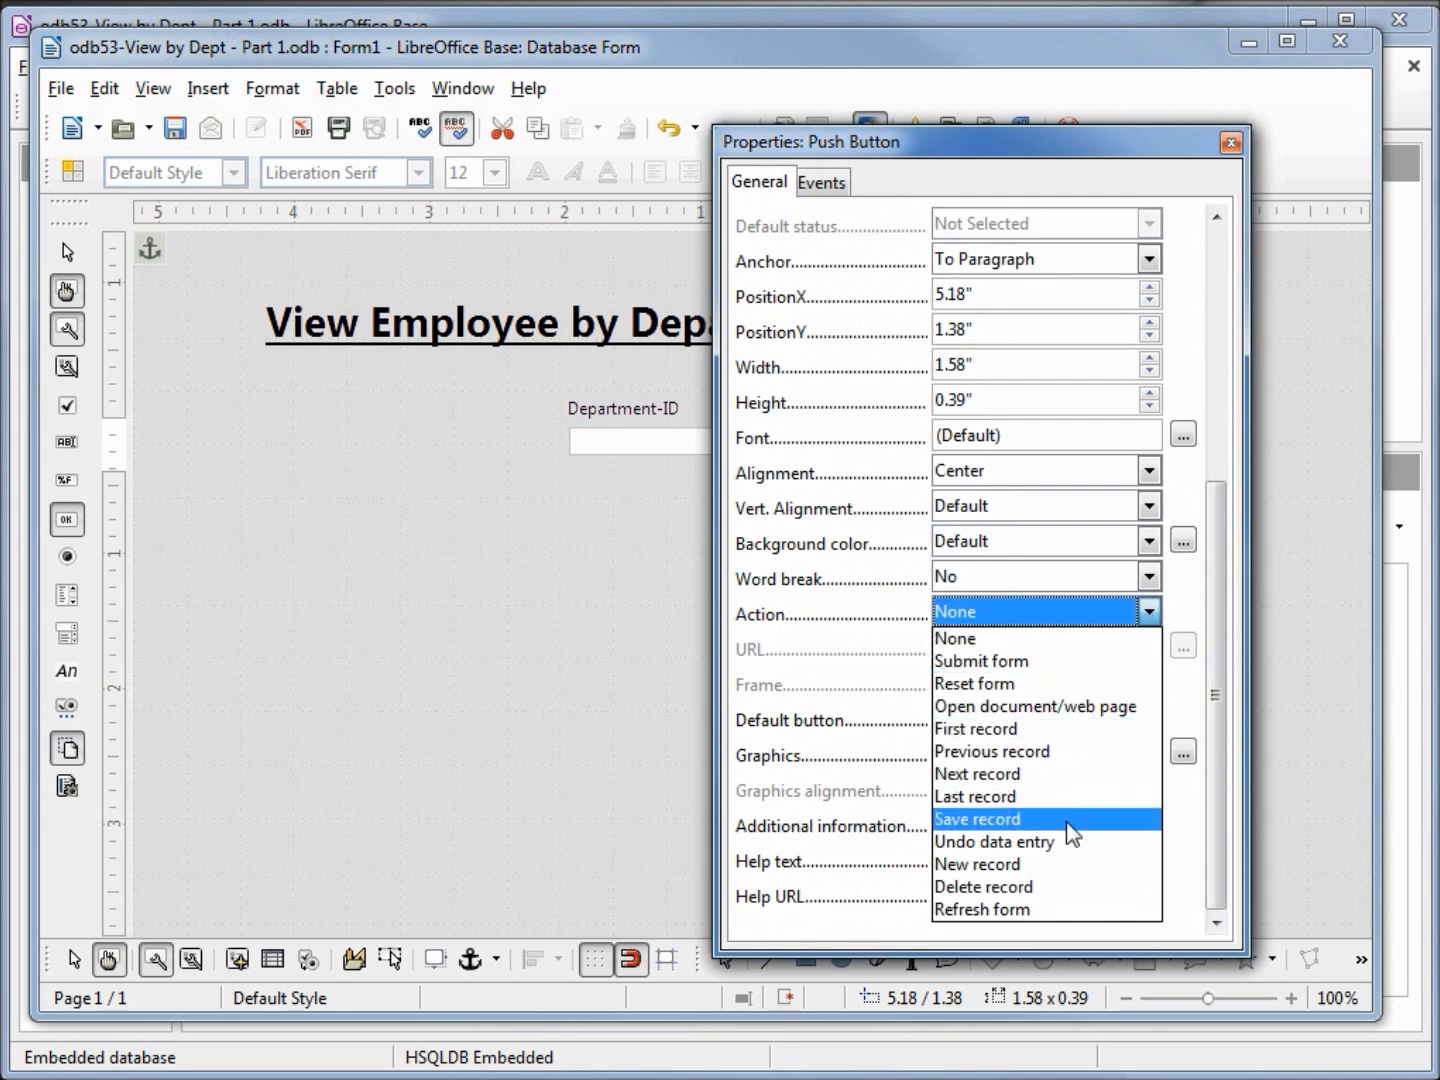
left_click(976, 820)
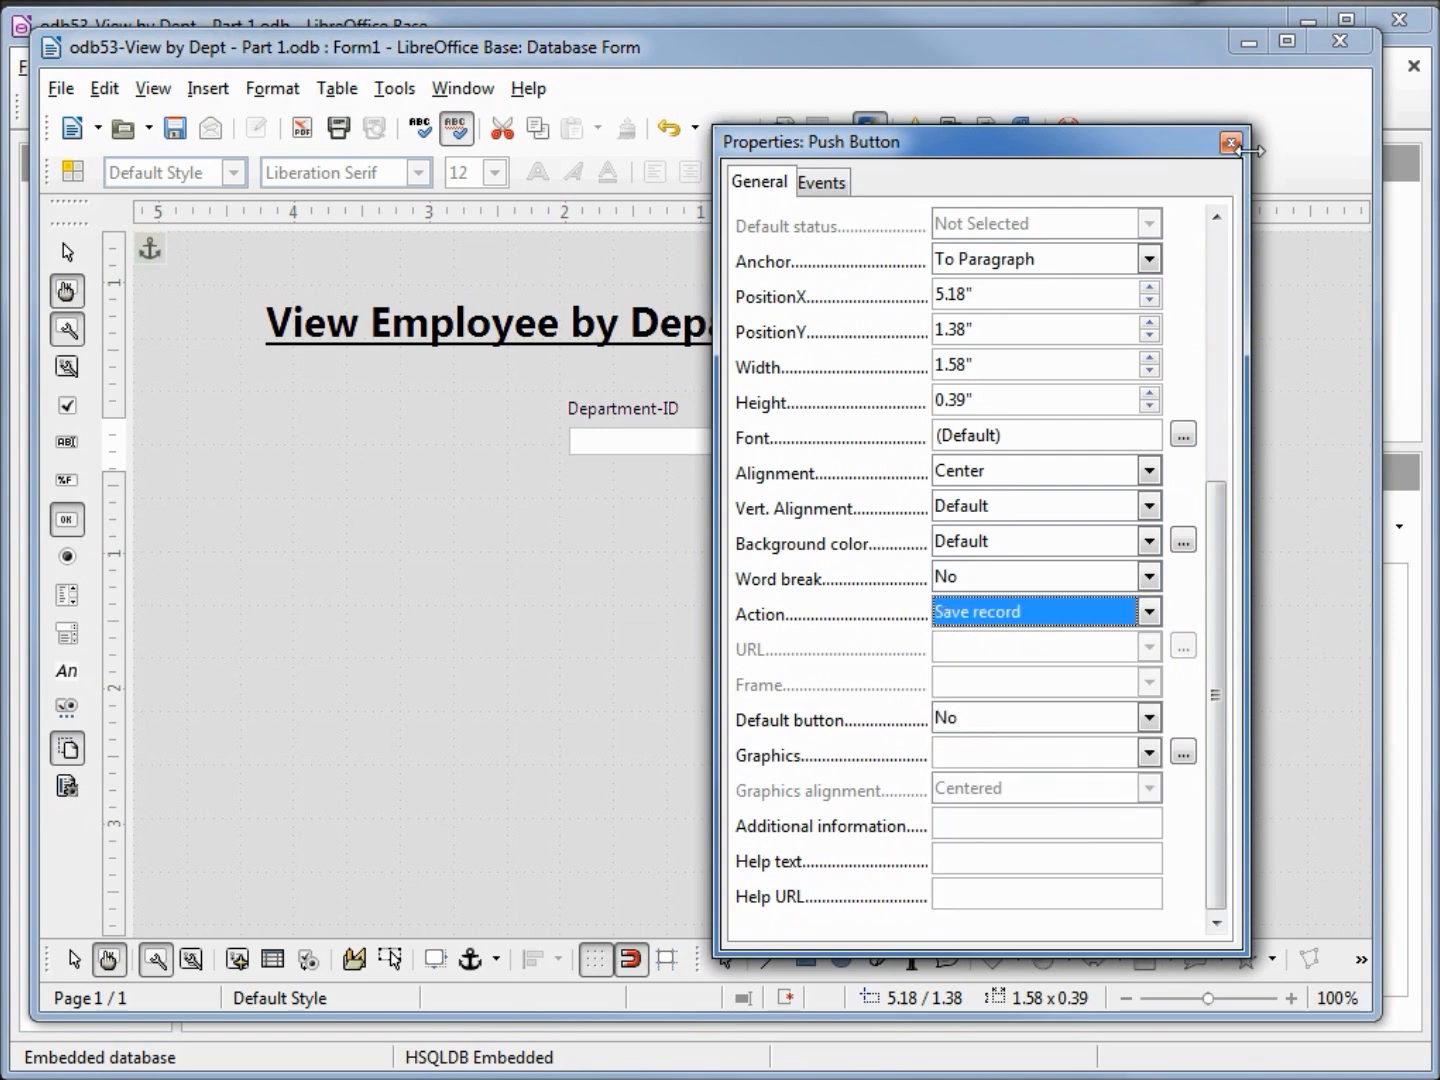
left_click(1232, 142)
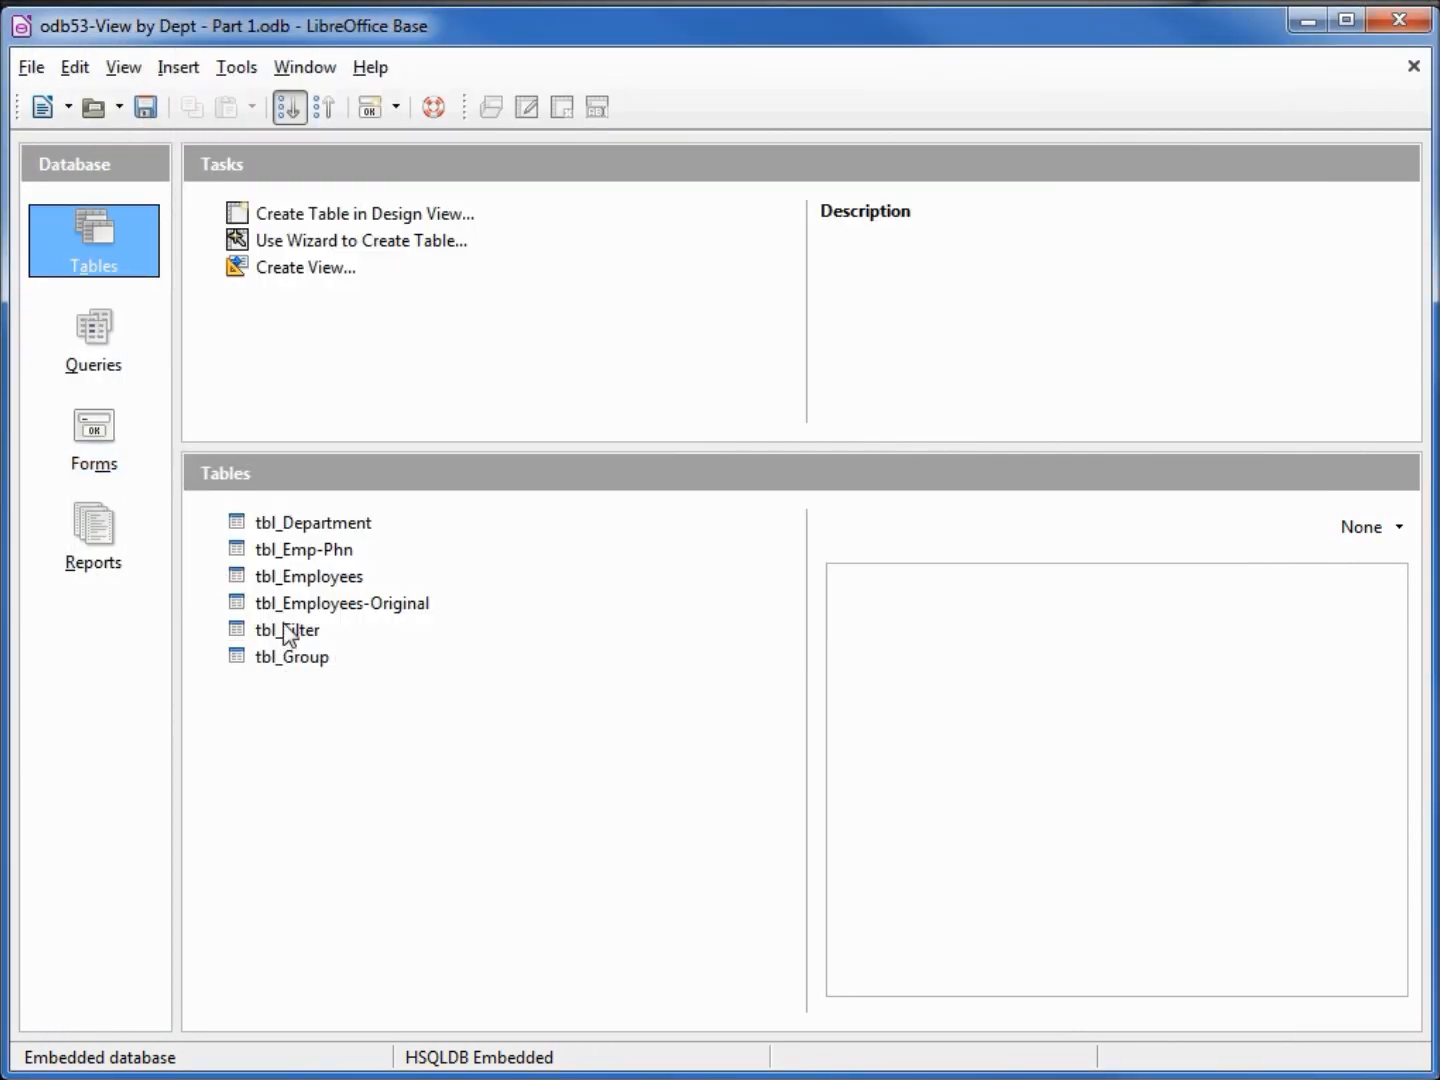
Open the tbl_Filter table's data view from the Tables list.
double_click(288, 630)
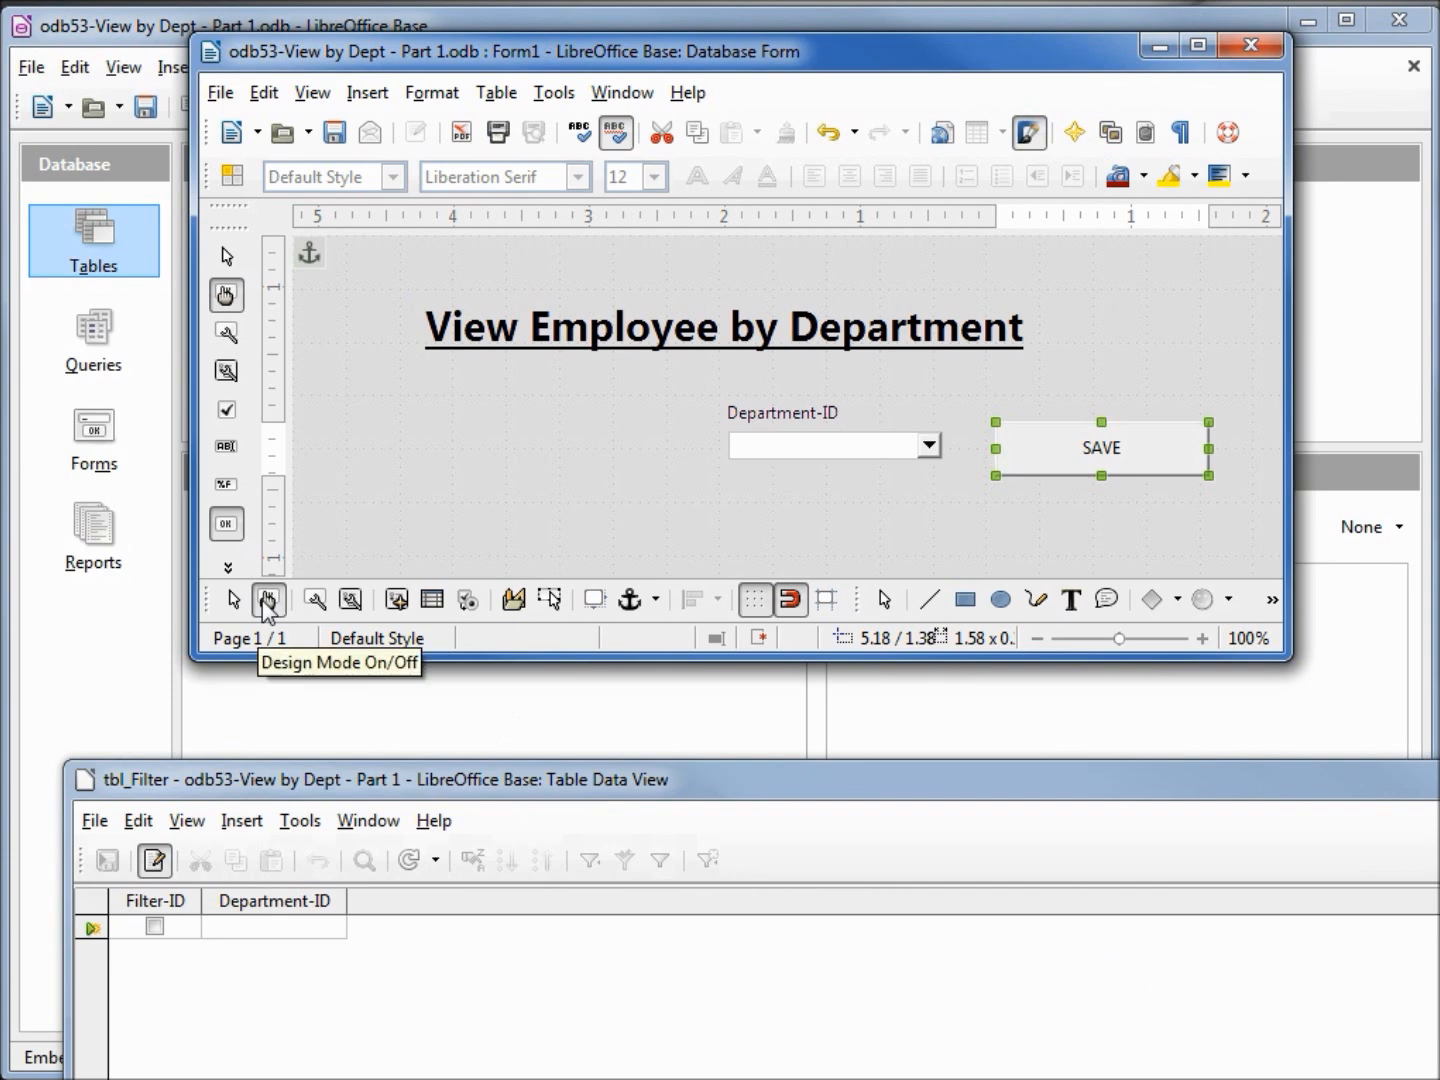
Leave design mode and pick Accounting in the Department-ID dropdown.
left_click(268, 600)
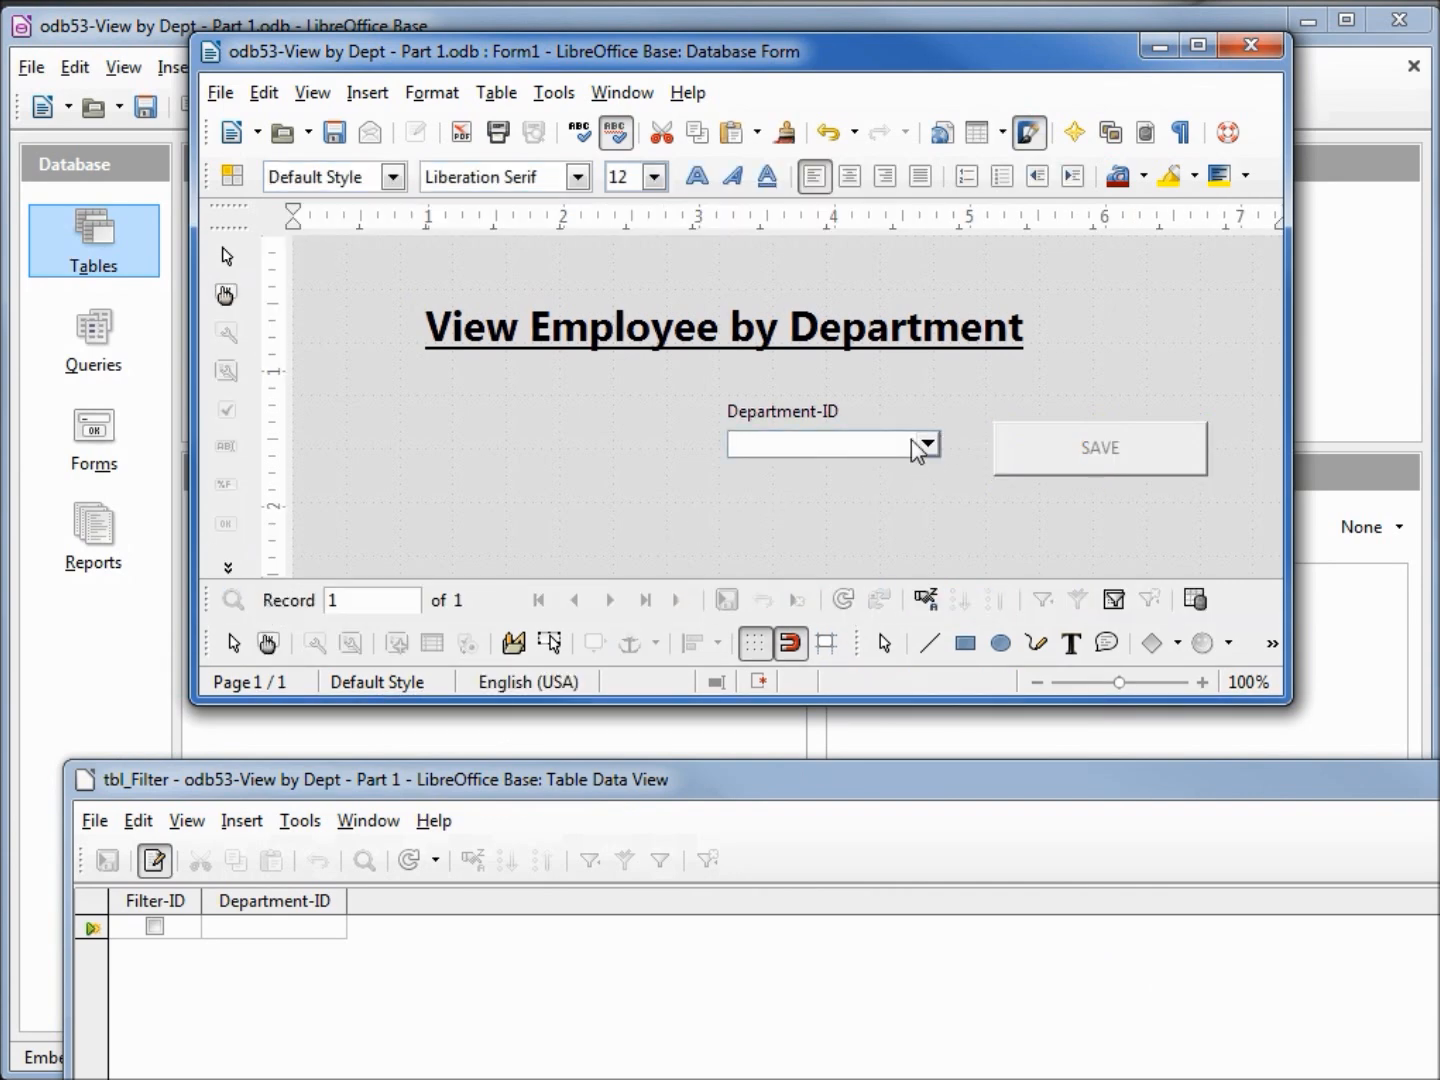
left_click(926, 444)
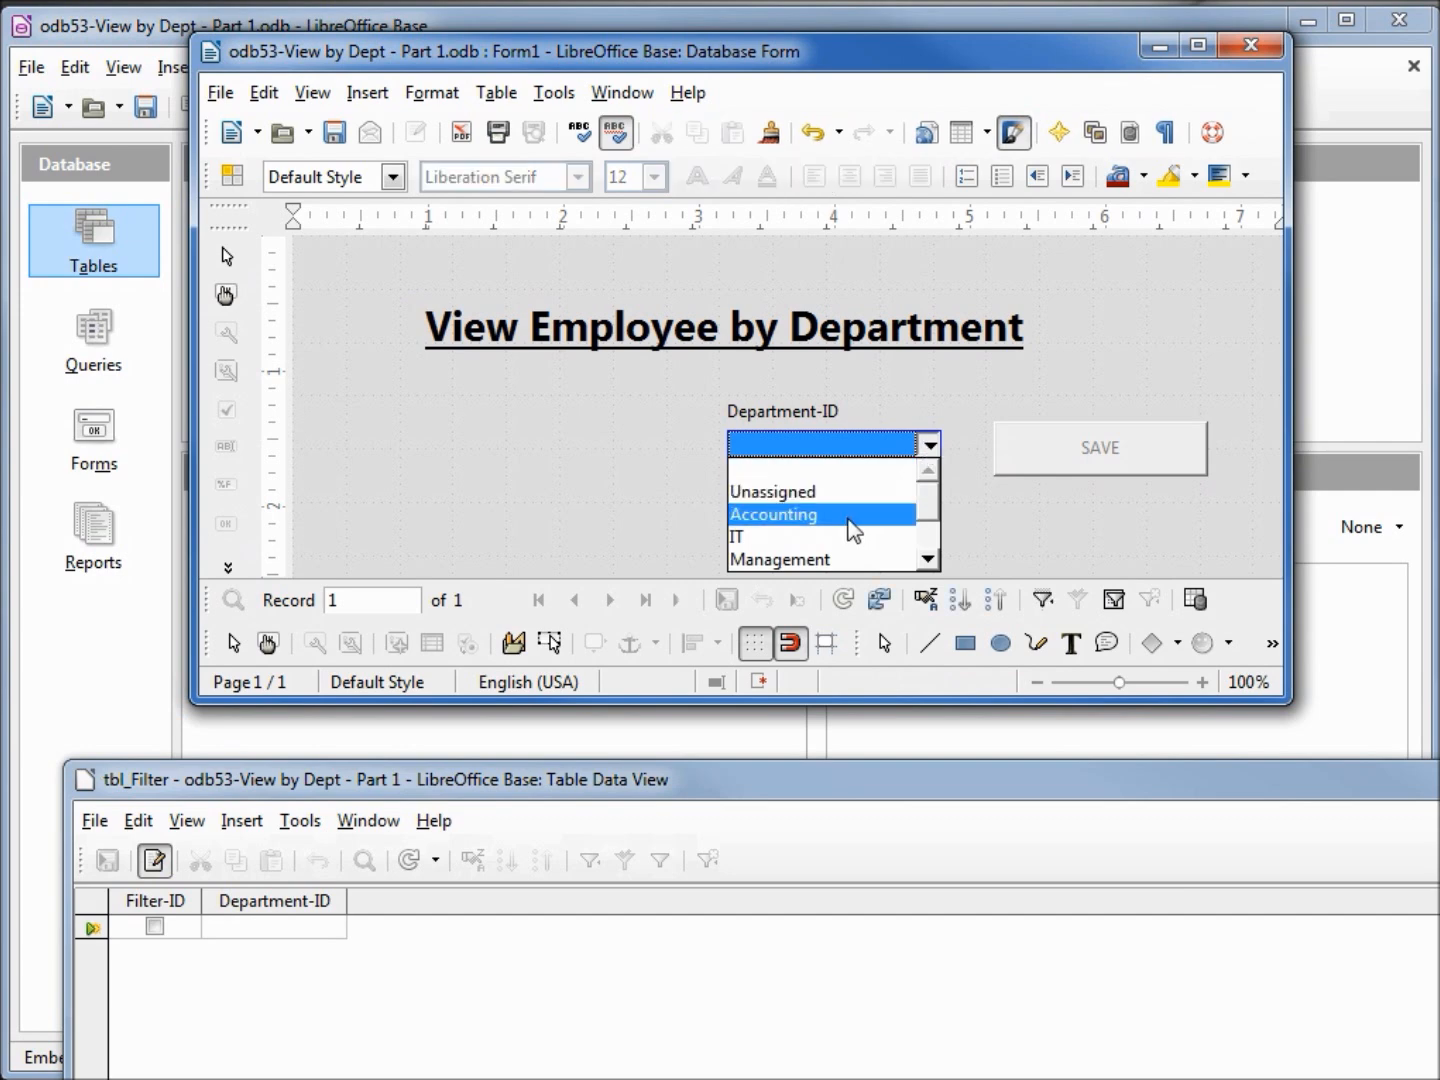
left_click(772, 514)
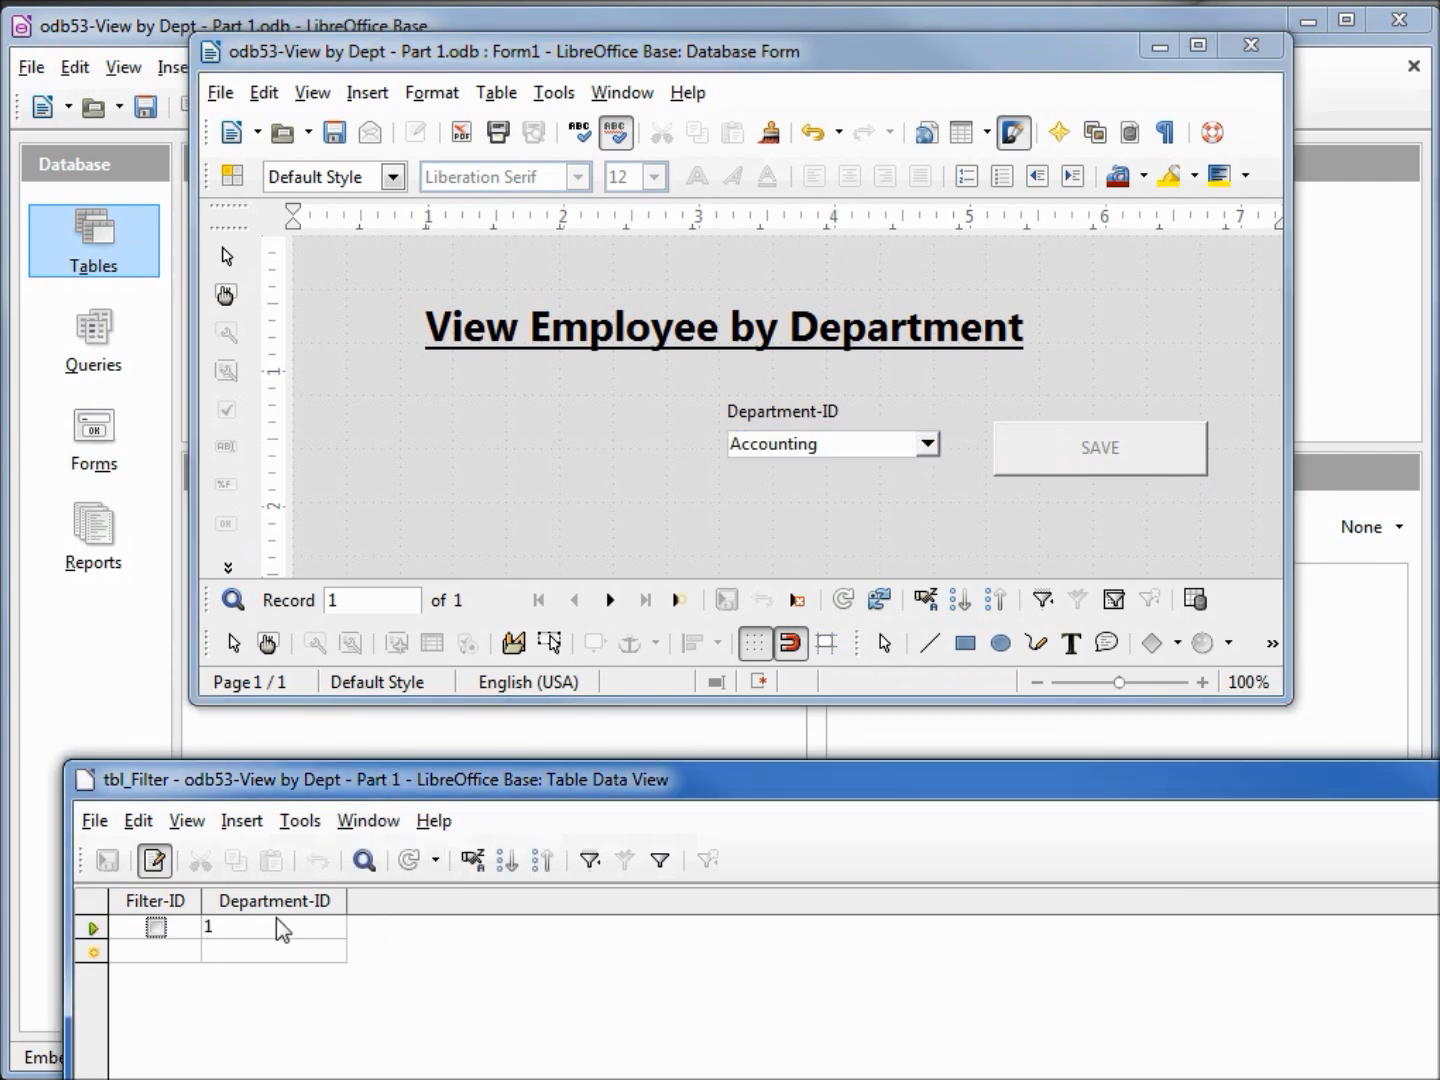
mouse_move(248, 936)
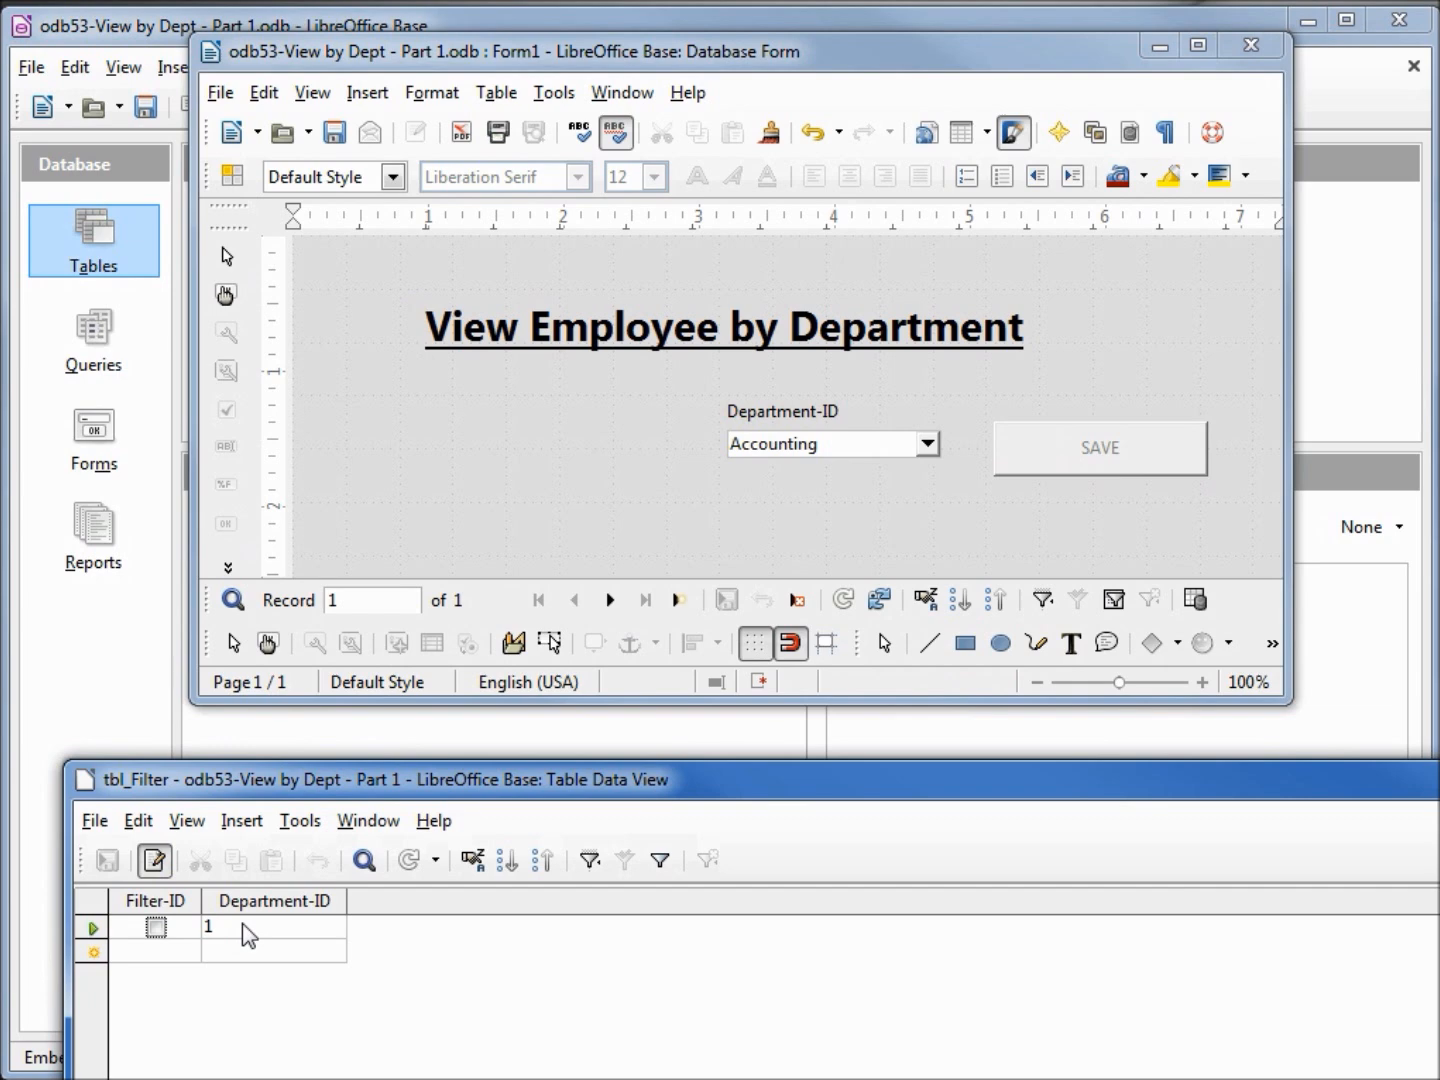
mouse_move(630, 682)
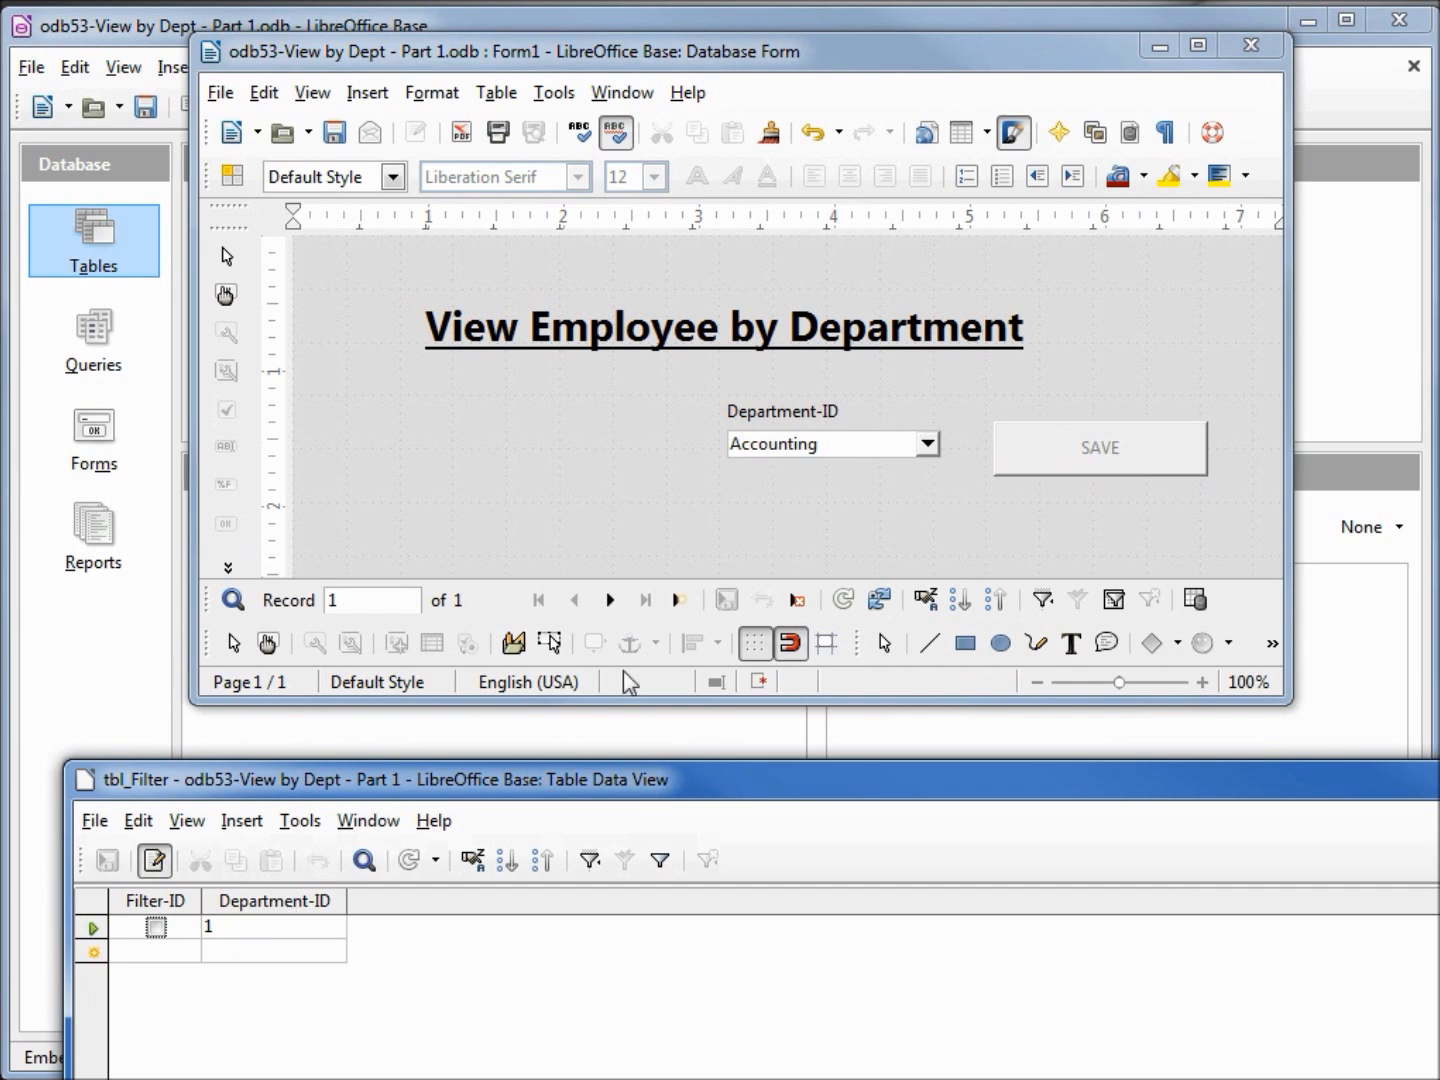
Pick Marketing, save it, and refresh tbl_Filter to show Department-ID 5.
left_click(924, 444)
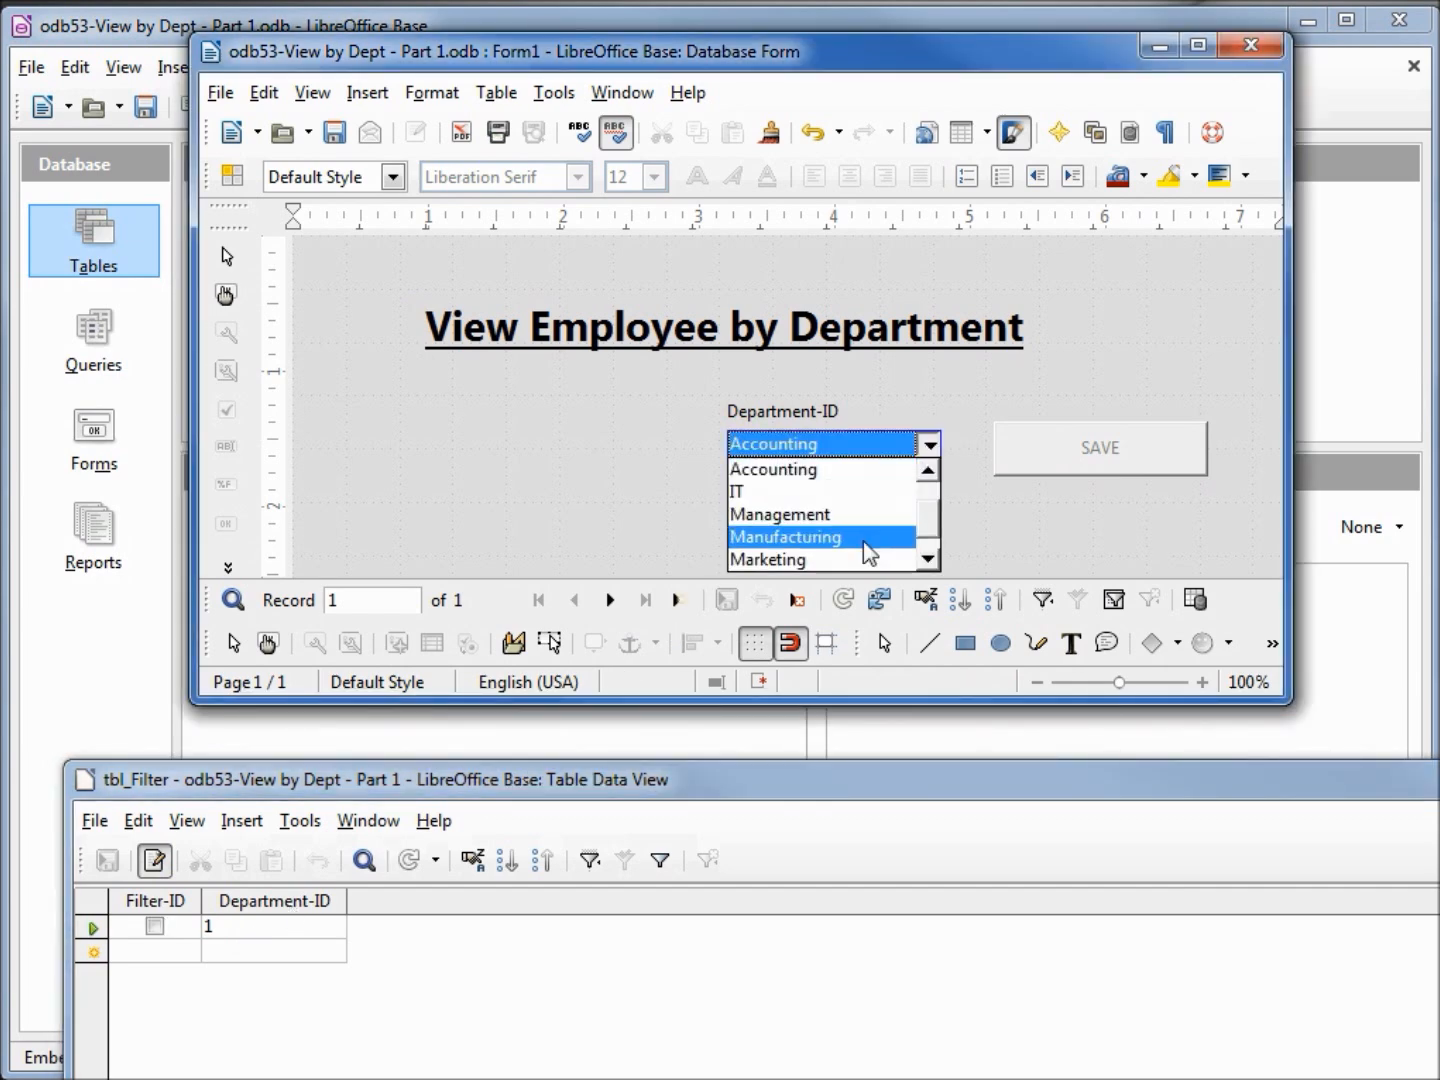
left_click(768, 558)
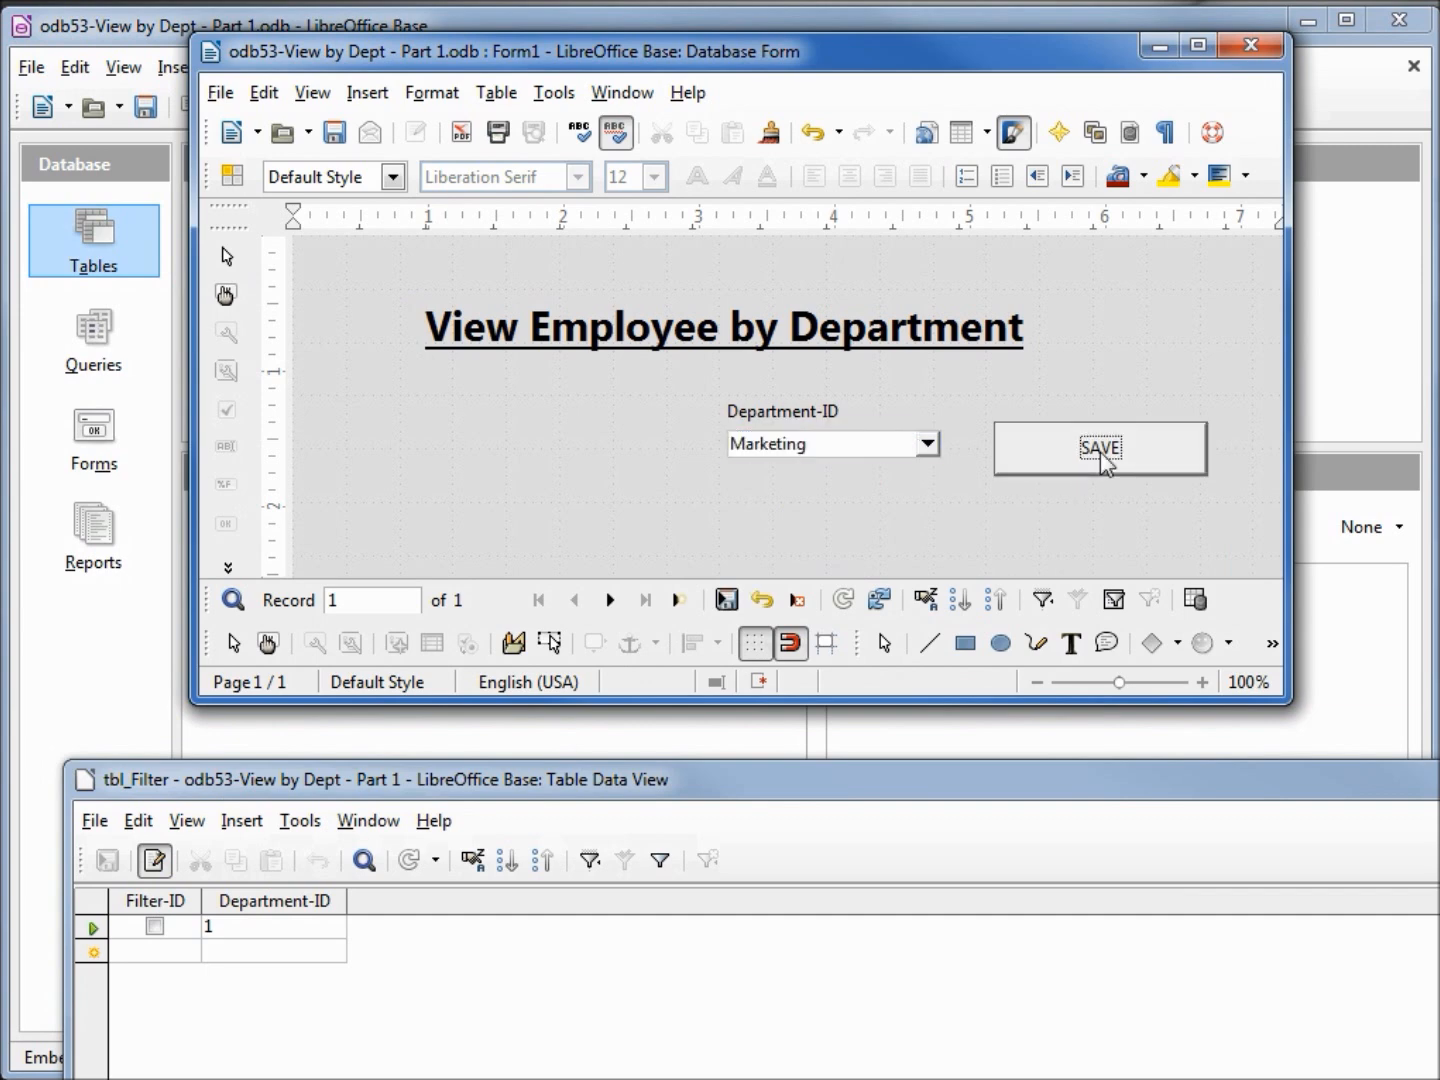
left_click(1100, 446)
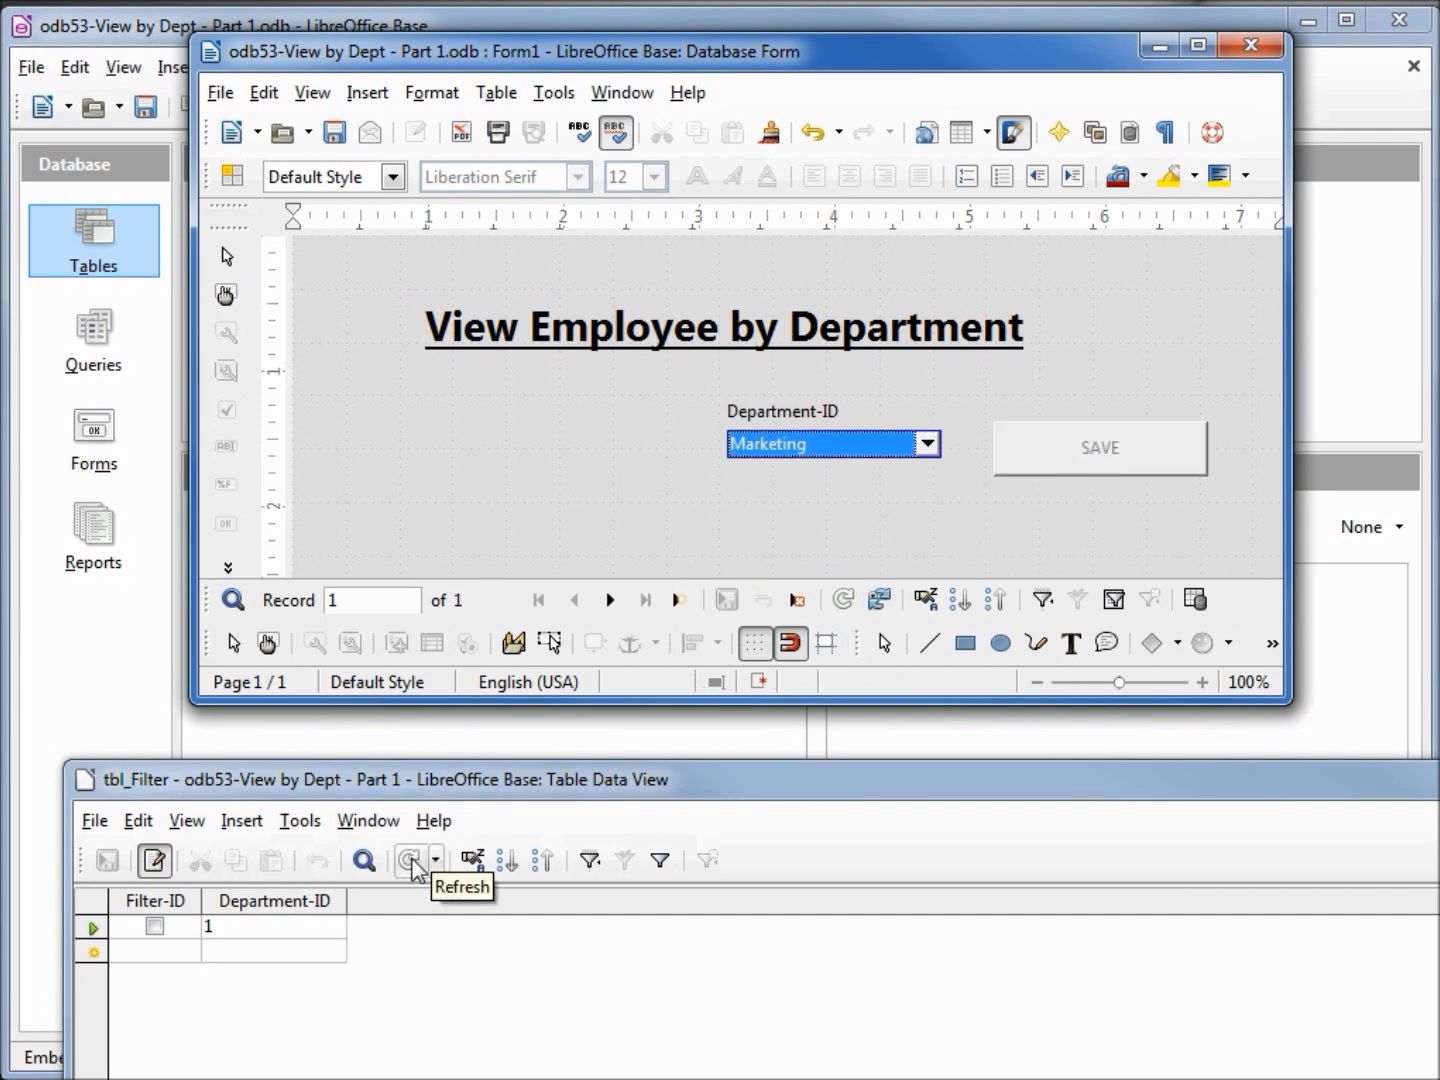
left_click(408, 858)
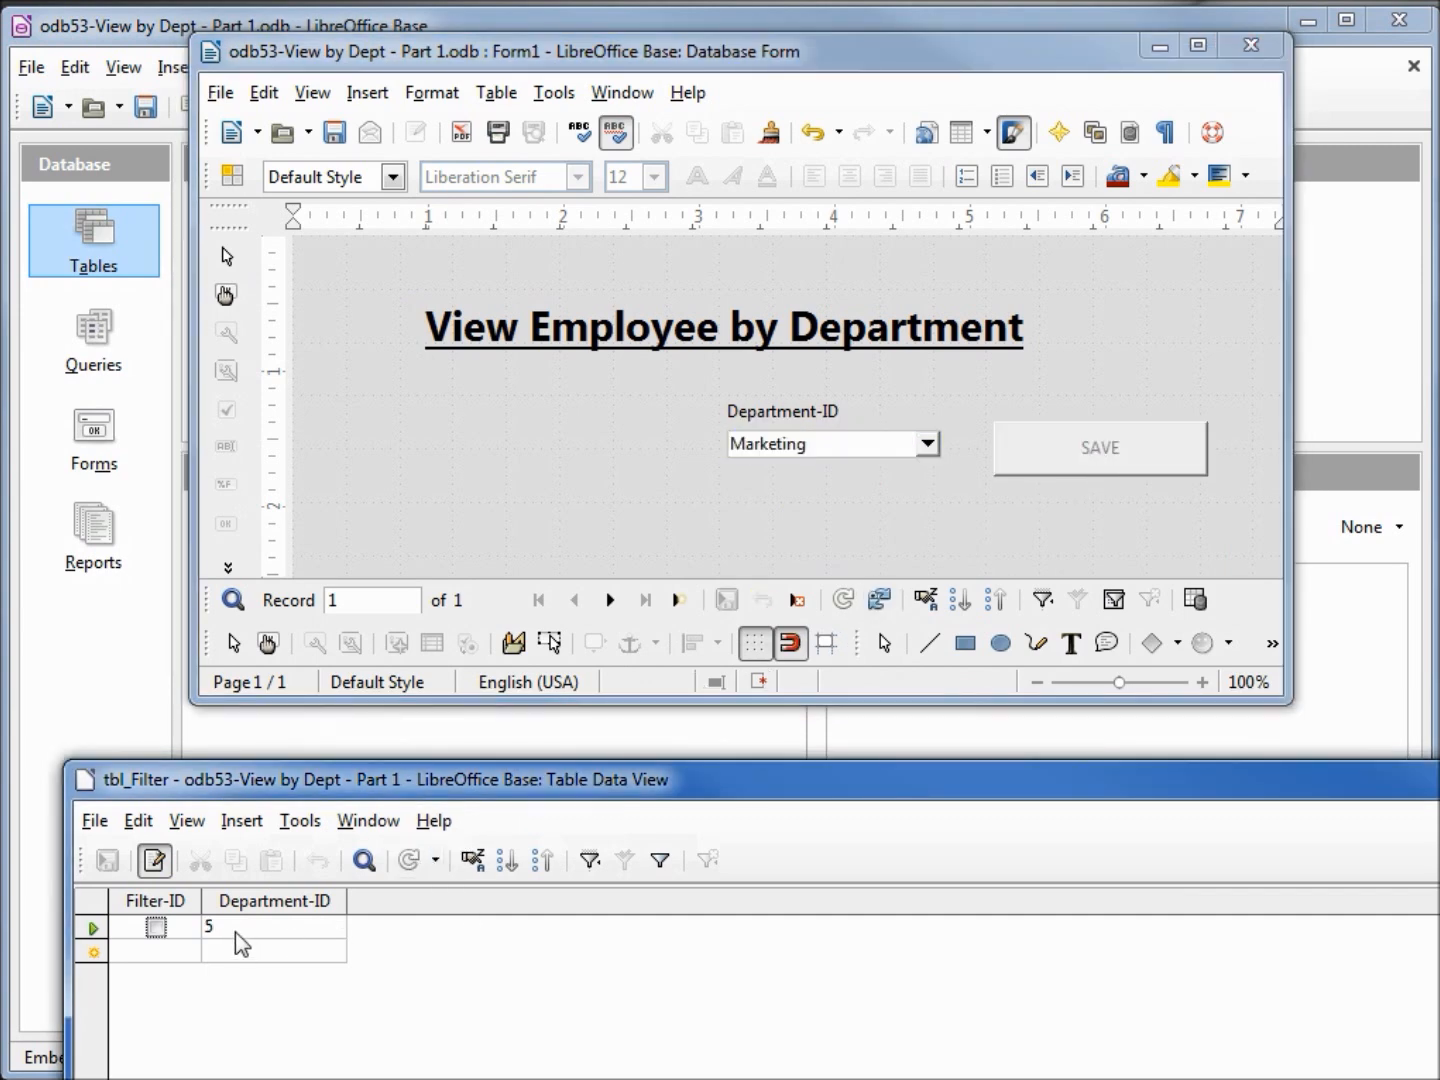